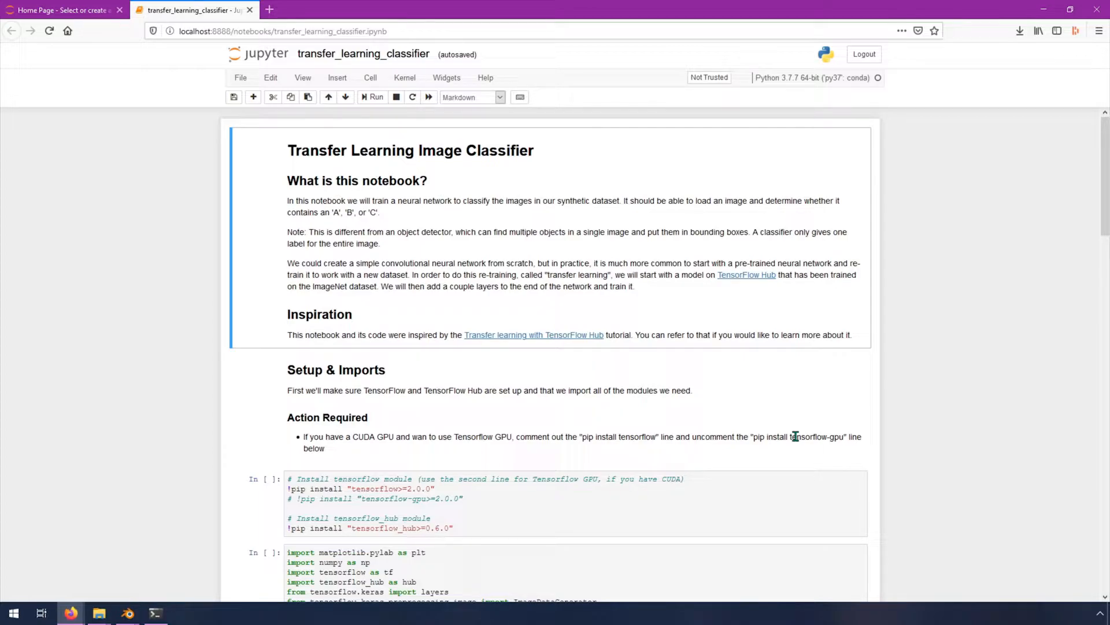
{"action": "mouse_move", "coordinate": [431, 405]}
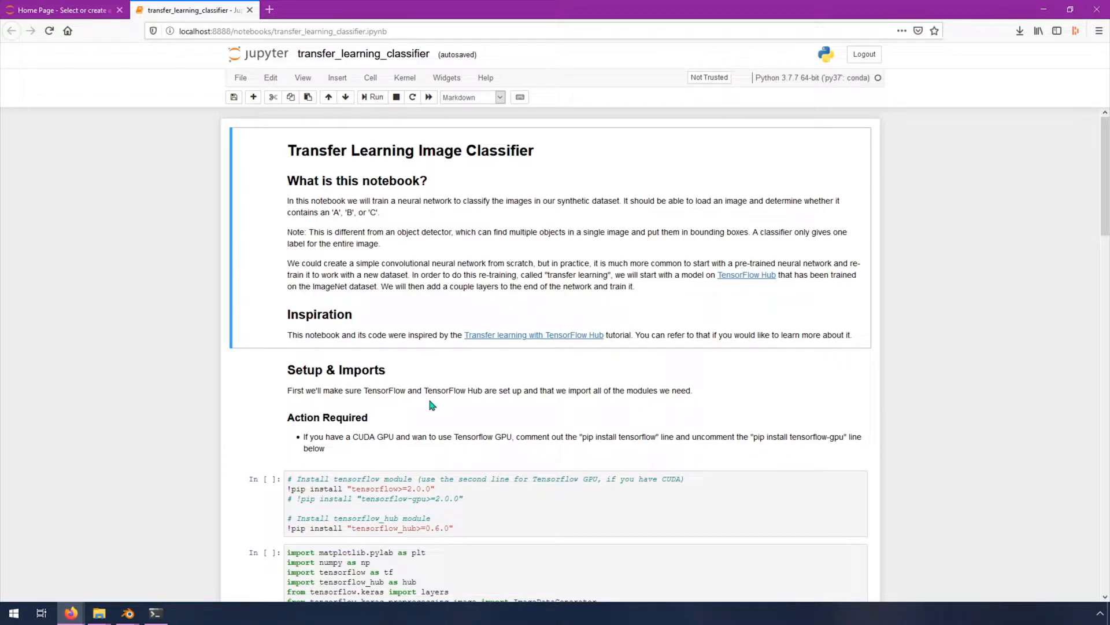
{"action": "mouse_move", "coordinate": [476, 342]}
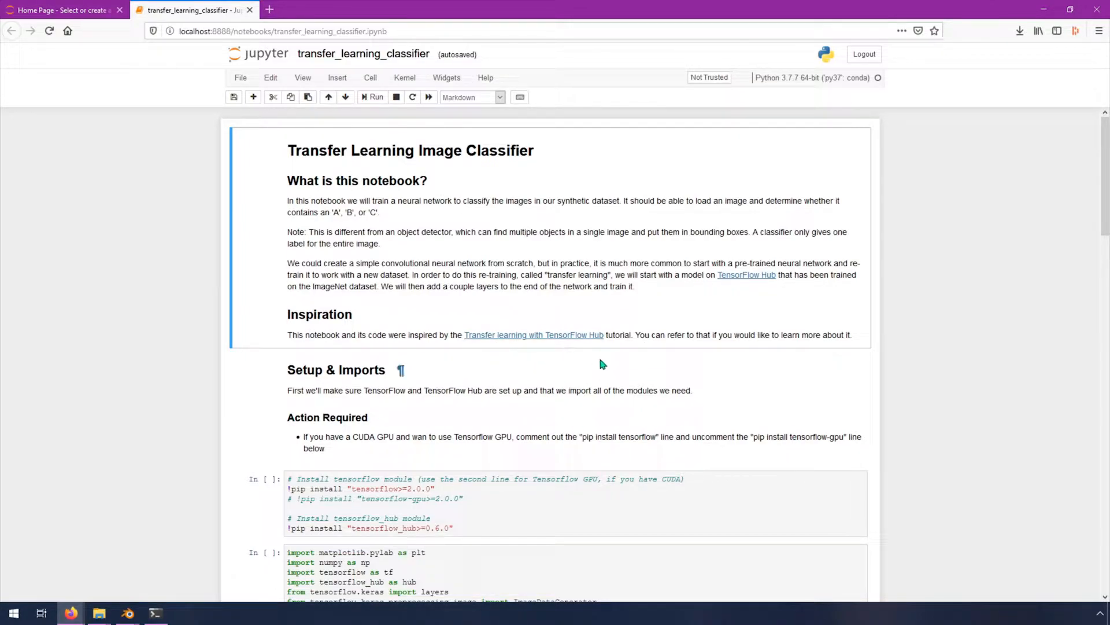
{"action": "mouse_move", "coordinate": [708, 456]}
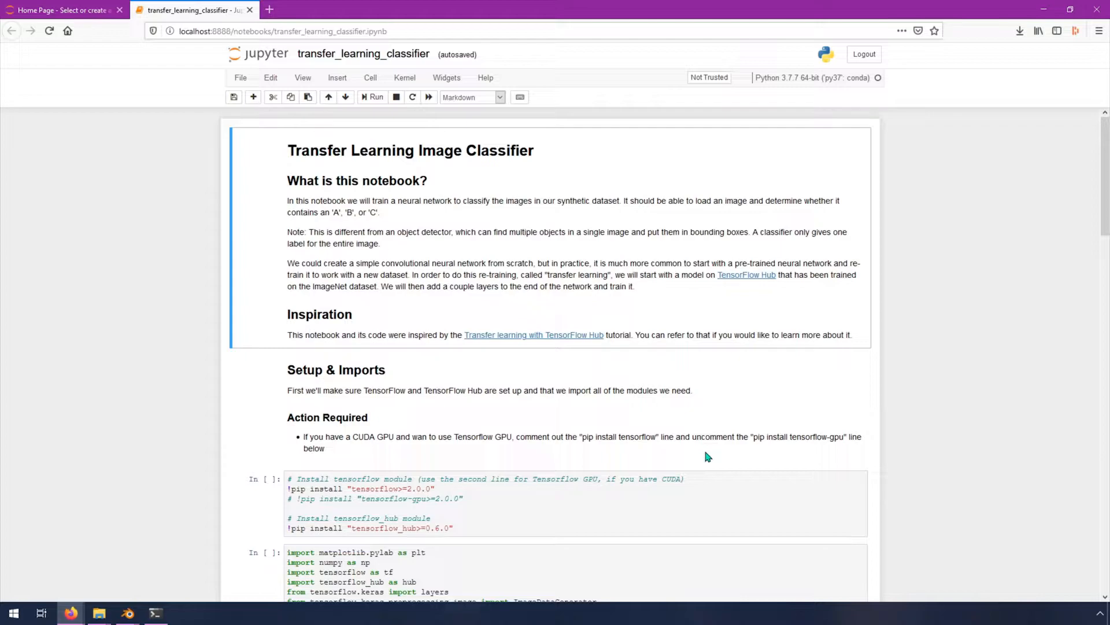
{"action": "mouse_move", "coordinate": [663, 436]}
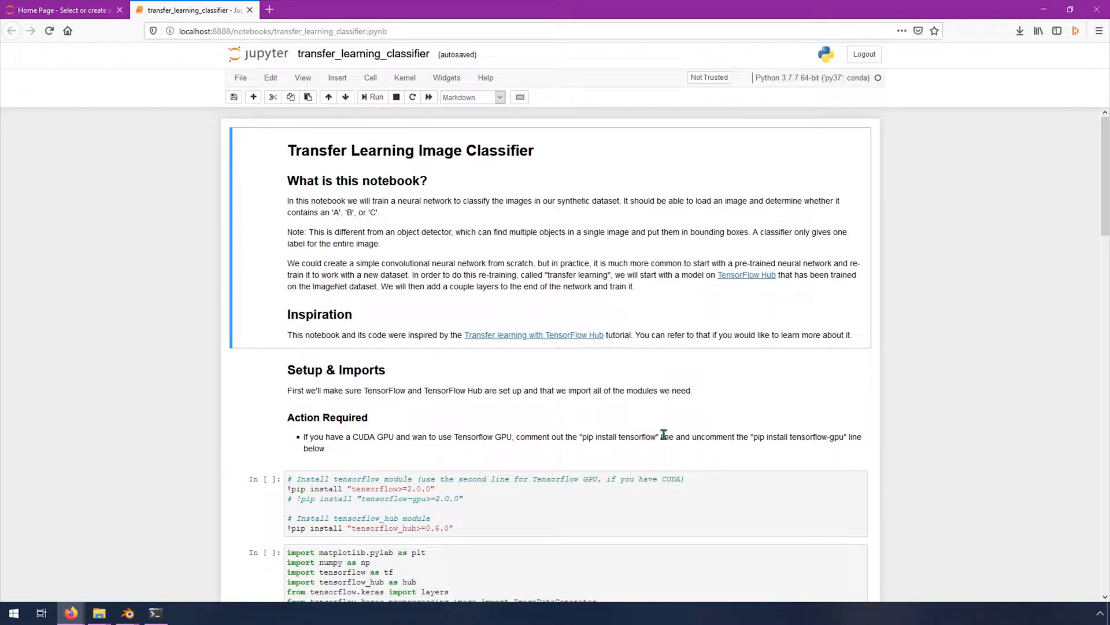
{"action": "mouse_move", "coordinate": [752, 434]}
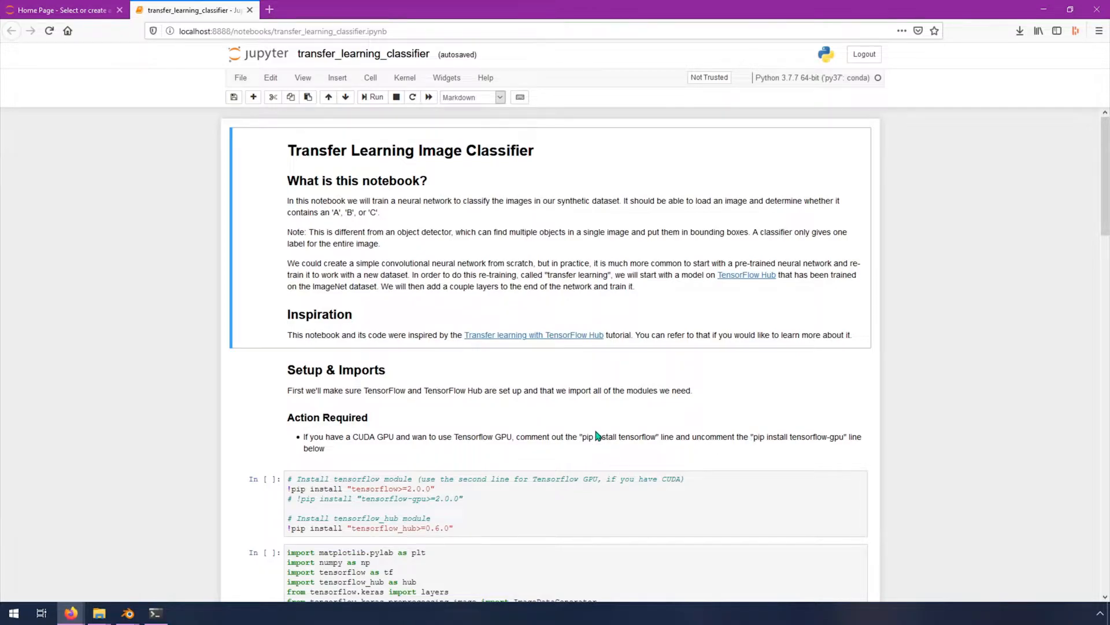
Step: Run the tensorflow-gpu install cell and review its already-satisfied package output
{"action": "scroll", "scroll_direction": "down", "scroll_amount": 3}
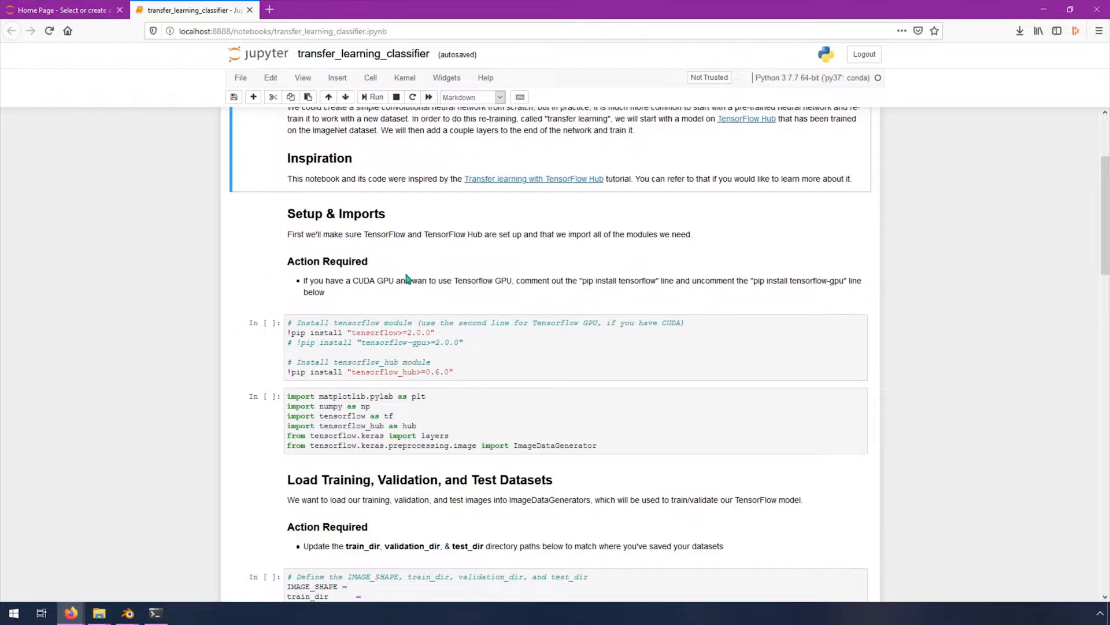
{"action": "mouse_move", "coordinate": [296, 251]}
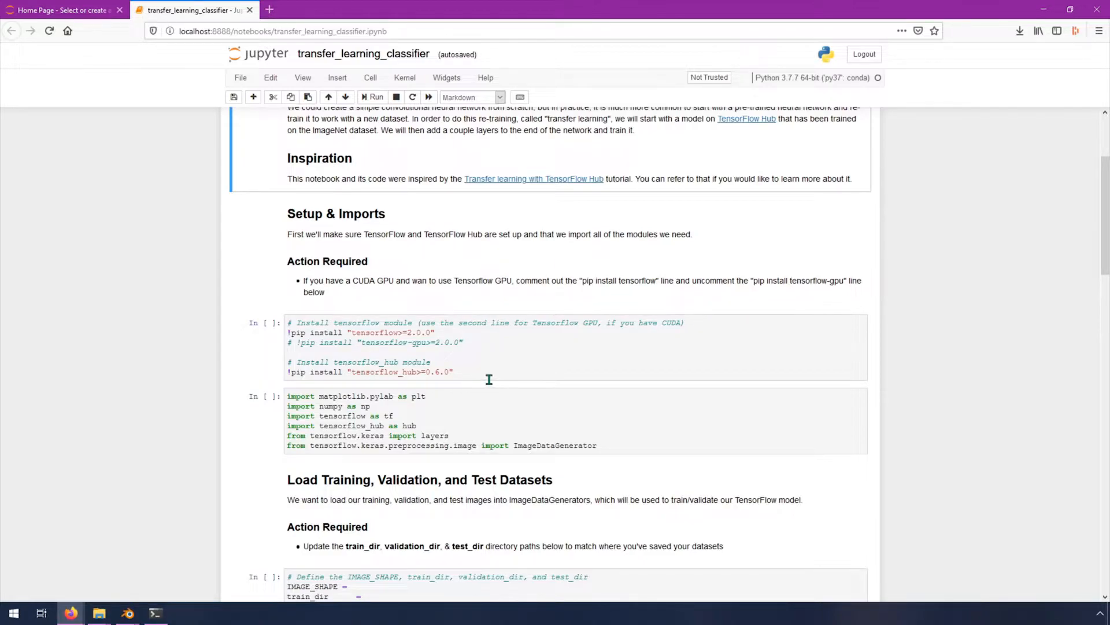
{"action": "mouse_move", "coordinate": [339, 346]}
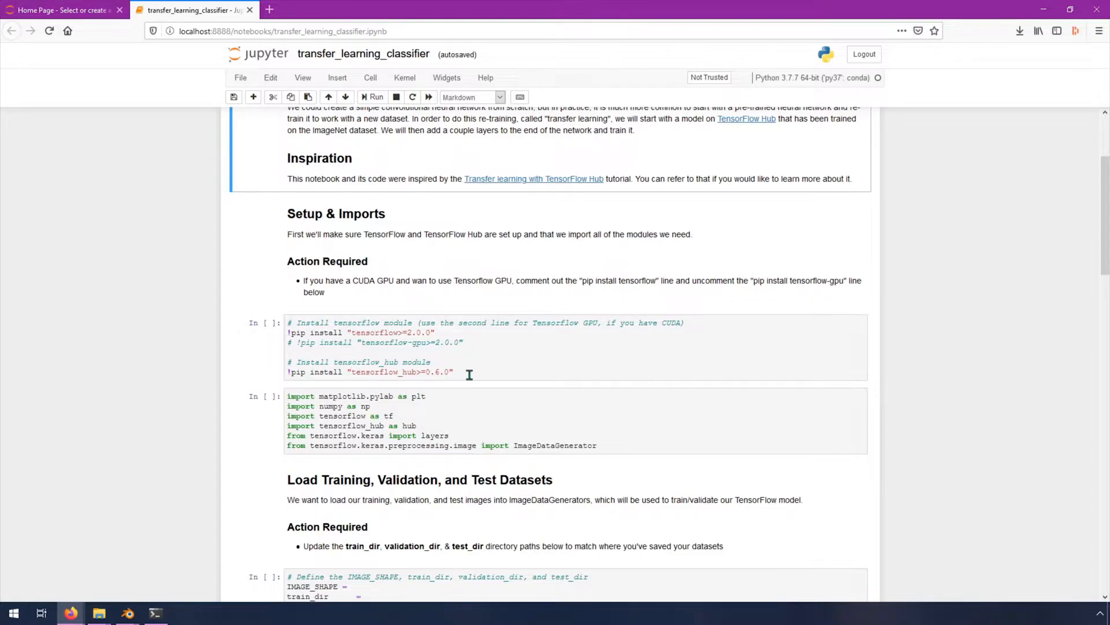
{"action": "mouse_move", "coordinate": [488, 342]}
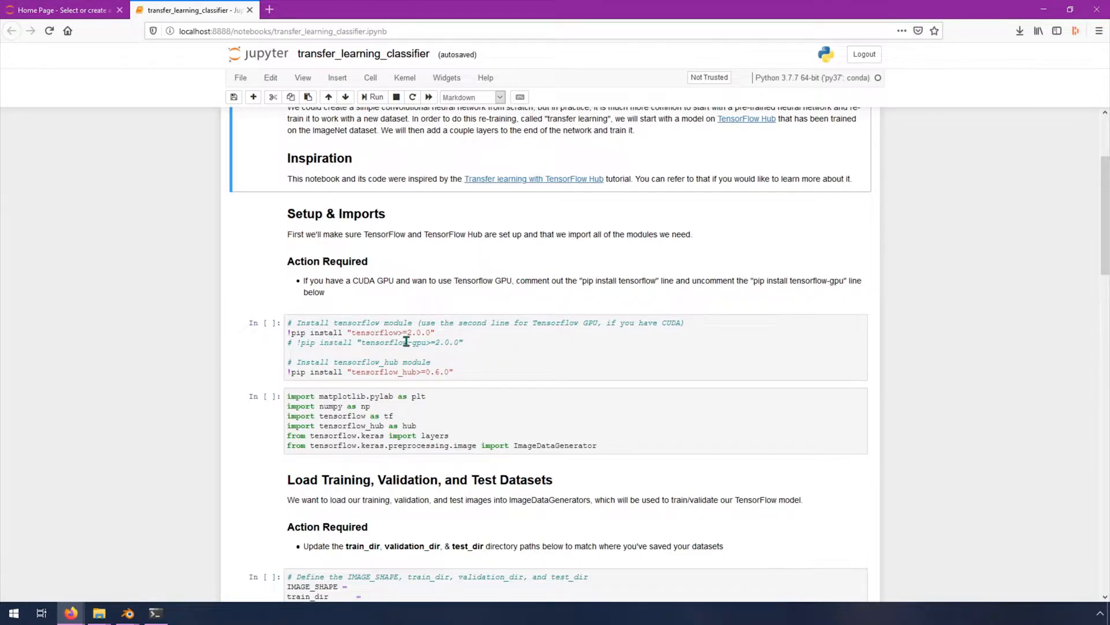
{"action": "mouse_move", "coordinate": [504, 354]}
{"action": "type", "text": "# "}
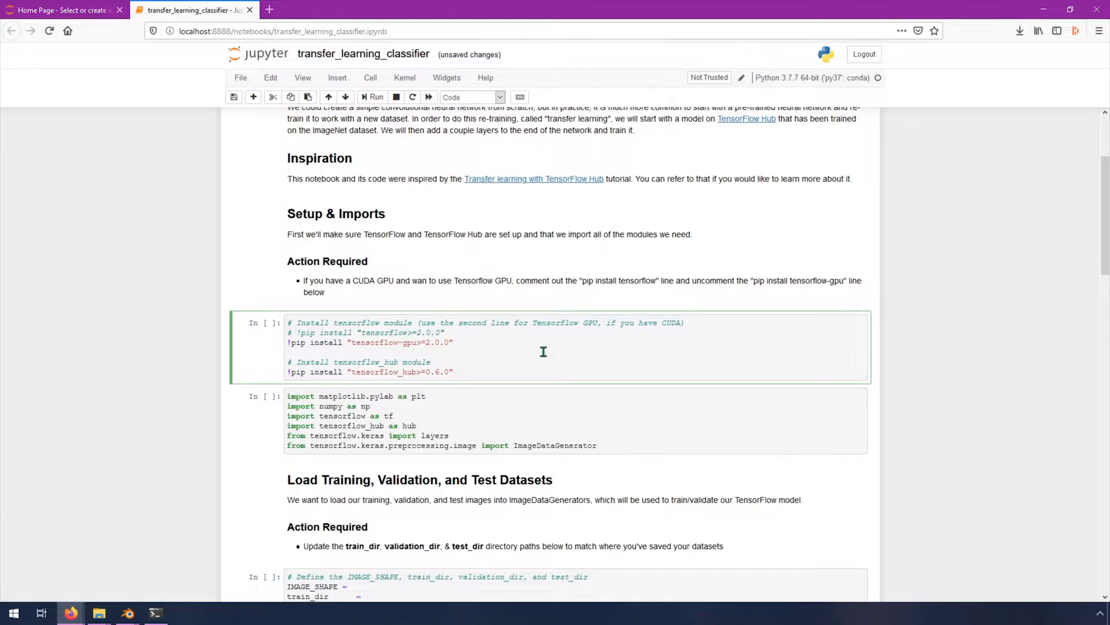
{"action": "scroll", "scroll_direction": "down", "scroll_amount": 3}
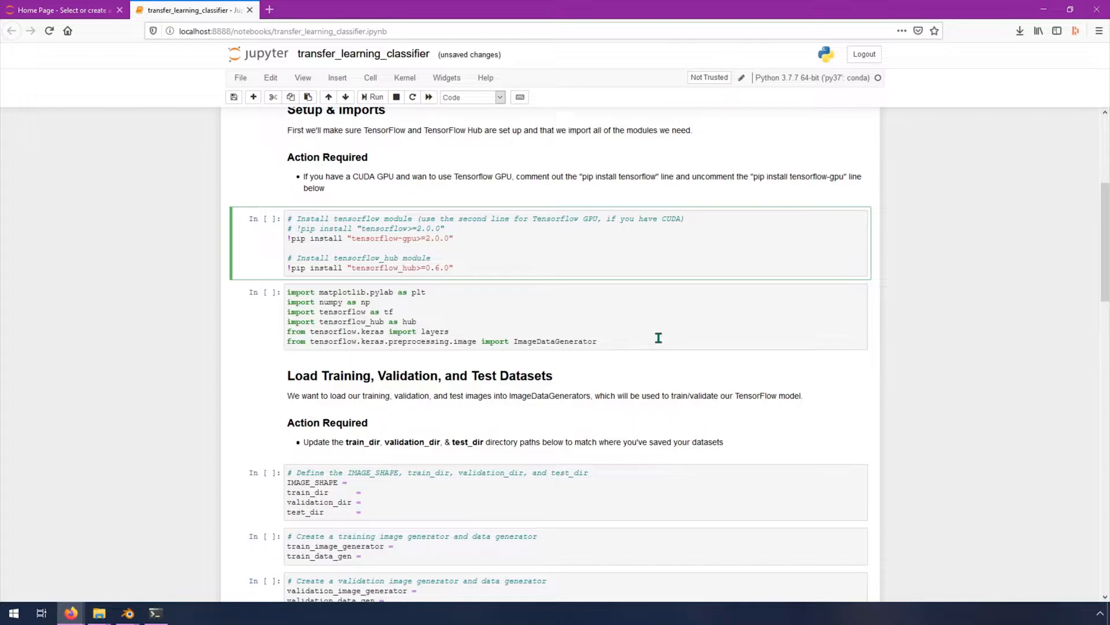
{"action": "left_click", "coordinate": [371, 97]}
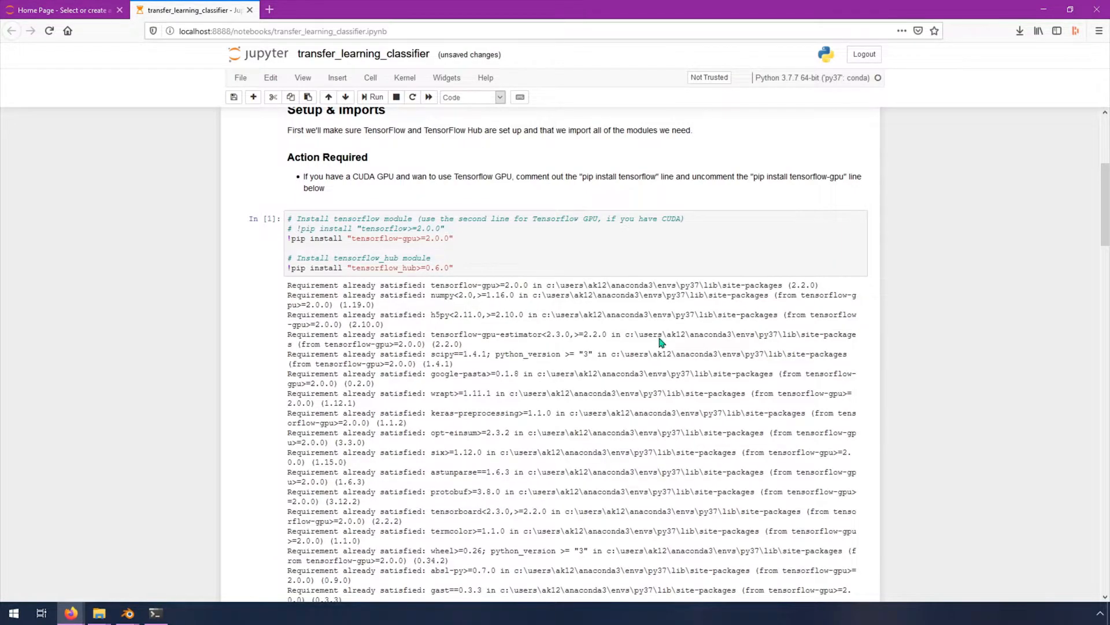
{"action": "scroll", "scroll_direction": "down", "scroll_amount": 3}
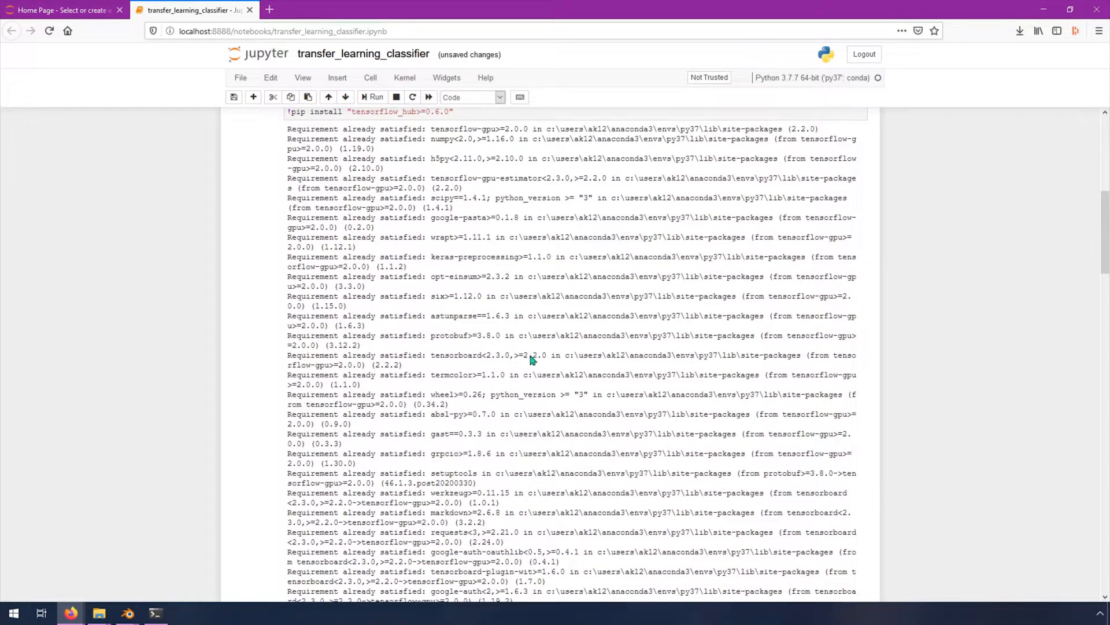
{"action": "mouse_move", "coordinate": [361, 172]}
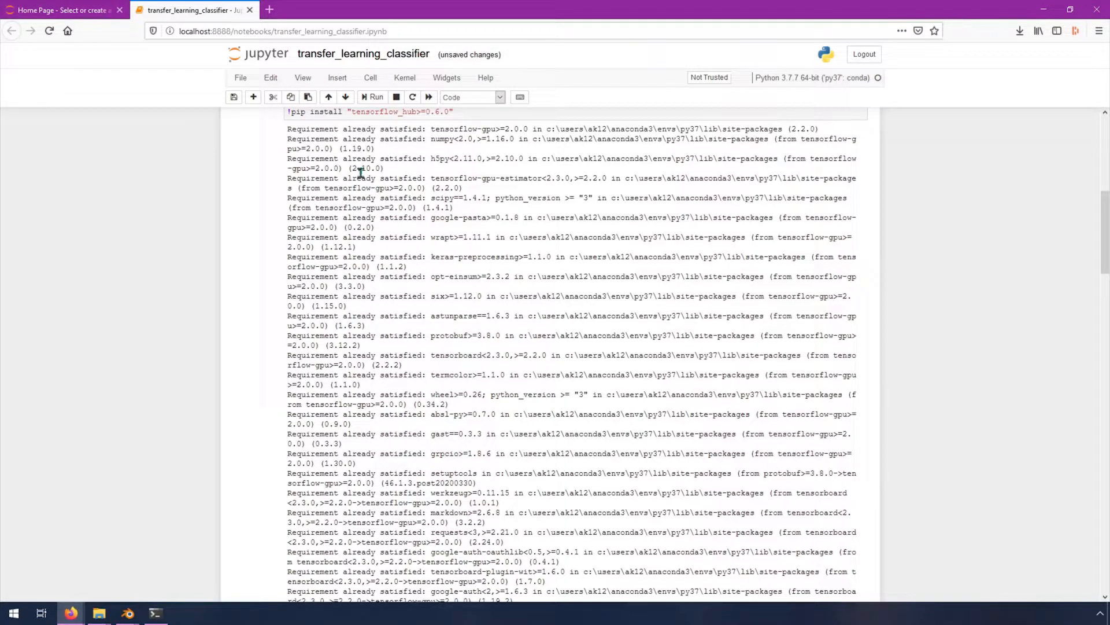
{"action": "scroll", "scroll_direction": "down", "scroll_amount": 3}
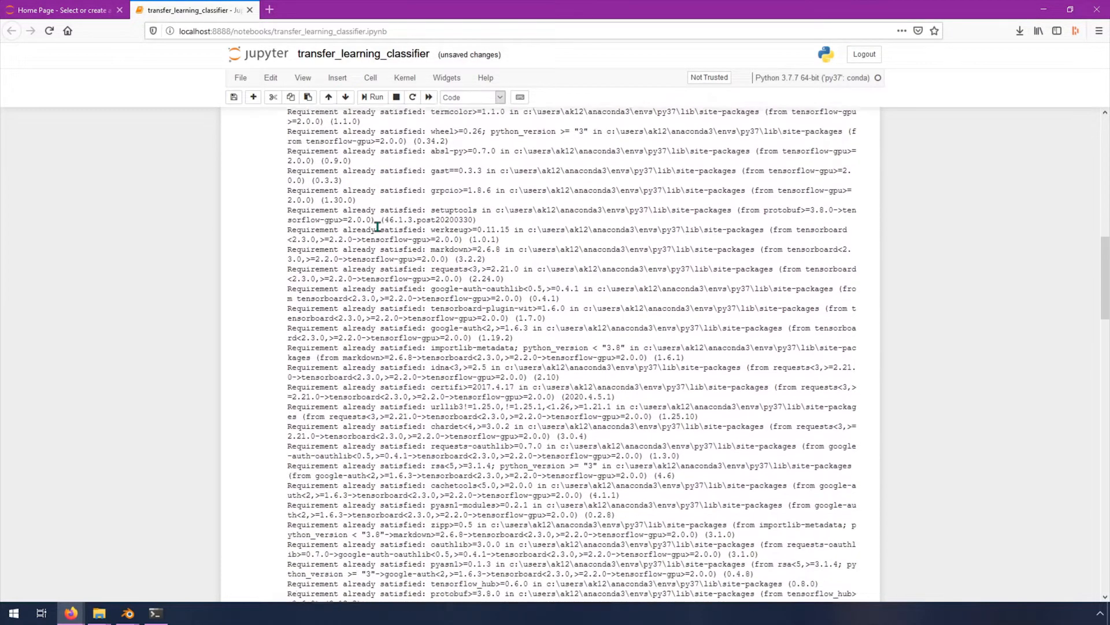
{"action": "scroll", "scroll_direction": "down", "scroll_amount": 3}
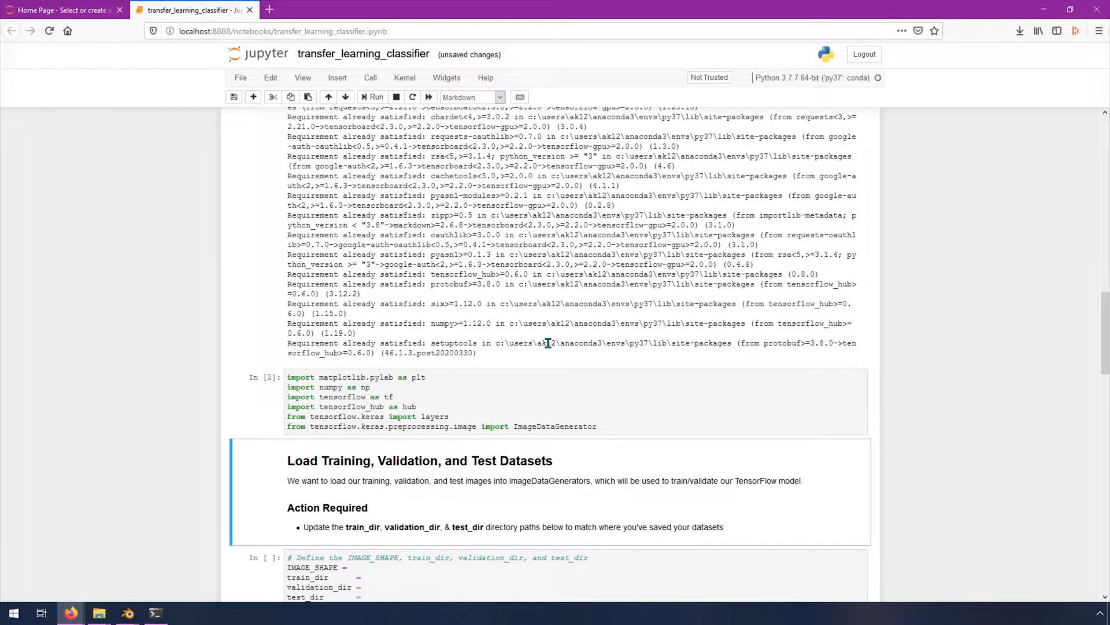
{"action": "mouse_move", "coordinate": [636, 356]}
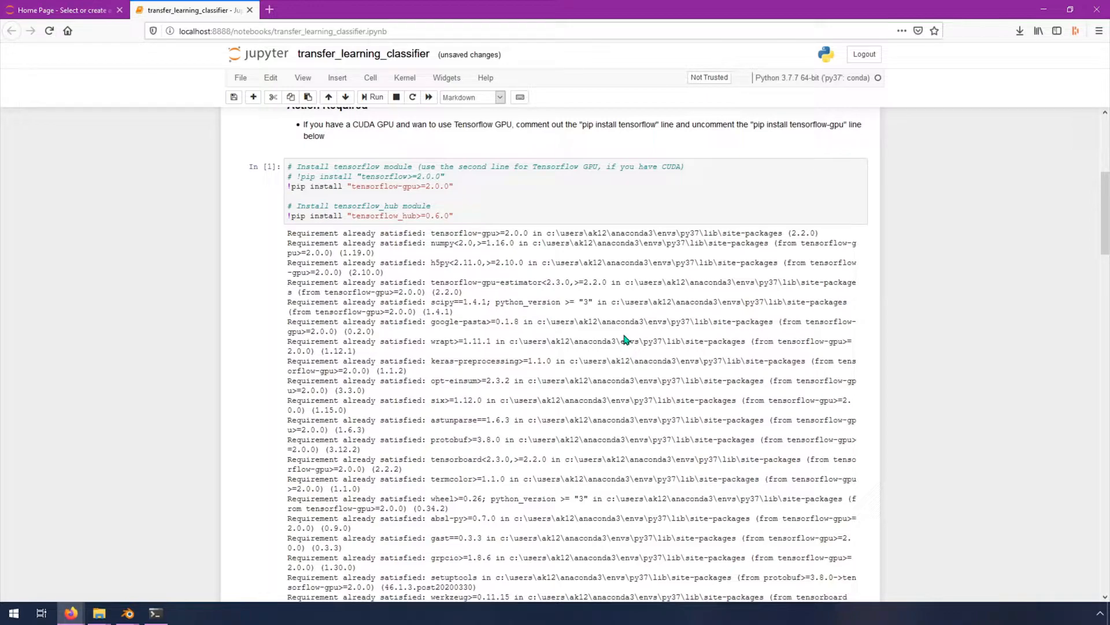
{"action": "scroll", "scroll_direction": "down", "scroll_amount": 3}
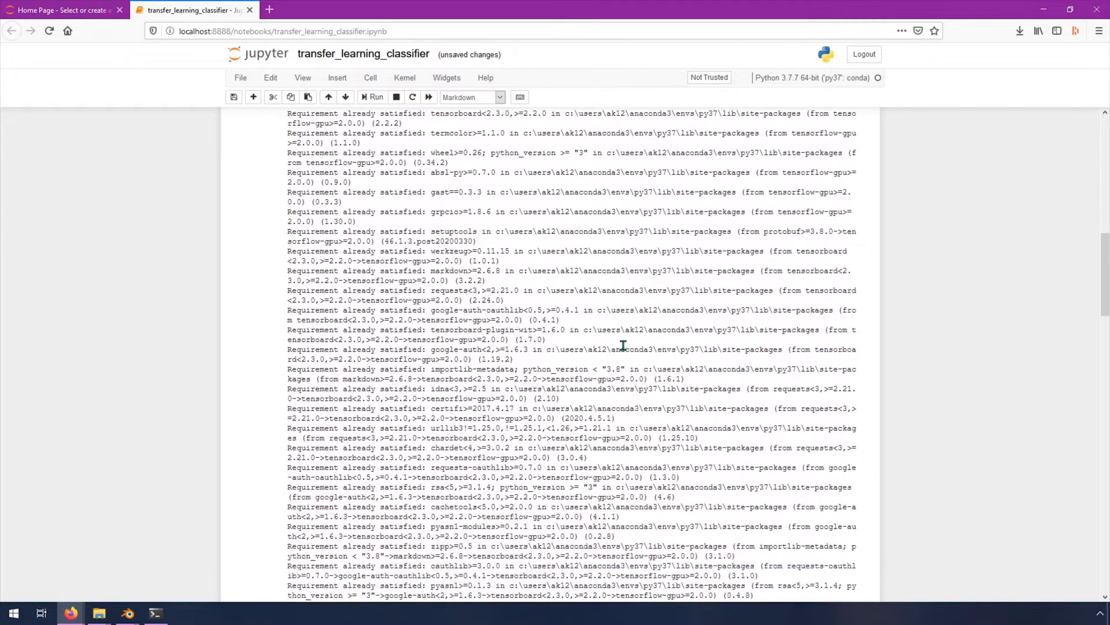
{"action": "scroll", "scroll_direction": "down", "scroll_amount": 3}
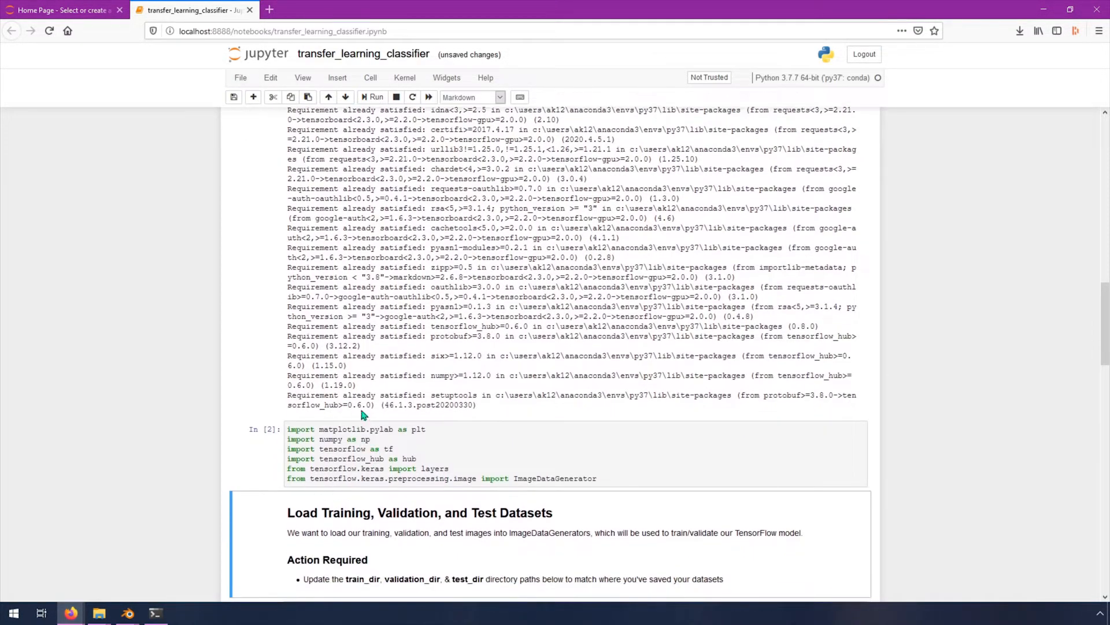
{"action": "scroll", "scroll_direction": "down", "scroll_amount": 3}
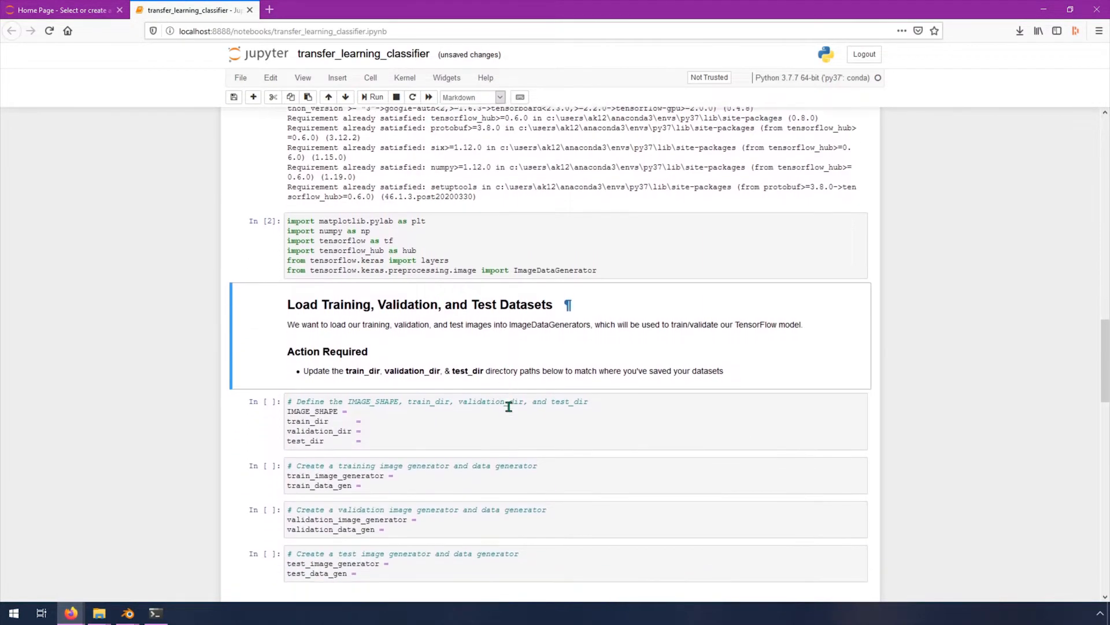
{"action": "scroll", "scroll_direction": "down", "scroll_amount": 3}
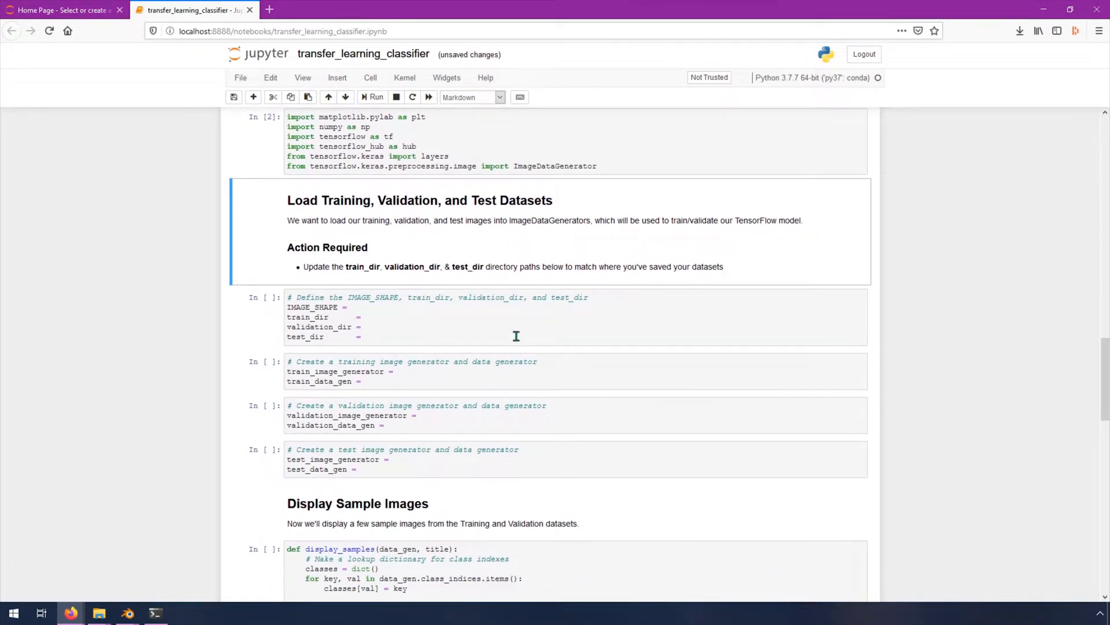
{"action": "mouse_move", "coordinate": [967, 289]}
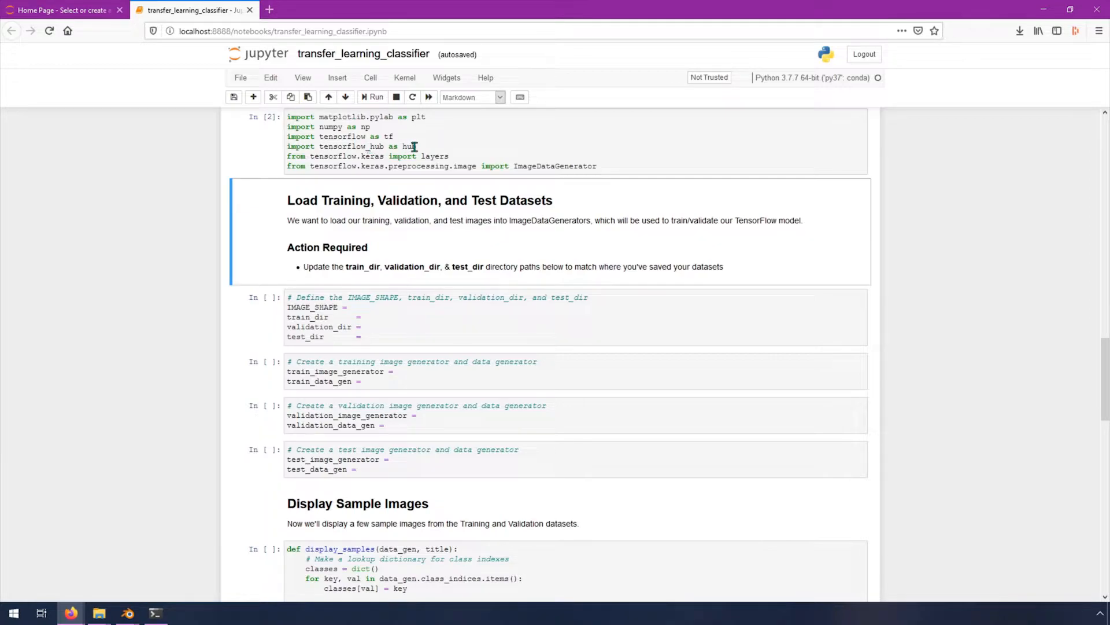
{"action": "mouse_move", "coordinate": [465, 313]}
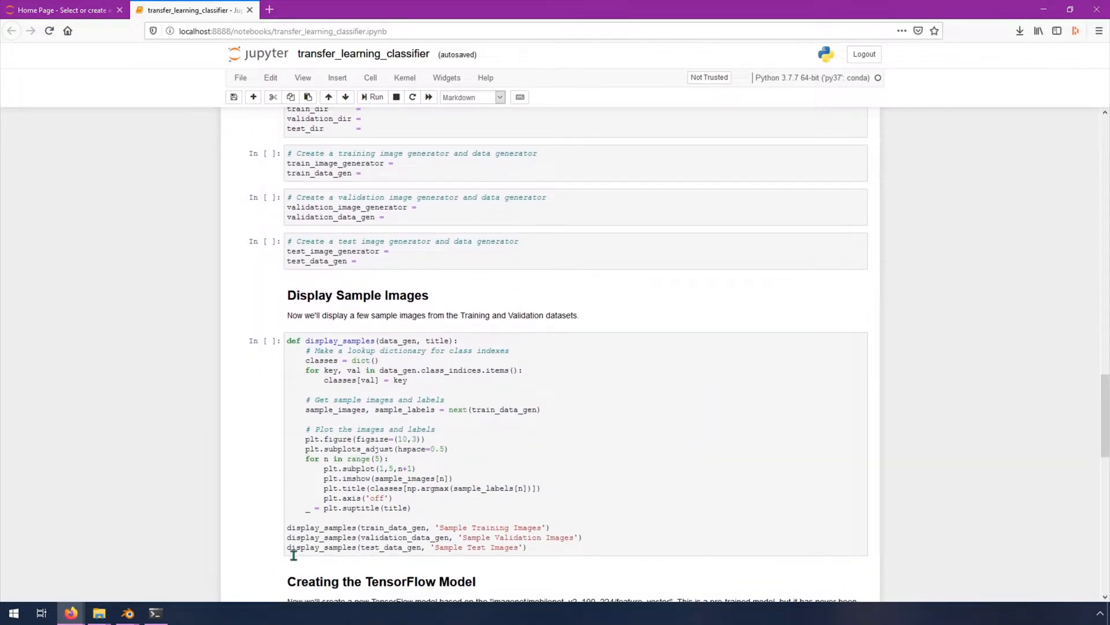
{"action": "mouse_move", "coordinate": [419, 375]}
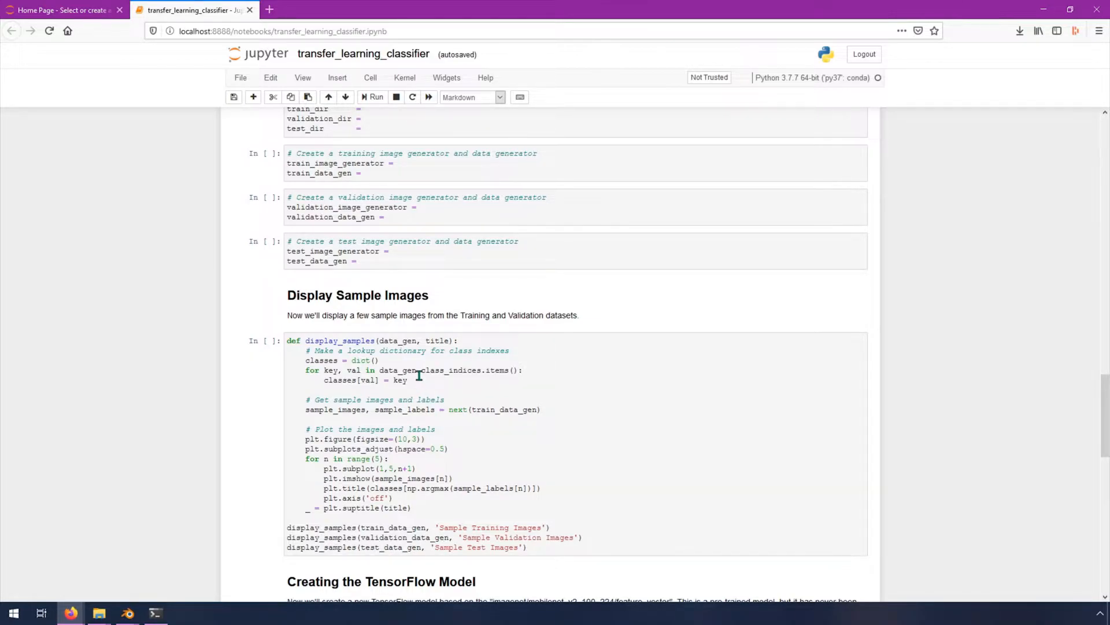
{"action": "mouse_move", "coordinate": [611, 422]}
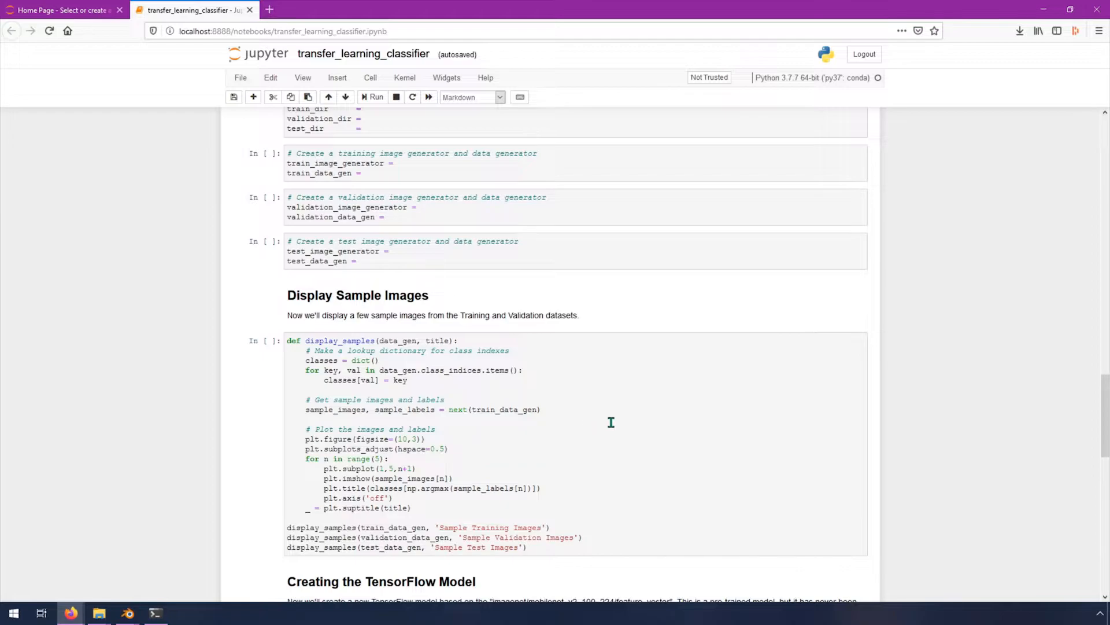
{"action": "mouse_move", "coordinate": [439, 409]}
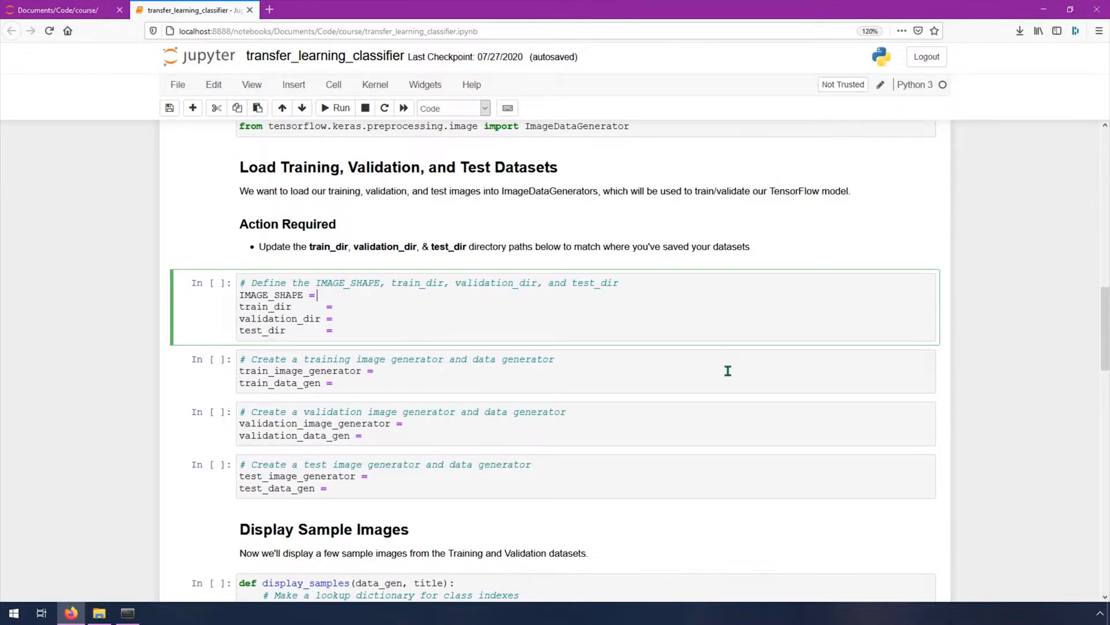
Step: Set IMAGE_SHAPE to (224, 224) and bring up the abc_test folder for the train_dir path
{"action": "scroll", "scroll_direction": "down", "scroll_amount": 3}
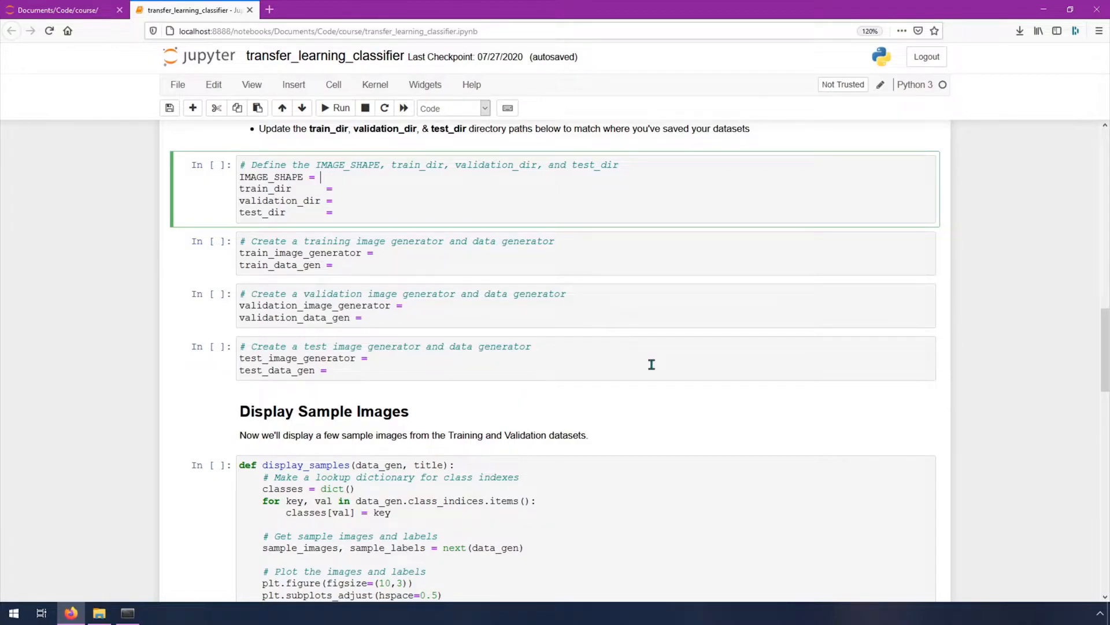
{"action": "type", "text": "()"}
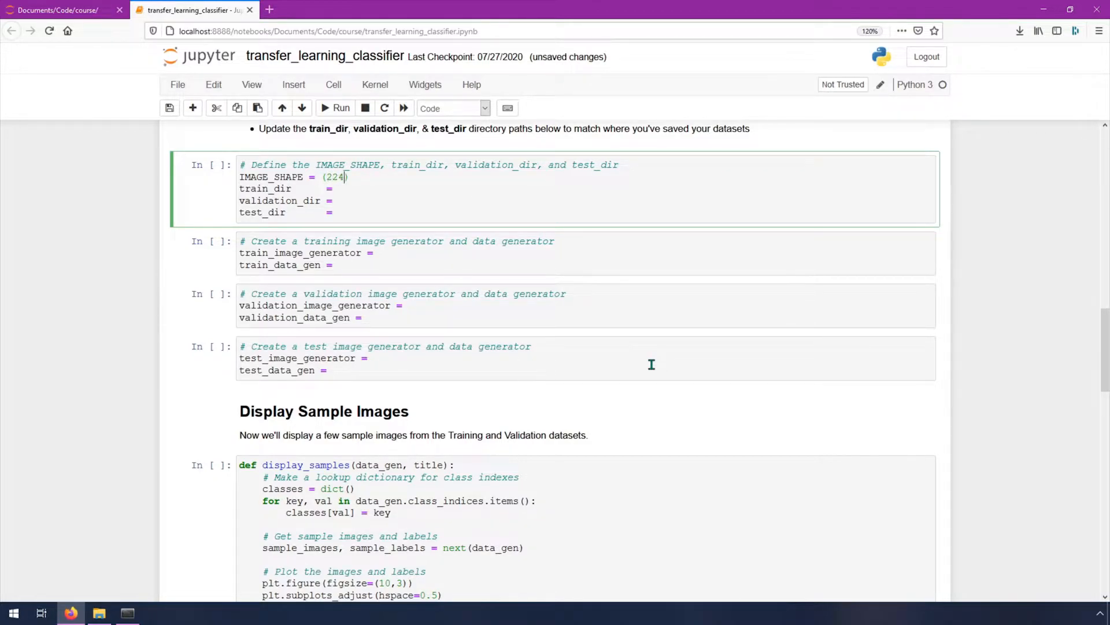
{"action": "type", "text": ", 224"}
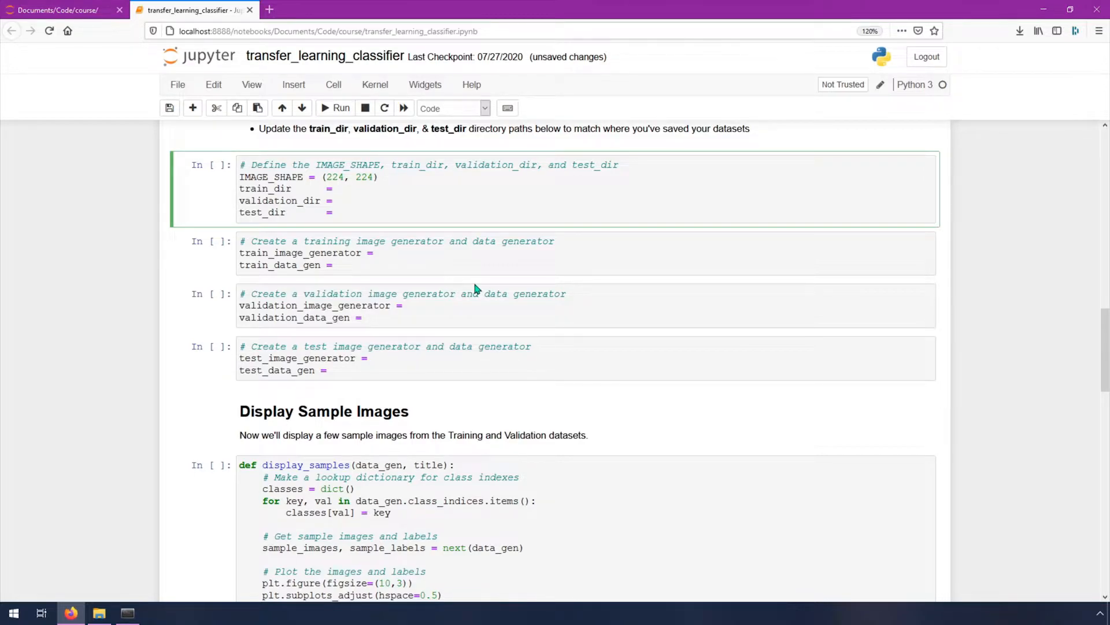
{"action": "left_click", "coordinate": [337, 188]}
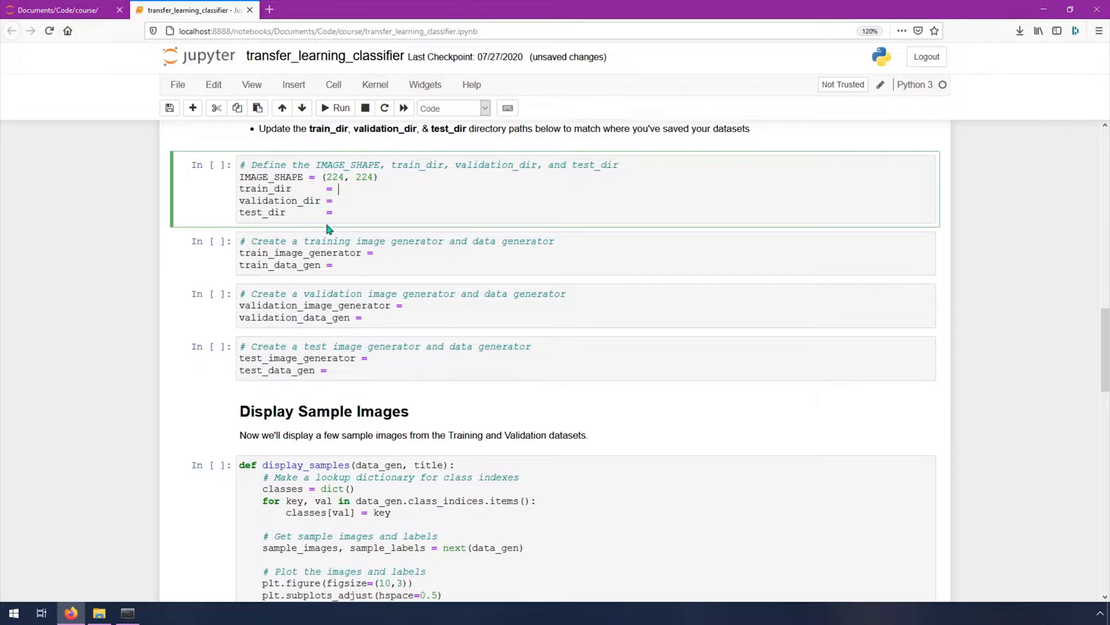
{"action": "left_click", "coordinate": [95, 614]}
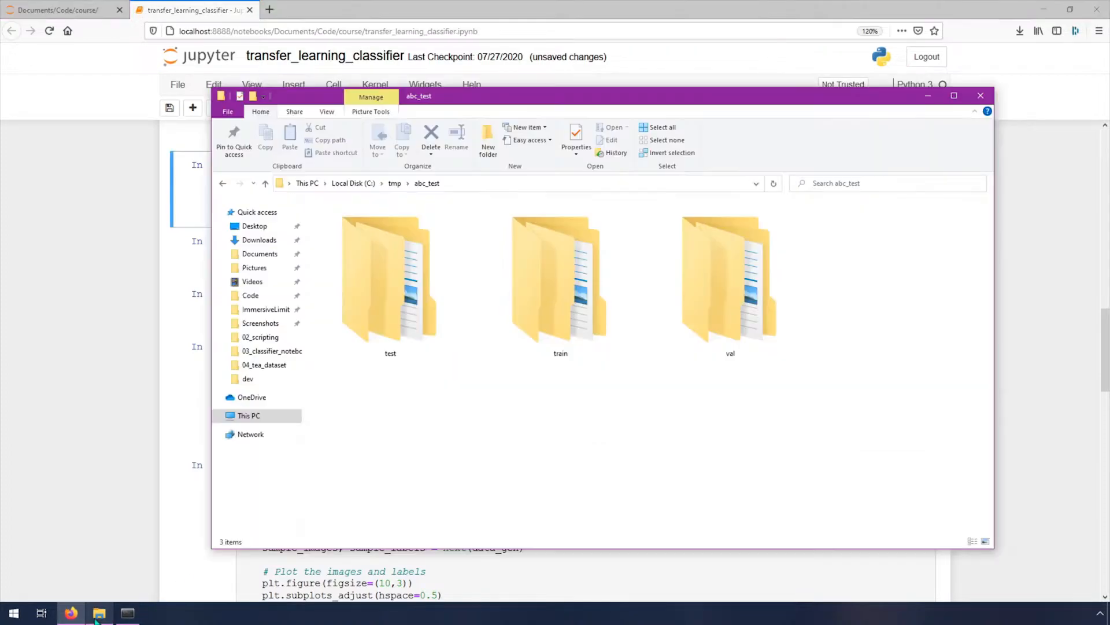
Step: Copy the train folder's full path C:\tmp\abc_test\train and return to the notebook
{"action": "left_click", "coordinate": [731, 285]}
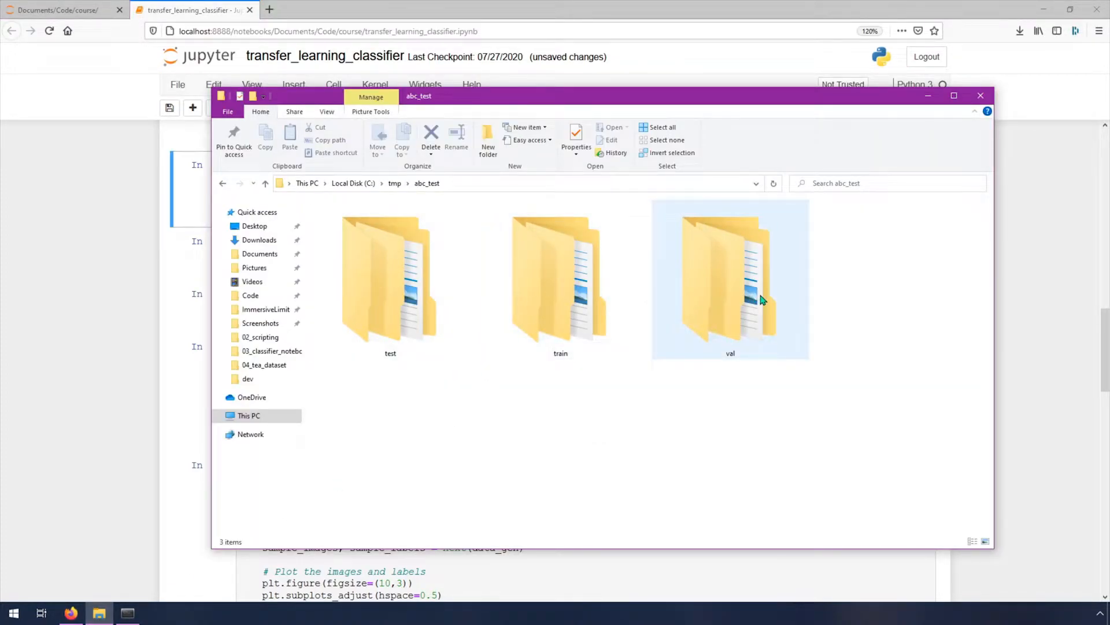
{"action": "mouse_move", "coordinate": [567, 284]}
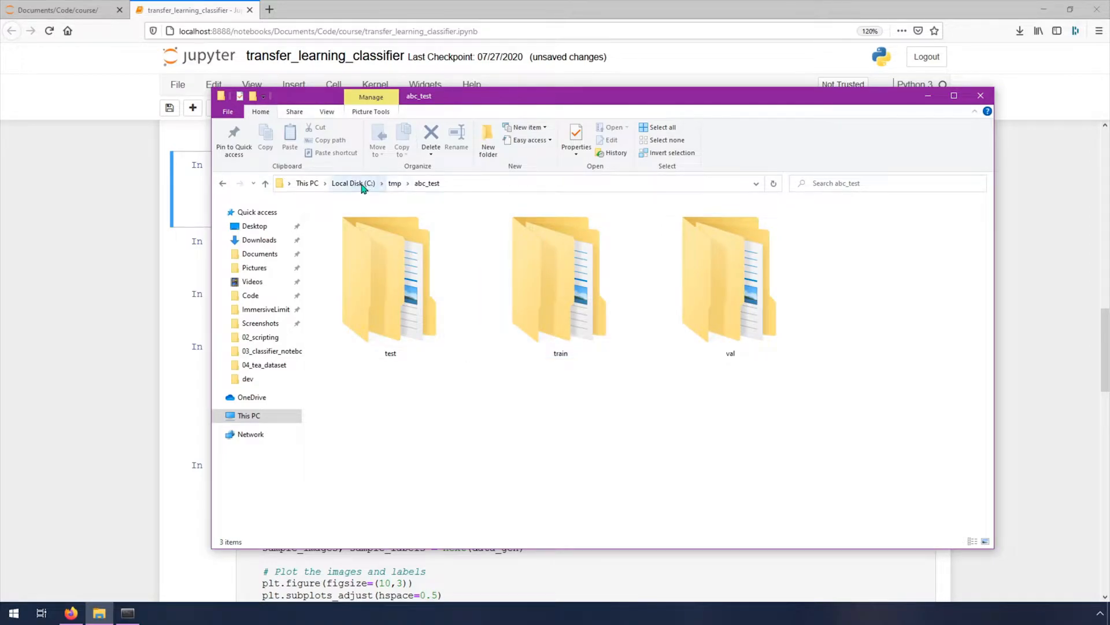
{"action": "mouse_move", "coordinate": [425, 190]}
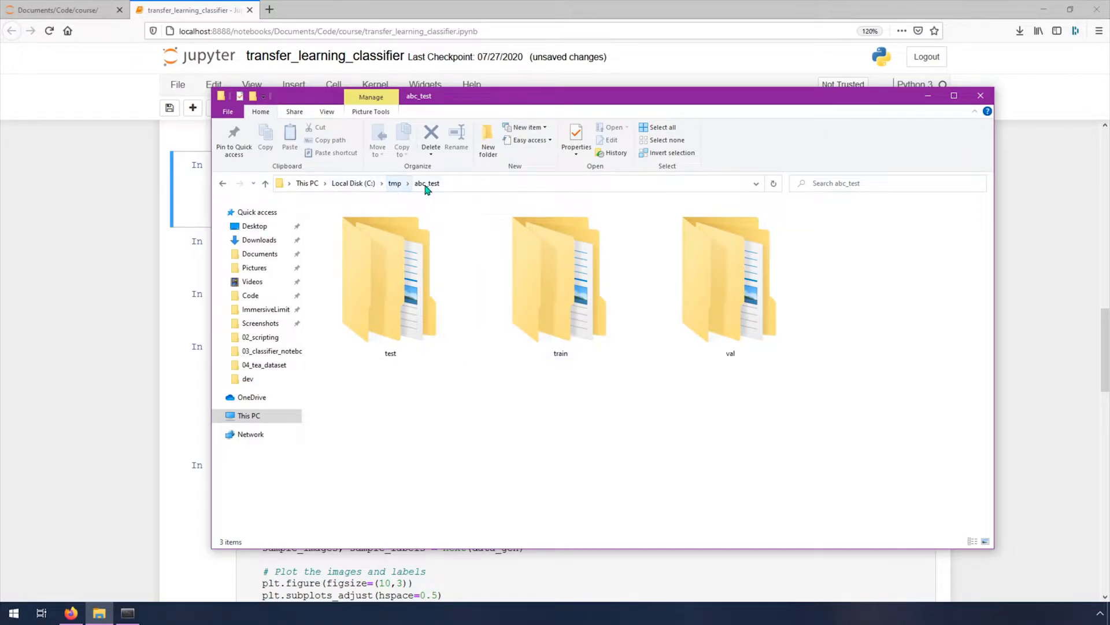
{"action": "double_click", "coordinate": [560, 281]}
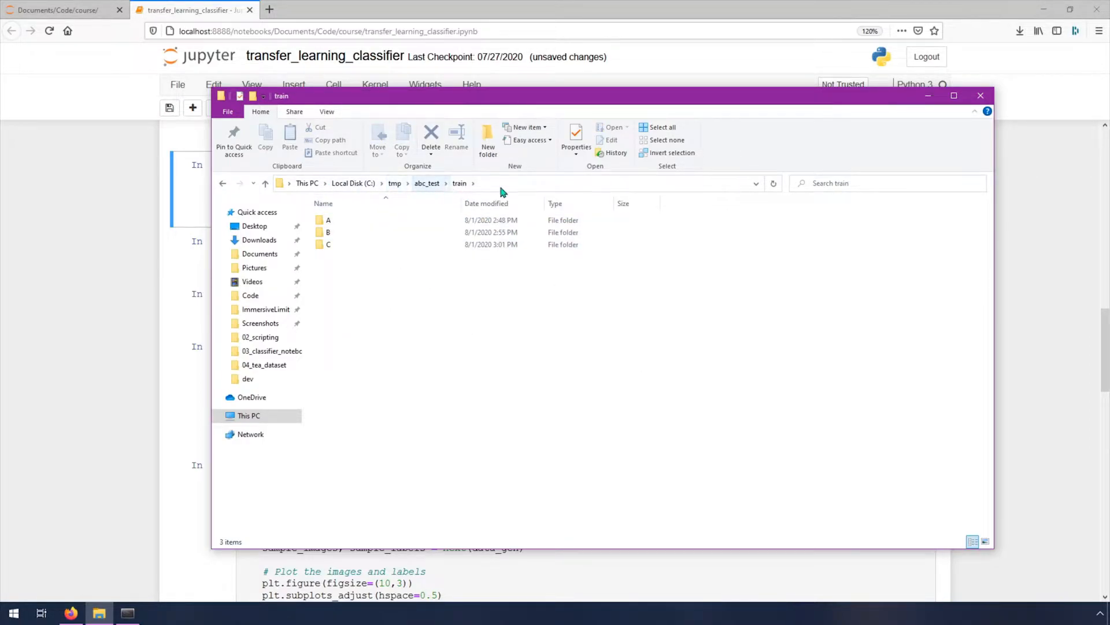
{"action": "left_click", "coordinate": [500, 183]}
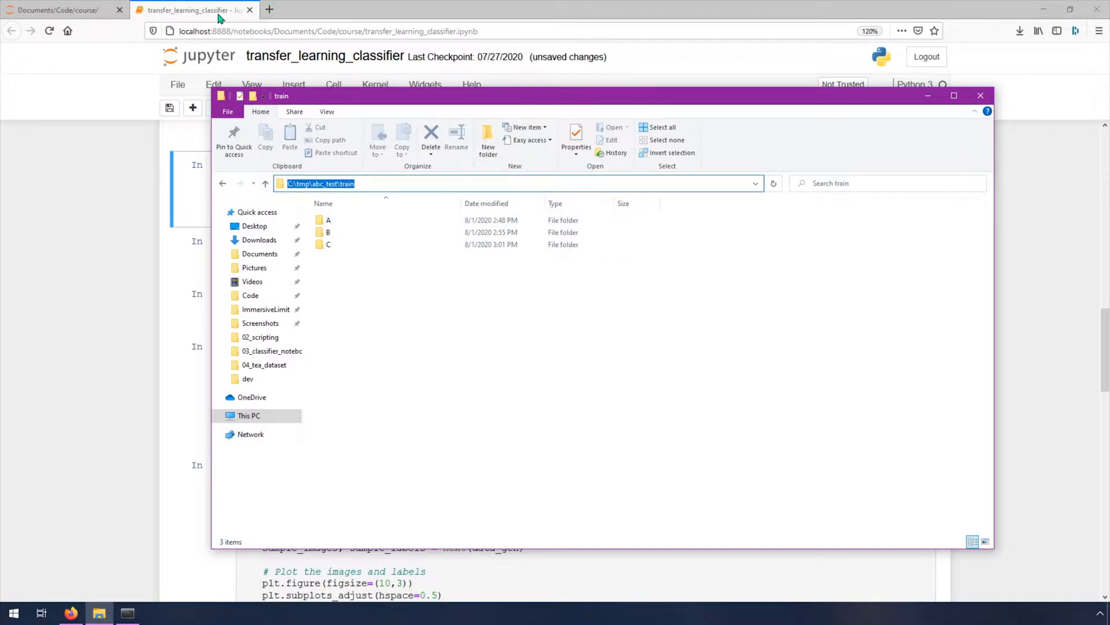
{"action": "left_click", "coordinate": [980, 95]}
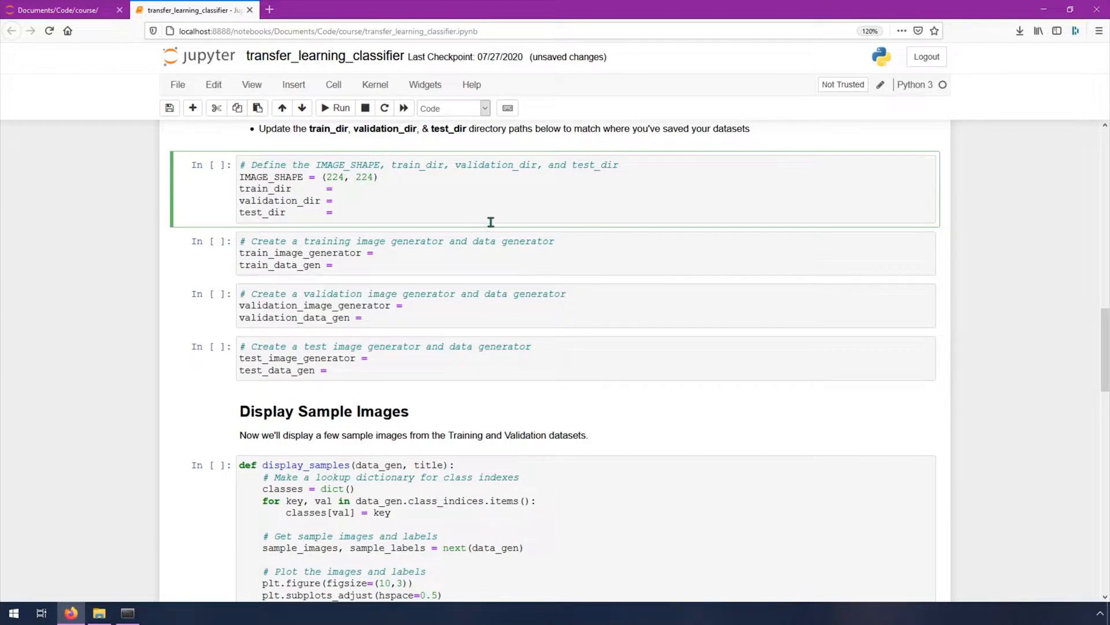
Step: Assign "C:/tmp/abc_test/train" to train_dir and val/test variants to validation_dir and test_dir
{"action": "type", "text": "\"\""}
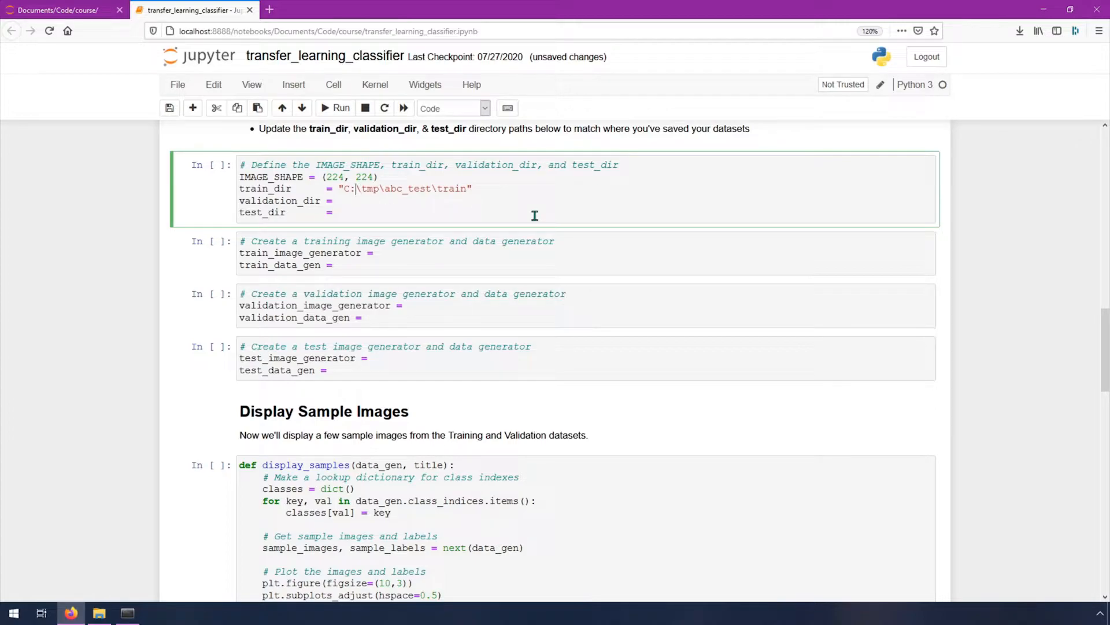
{"action": "mouse_move", "coordinate": [433, 204]}
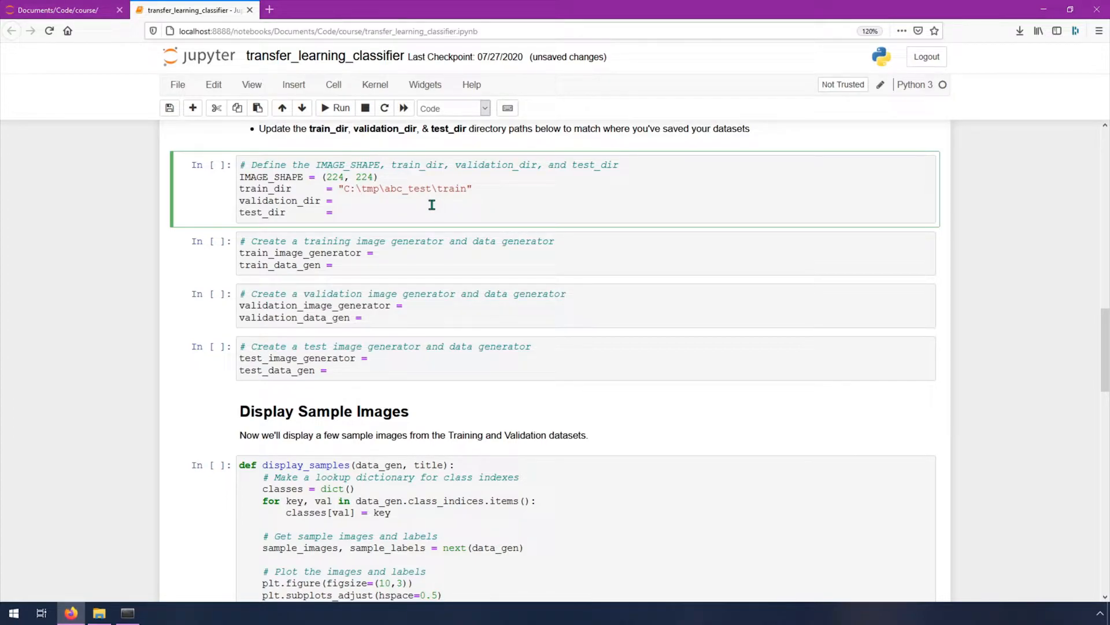
{"action": "type", "text": "\\"}
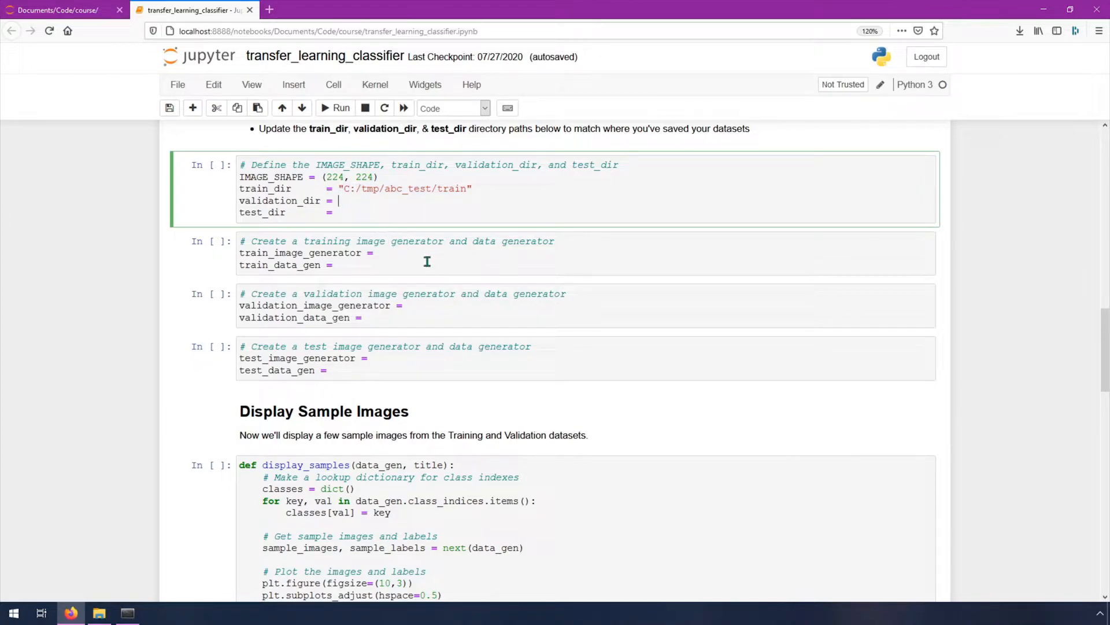
{"action": "type", "text": "\"C:/tmp/abc_test/train\""}
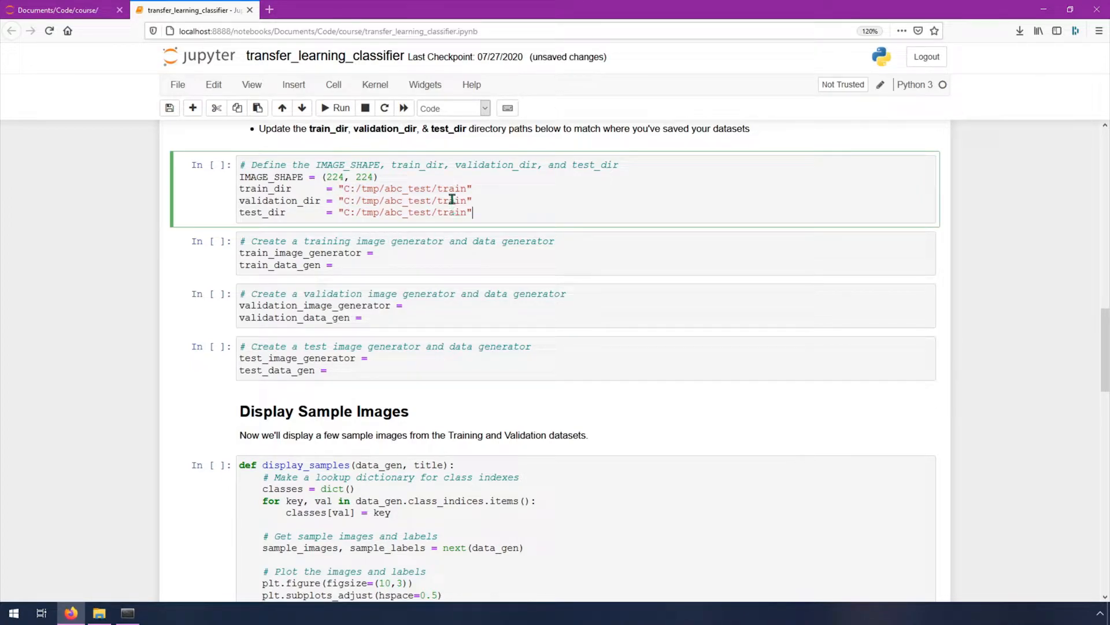
{"action": "double_click", "coordinate": [453, 201]}
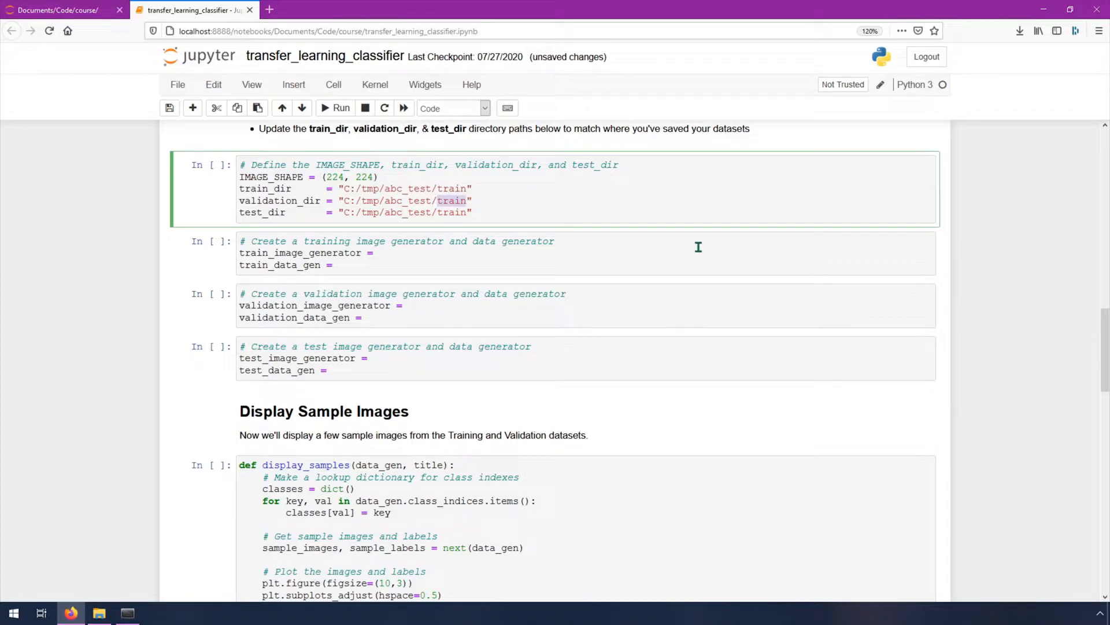
{"action": "type", "text": "val"}
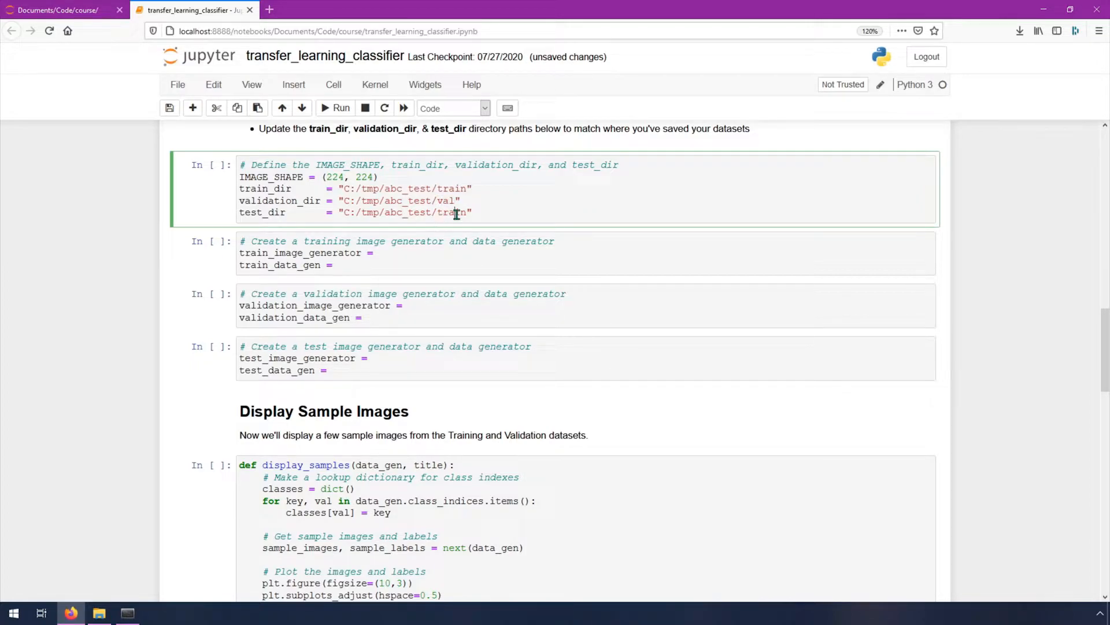
{"action": "type", "text": "test"}
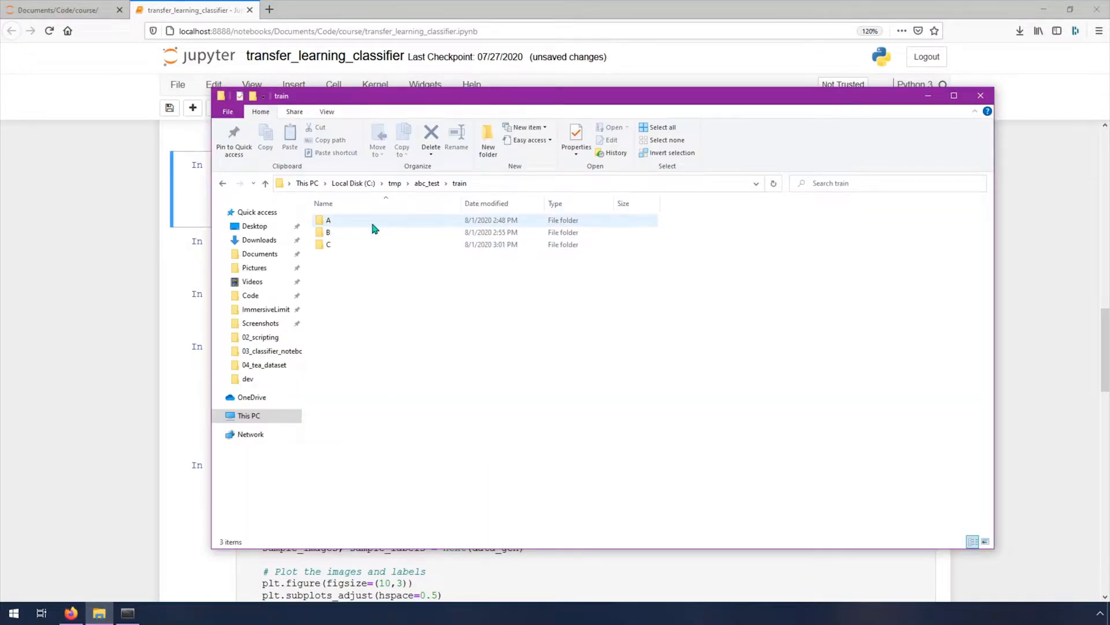
Step: Check the abc_test subfolder names in Explorer and return to the notebook
{"action": "double_click", "coordinate": [328, 220]}
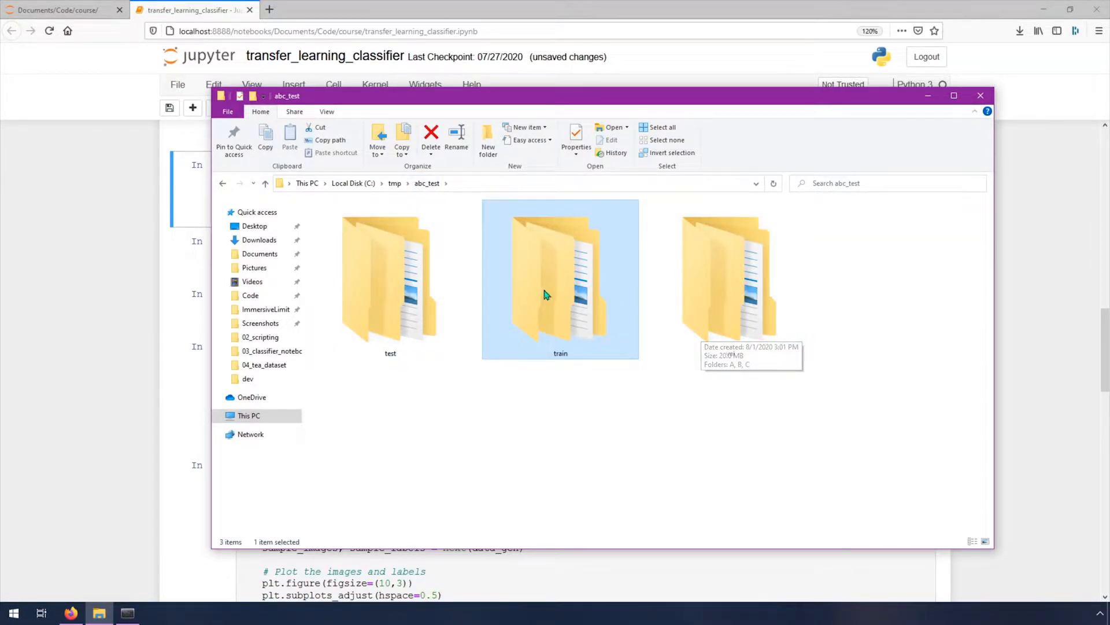
{"action": "left_click", "coordinate": [981, 95]}
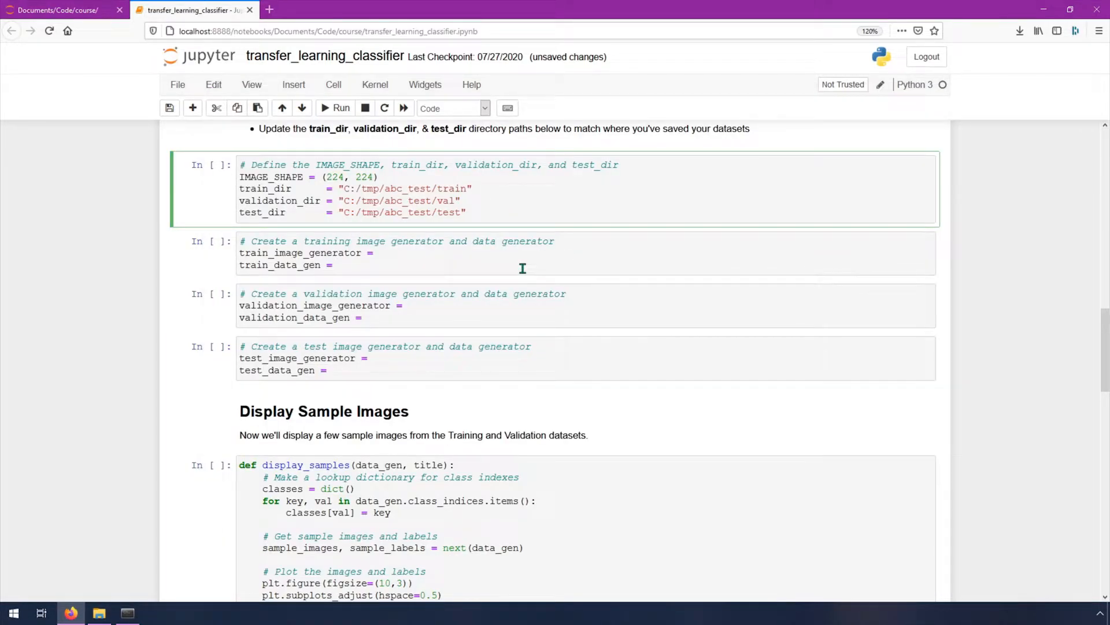
{"action": "left_click", "coordinate": [522, 268]}
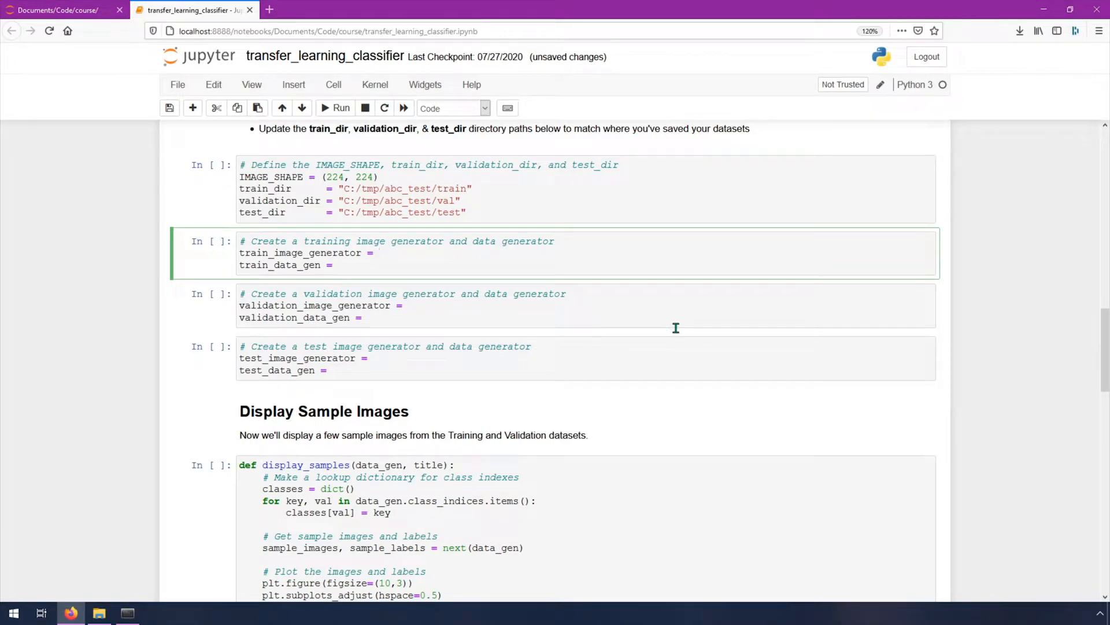
{"action": "left_click", "coordinate": [379, 252]}
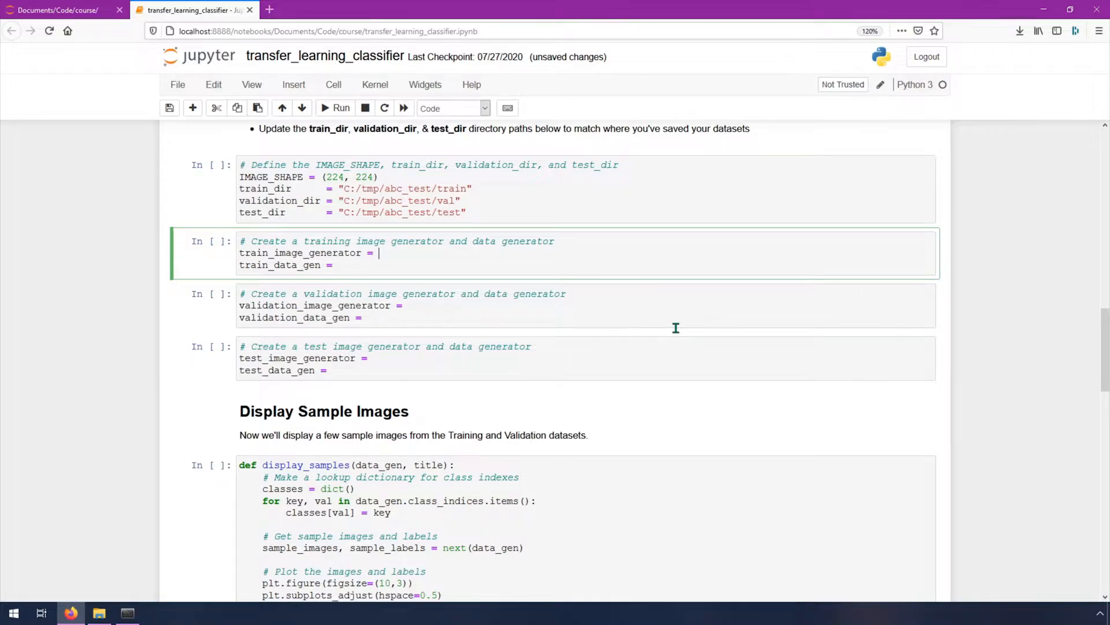
{"action": "scroll", "scroll_direction": "up", "scroll_amount": 3}
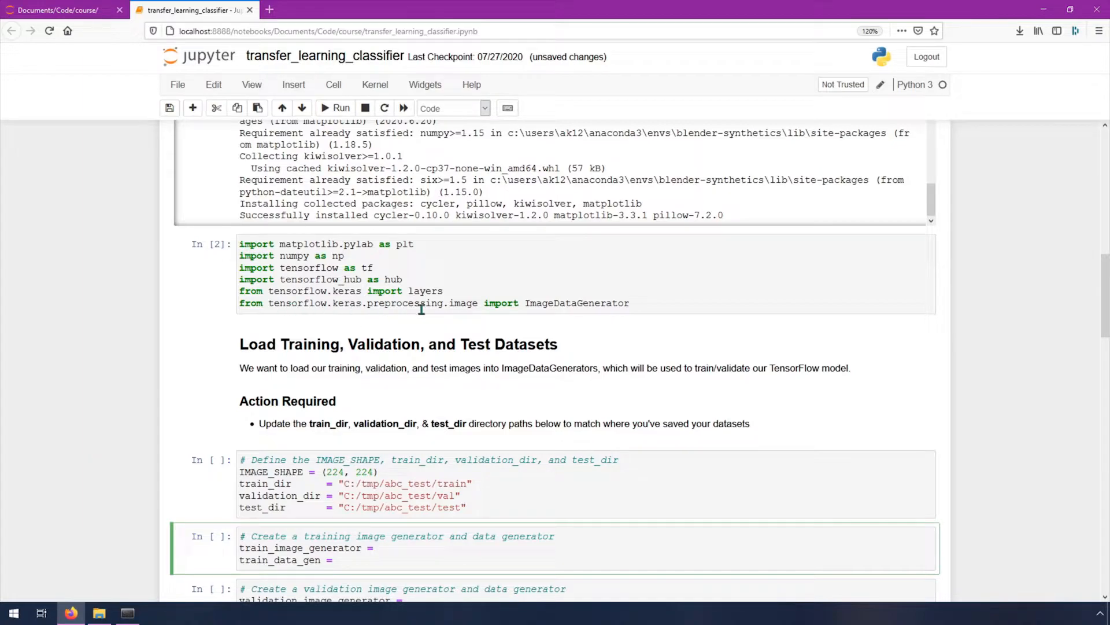
{"action": "scroll", "scroll_direction": "down", "scroll_amount": 3}
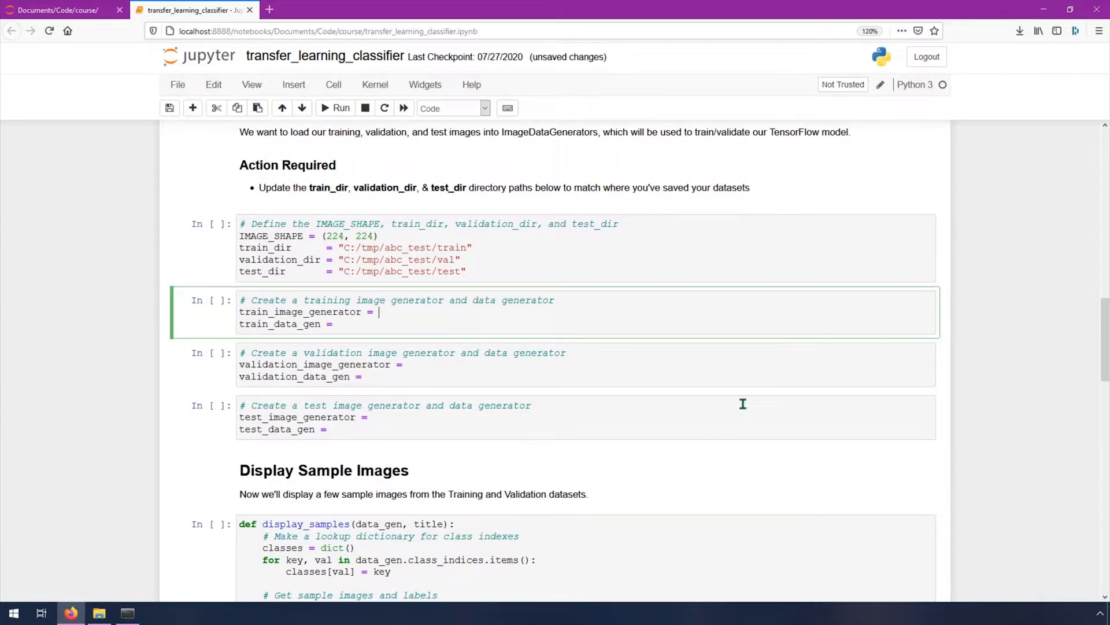
{"action": "scroll", "scroll_direction": "down", "scroll_amount": 3}
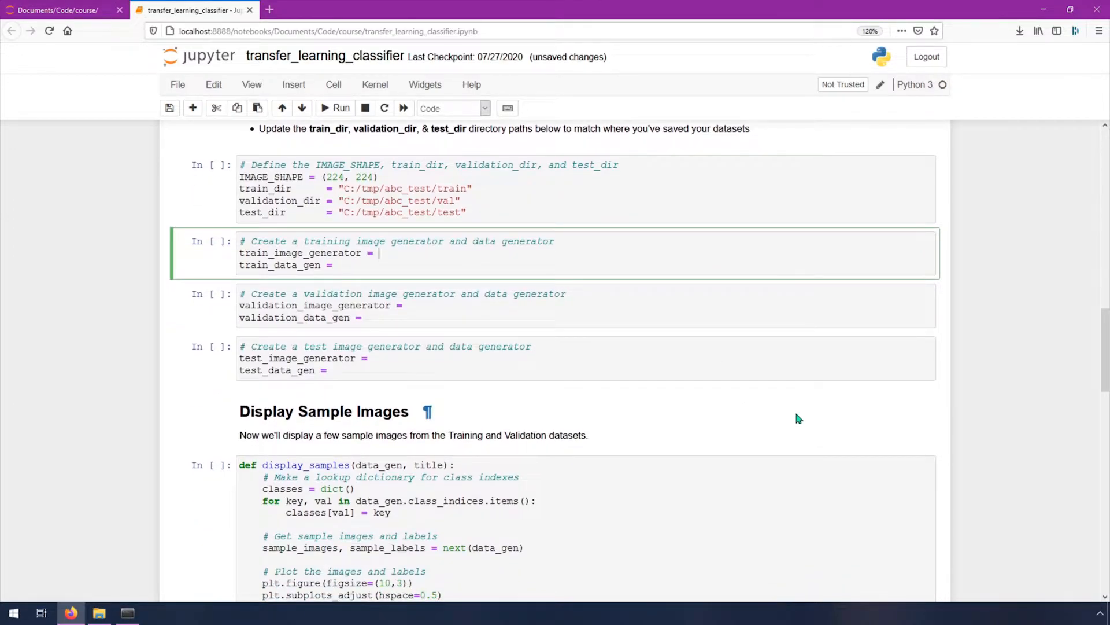
Step: Define train_image_generator as ImageDataGenerator(rescale=1./255)
{"action": "type", "text": "I"}
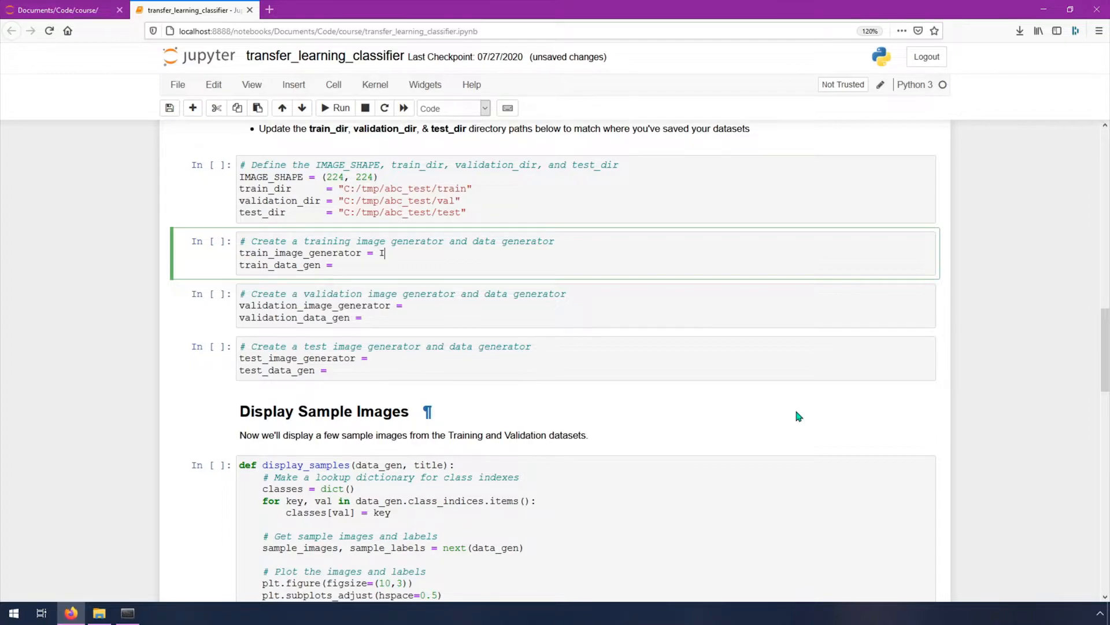
{"action": "type", "text": "mageDataGenerator("}
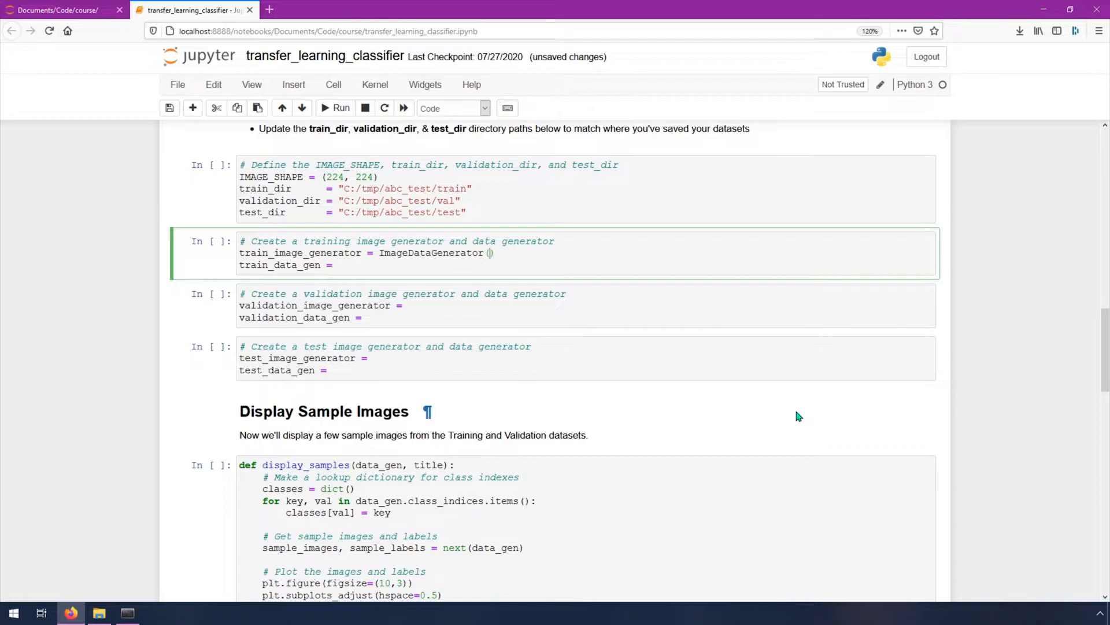
{"action": "type", "text": "rescale=1"}
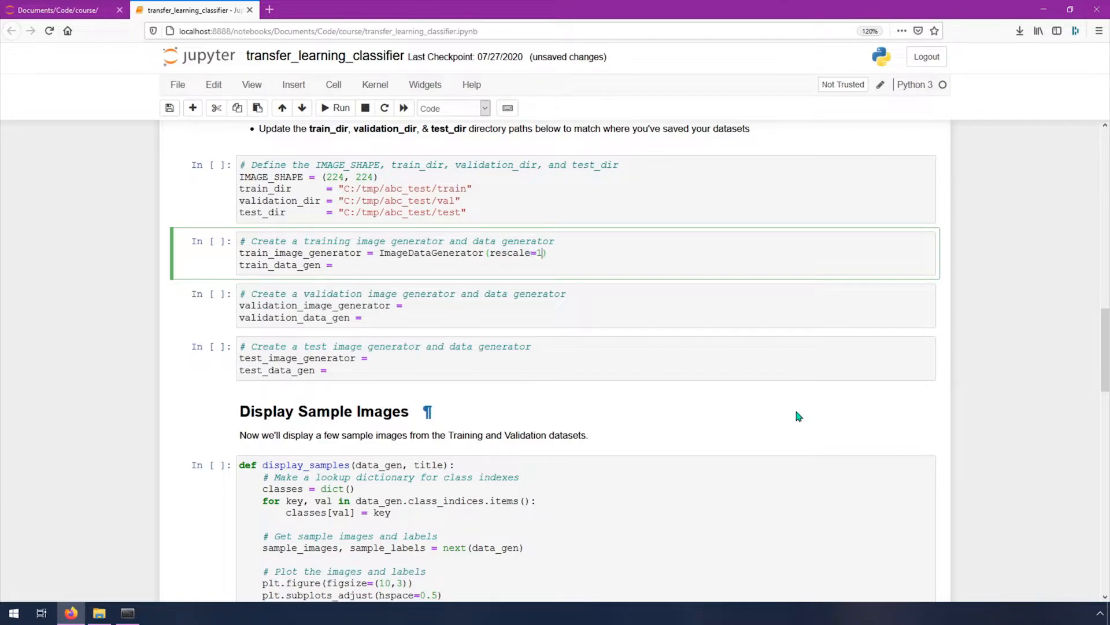
{"action": "type", "text": "./"}
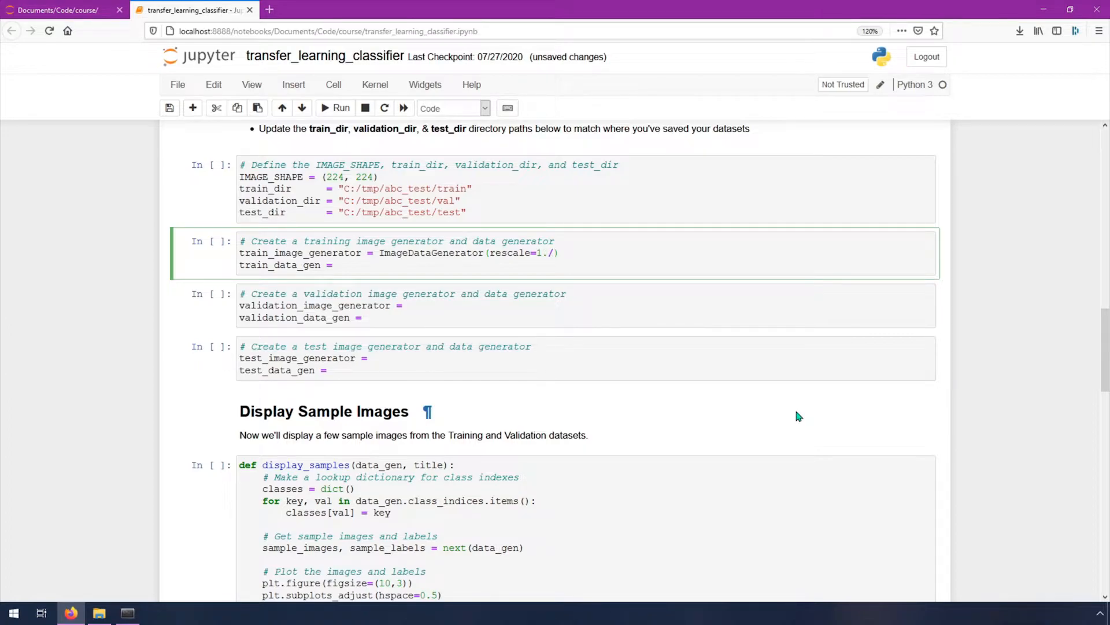
{"action": "type", "text": "255"}
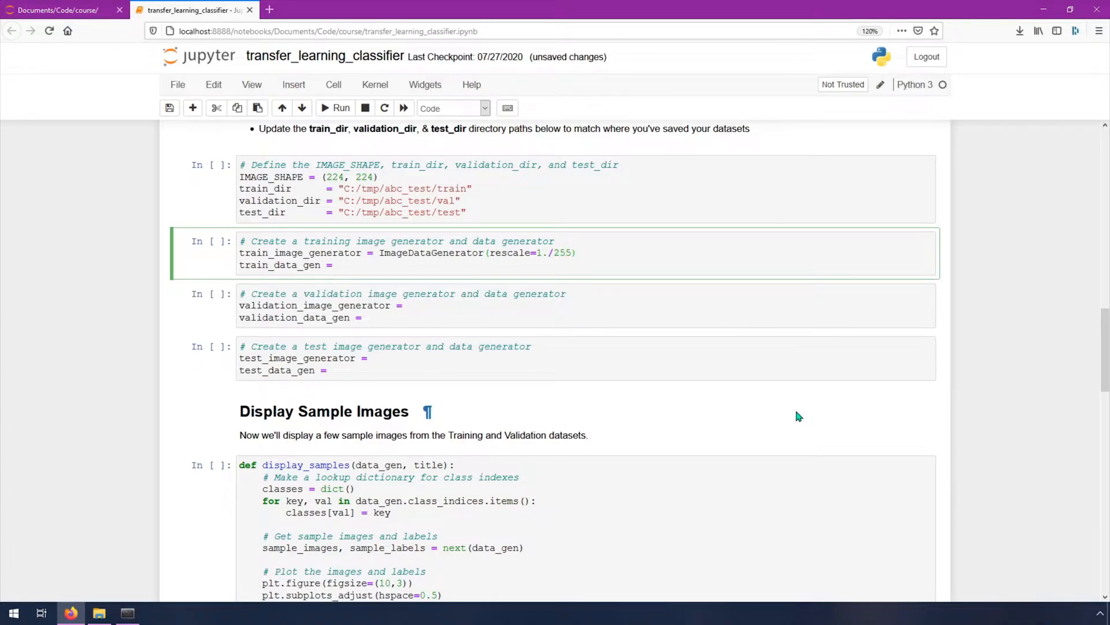
{"action": "mouse_move", "coordinate": [820, 360]}
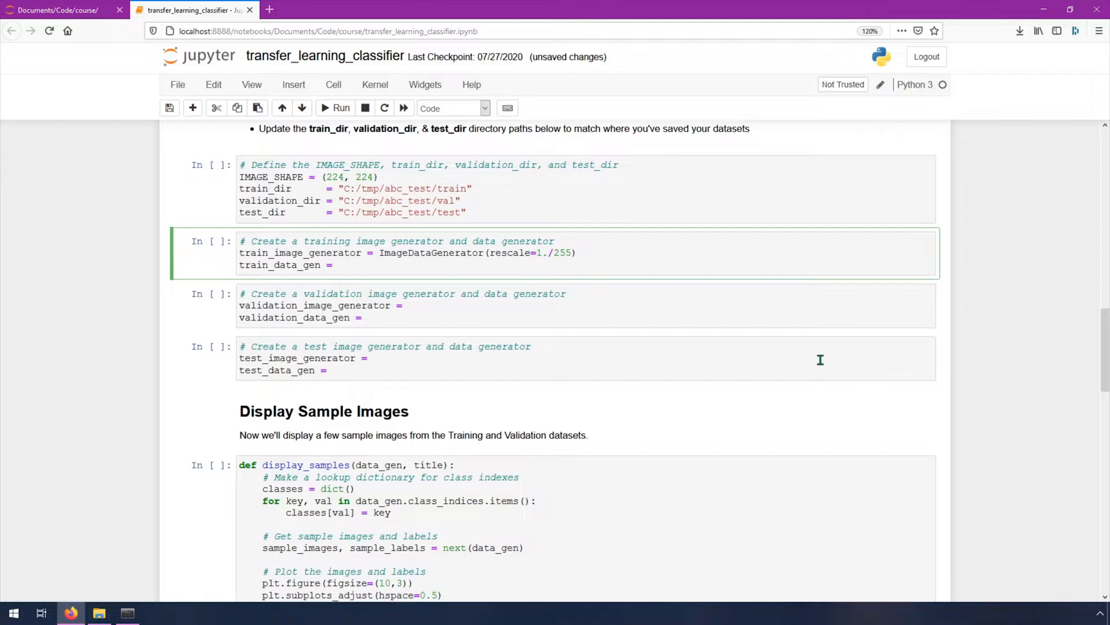
Step: Write train_data_gen = train_image_generator.flow_from_directory(directory=train_dir, shuffle=True, target_size=IMAGE_SHAPE)
{"action": "left_click", "coordinate": [338, 265]}
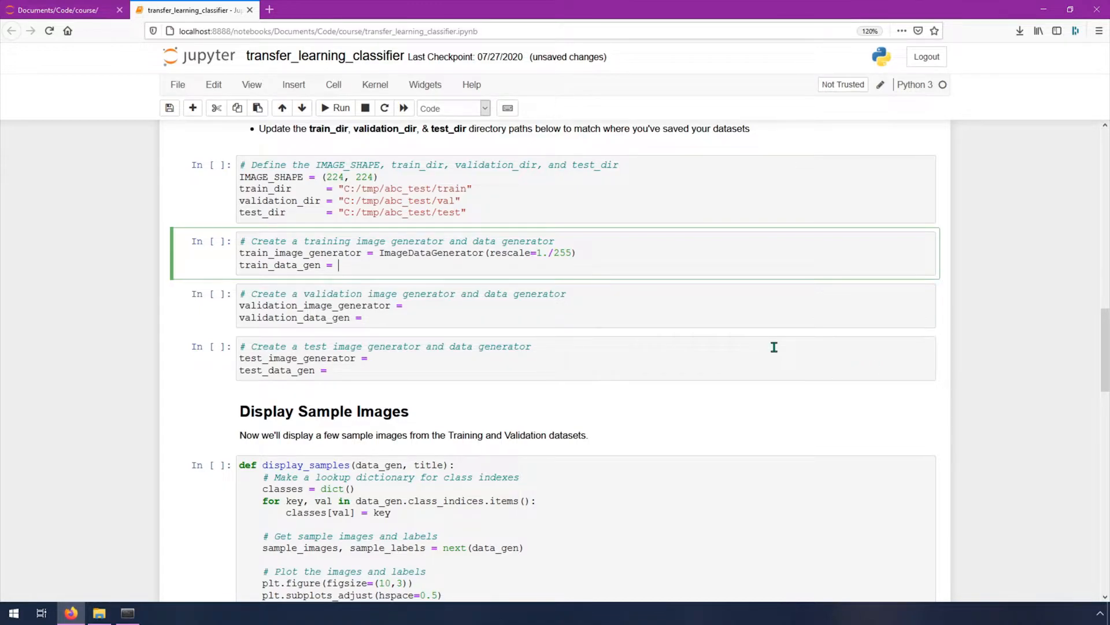
{"action": "type", "text": "train_"}
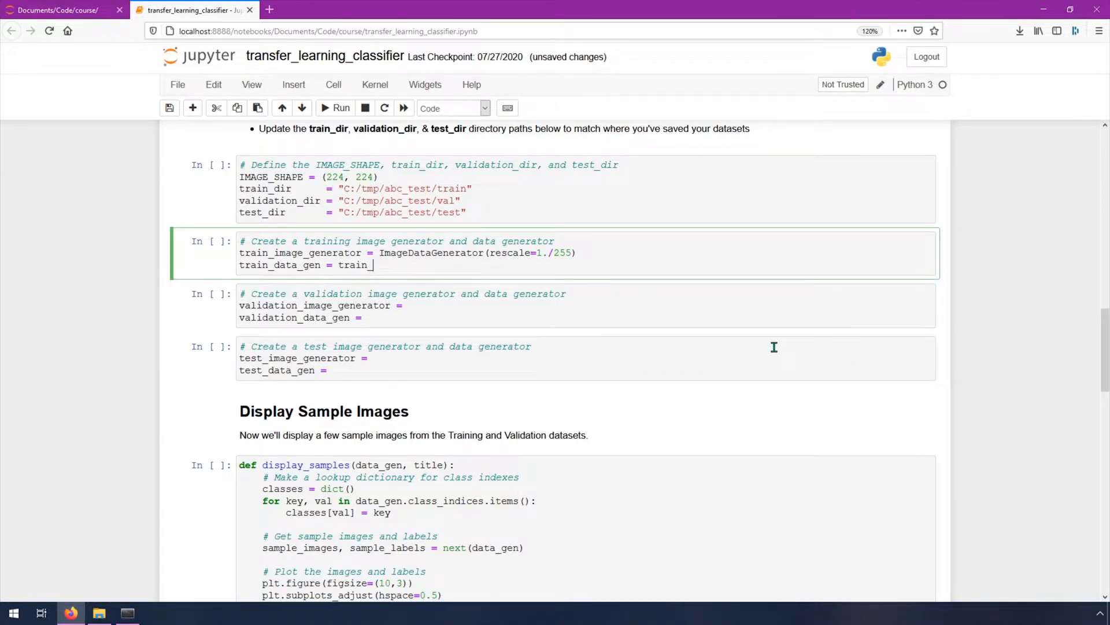
{"action": "type", "text": "image_gen"}
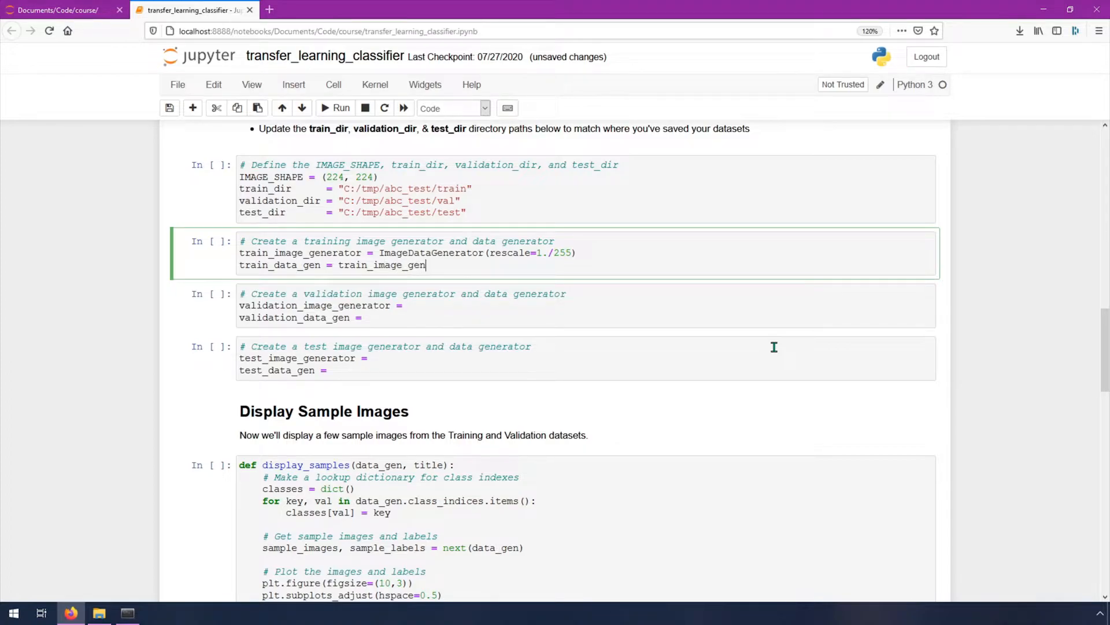
{"action": "type", "text": "erator"}
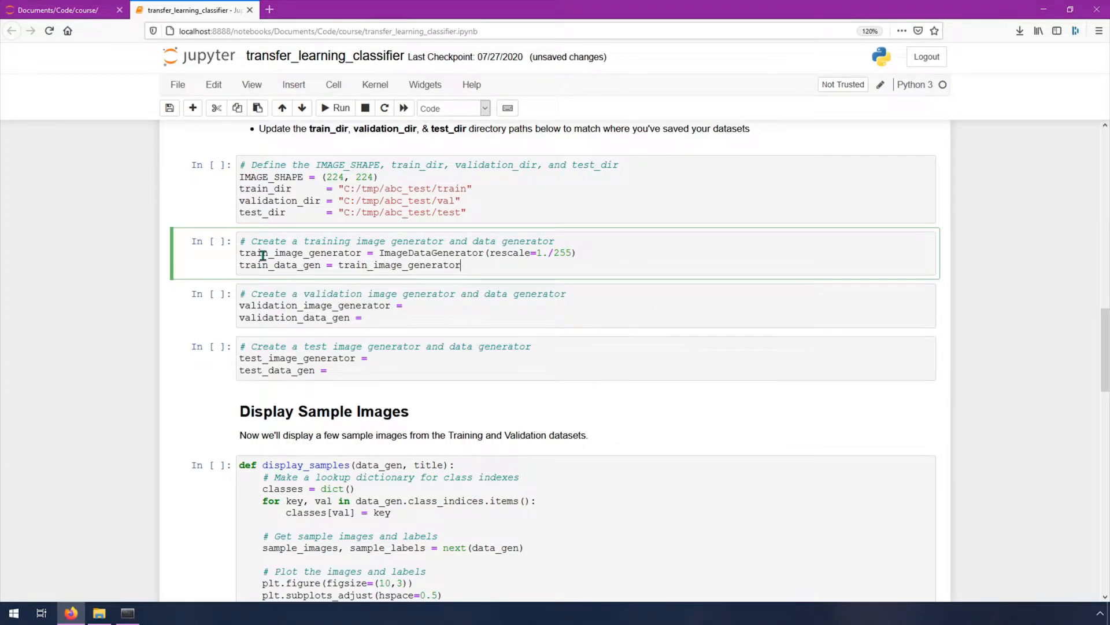
{"action": "mouse_move", "coordinate": [502, 267]}
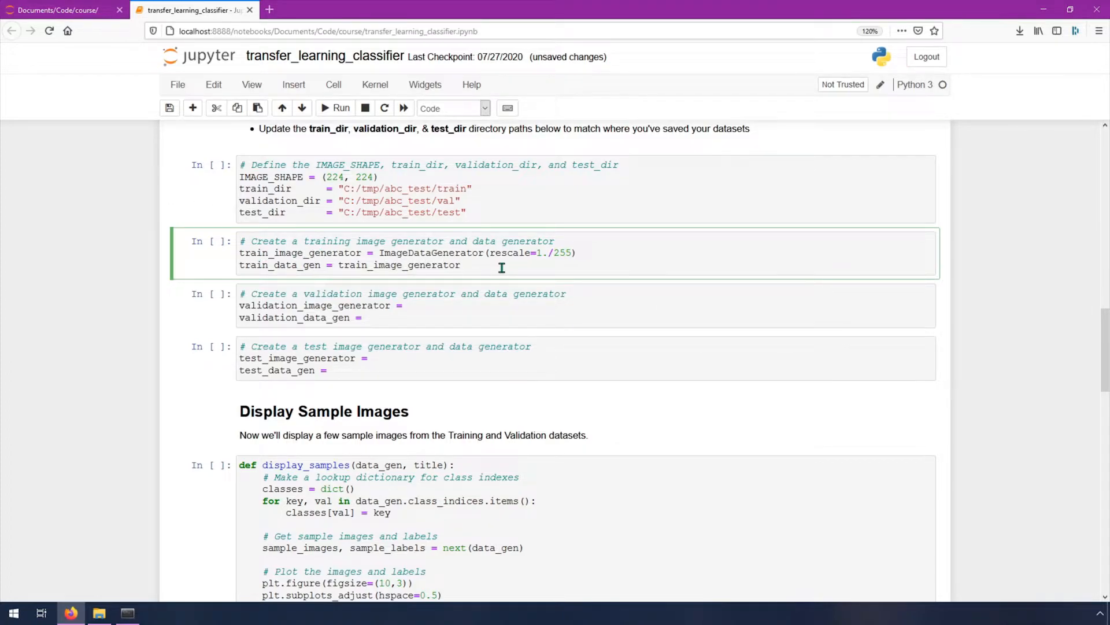
{"action": "type", "text": ".flow"}
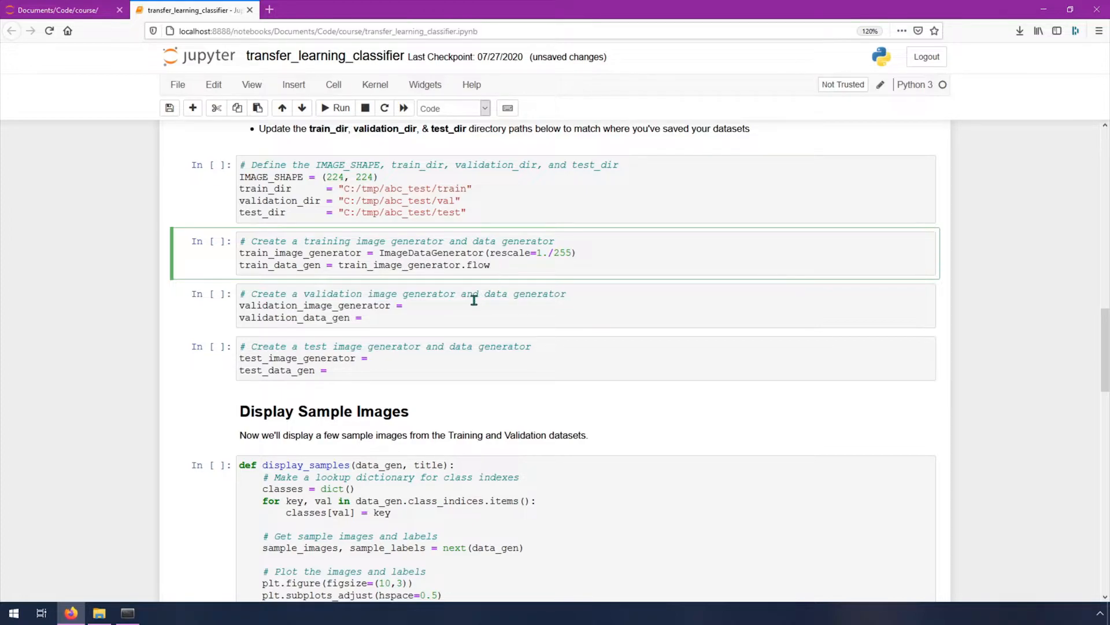
{"action": "type", "text": "_fro"}
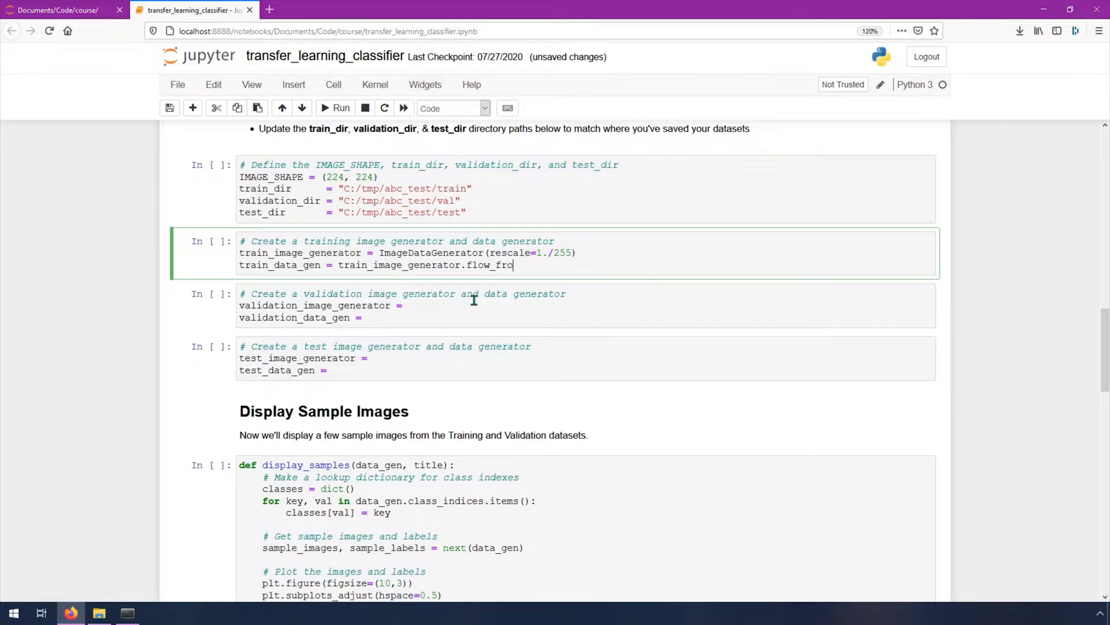
{"action": "type", "text": "m_directory"}
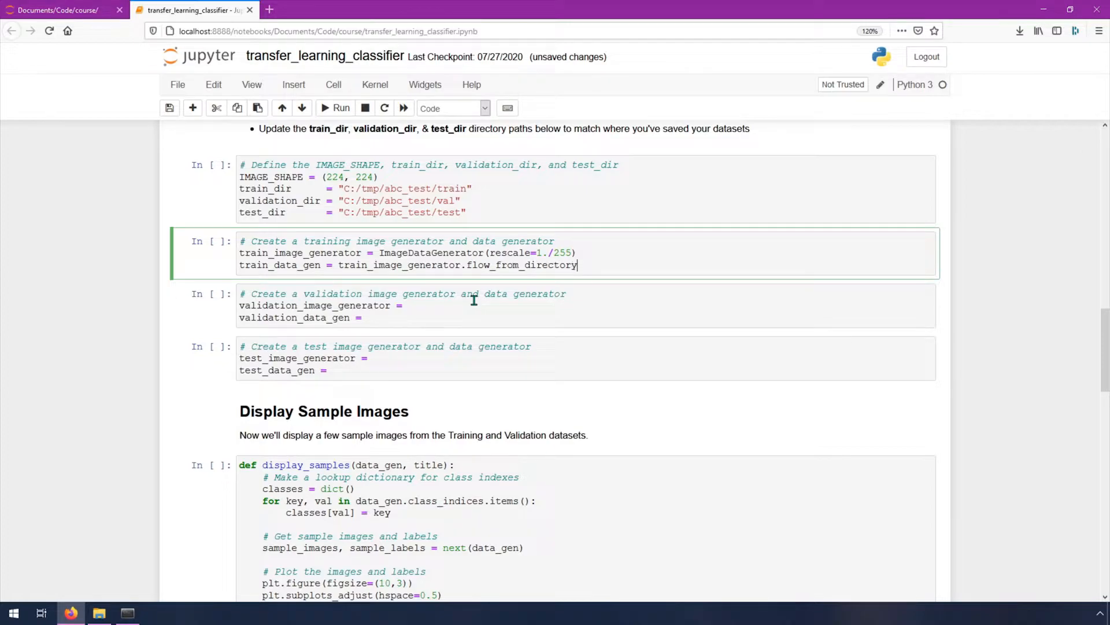
{"action": "type", "text": "()"}
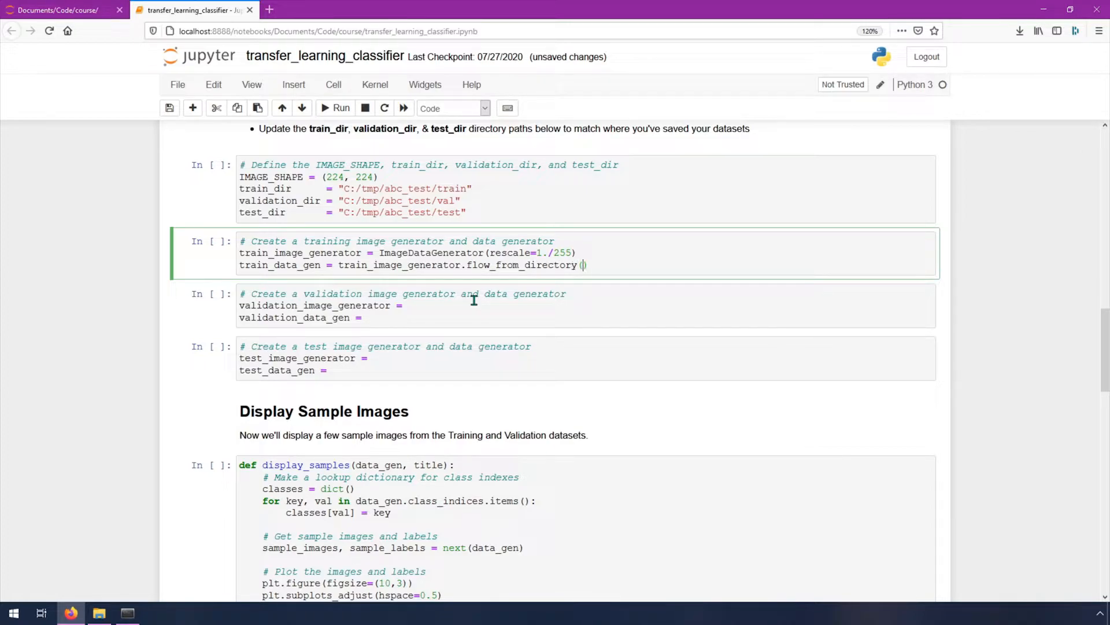
{"action": "type", "text": "directory=train_"}
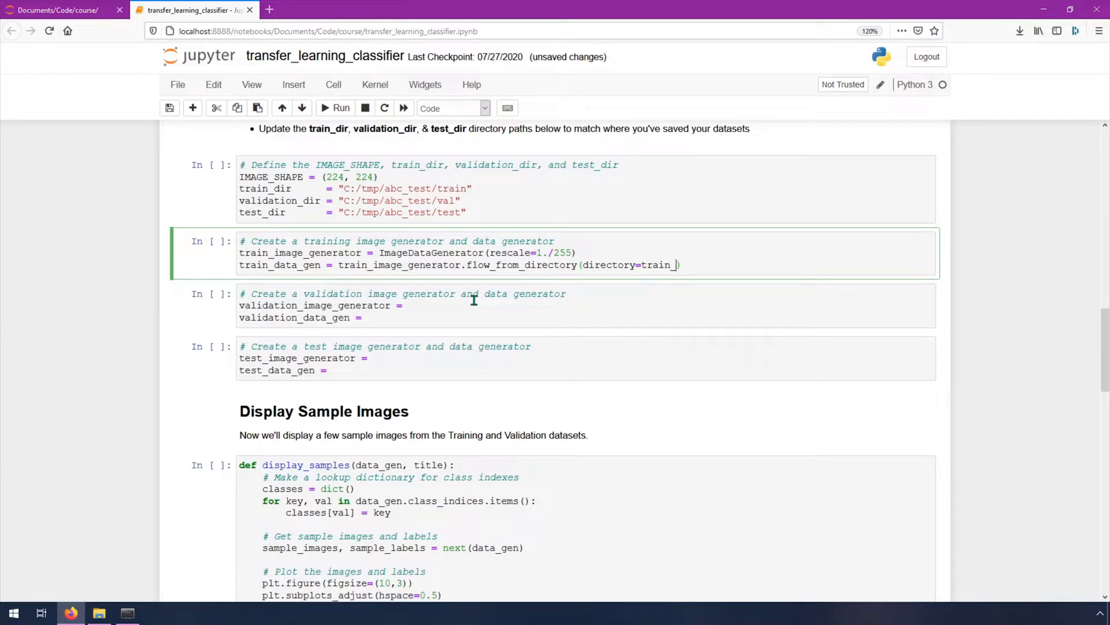
{"action": "type", "text": "dir,"}
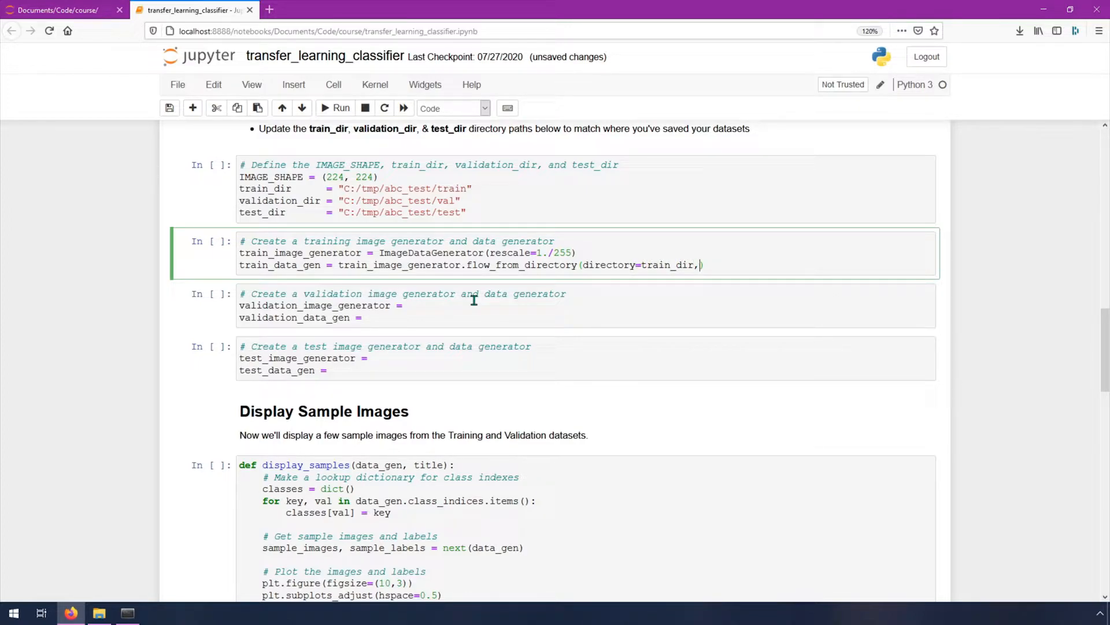
{"action": "type", "text": "shuffle=True"}
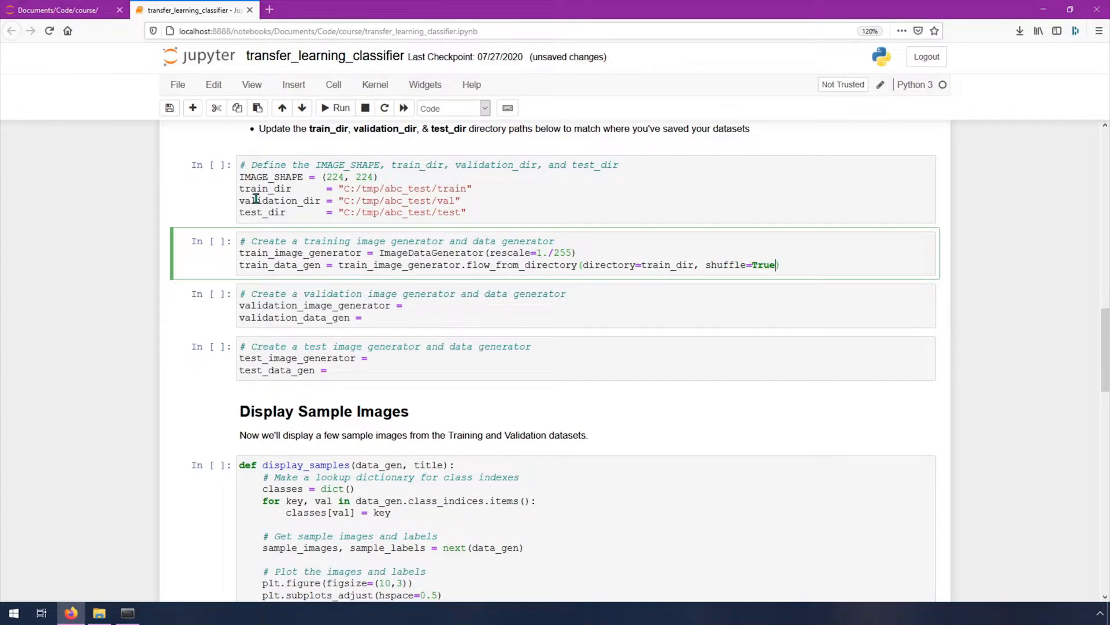
{"action": "mouse_move", "coordinate": [866, 339]}
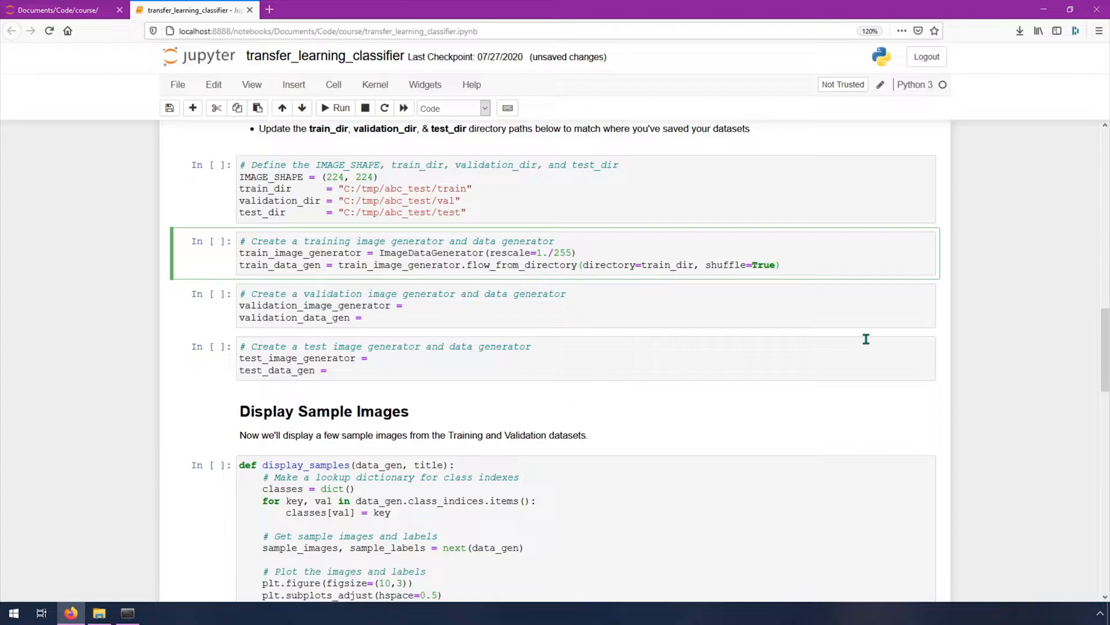
{"action": "type", "text": ","}
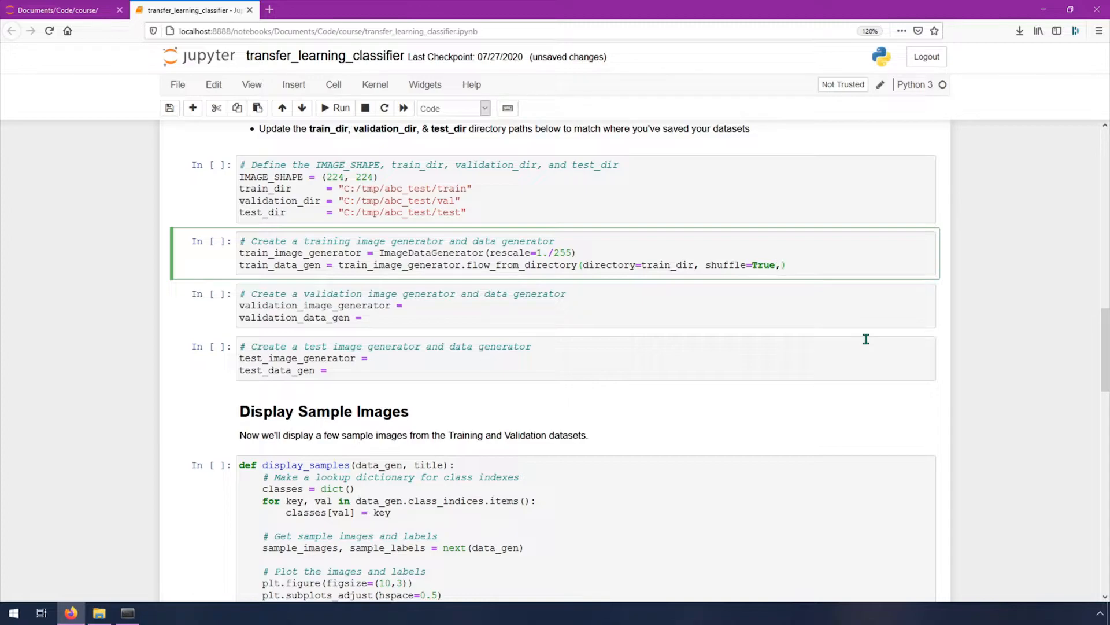
{"action": "type", "text": "target_size"}
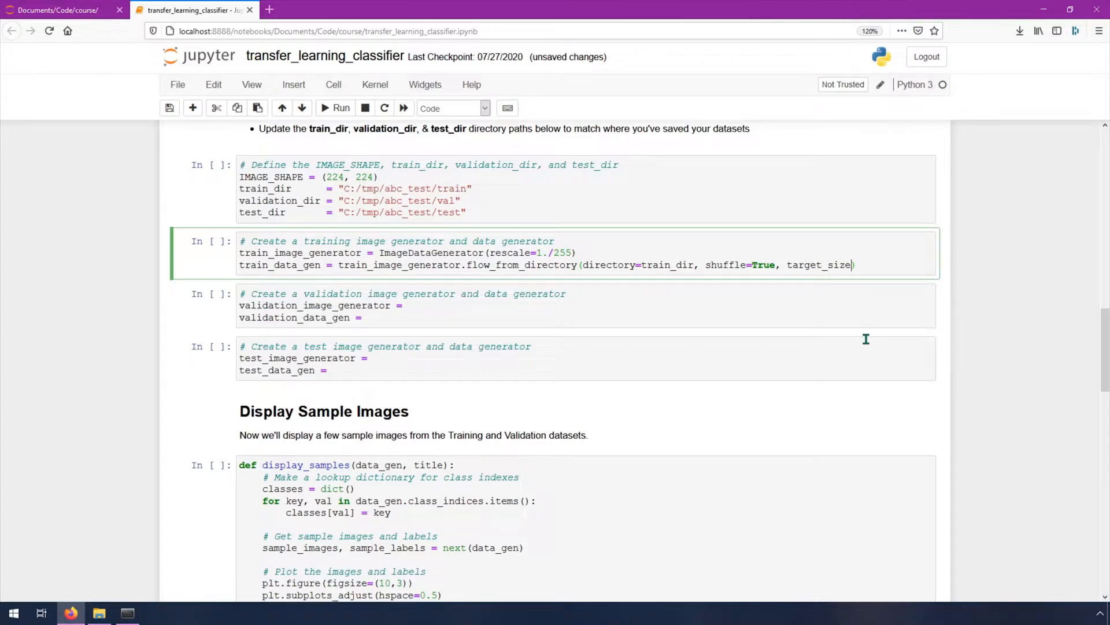
{"action": "type", "text": "=IMAGE_SHAPE"}
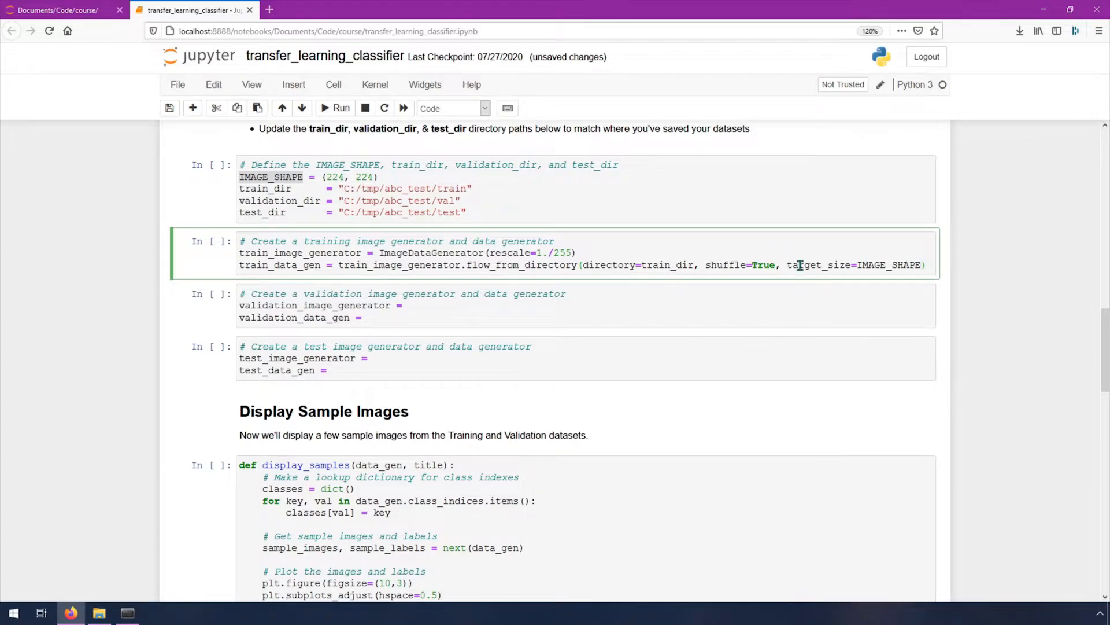
{"action": "mouse_move", "coordinate": [660, 336]}
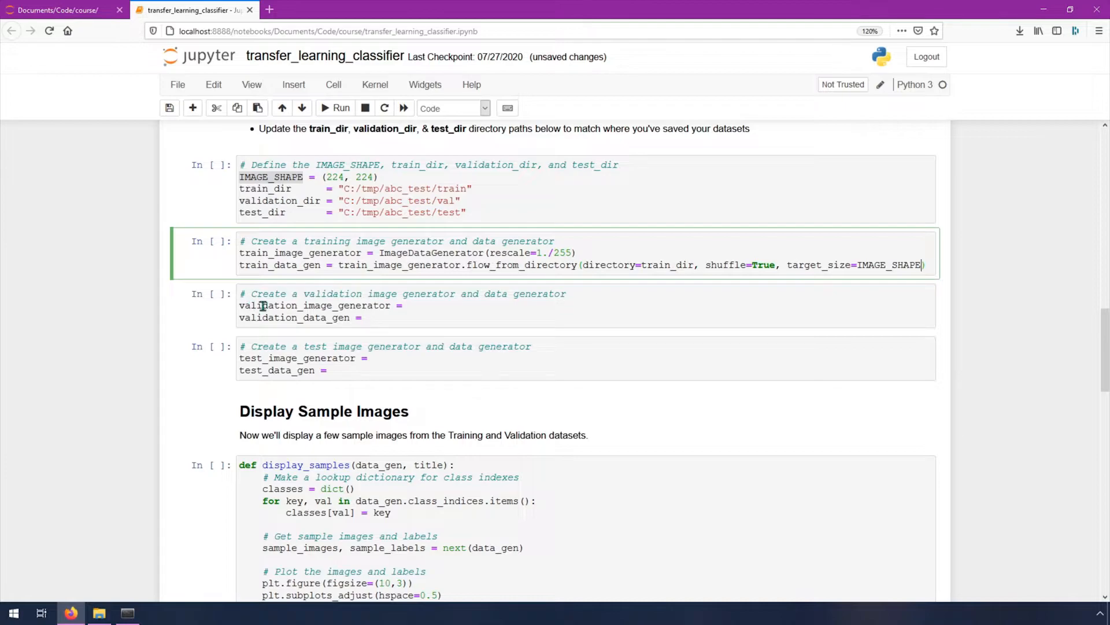
{"action": "mouse_move", "coordinate": [379, 378]}
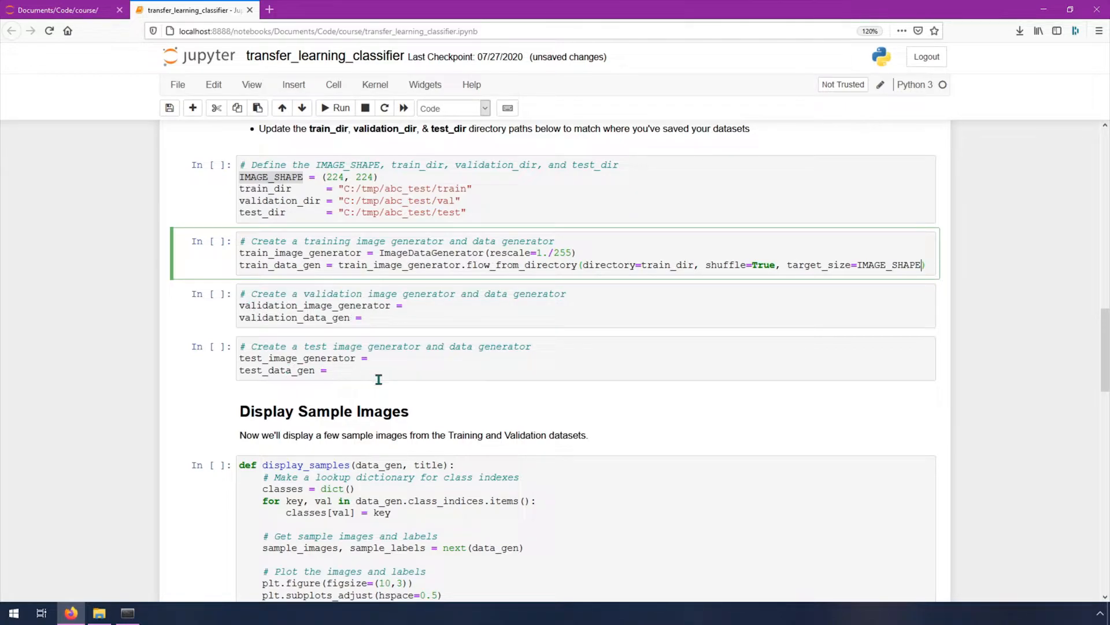
Step: Define validation_image_generator and test_image_generator as ImageDataGenerator(rescale=1./255)
{"action": "scroll", "scroll_direction": "down", "scroll_amount": 3}
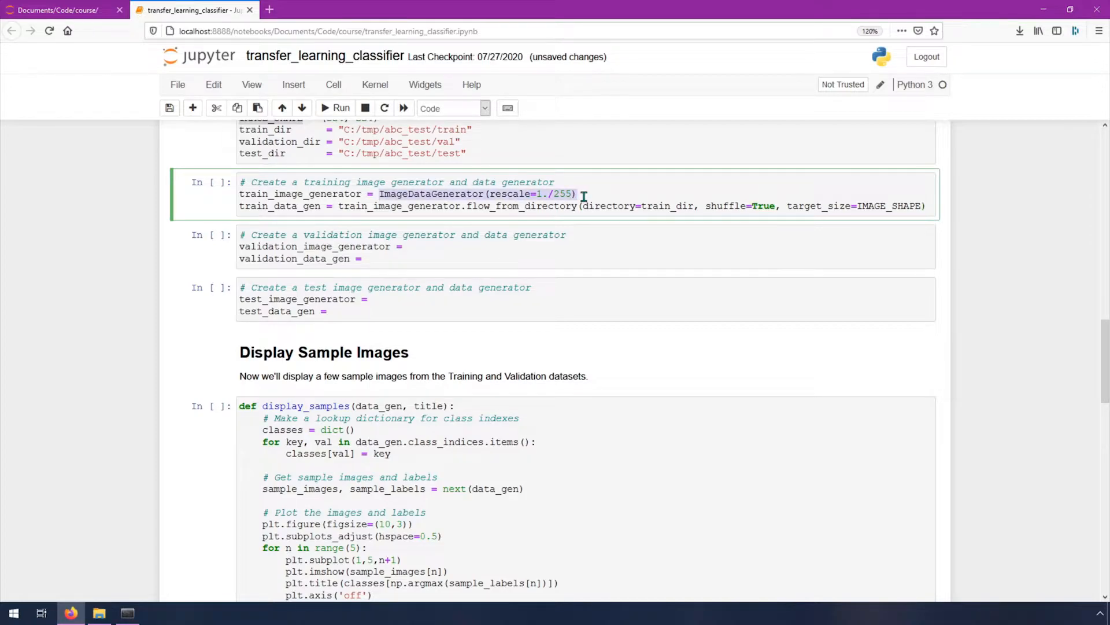
{"action": "type", "text": "ImageDataGenerator(rescale=1./255)"}
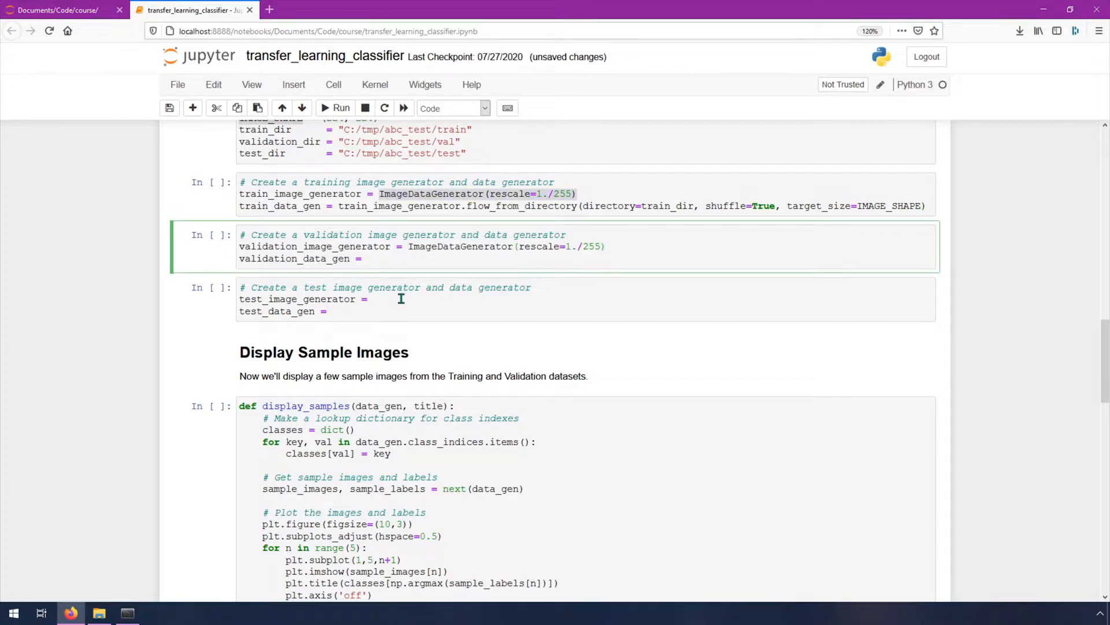
{"action": "type", "text": "ImageDataGenerator(rescale=1./255)"}
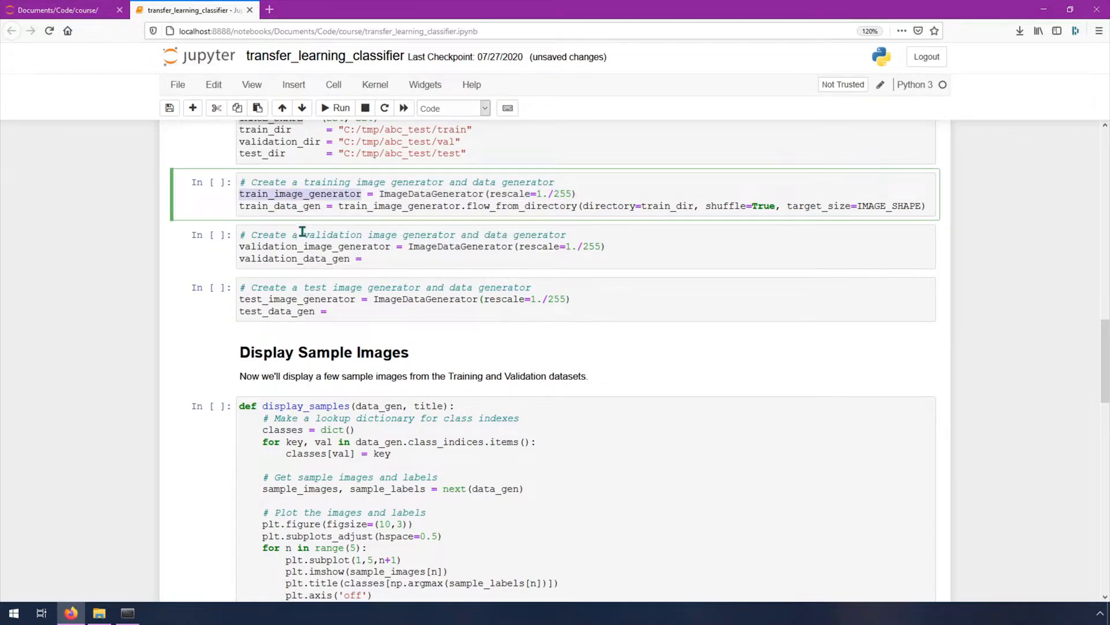
{"action": "double_click", "coordinate": [318, 194]}
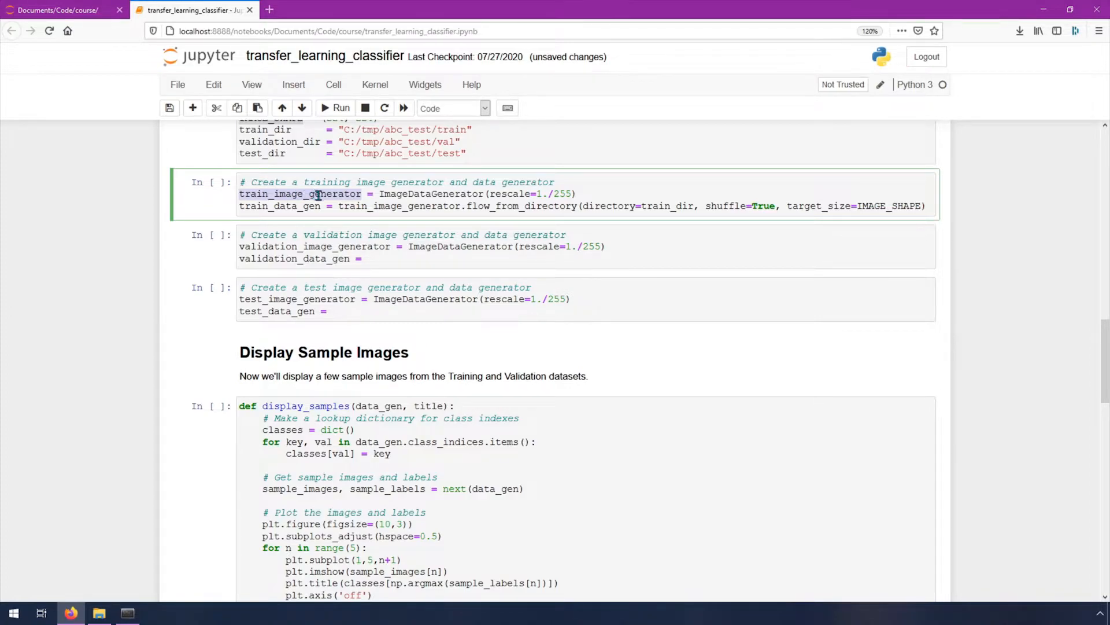
{"action": "left_click", "coordinate": [312, 246]}
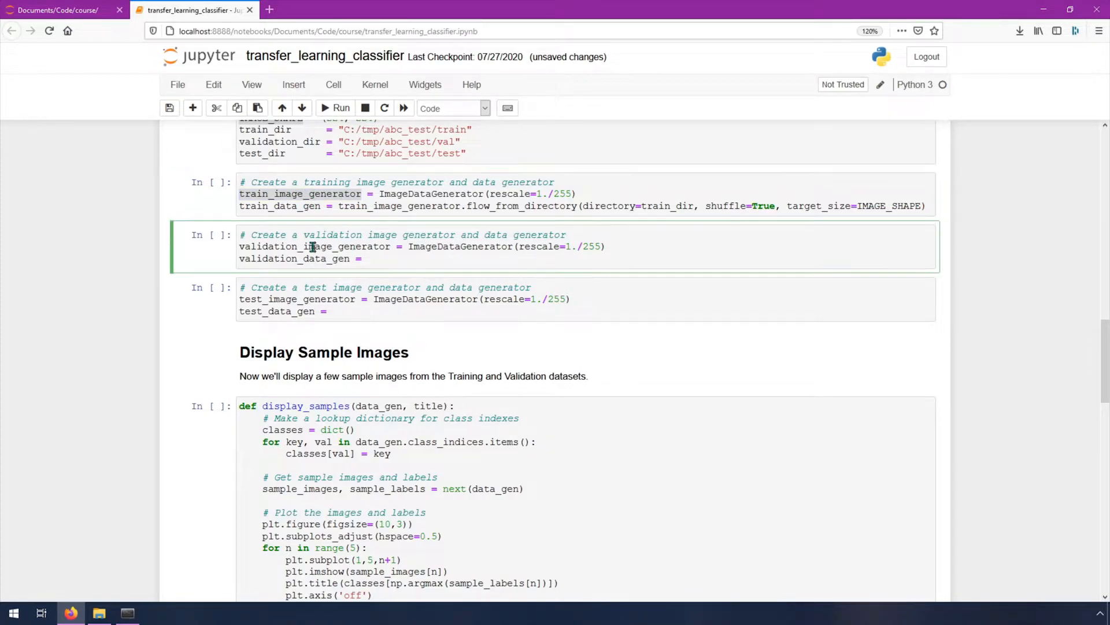
{"action": "type", "text": "validation_image_generator"}
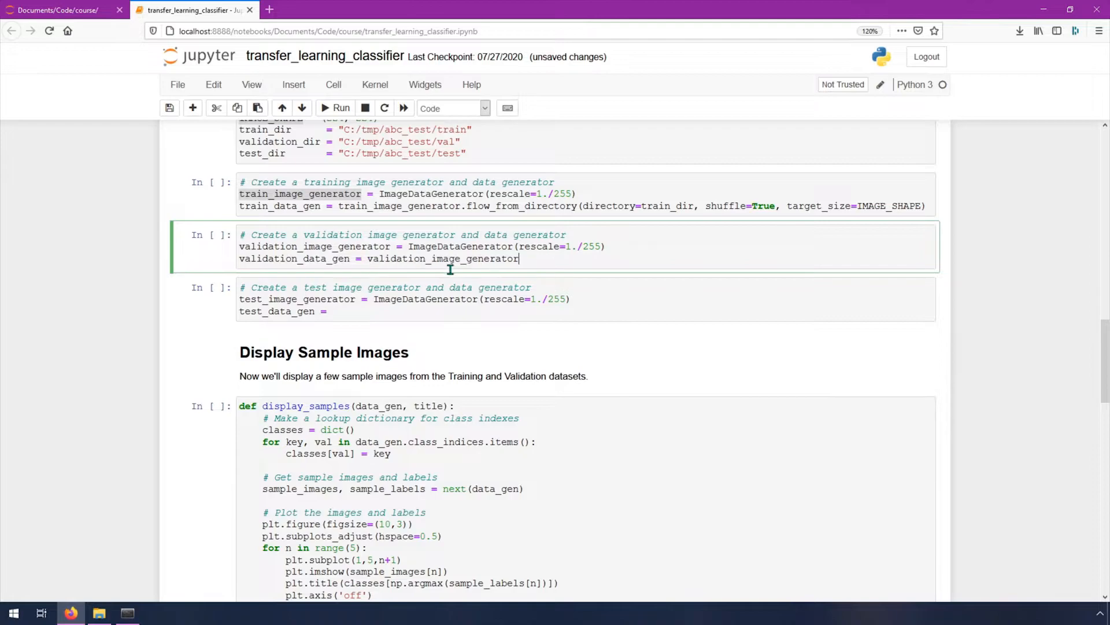
{"action": "double_click", "coordinate": [291, 299]}
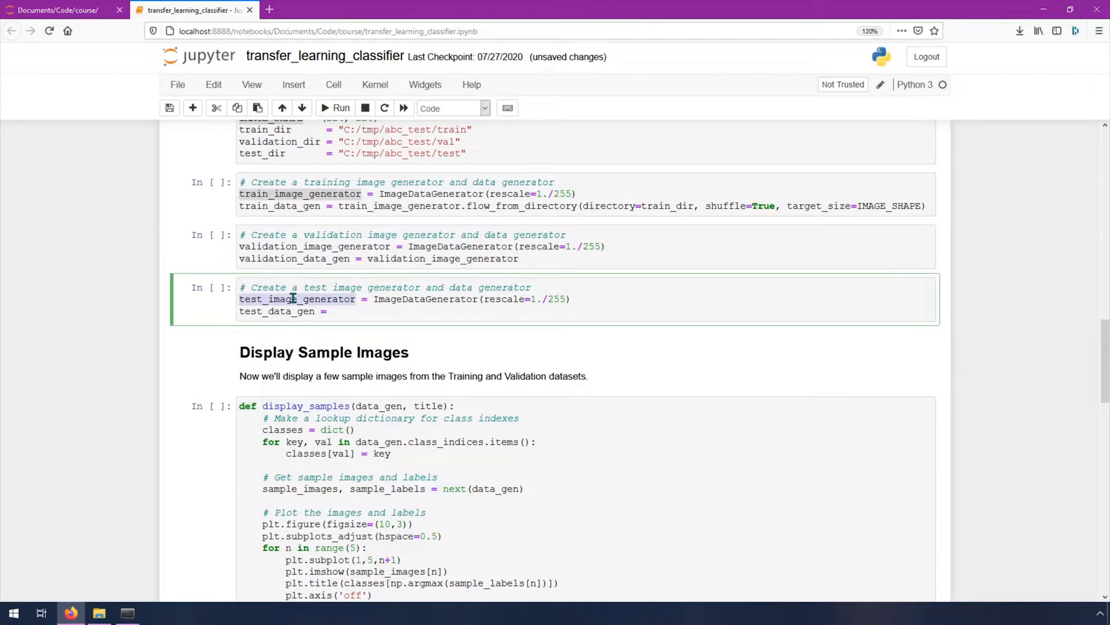
{"action": "type", "text": "test_image_generator"}
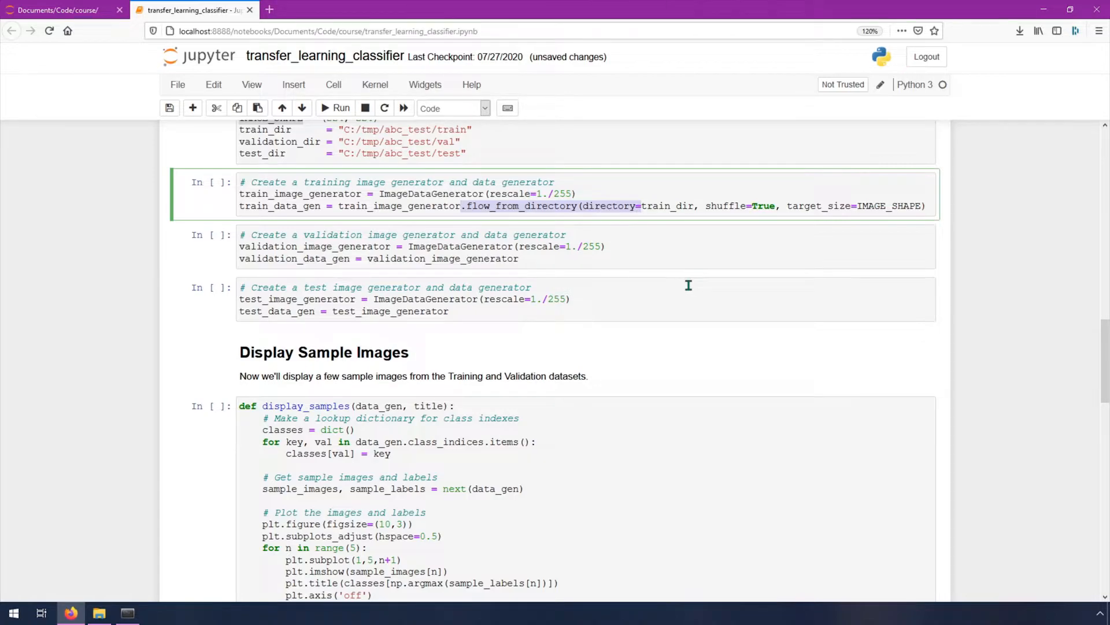
Step: Add flow_from_directory(directory=validation_dir) for the validation data generator
{"action": "type", "text": ".flow_from_directory(directory="}
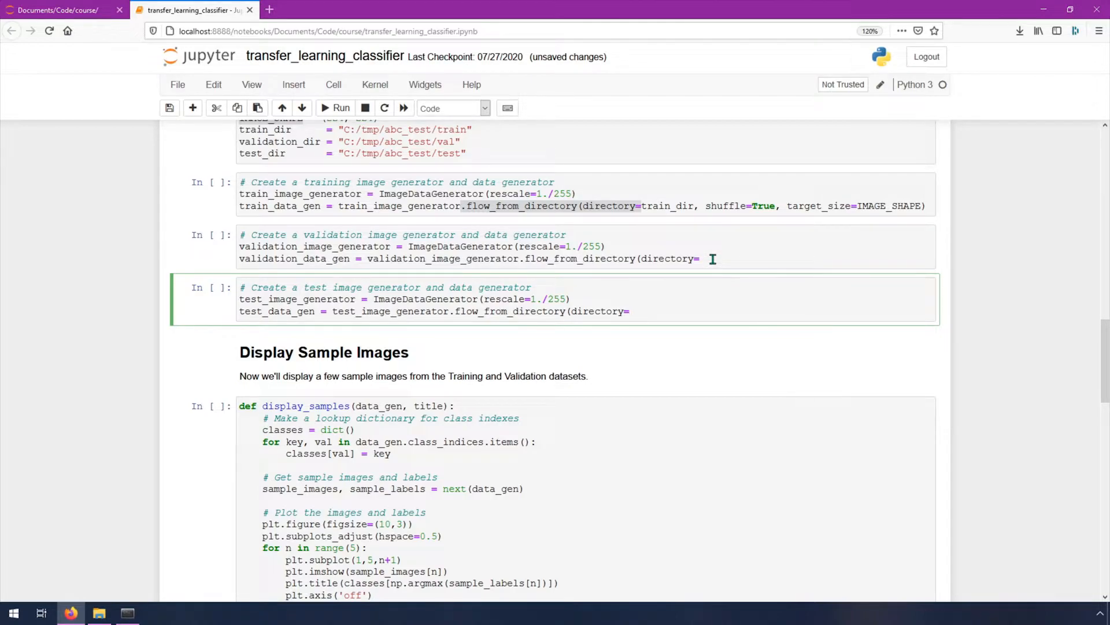
{"action": "left_click", "coordinate": [712, 259]}
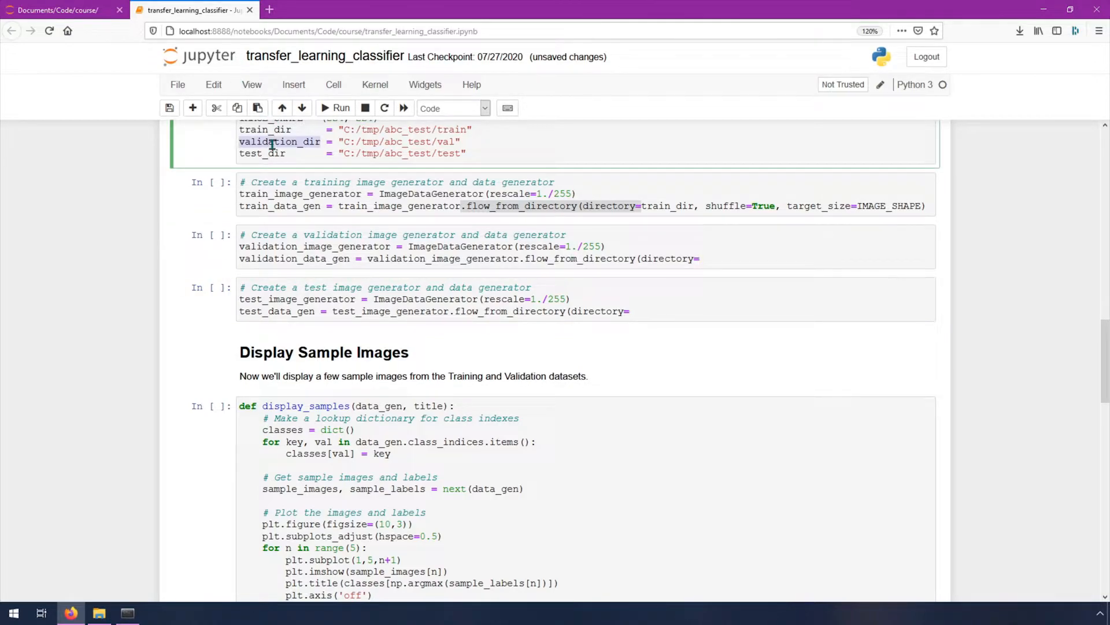
{"action": "type", "text": "validation_dir"}
{"action": "left_click", "coordinate": [587, 311]}
{"action": "type", "text": "test_dir"}
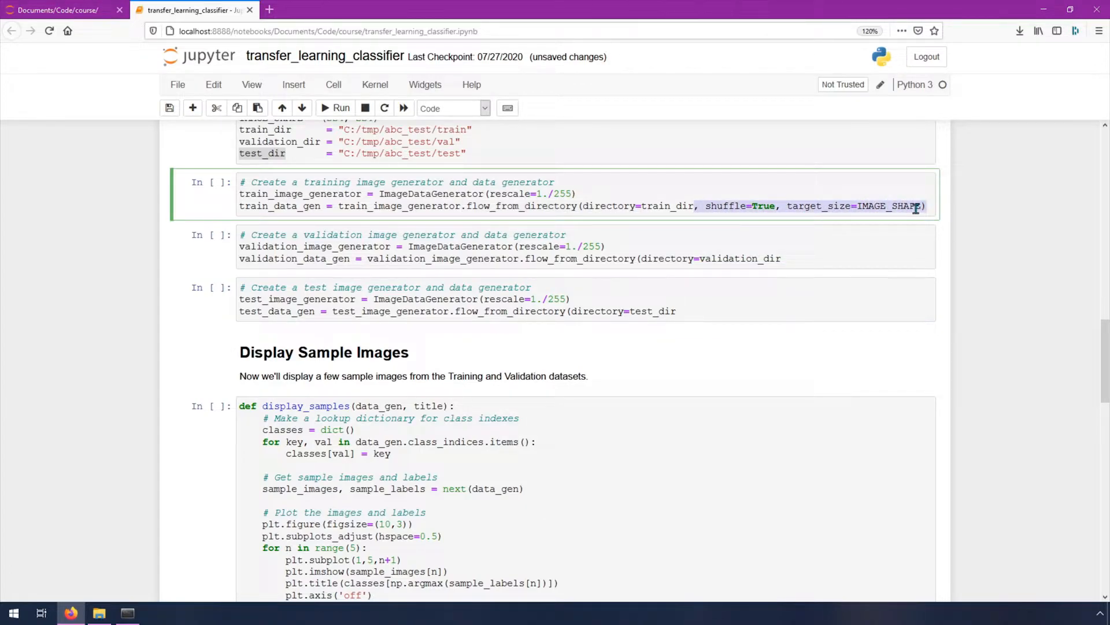
{"action": "mouse_move", "coordinate": [824, 231]}
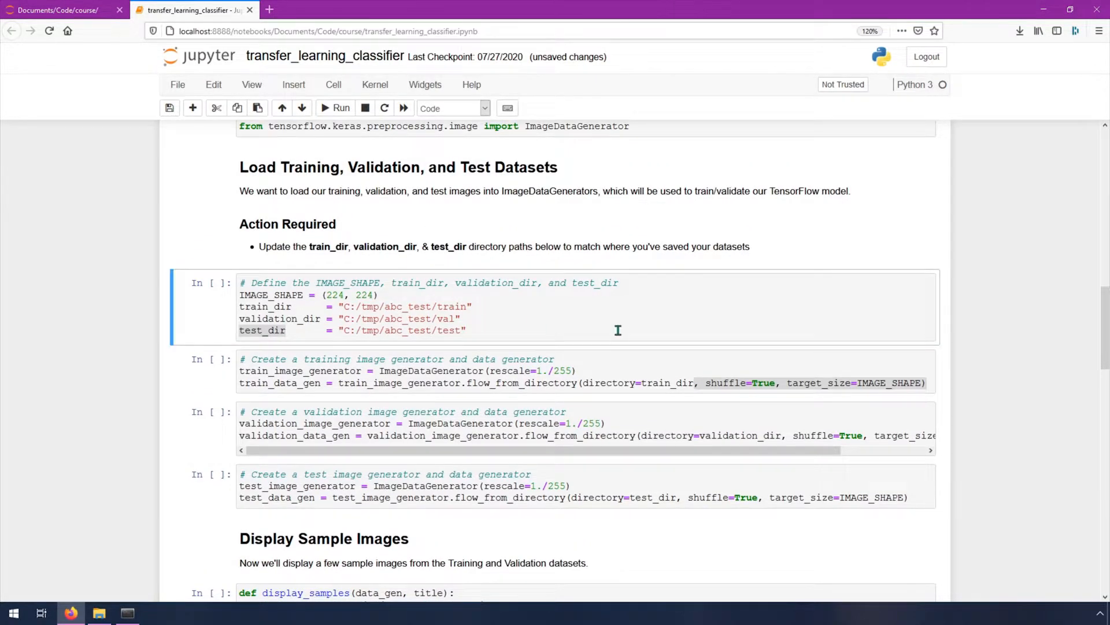
{"action": "mouse_move", "coordinate": [216, 316]}
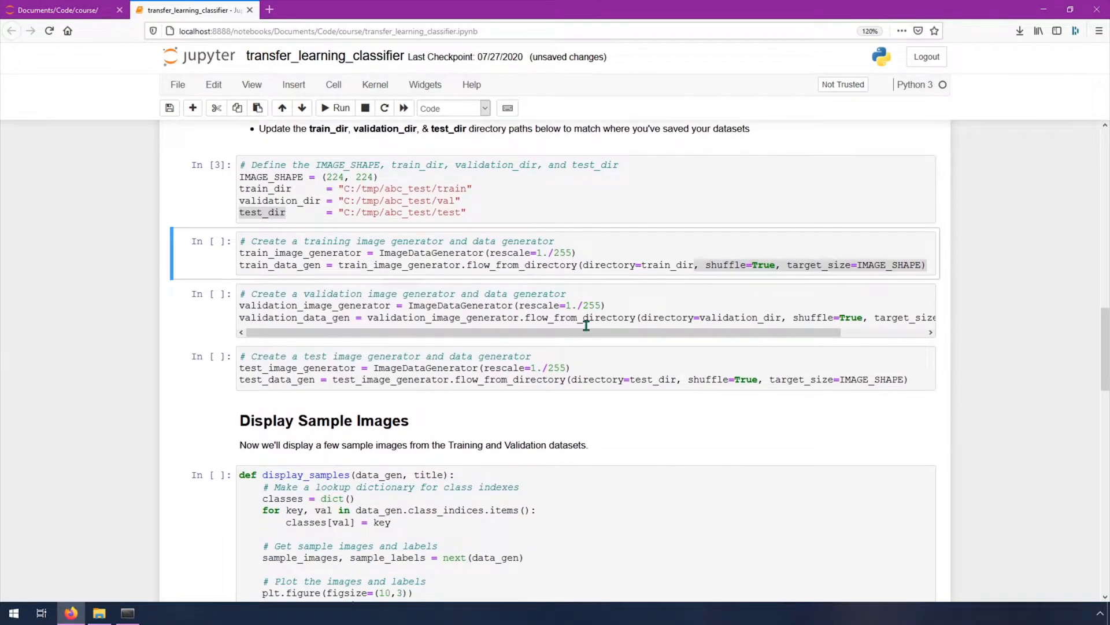
Step: Run the training, validation and test generator cells, finding 900, 240 and 30 images in 3 classes
{"action": "left_click", "coordinate": [340, 108]}
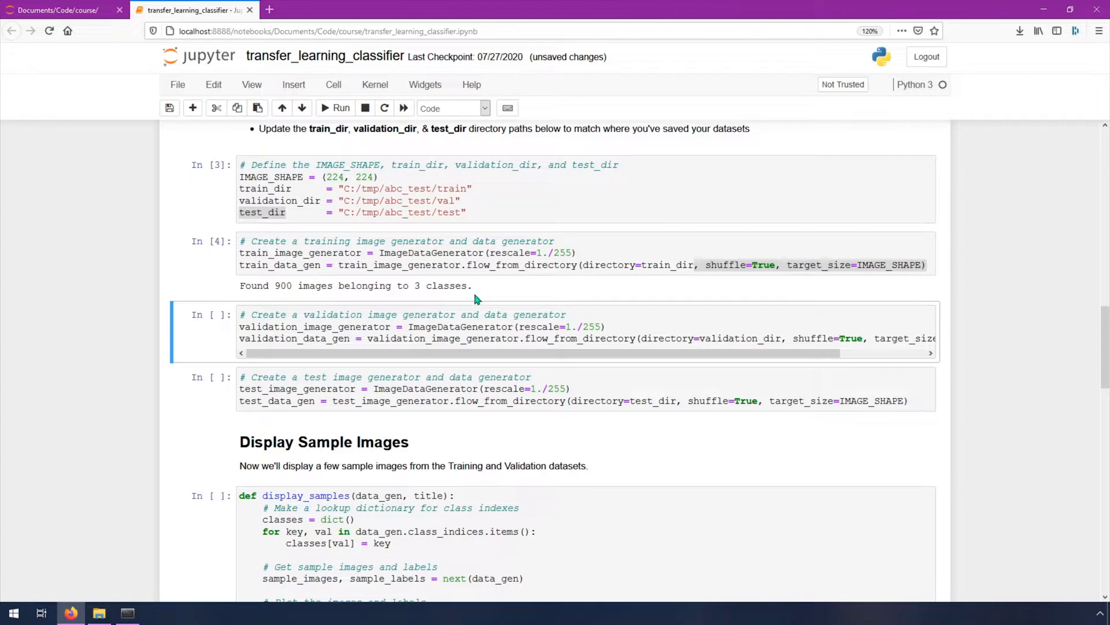
{"action": "mouse_move", "coordinate": [479, 295]}
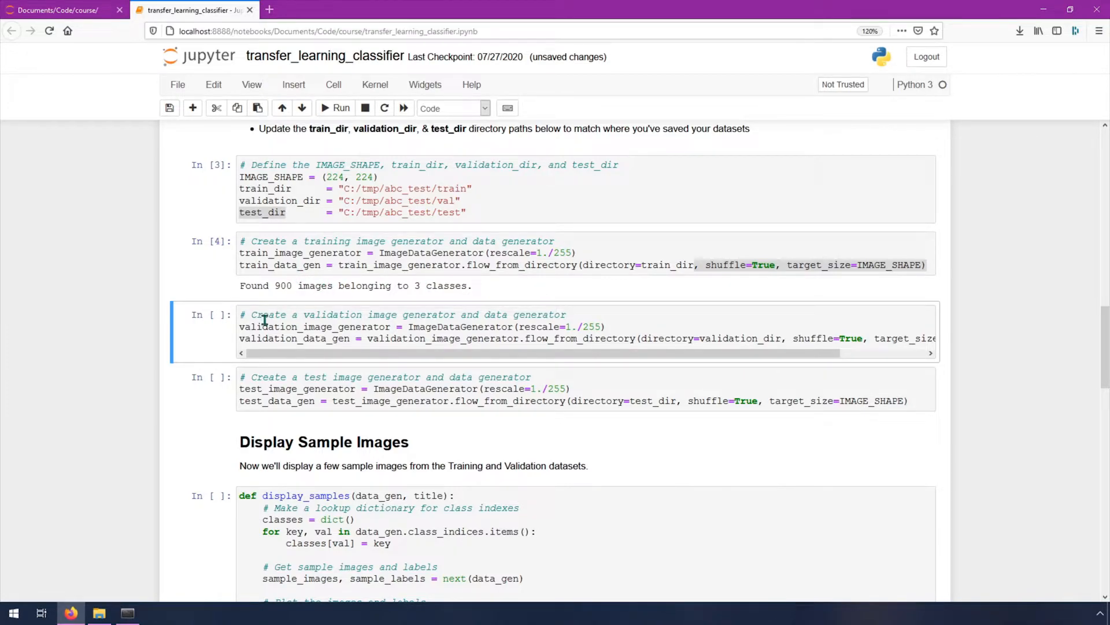
{"action": "left_click", "coordinate": [337, 109]}
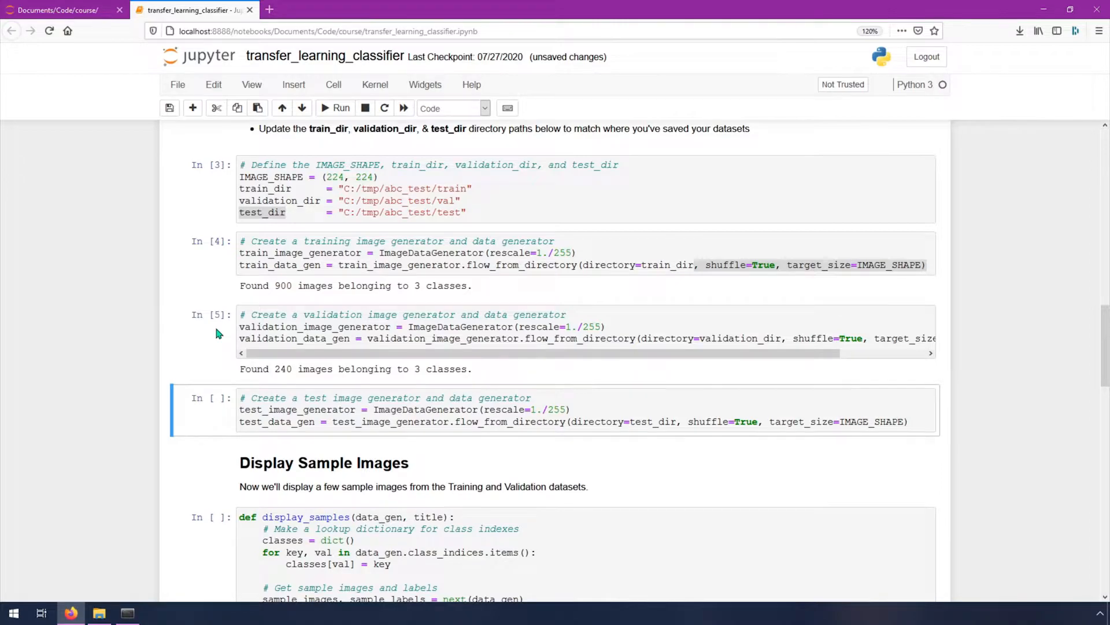
{"action": "scroll", "scroll_direction": "down", "scroll_amount": 3}
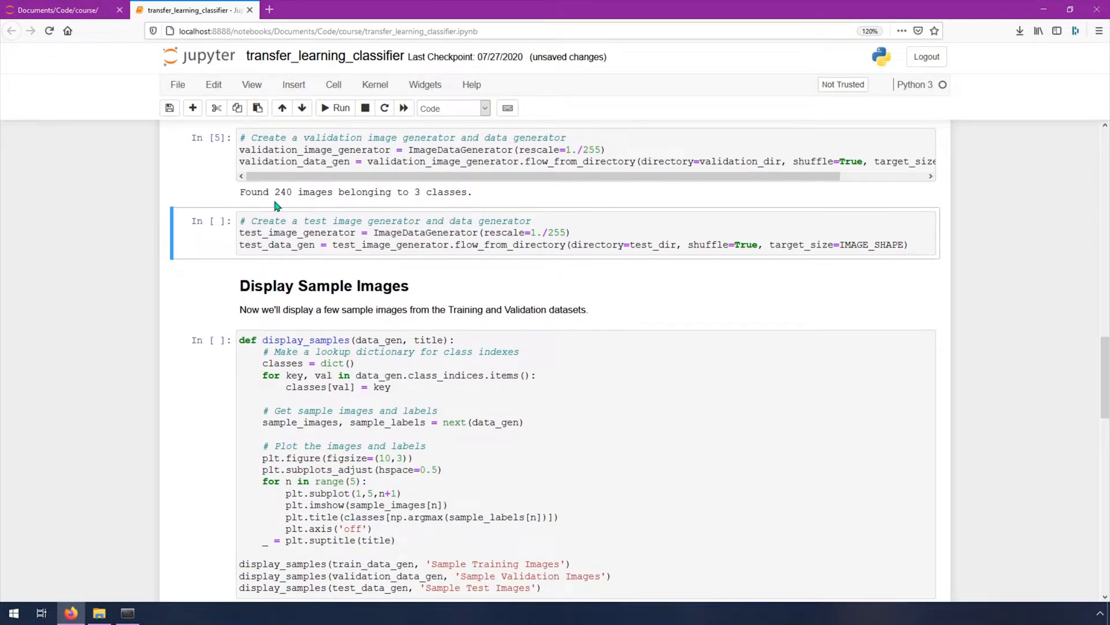
{"action": "mouse_move", "coordinate": [481, 204]}
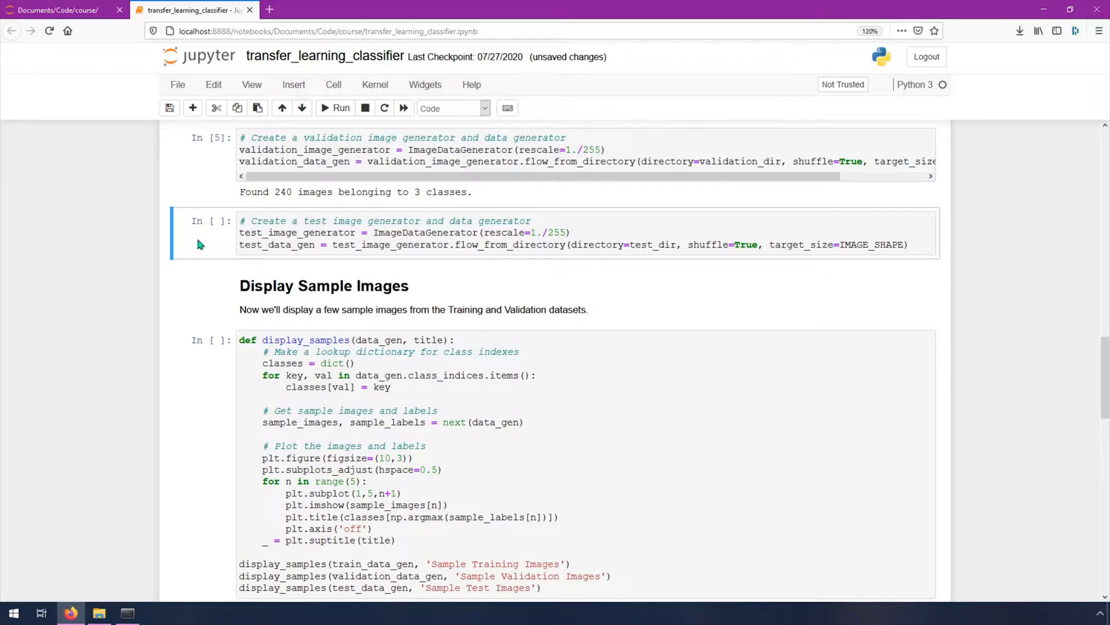
{"action": "left_click", "coordinate": [340, 109]}
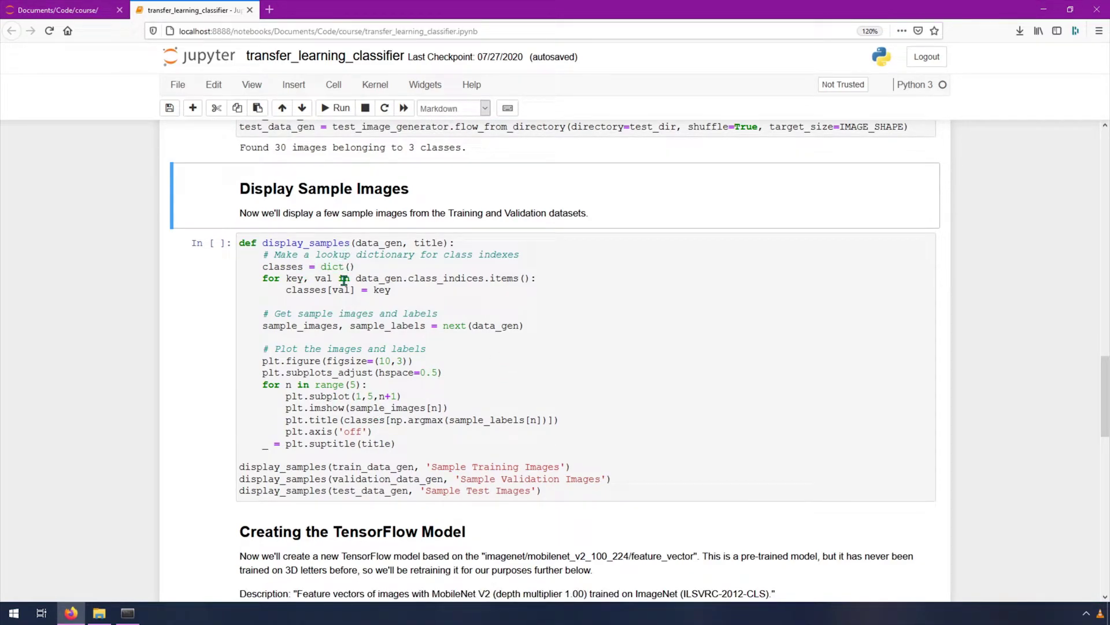
{"action": "mouse_move", "coordinate": [365, 445]}
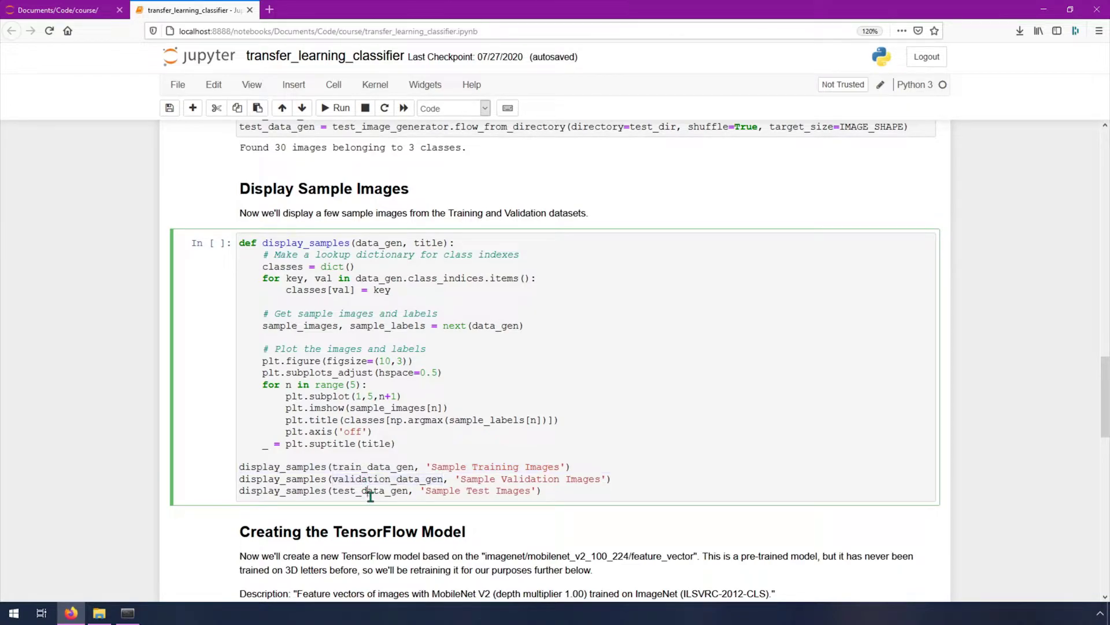
Step: Scroll down to the display_samples cell as it starts running
{"action": "scroll", "scroll_direction": "down", "scroll_amount": 3}
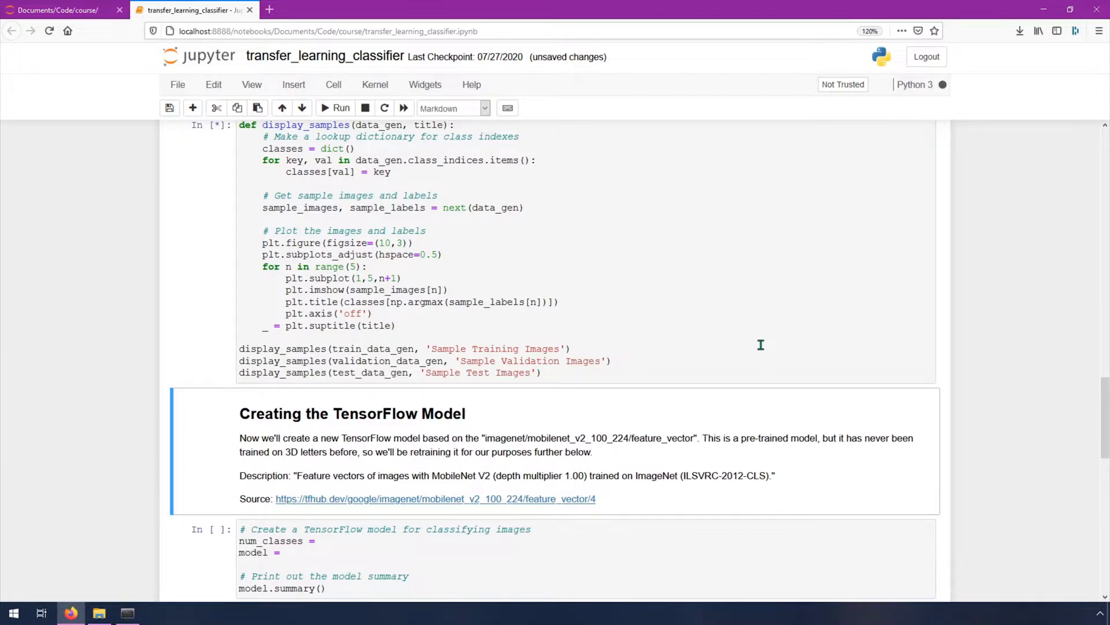
Step: Run the display_samples cell to plot five labelled images per dataset
{"action": "left_click", "coordinate": [335, 108]}
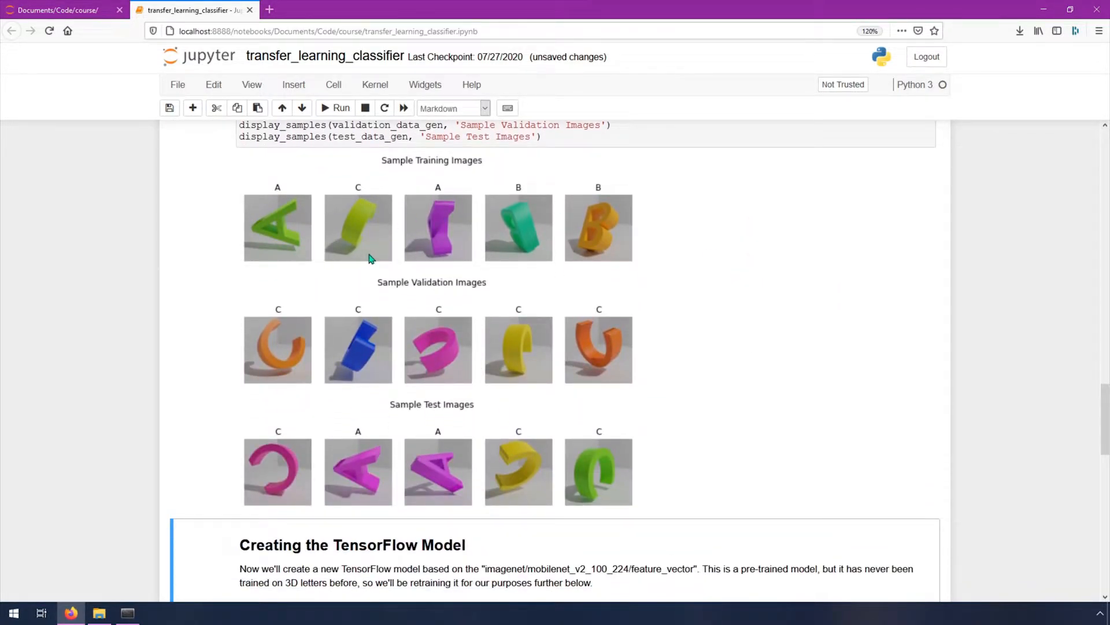
{"action": "mouse_move", "coordinate": [438, 165]}
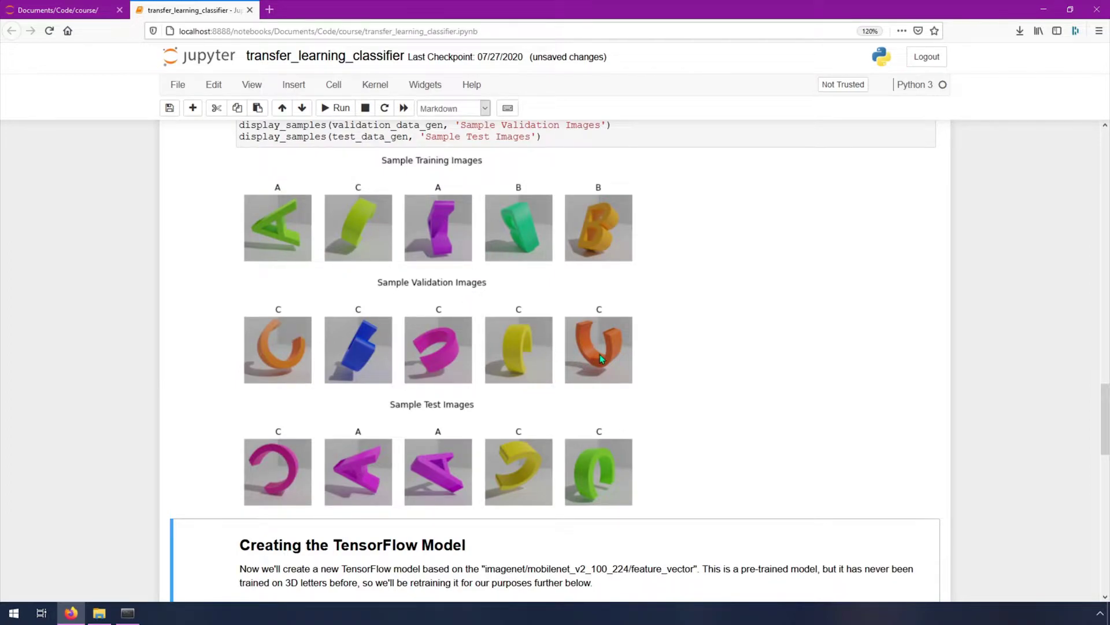
{"action": "mouse_move", "coordinate": [650, 458]}
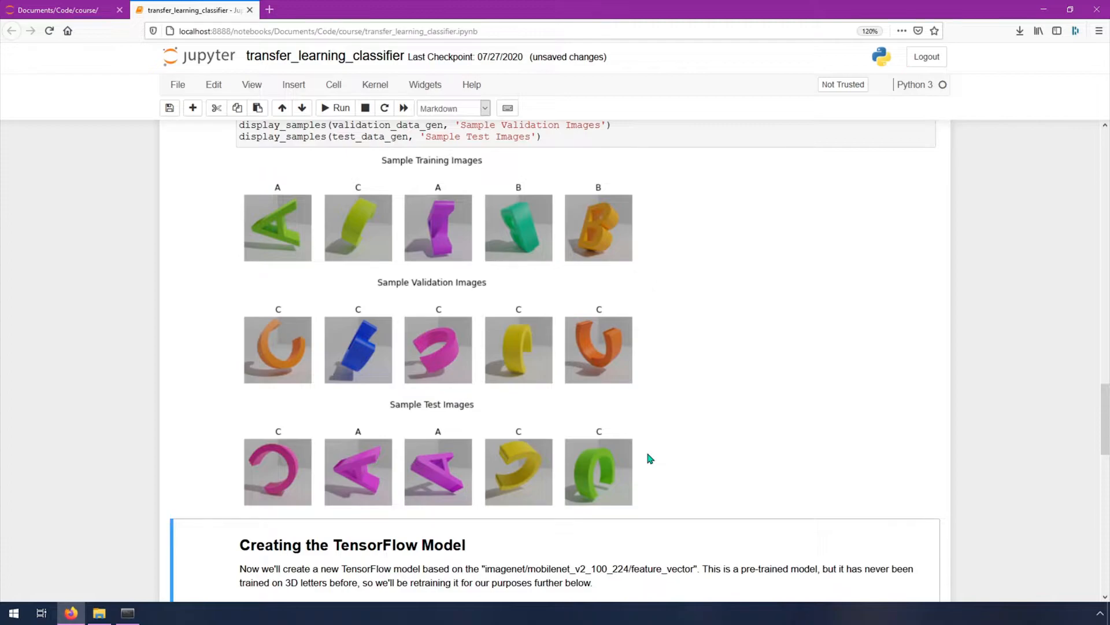
{"action": "mouse_move", "coordinate": [721, 471]}
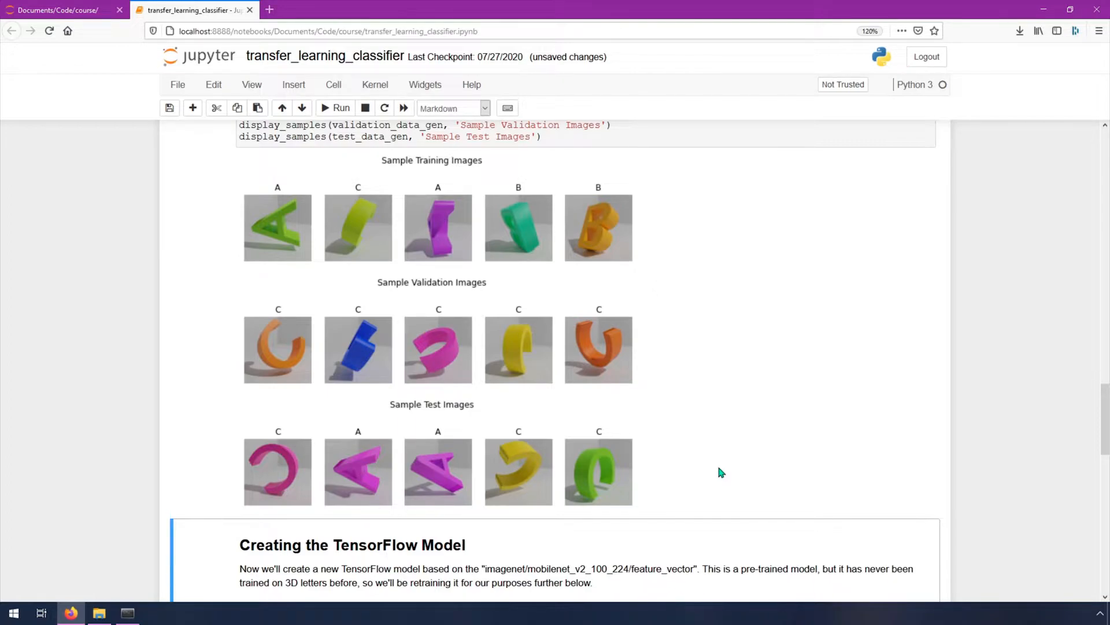
{"action": "mouse_move", "coordinate": [617, 272]}
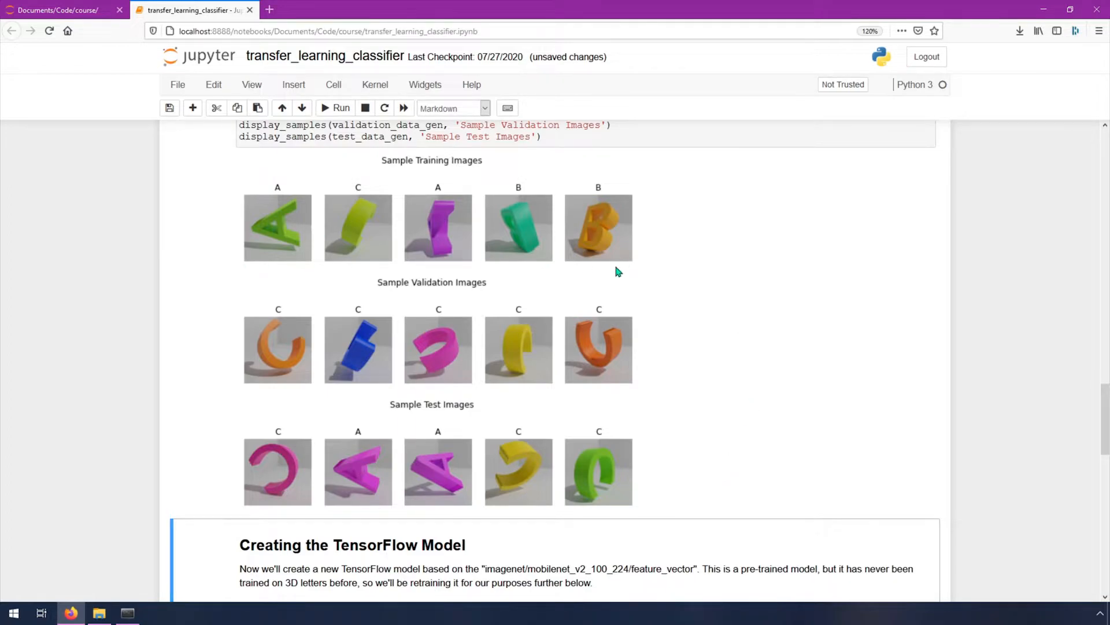
{"action": "mouse_move", "coordinate": [775, 439]}
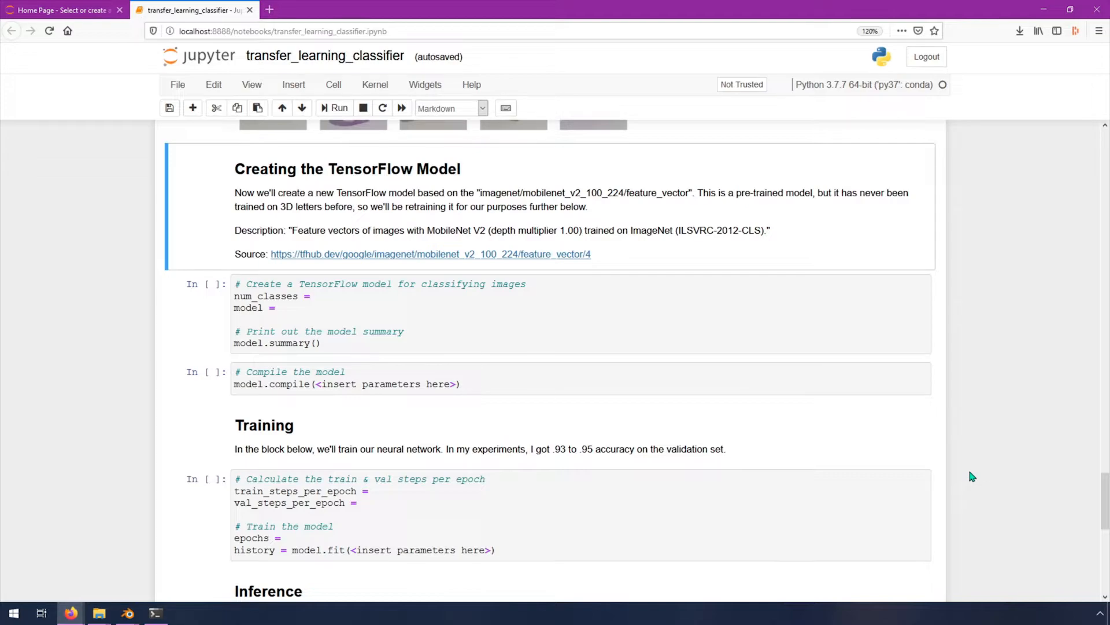
{"action": "mouse_move", "coordinate": [497, 225]}
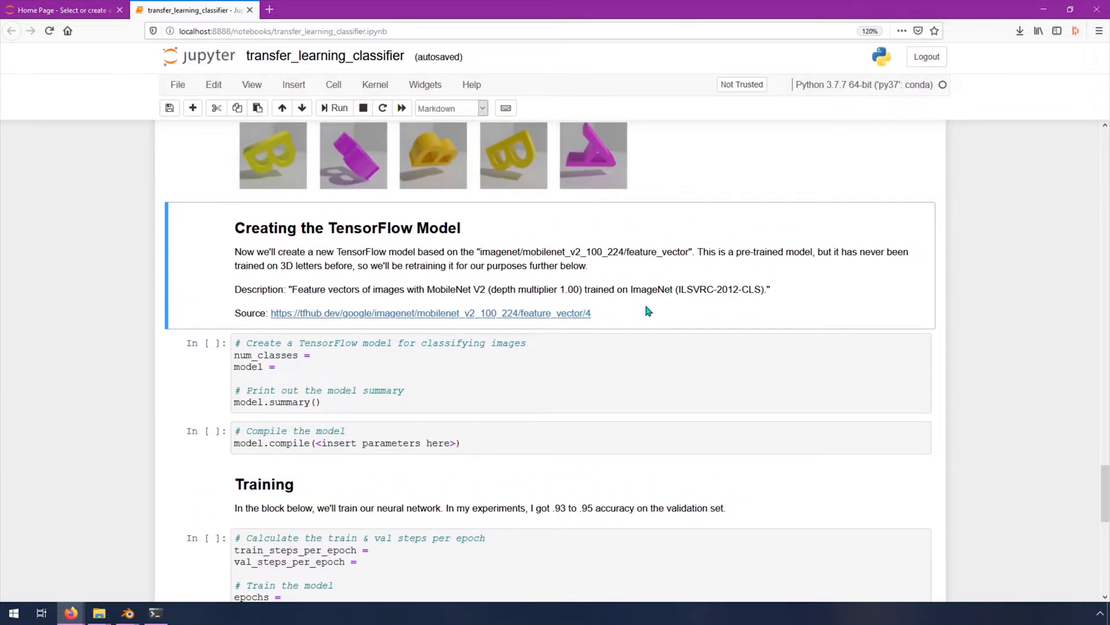
{"action": "mouse_move", "coordinate": [665, 326]}
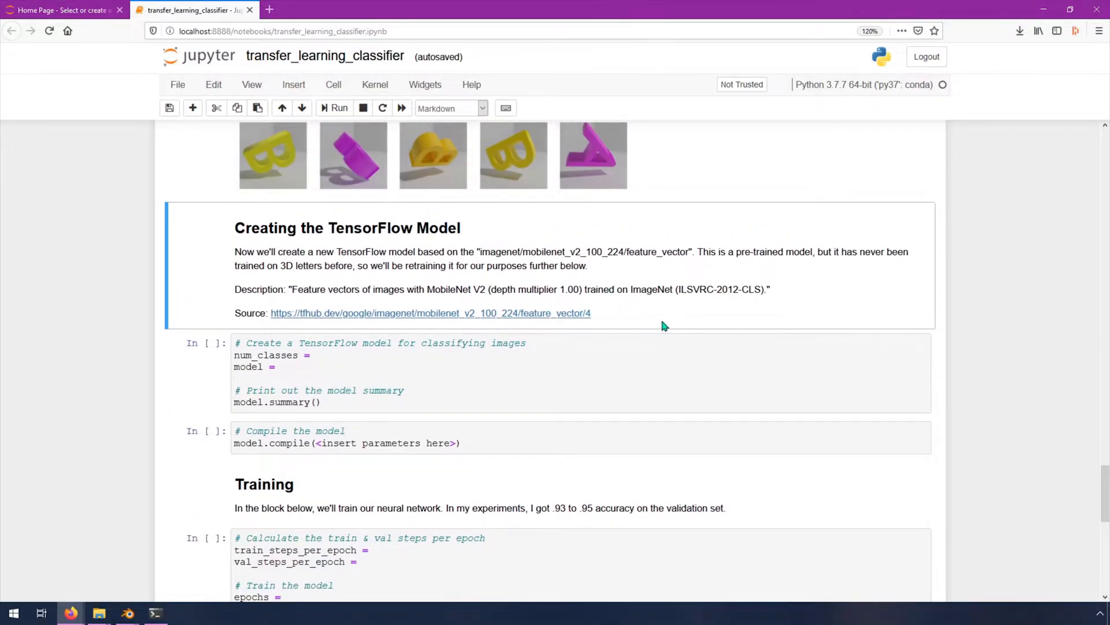
{"action": "mouse_move", "coordinate": [636, 311]}
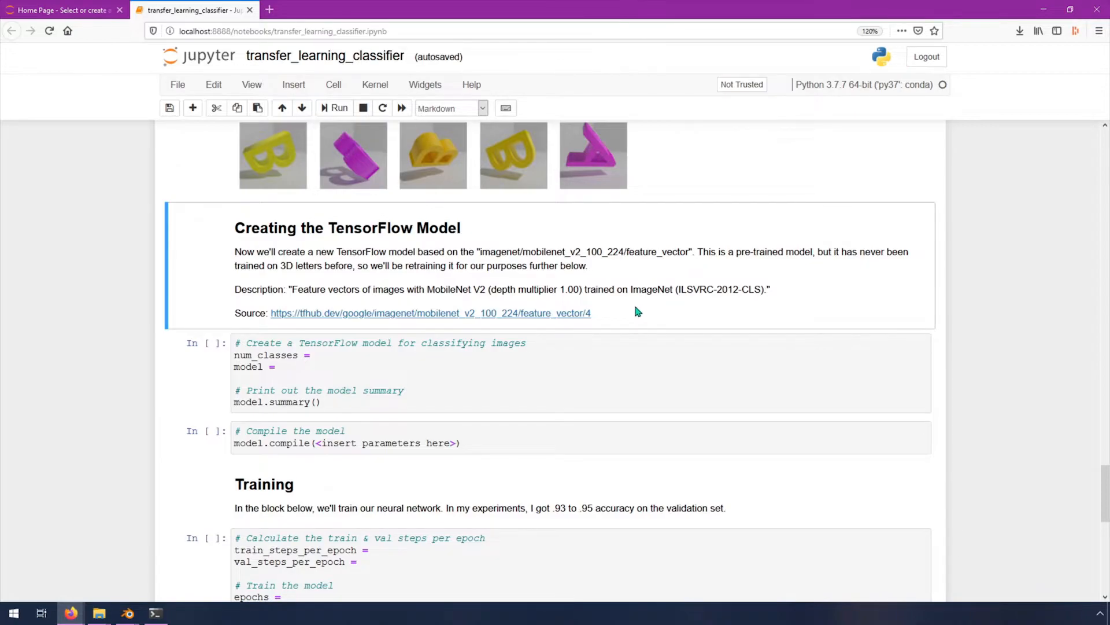
{"action": "mouse_move", "coordinate": [645, 327]}
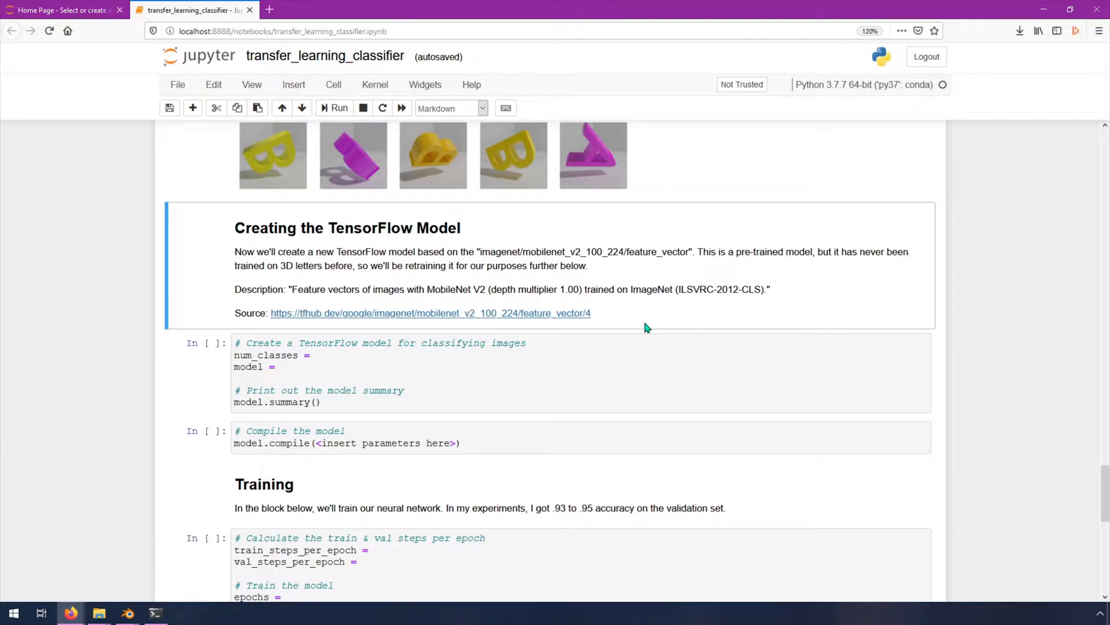
{"action": "mouse_move", "coordinate": [424, 301]}
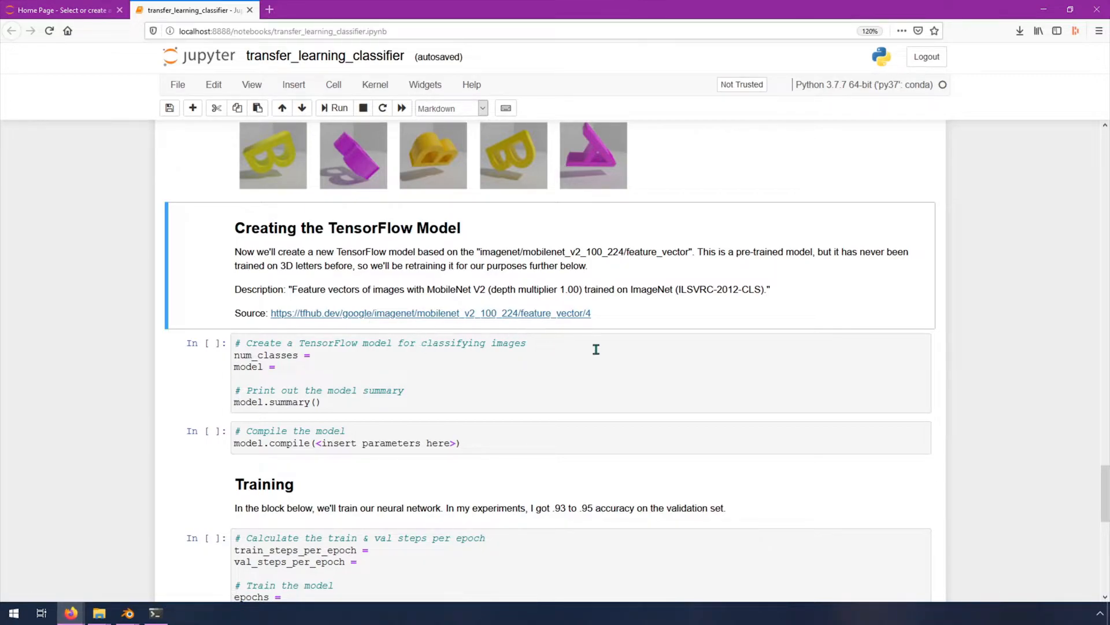
{"action": "mouse_move", "coordinate": [521, 284]}
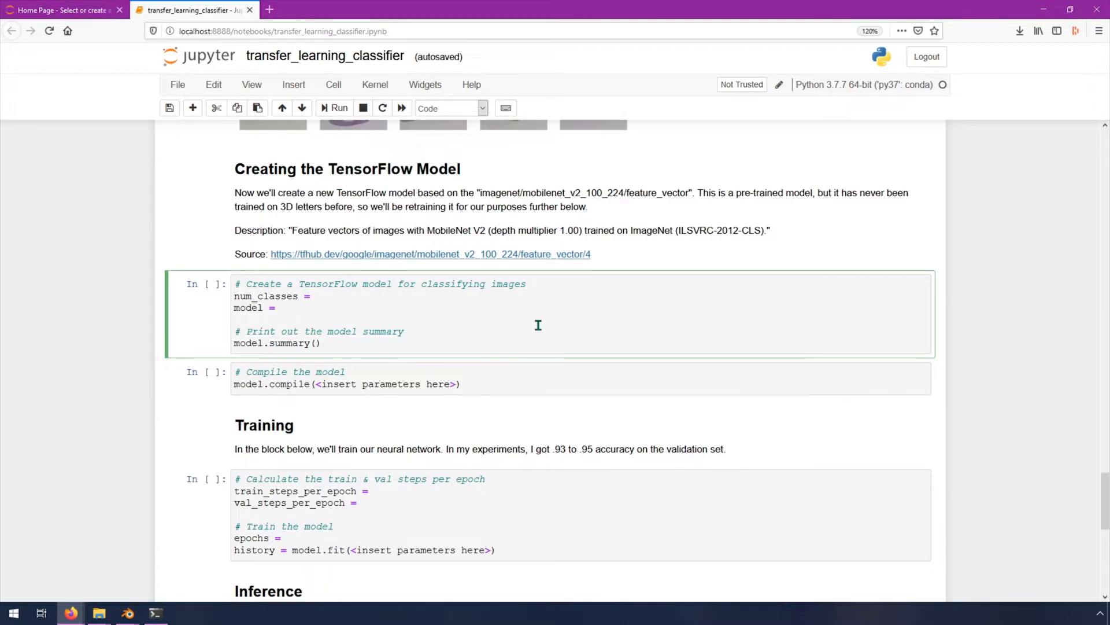
Step: Assign num_classes = len(train_data_gen.class_indices) in the model cell
{"action": "type", "text": "1"}
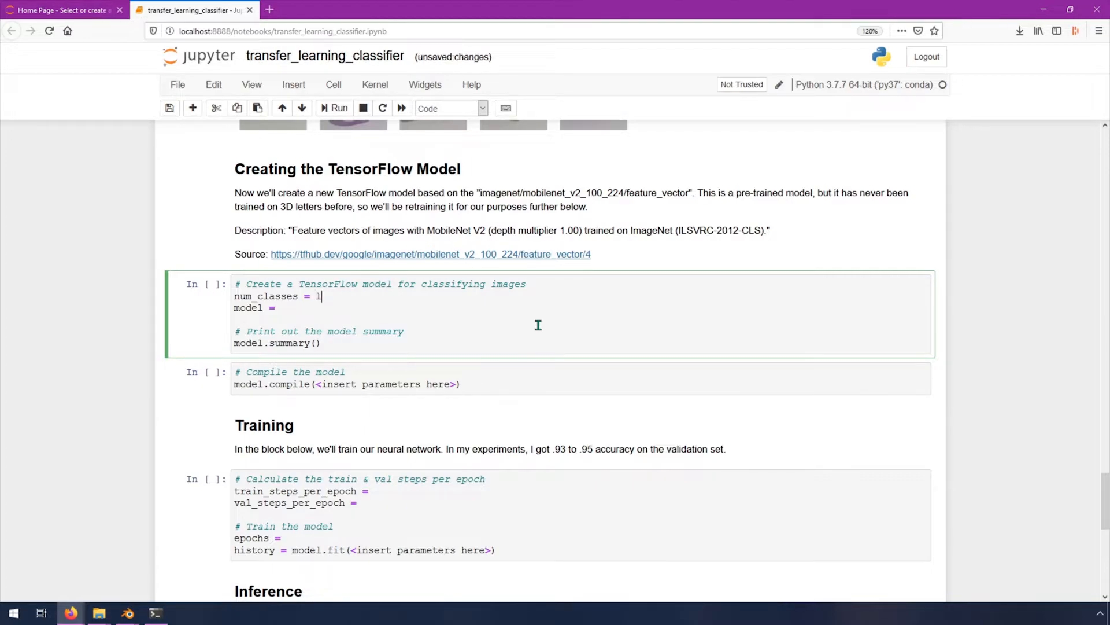
{"action": "type", "text": "en()"}
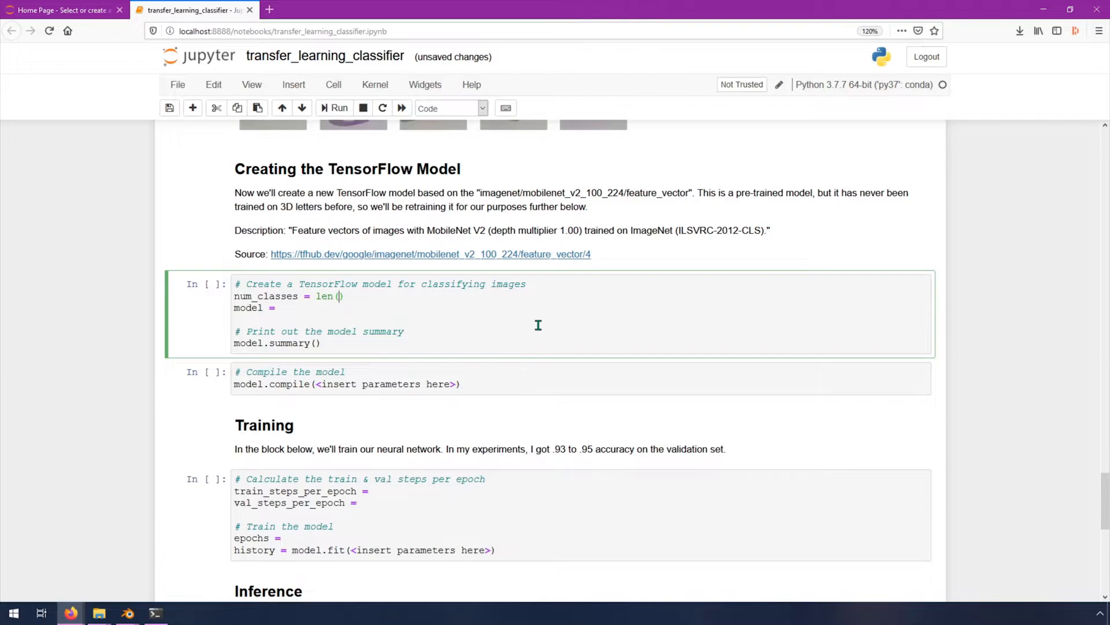
{"action": "type", "text": "tran"}
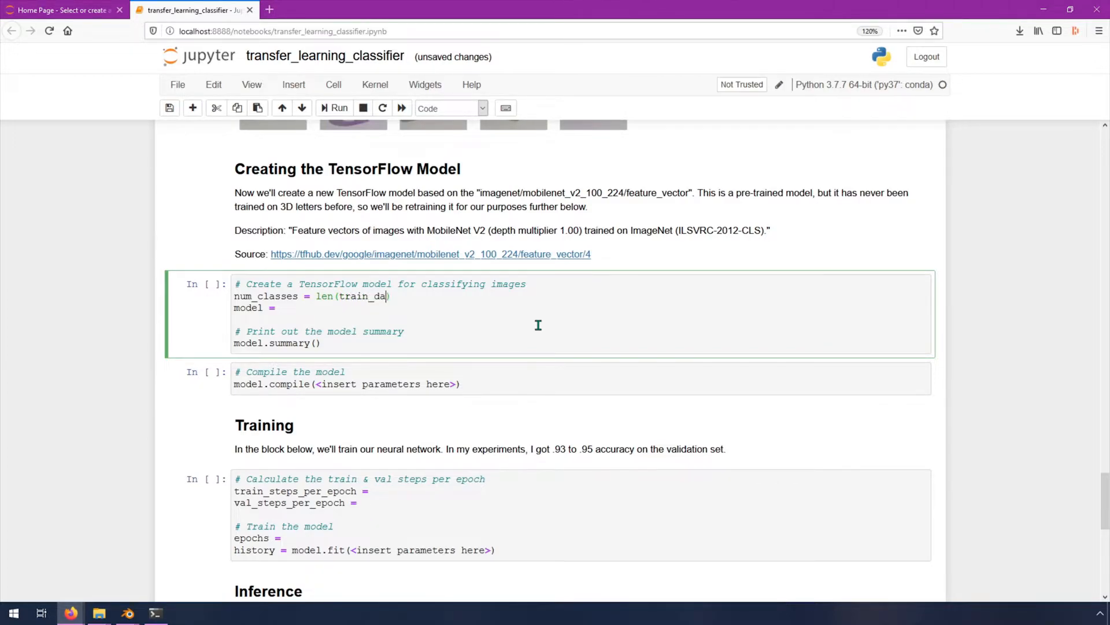
{"action": "type", "text": "ta_gen"}
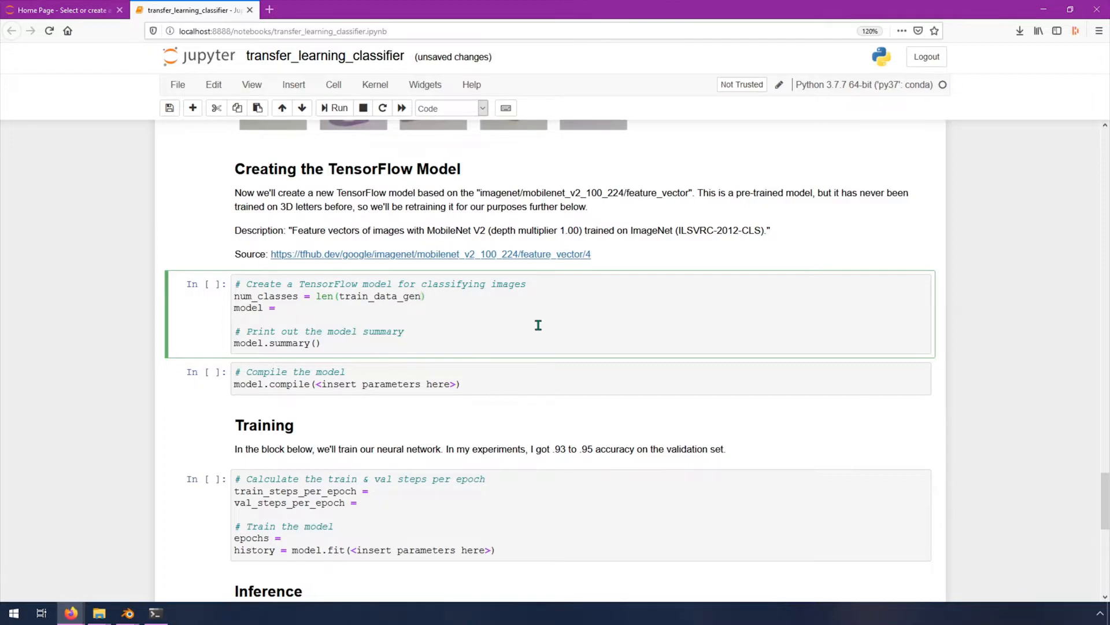
{"action": "type", "text": ".class_"}
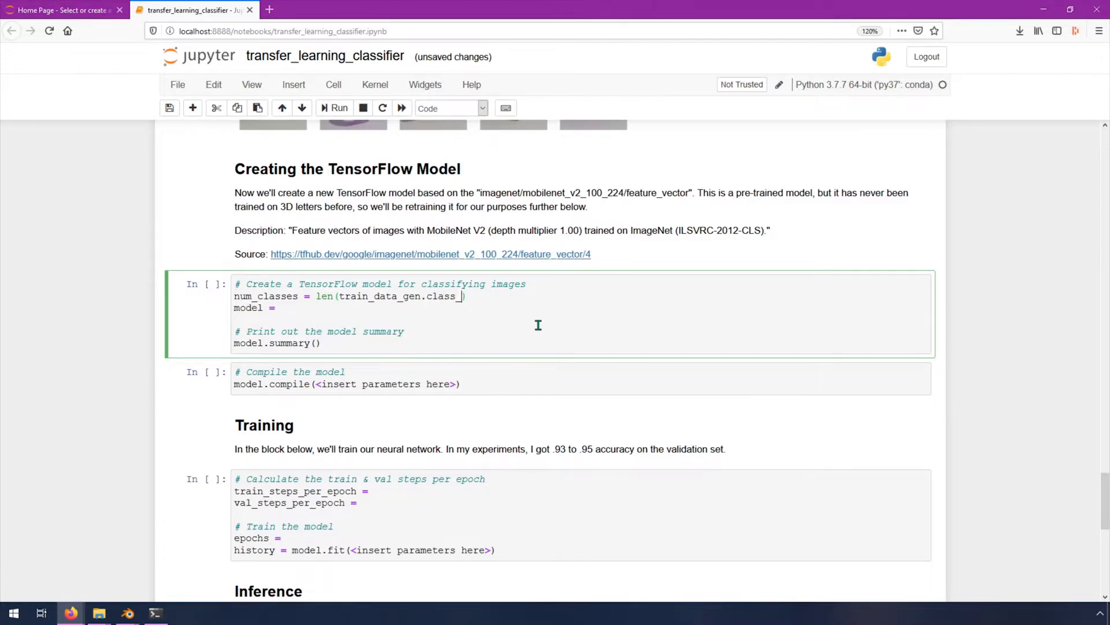
{"action": "type", "text": "indices"}
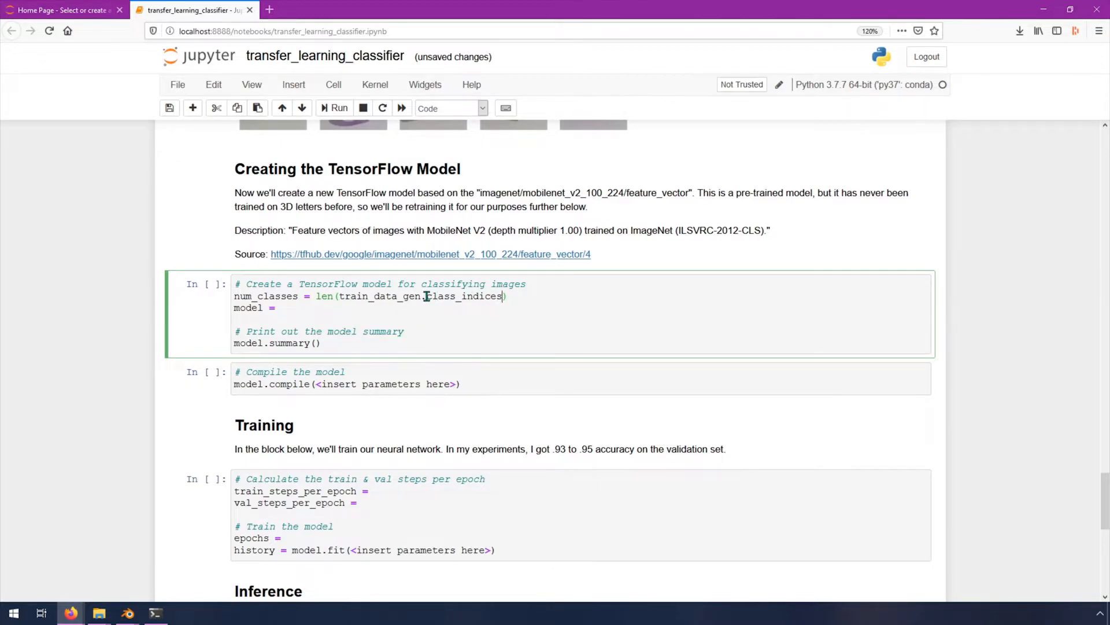
Step: Check the class_indices word, then place the cursor at the end of the 'model =' line
{"action": "double_click", "coordinate": [463, 296]}
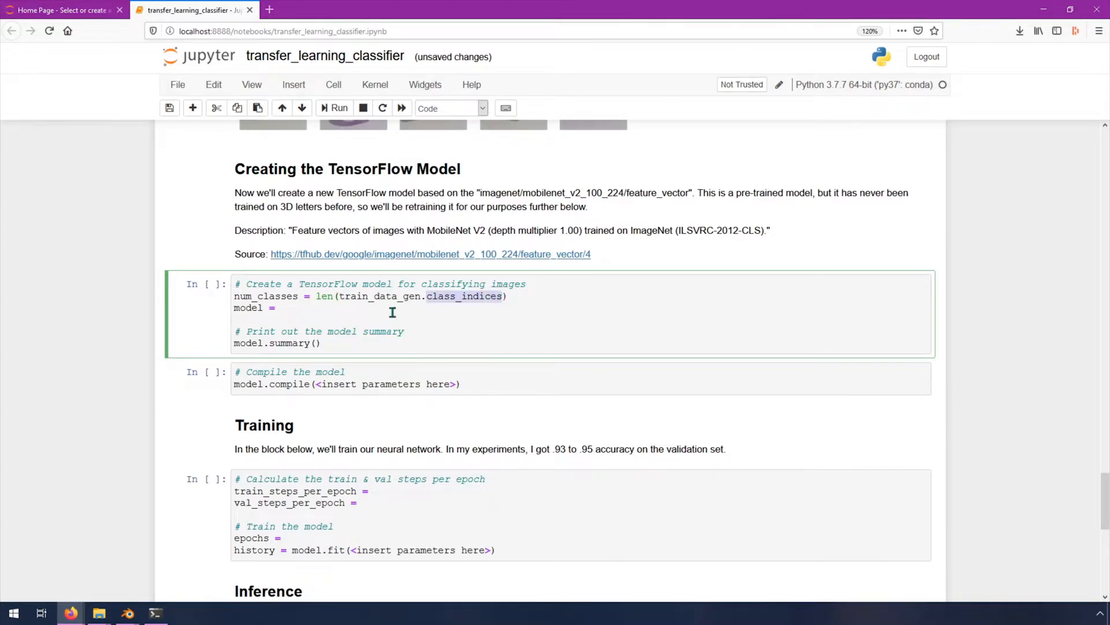
{"action": "mouse_move", "coordinate": [383, 303]}
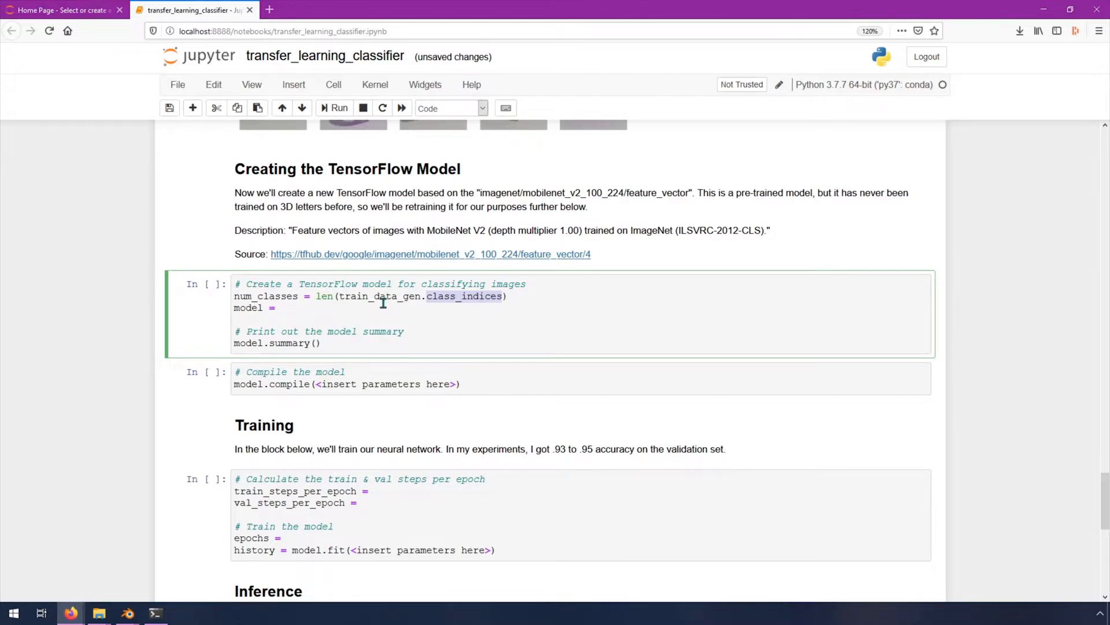
{"action": "left_click", "coordinate": [509, 296]}
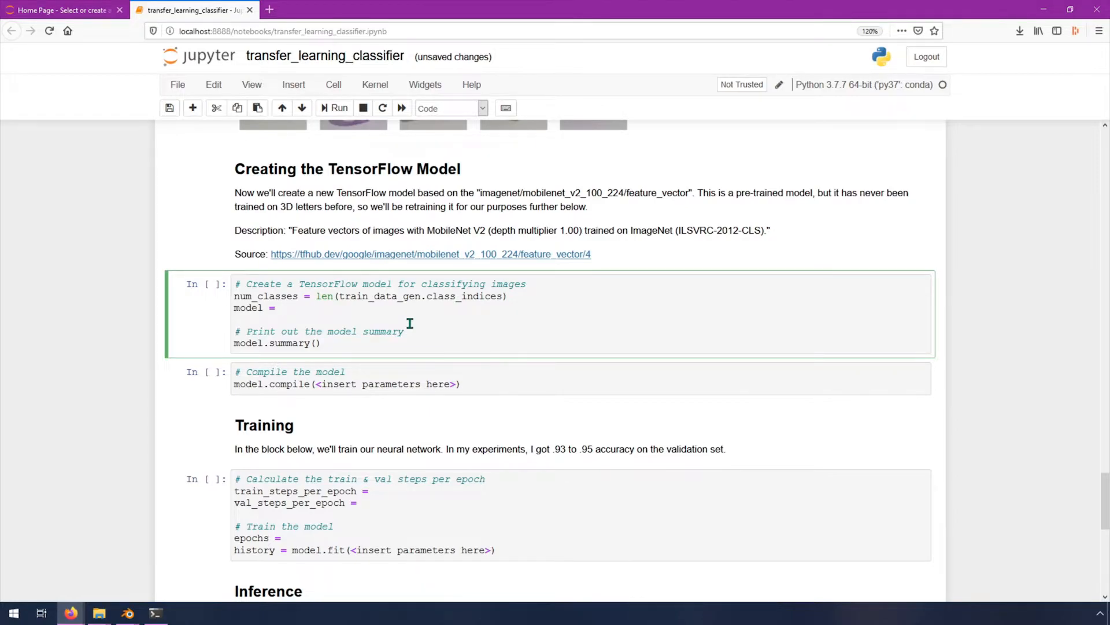
{"action": "left_click", "coordinate": [281, 308]}
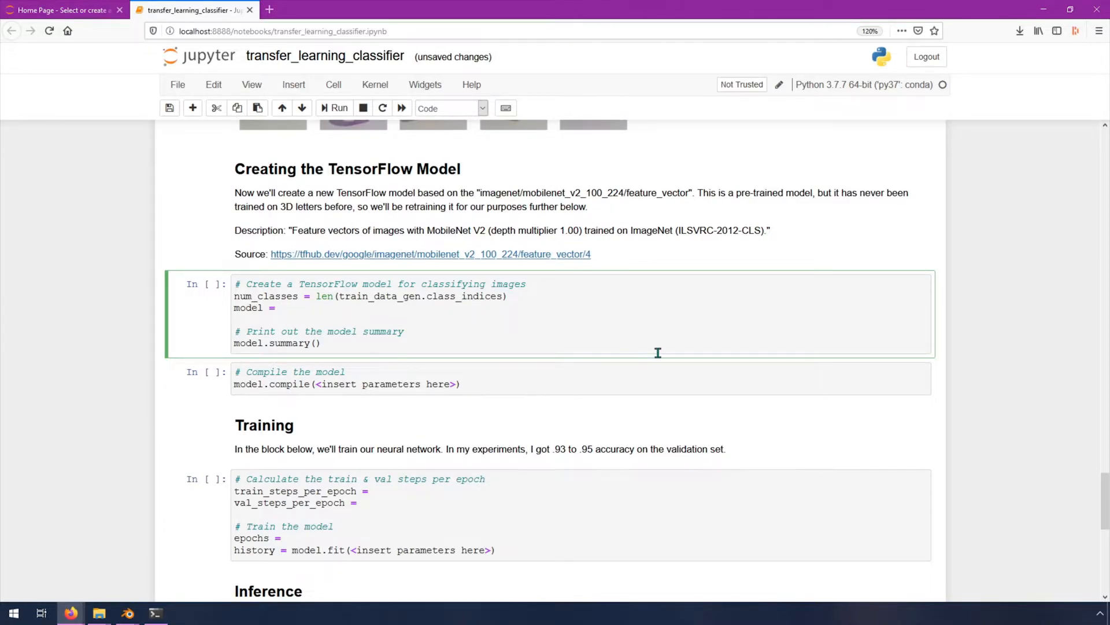
Step: Start the model as tf.keras.Sequential([ with an opening layer list
{"action": "type", "text": "tf"}
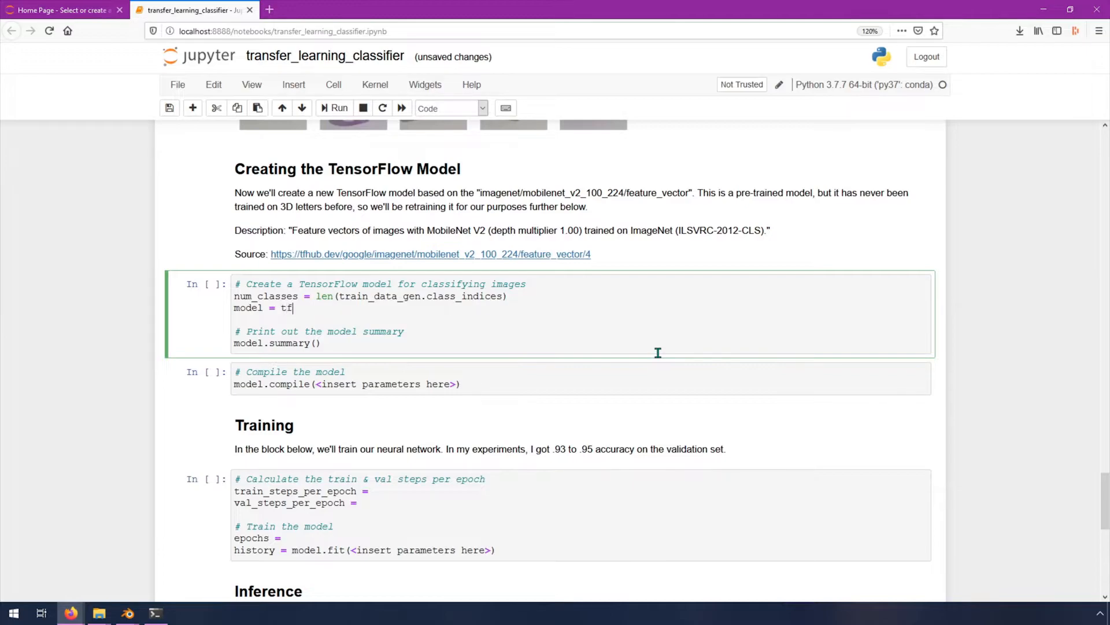
{"action": "type", "text": ".keras"}
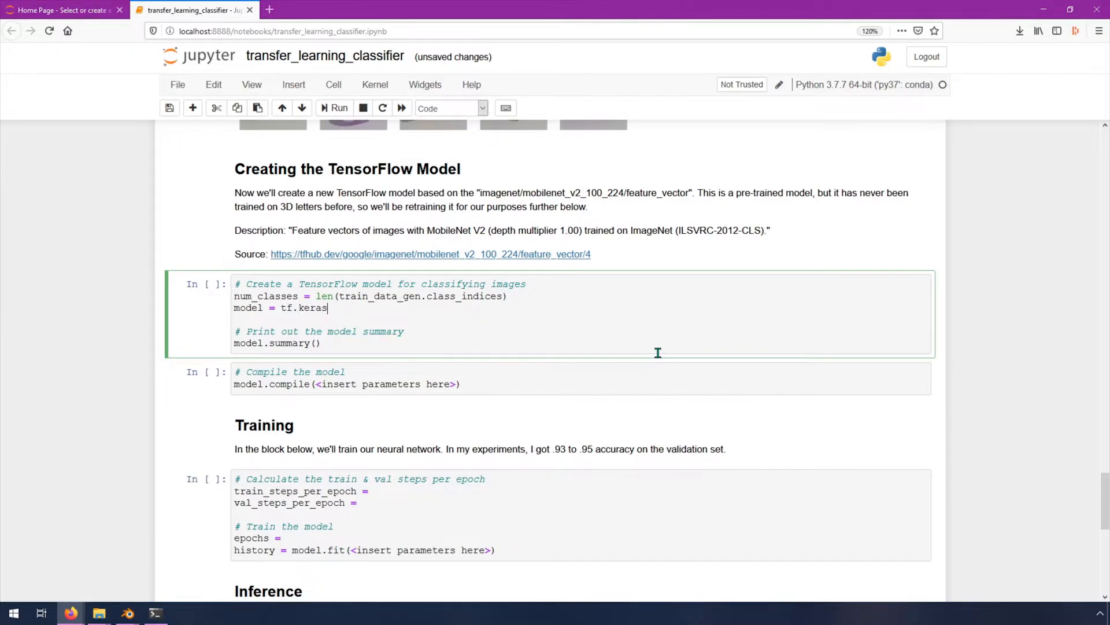
{"action": "type", "text": ".S"}
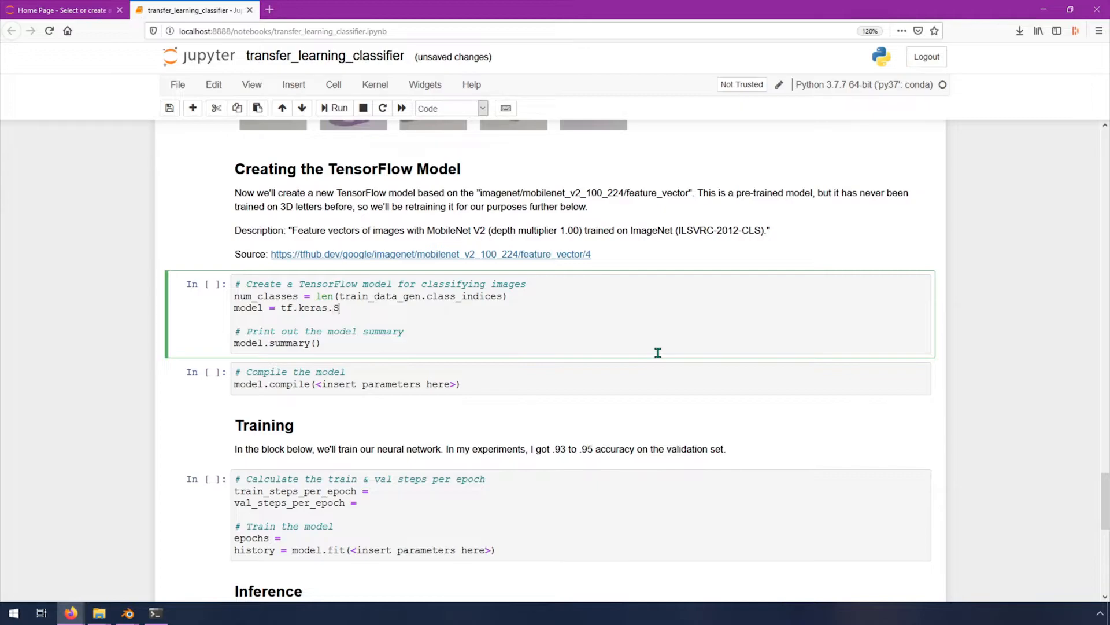
{"action": "type", "text": "equential"}
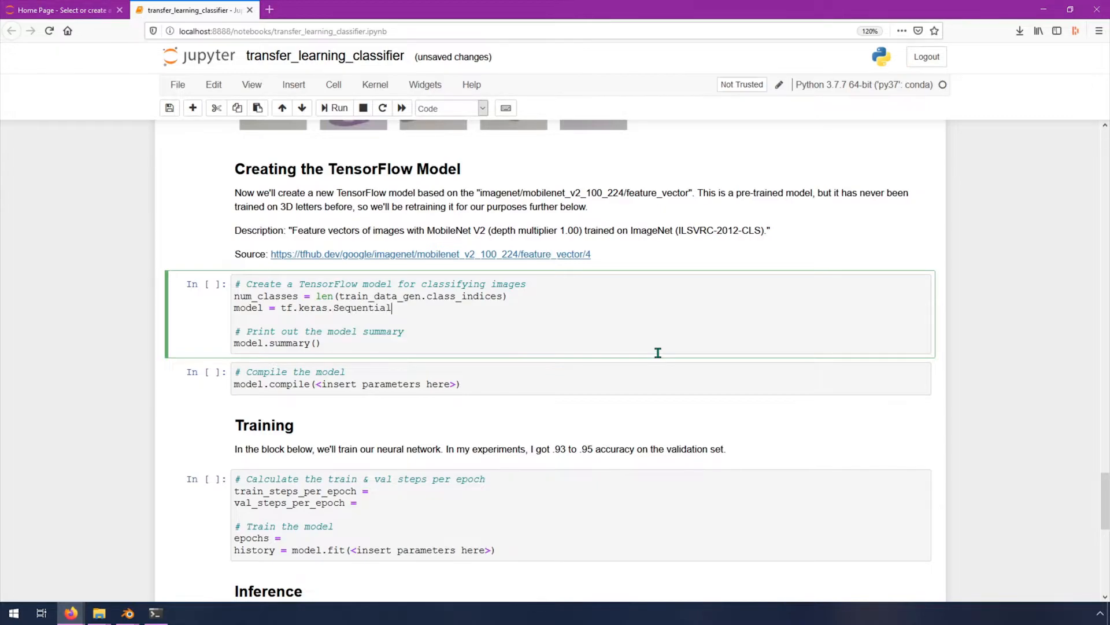
{"action": "type", "text": "()"}
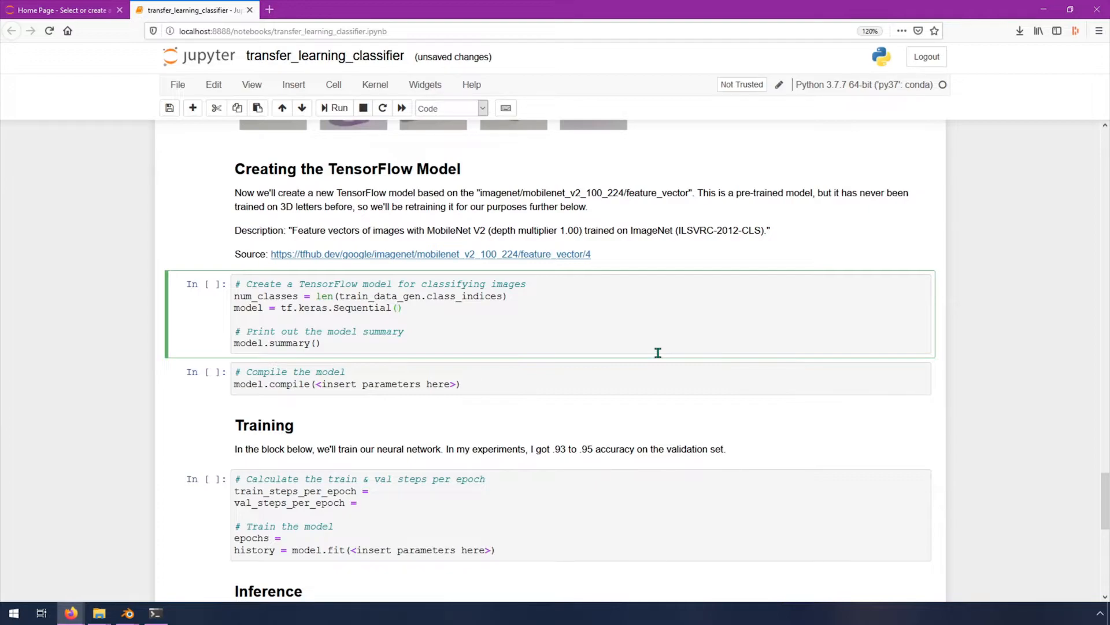
{"action": "type", "text": "["}
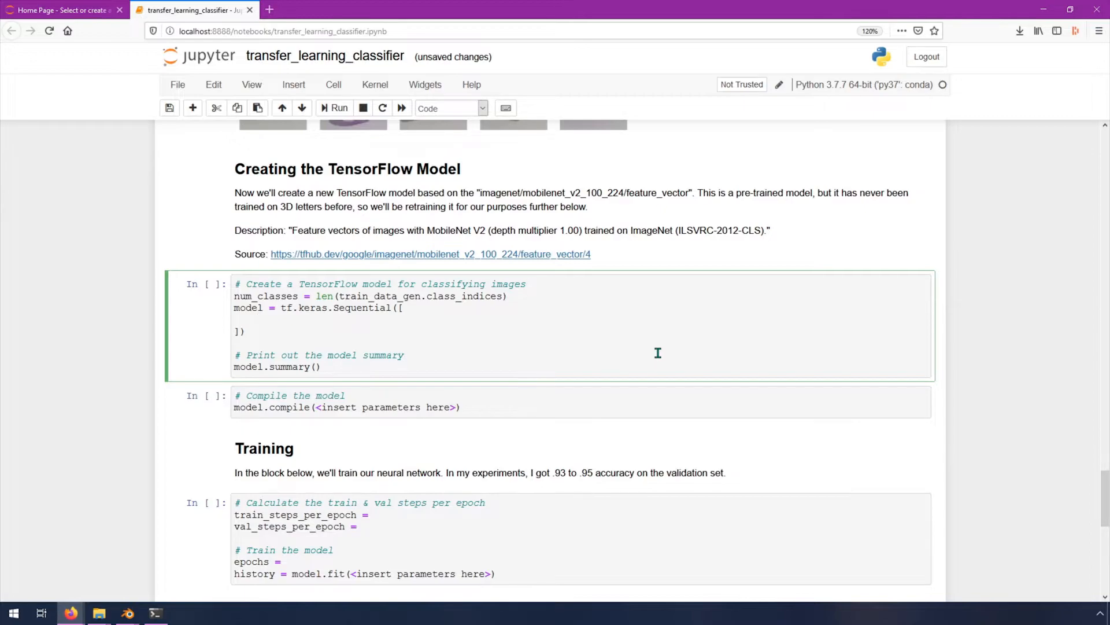
Step: Add hub.KerasLayer as the first entry of the Sequential list
{"action": "type", "text": "hub."}
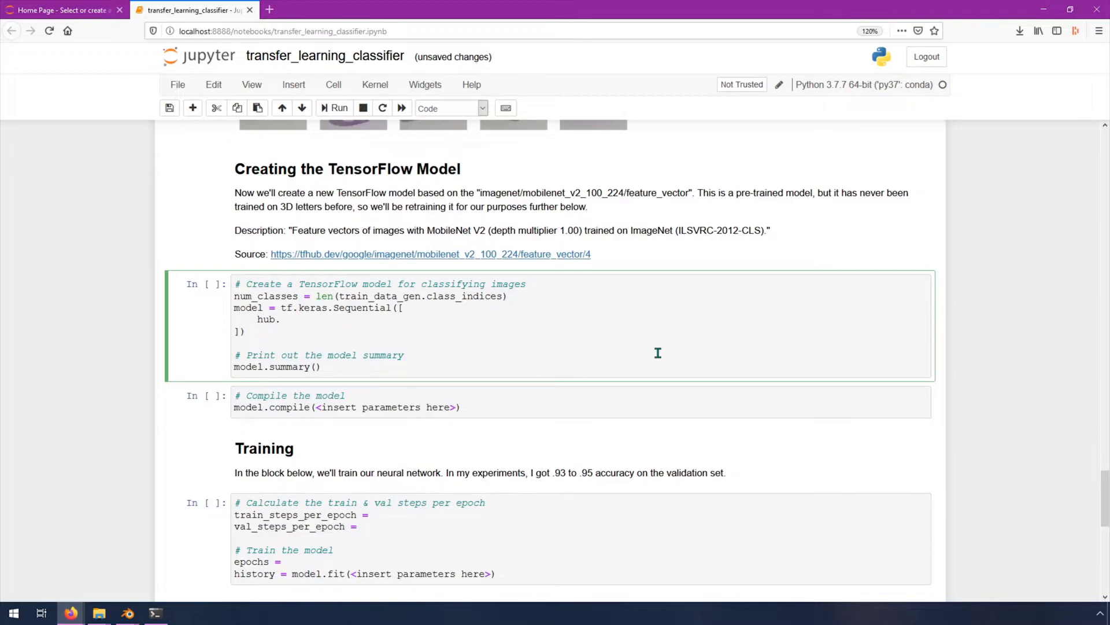
{"action": "type", "text": "Ka"}
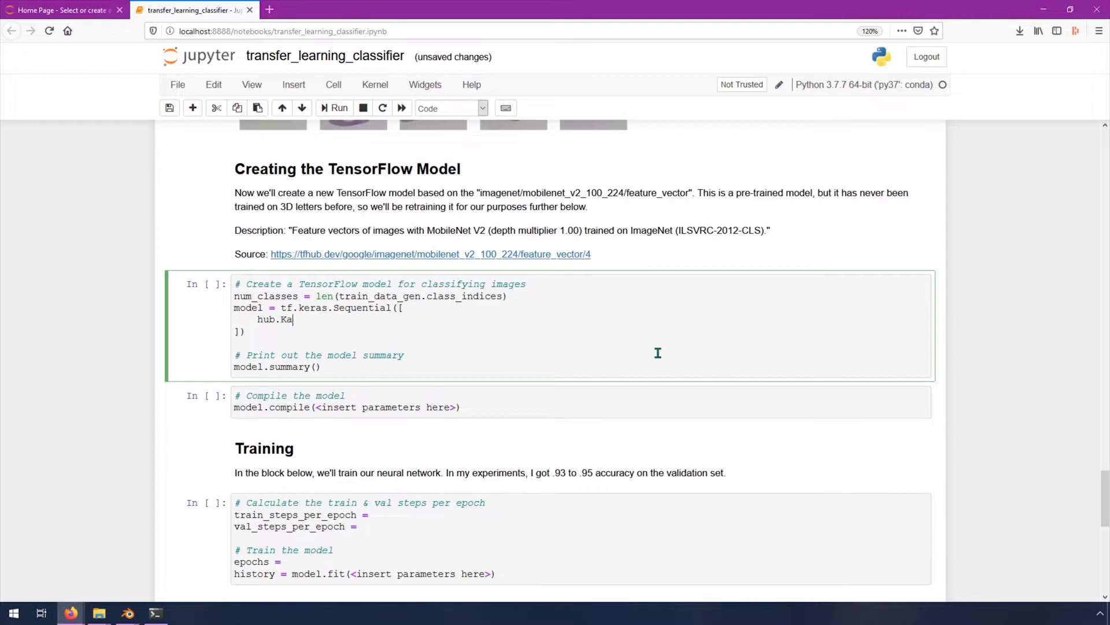
{"action": "type", "text": "erasLayer("}
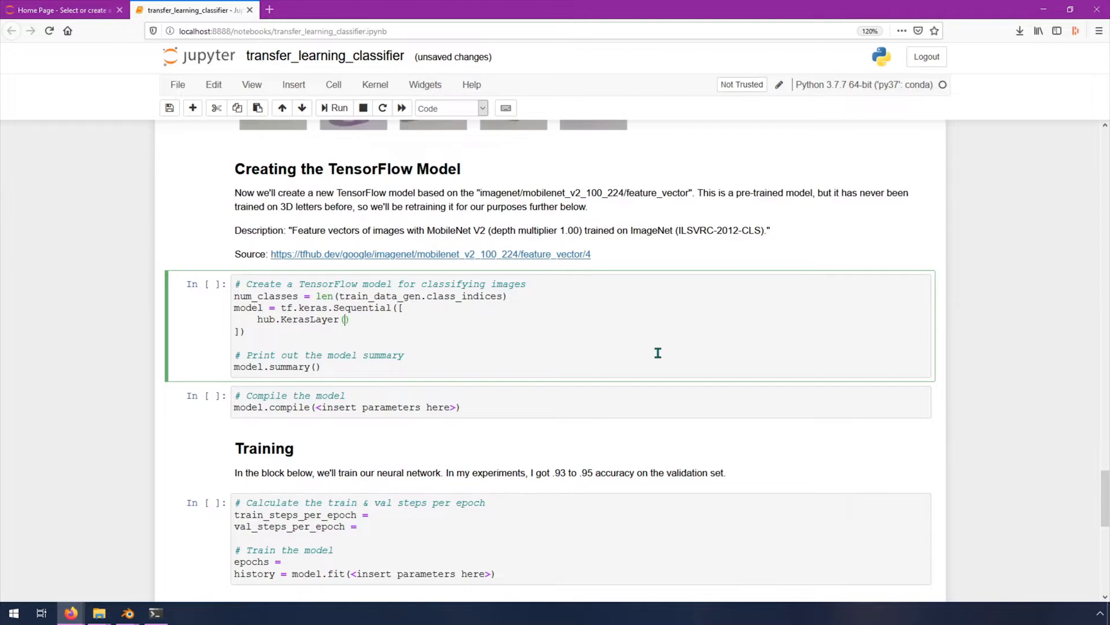
Step: Give hub.KerasLayer the MobileNet V2 feature-vector URL string and trainable=False
{"action": "type", "text": "\"\""}
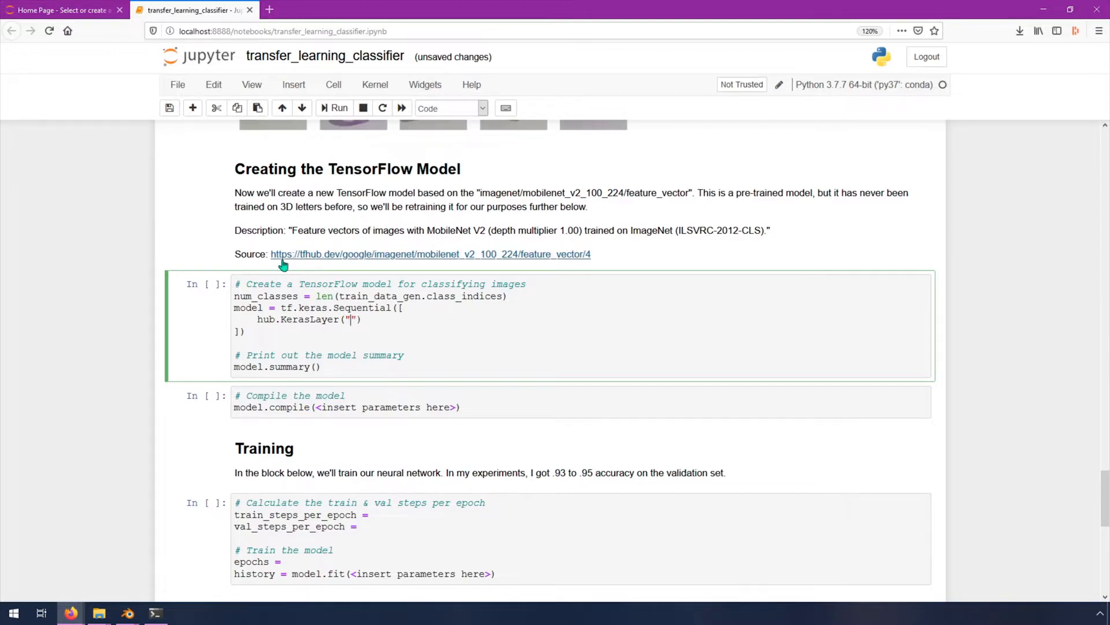
{"action": "mouse_move", "coordinate": [334, 264]}
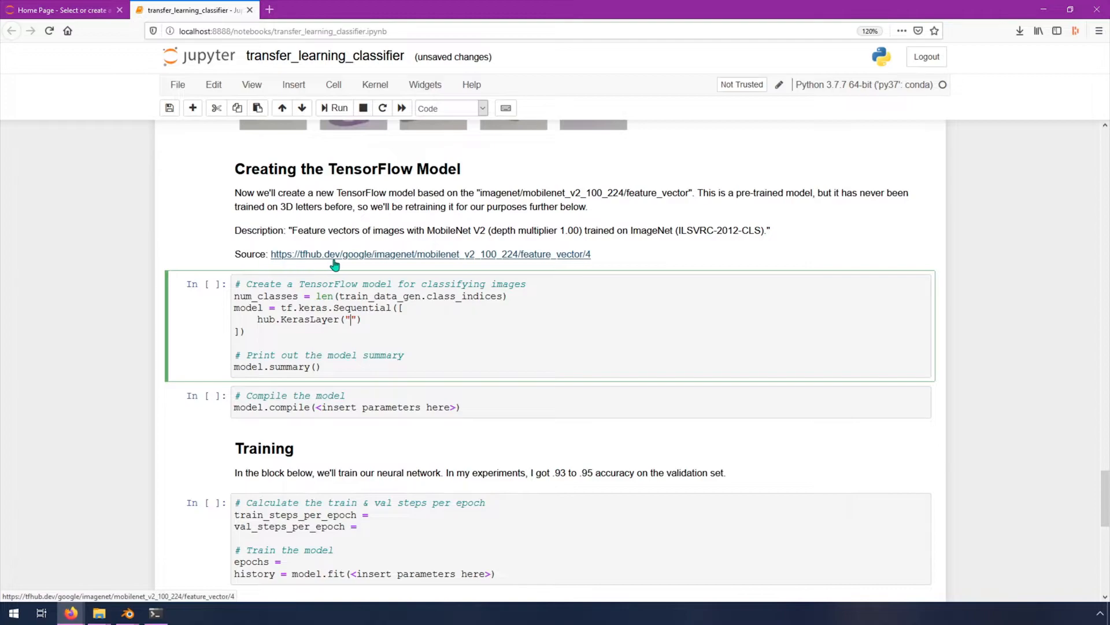
{"action": "mouse_move", "coordinate": [425, 261]}
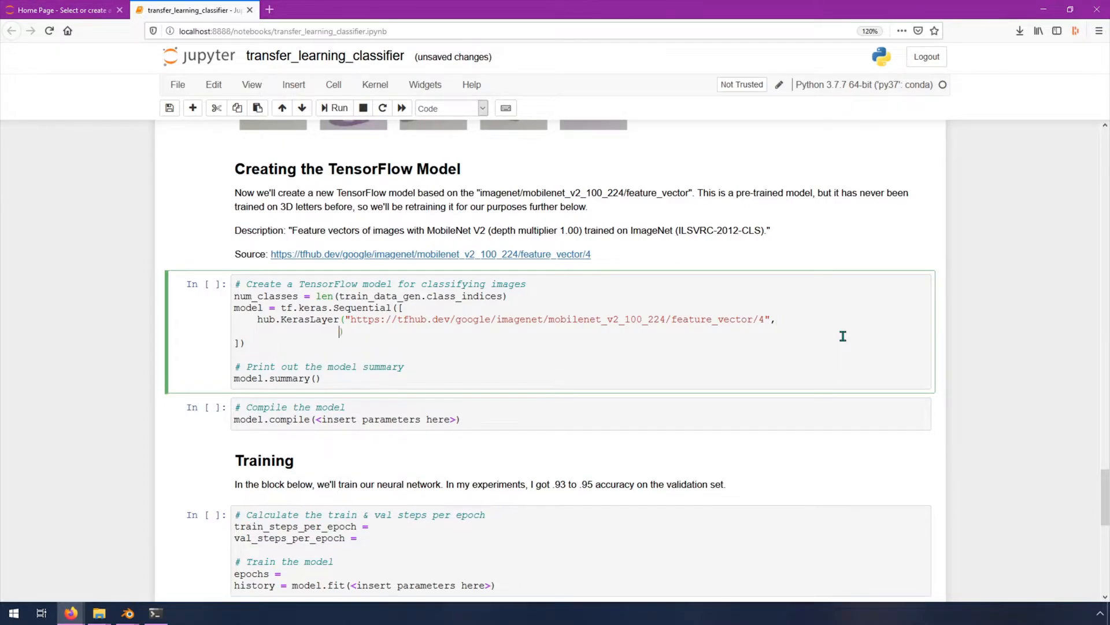
{"action": "type", "text": "t"}
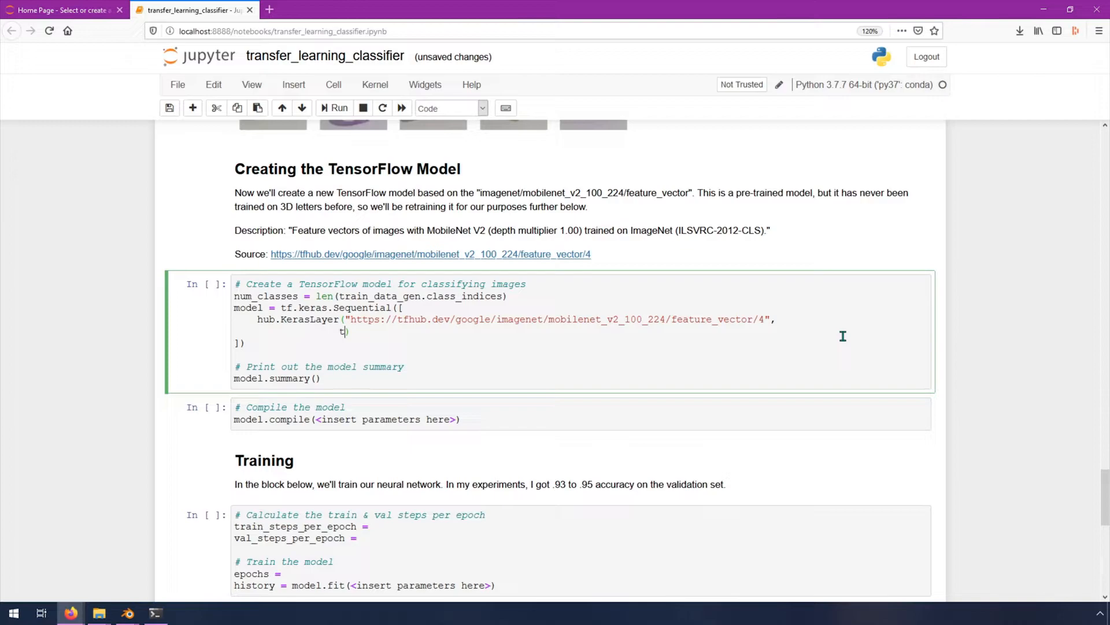
{"action": "type", "text": "rainable"}
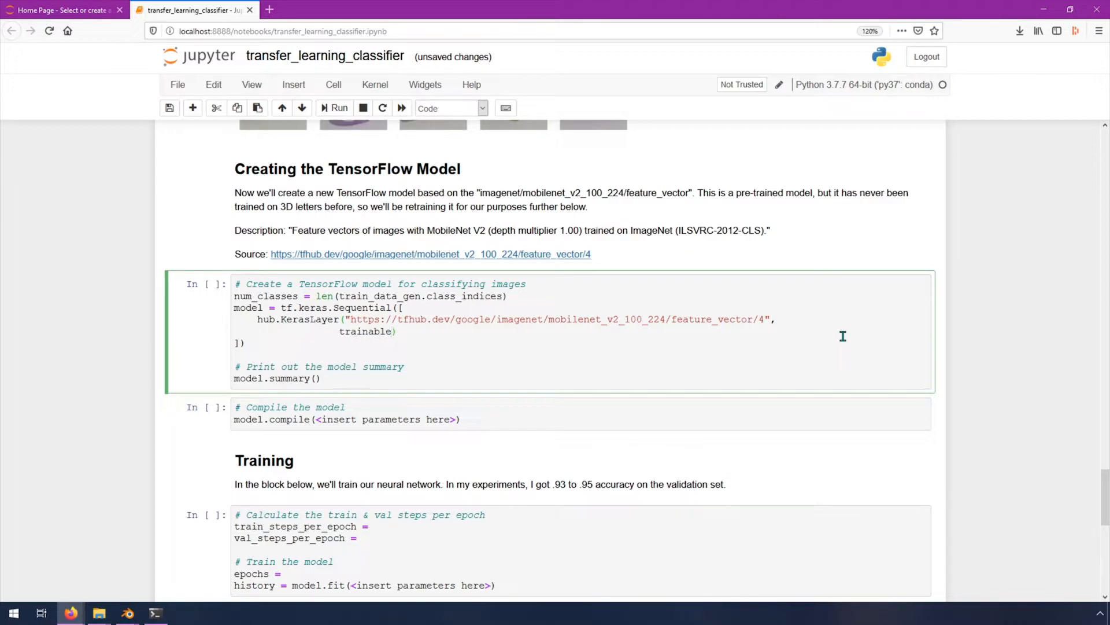
{"action": "type", "text": "=False"}
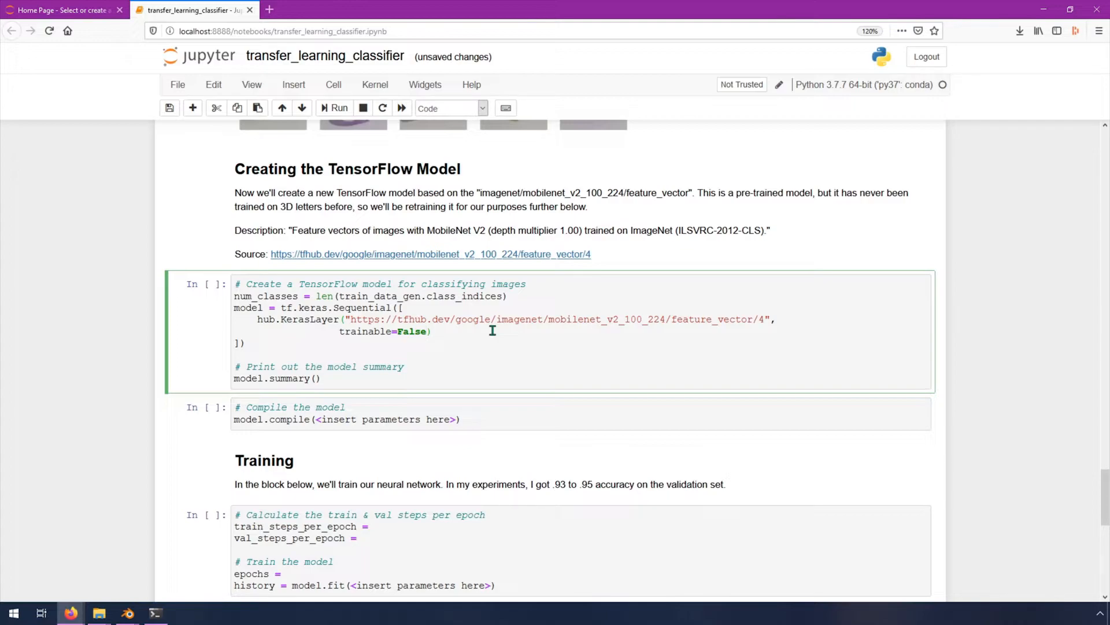
Step: Add input_shape=IMAGE_SHAPE + (3,) to the Hub layer
{"action": "type", "text": "\", \""}
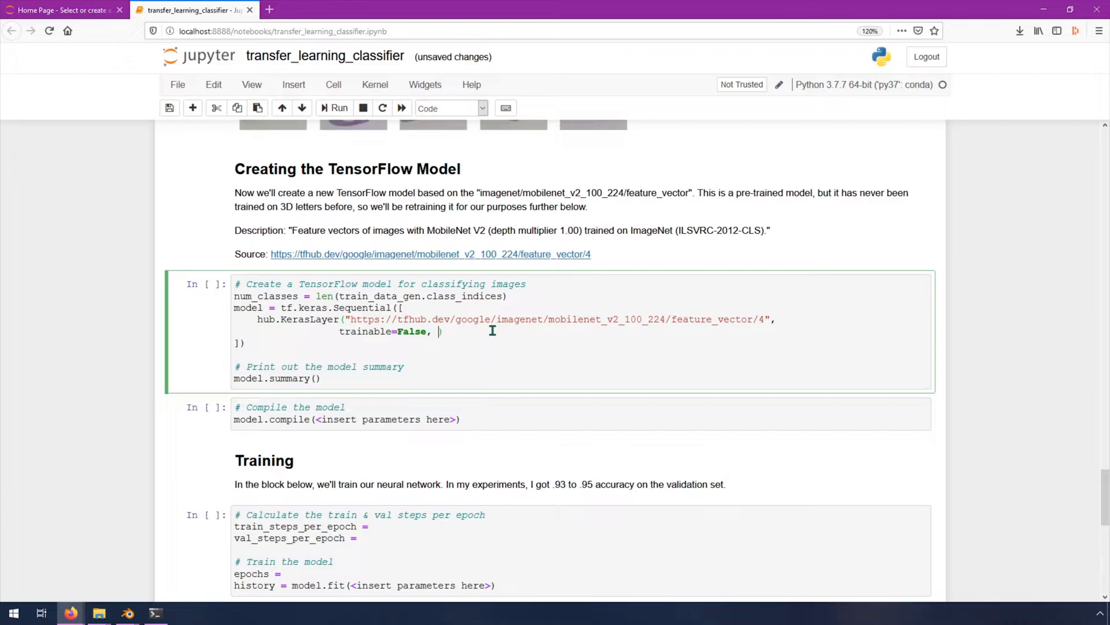
{"action": "type", "text": "input"}
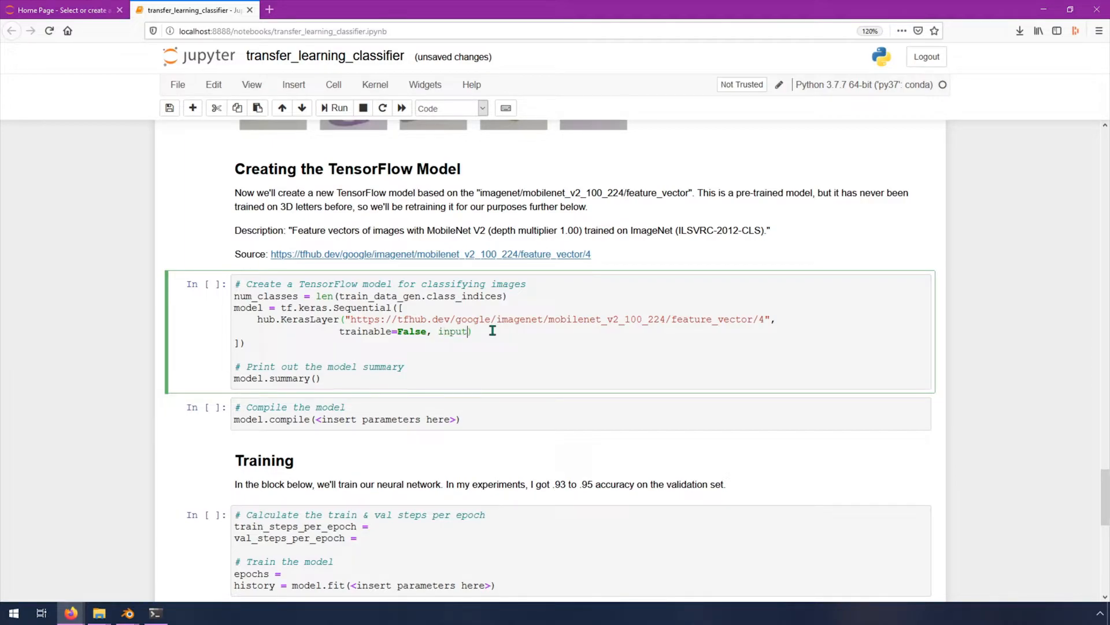
{"action": "type", "text": "_shape"}
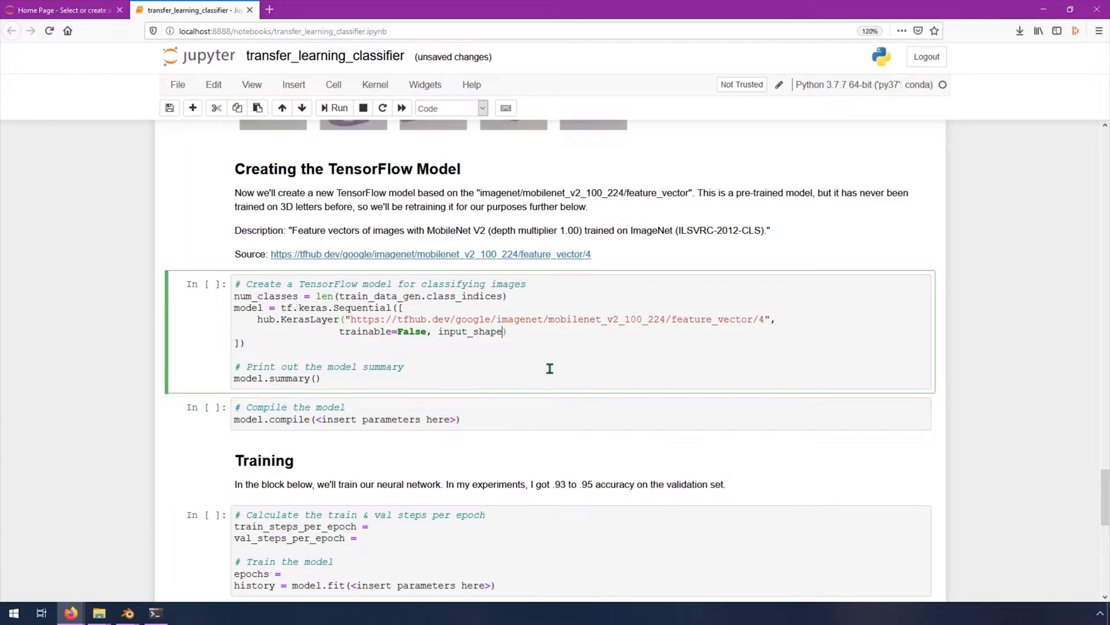
{"action": "type", "text": "="}
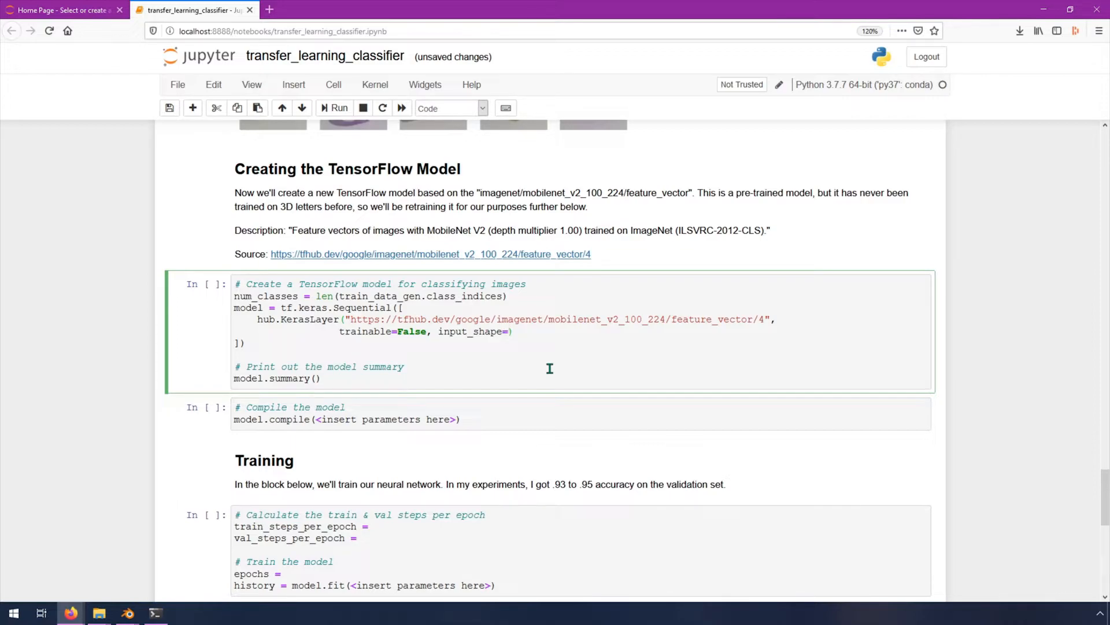
{"action": "type", "text": "IMAGE"}
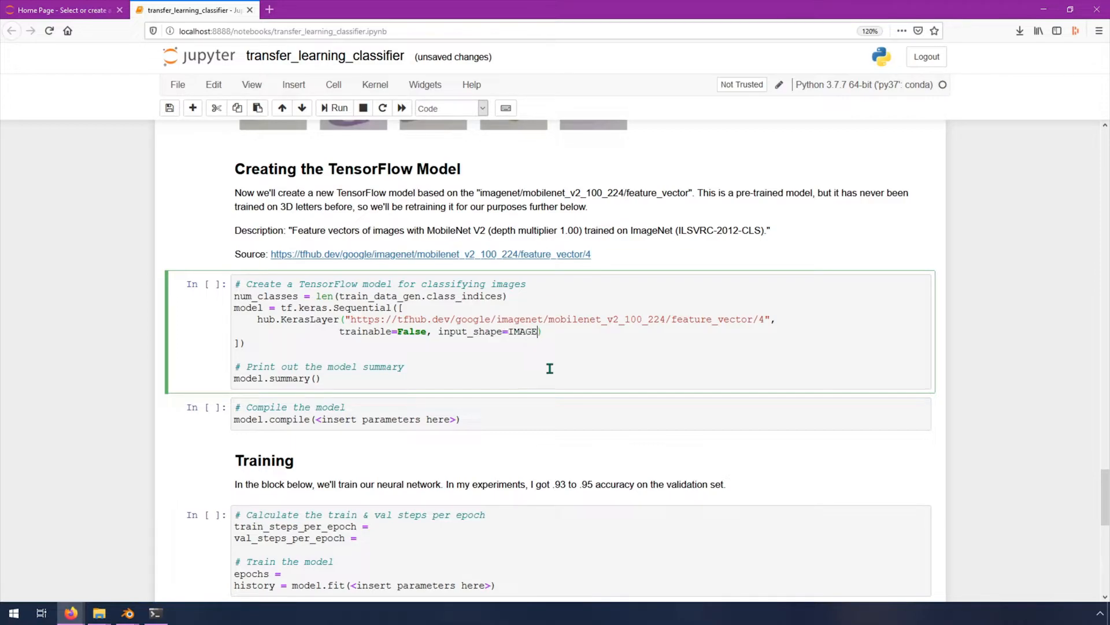
{"action": "type", "text": "_SHAPE"}
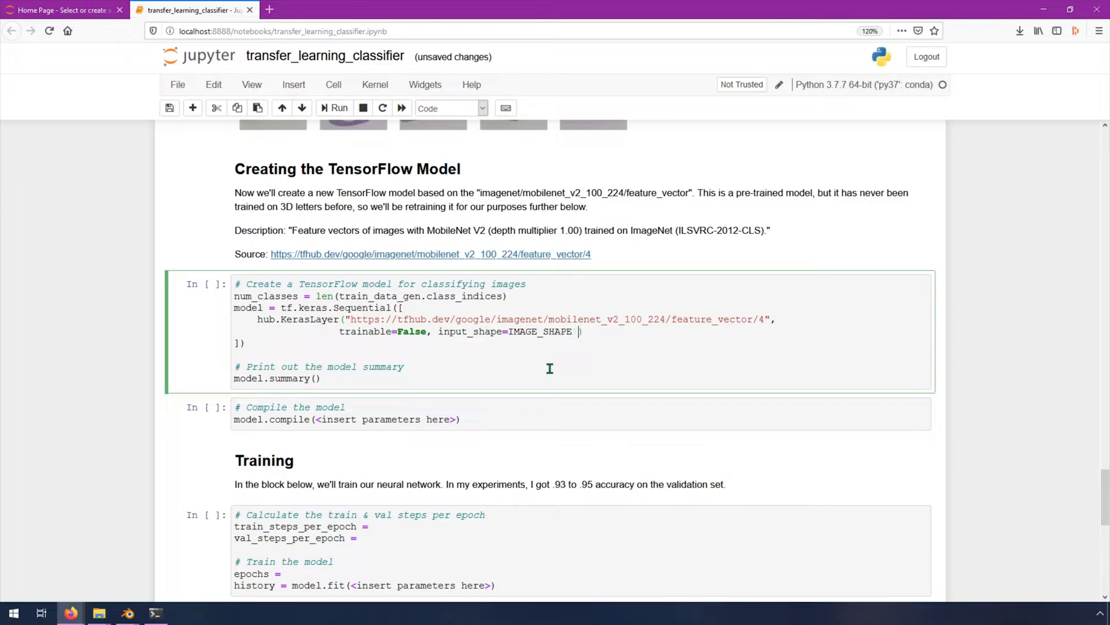
{"action": "type", "text": "+ ()"}
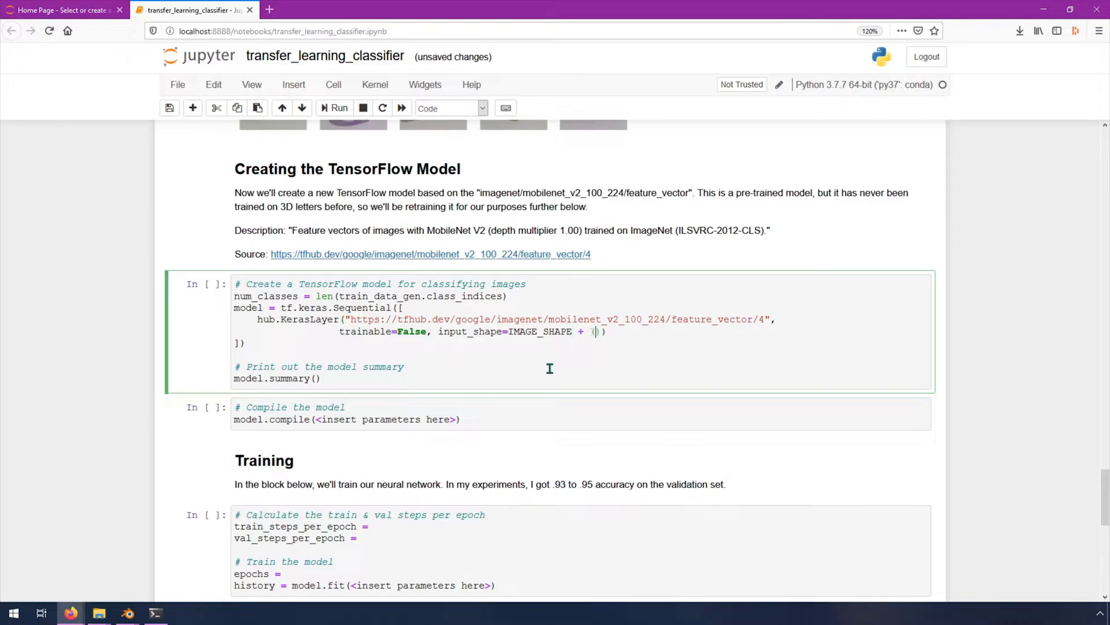
{"action": "type", "text": "3,"}
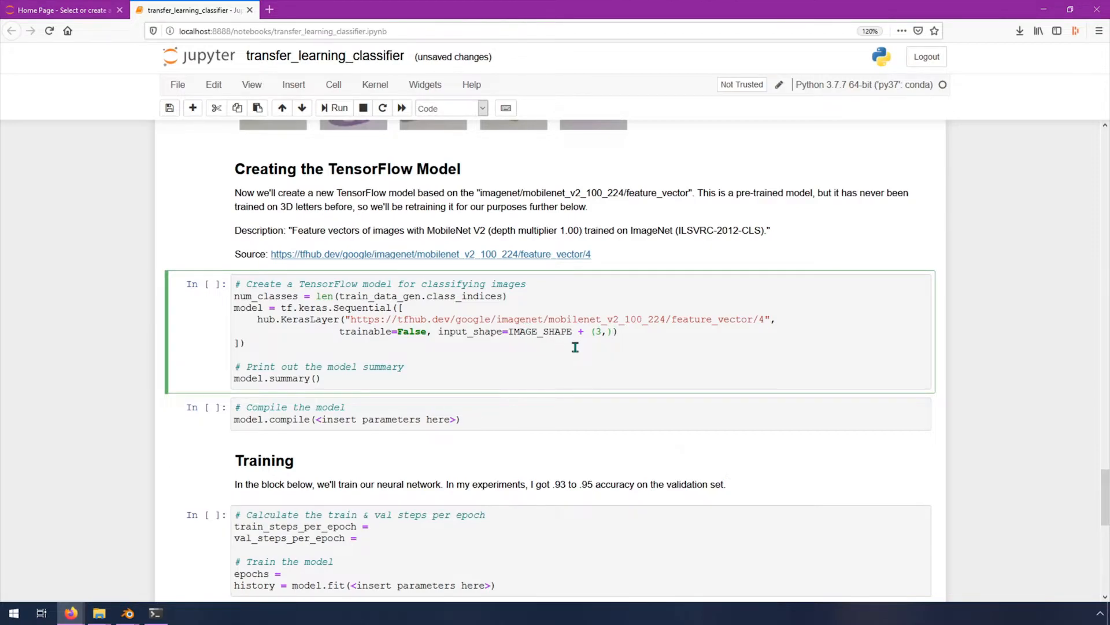
Step: Close the input_shape argument and note the 224 size in a trailing comment
{"action": "left_click", "coordinate": [594, 330]}
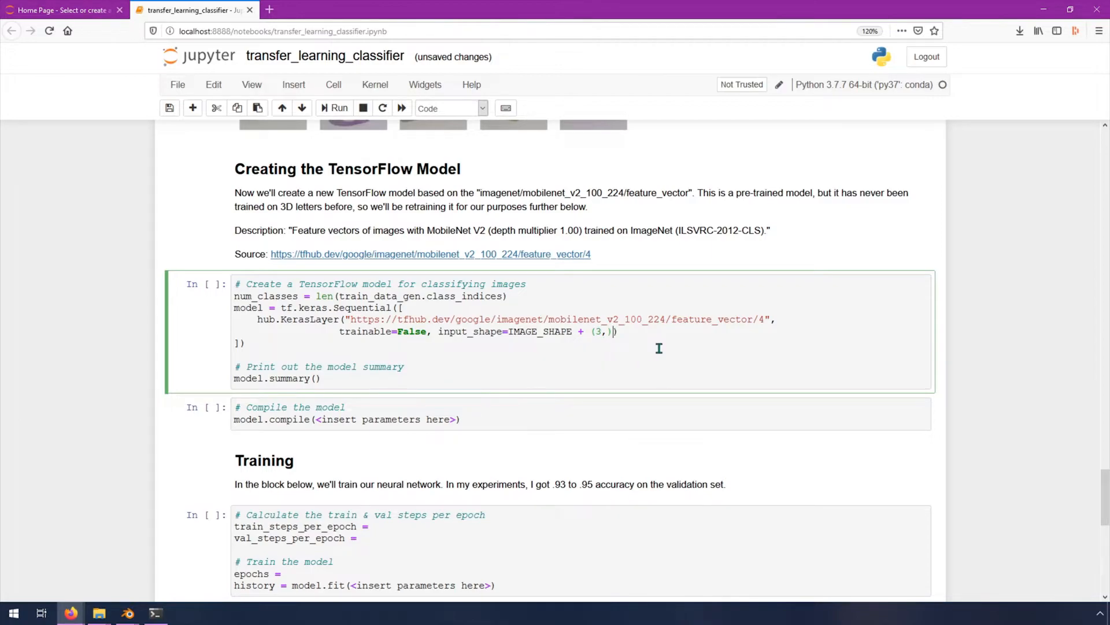
{"action": "type", "text": ")"}
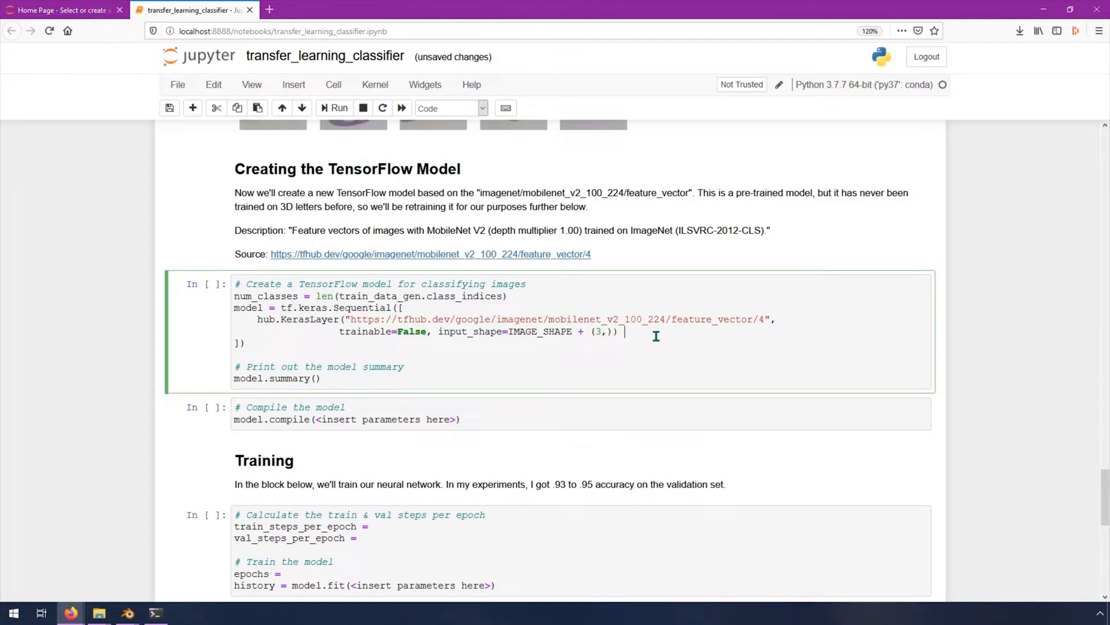
{"action": "type", "text": "# ()"}
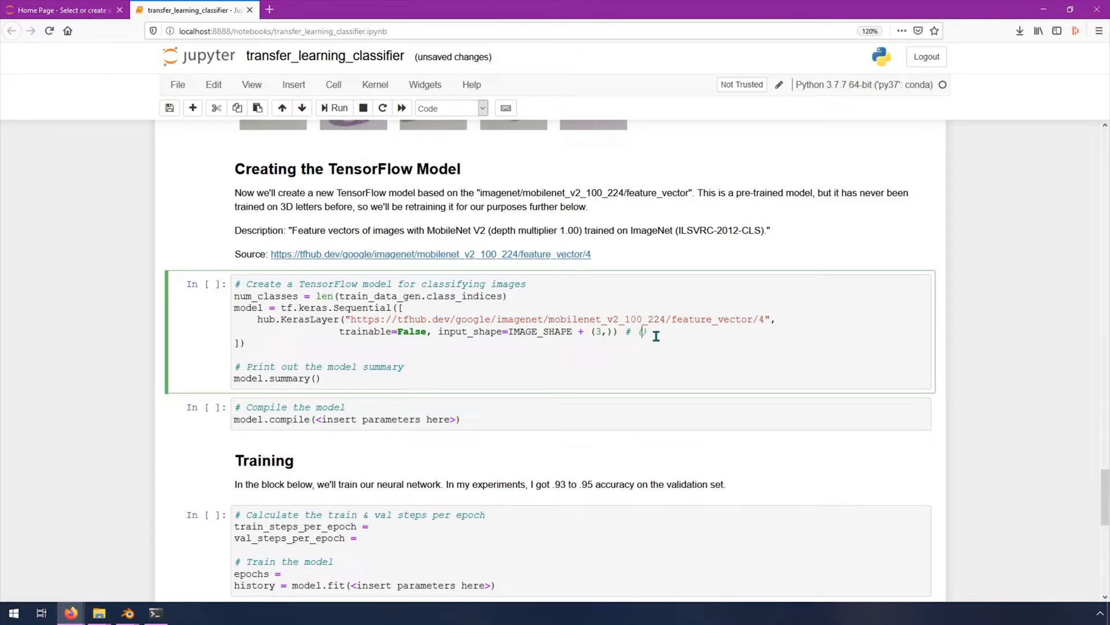
{"action": "type", "text": "224)"}
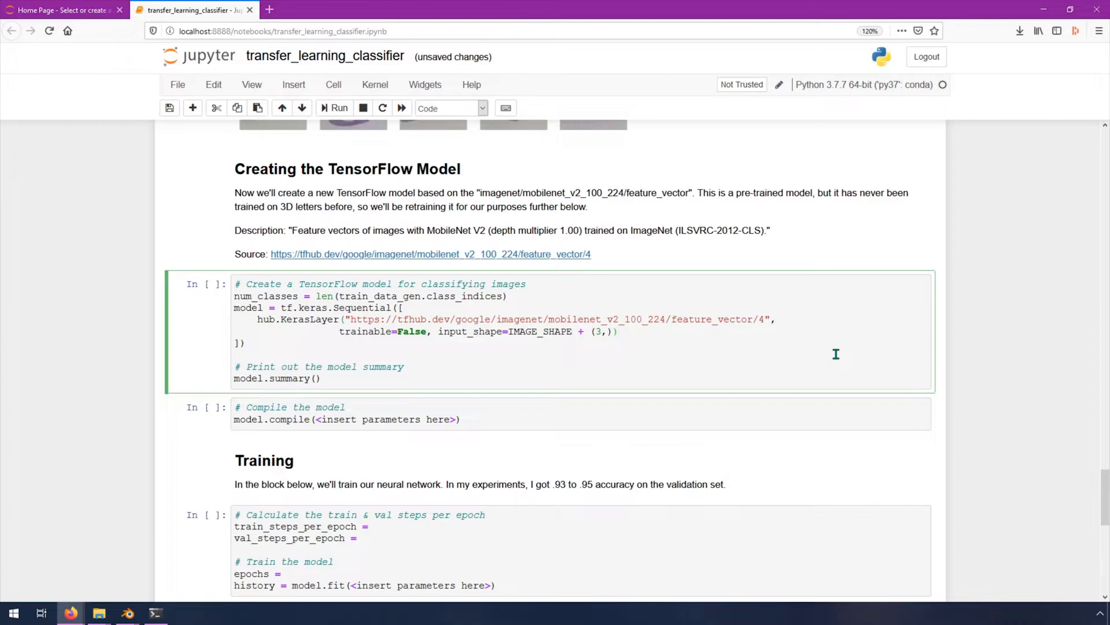
Step: End the Hub layer with a comma and begin tf.keras.layers.Dense on the next line
{"action": "type", "text": "),"}
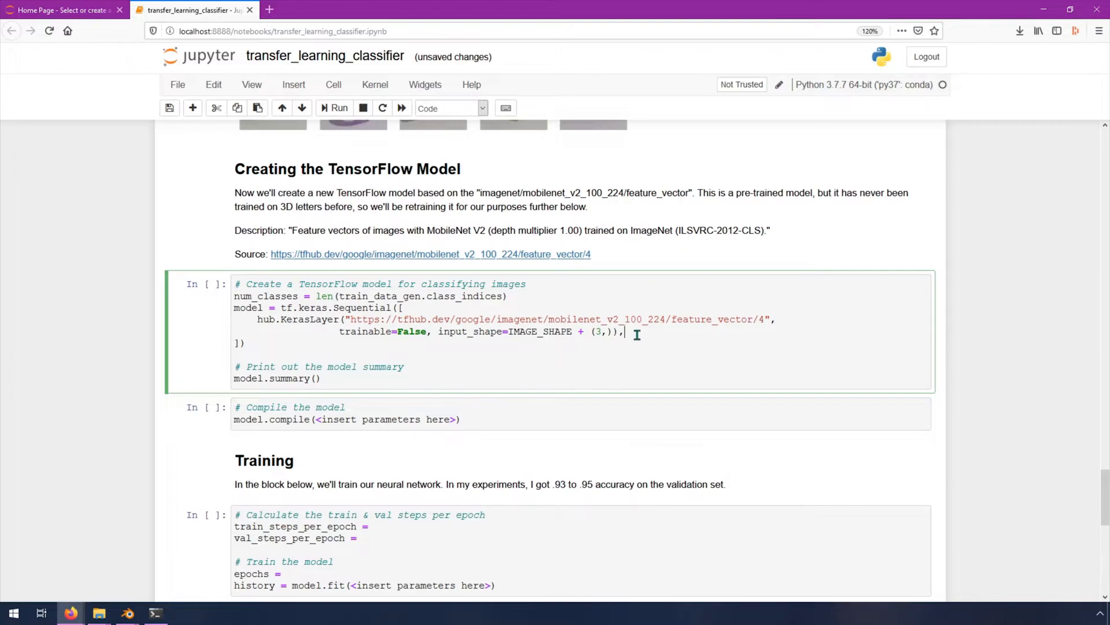
{"action": "mouse_move", "coordinate": [437, 319]}
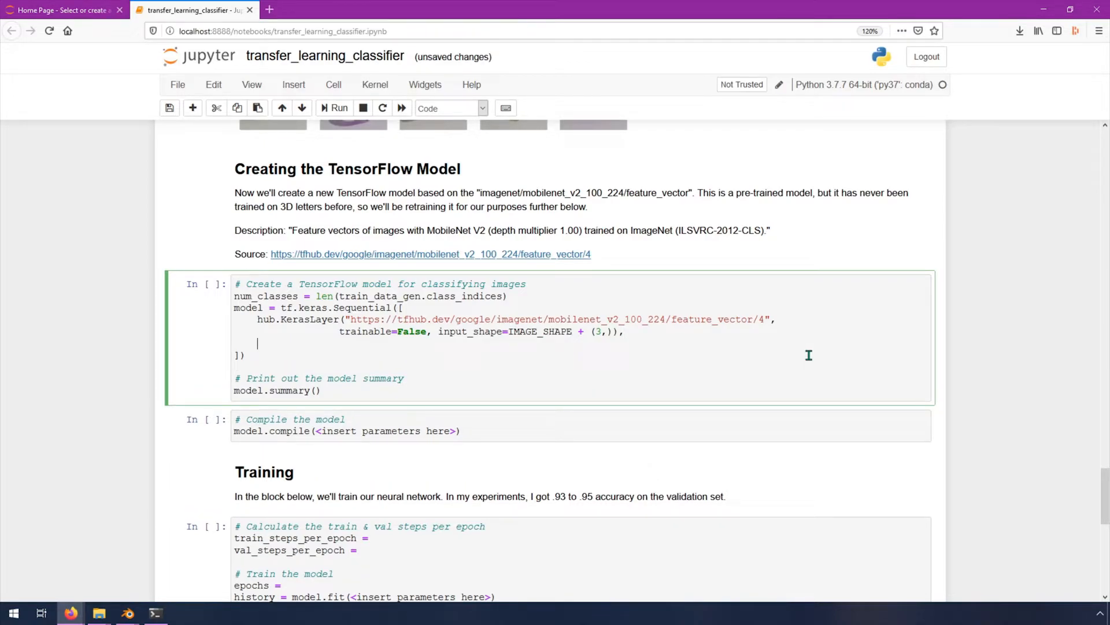
{"action": "type", "text": "t"}
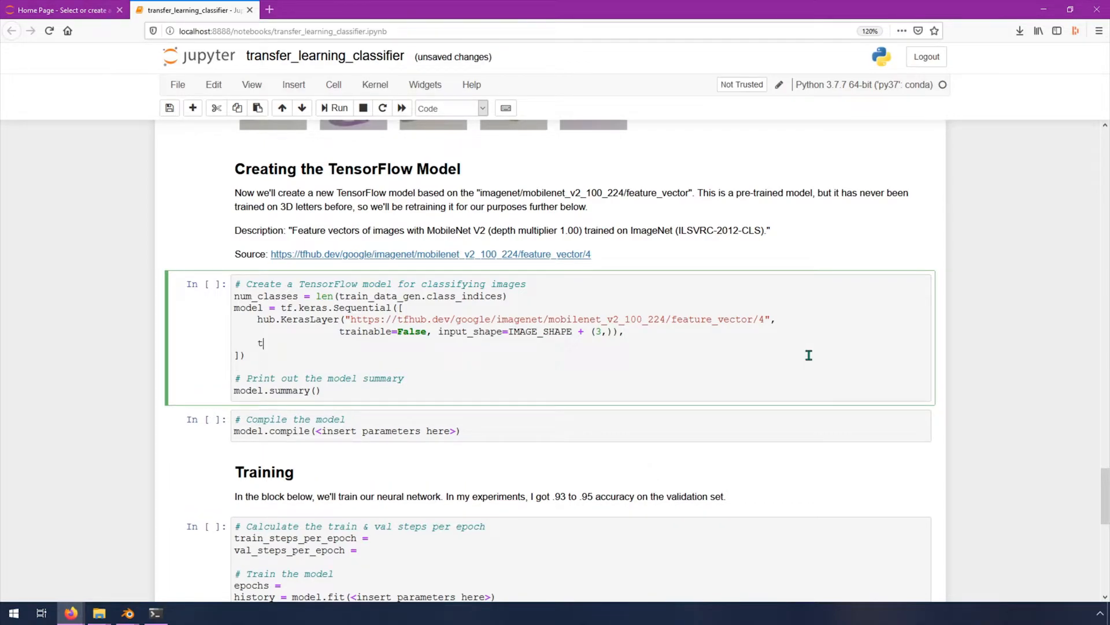
{"action": "type", "text": "f.keras.L"}
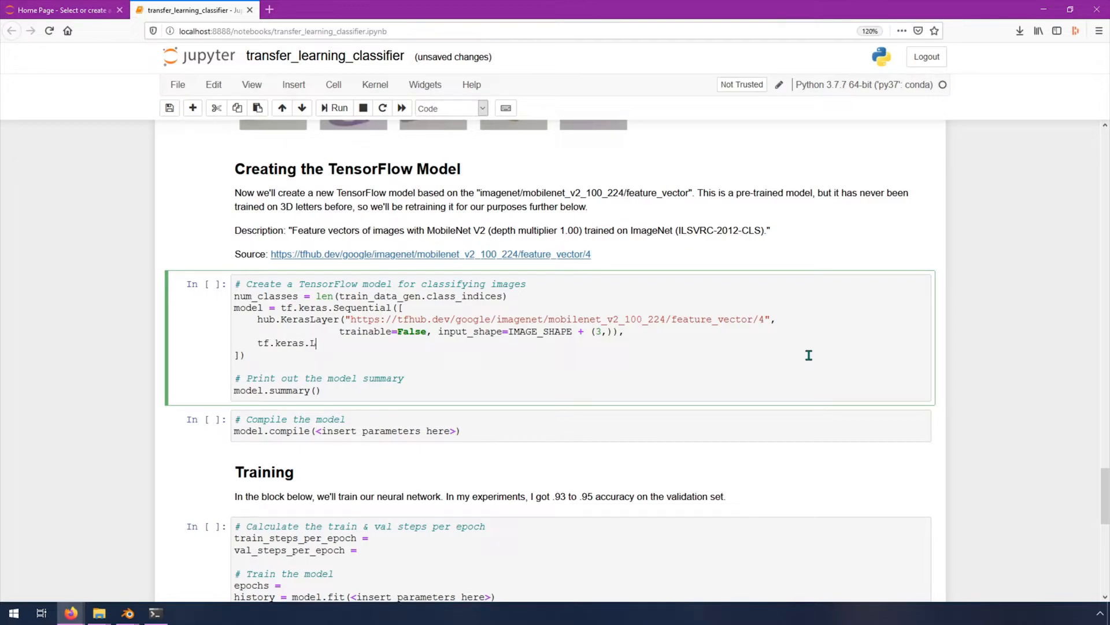
{"action": "key", "text": "Backspace"}
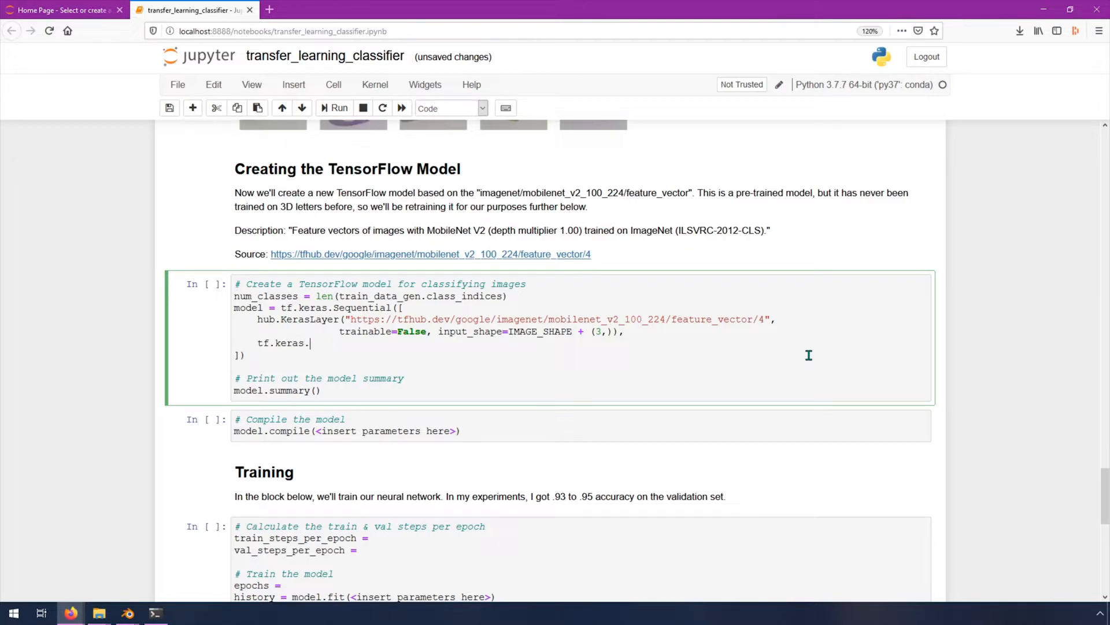
{"action": "type", "text": "layers.Dense("}
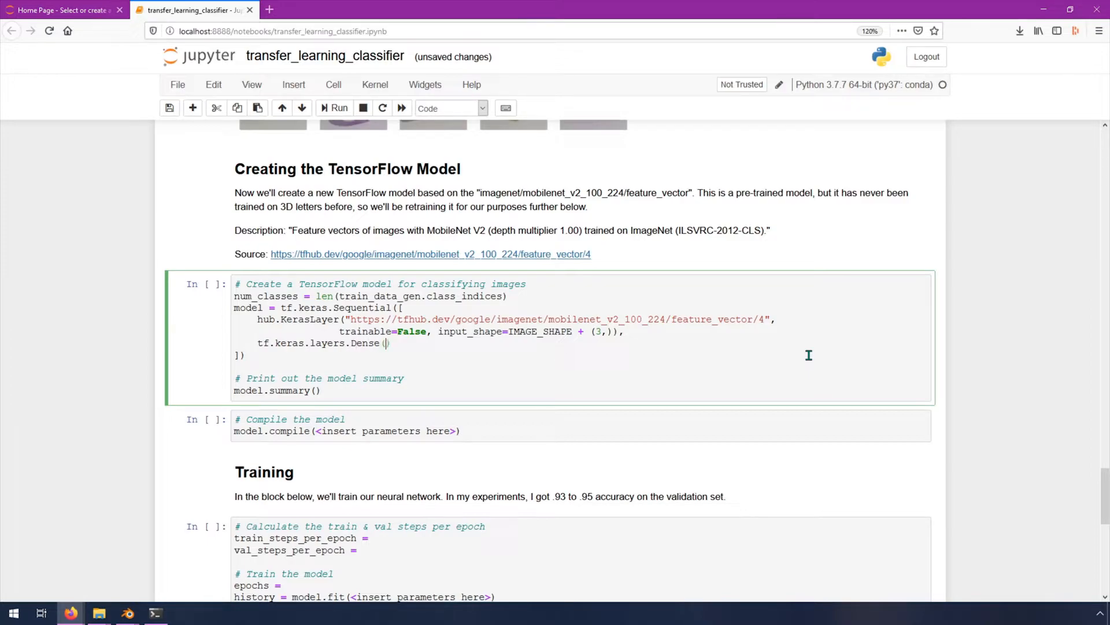
Step: Give the Dense layer num_classes units and activation='softmax'
{"action": "type", "text": "num_clas"}
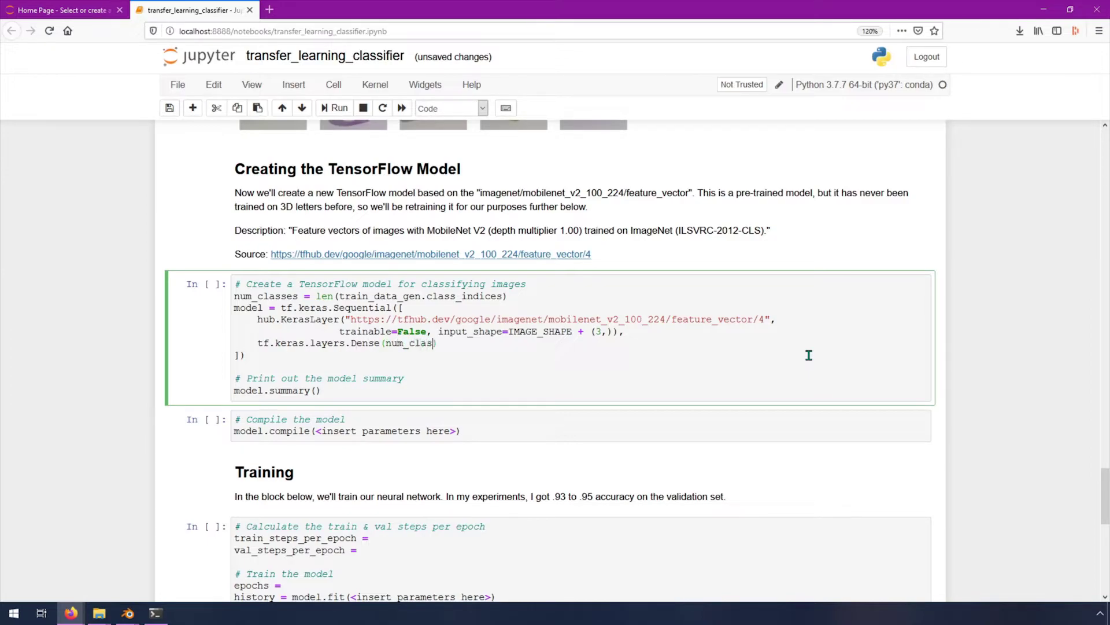
{"action": "type", "text": "ses"}
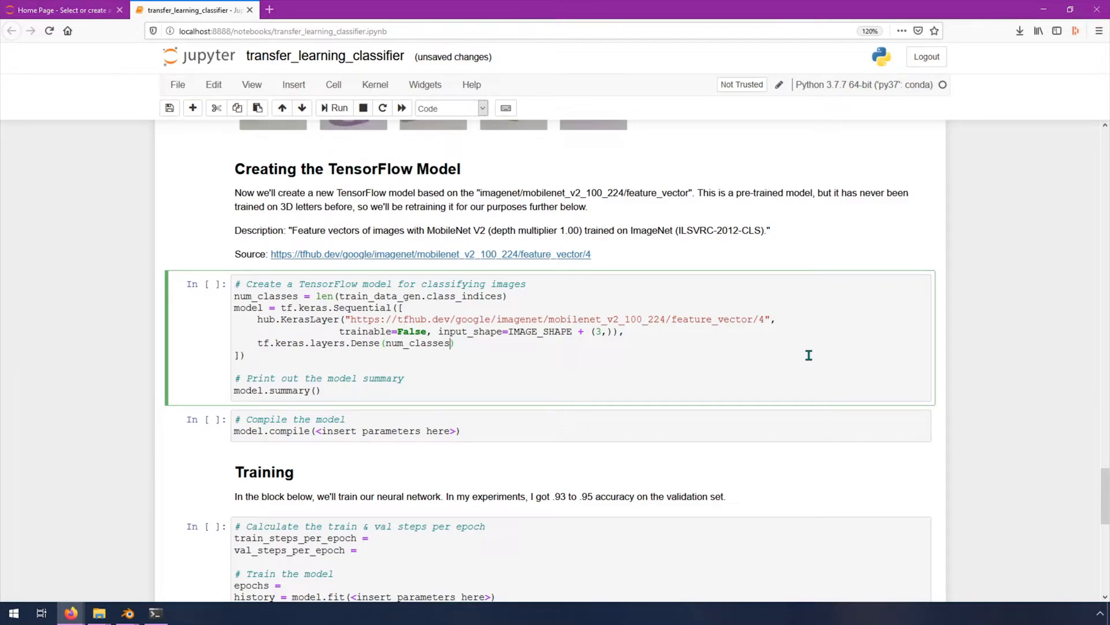
{"action": "type", "text": ", ac"}
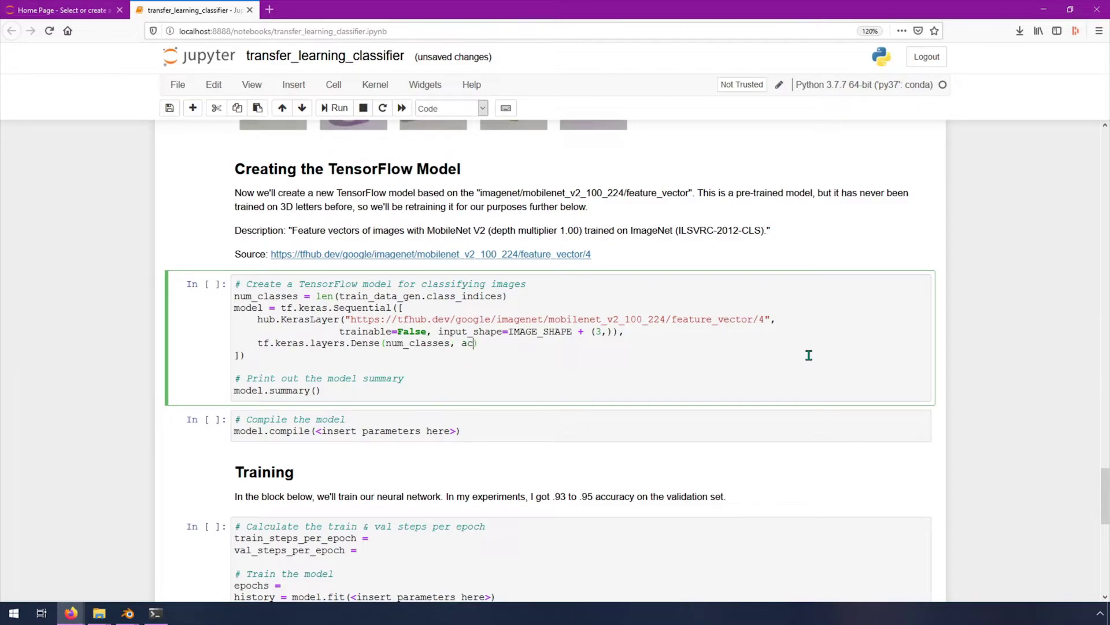
{"action": "type", "text": "tivation="}
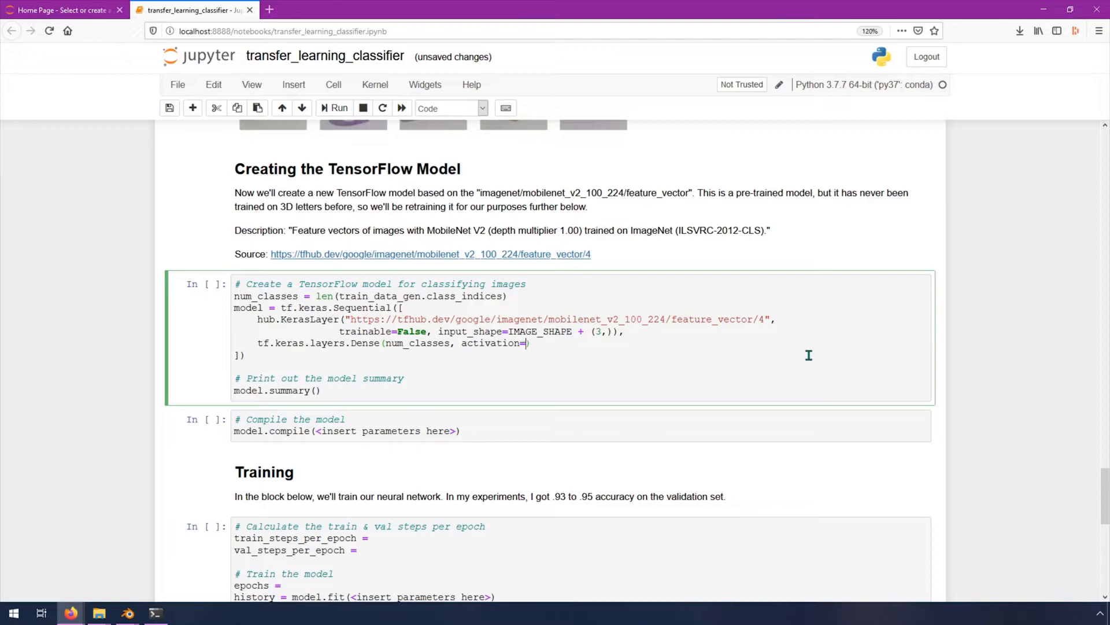
{"action": "type", "text": "'softmax'"}
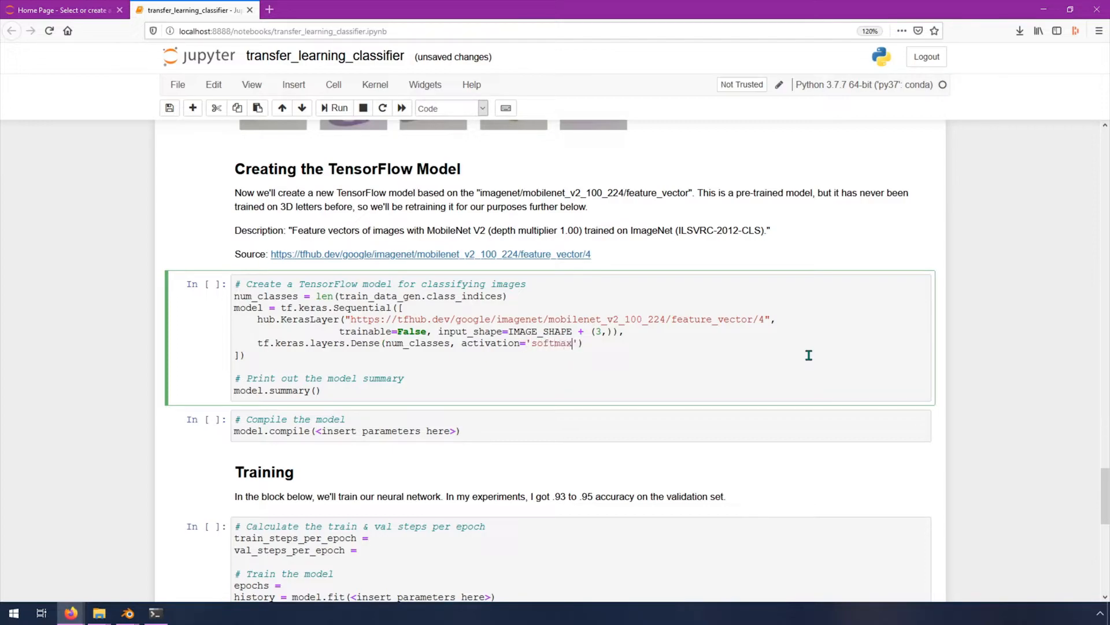
Step: Position the cursor at the end of the Dense line and review the rest of the cell
{"action": "left_click", "coordinate": [588, 343]}
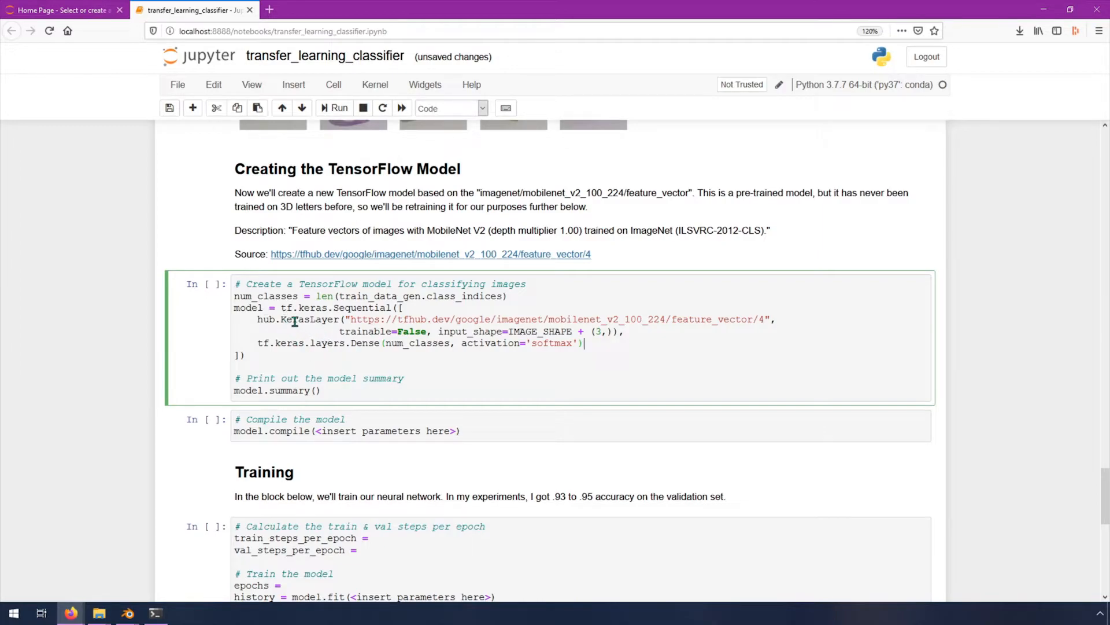
{"action": "mouse_move", "coordinate": [351, 325]}
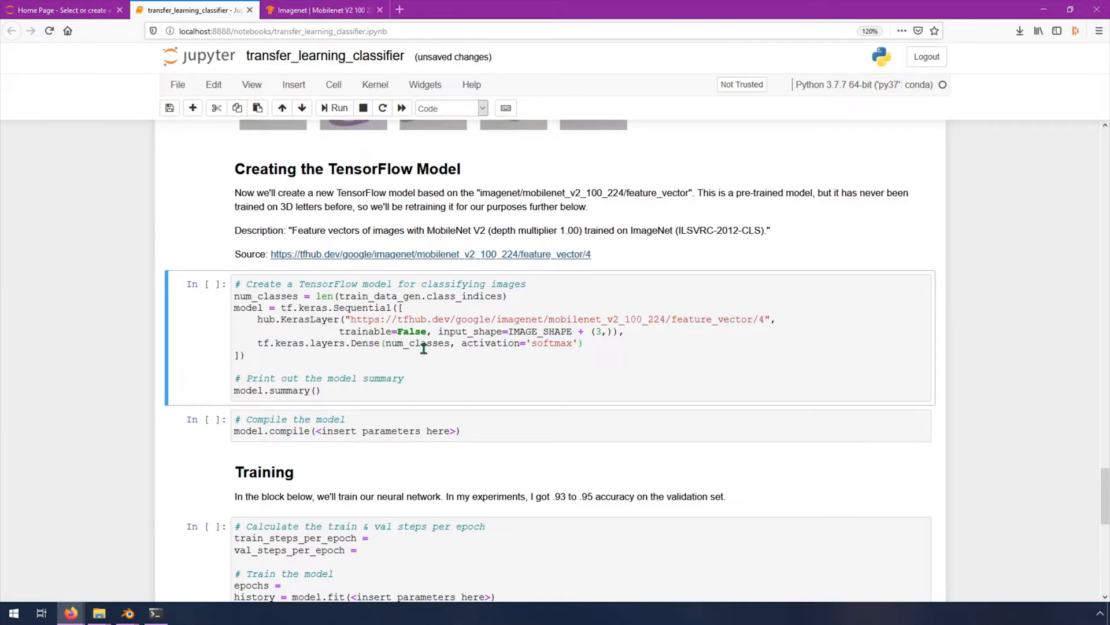
{"action": "mouse_move", "coordinate": [440, 367]}
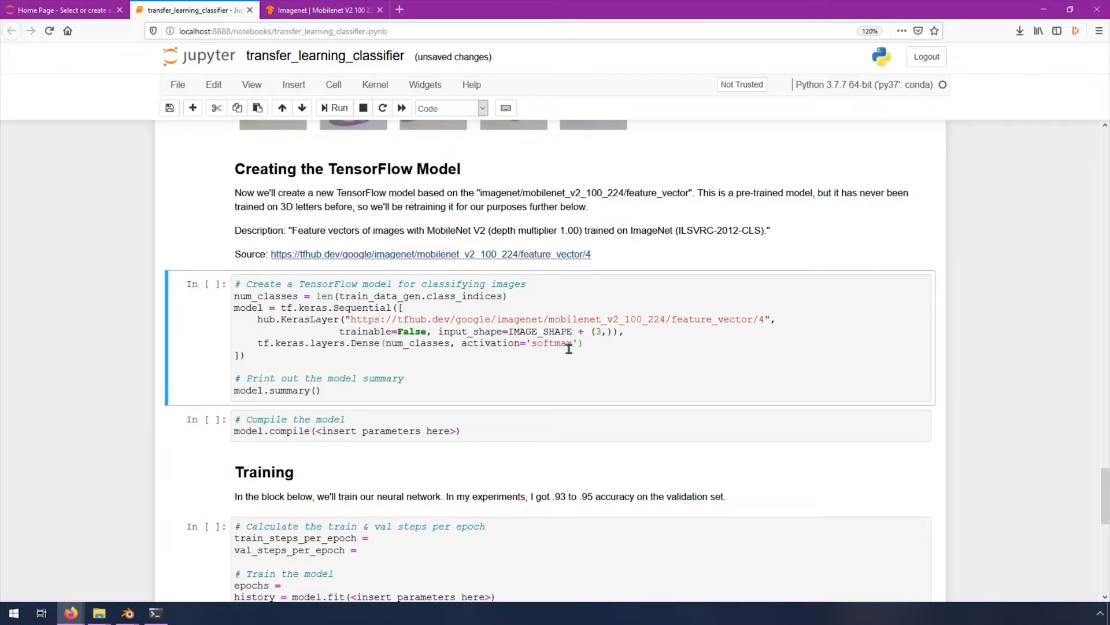
{"action": "left_click", "coordinate": [600, 343]}
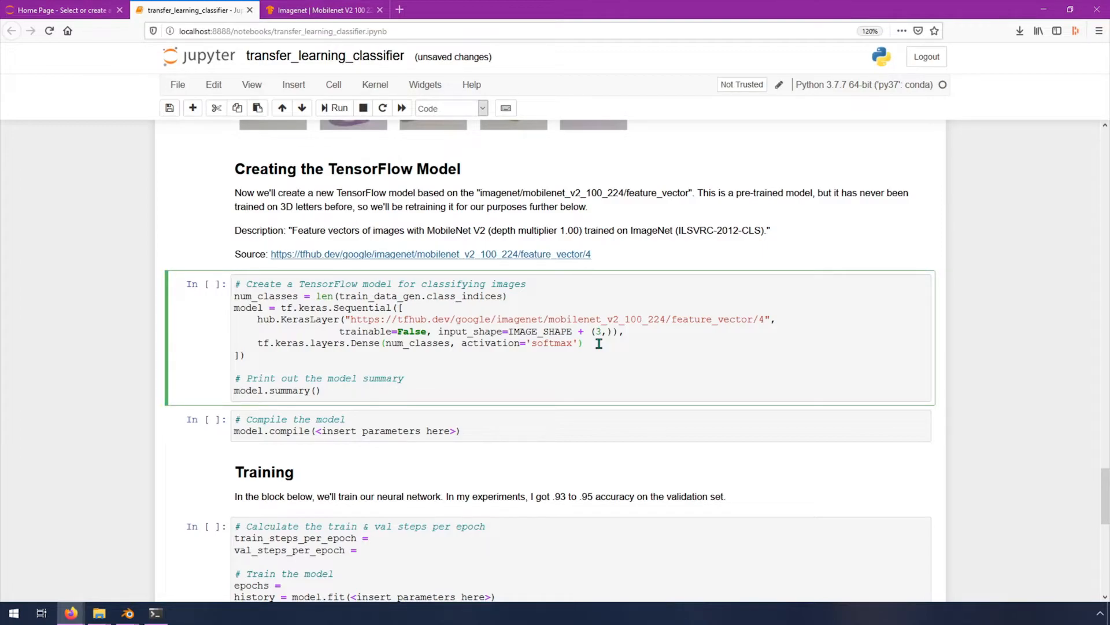
{"action": "left_click", "coordinate": [596, 343]}
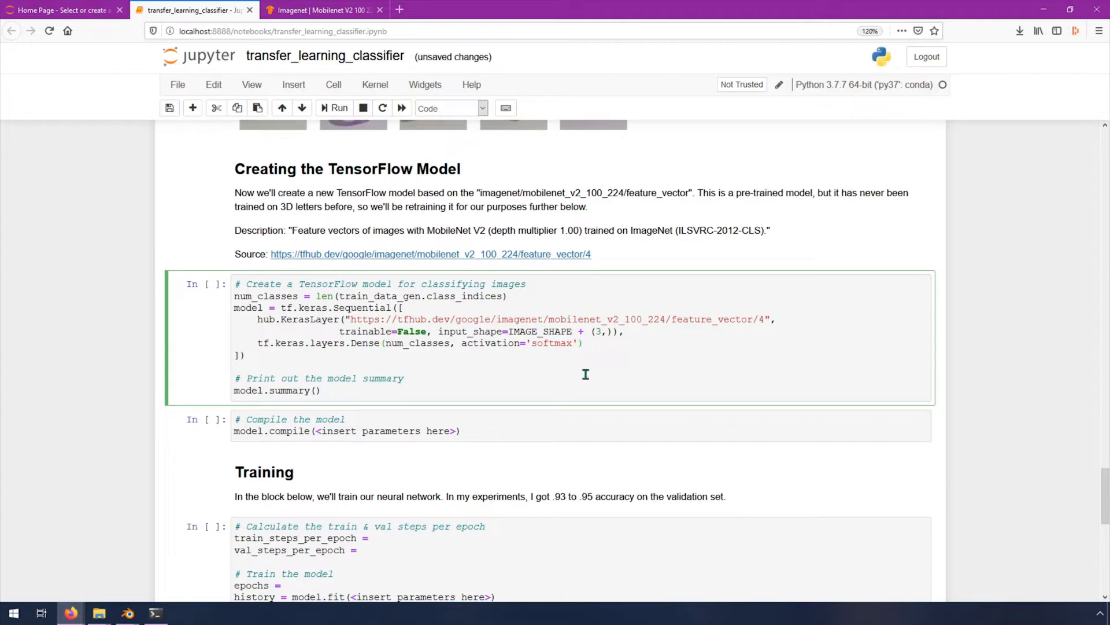
{"action": "scroll", "scroll_direction": "down", "scroll_amount": 3}
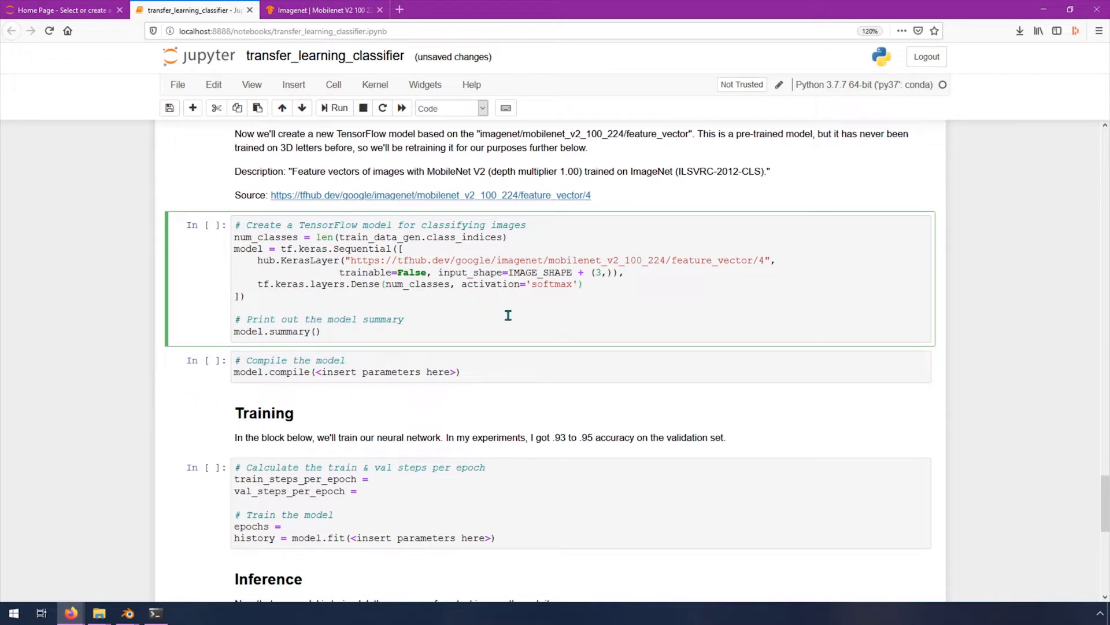
{"action": "mouse_move", "coordinate": [624, 310]}
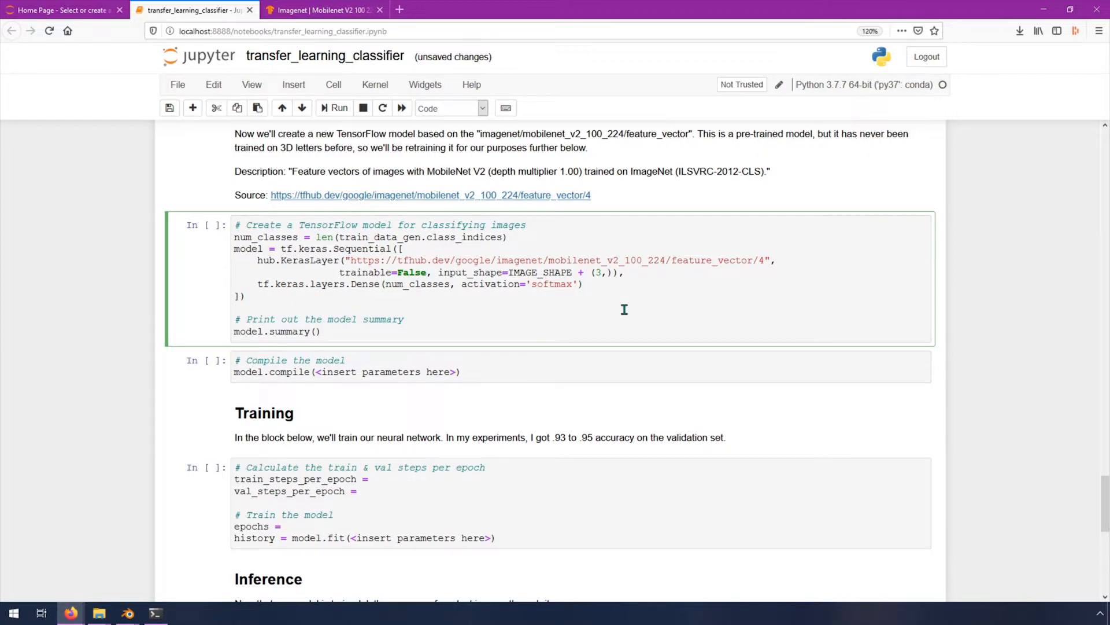
Step: Run the model cell and view the summary listing keras_layer and the 3-output dense layer
{"action": "left_click", "coordinate": [333, 107]}
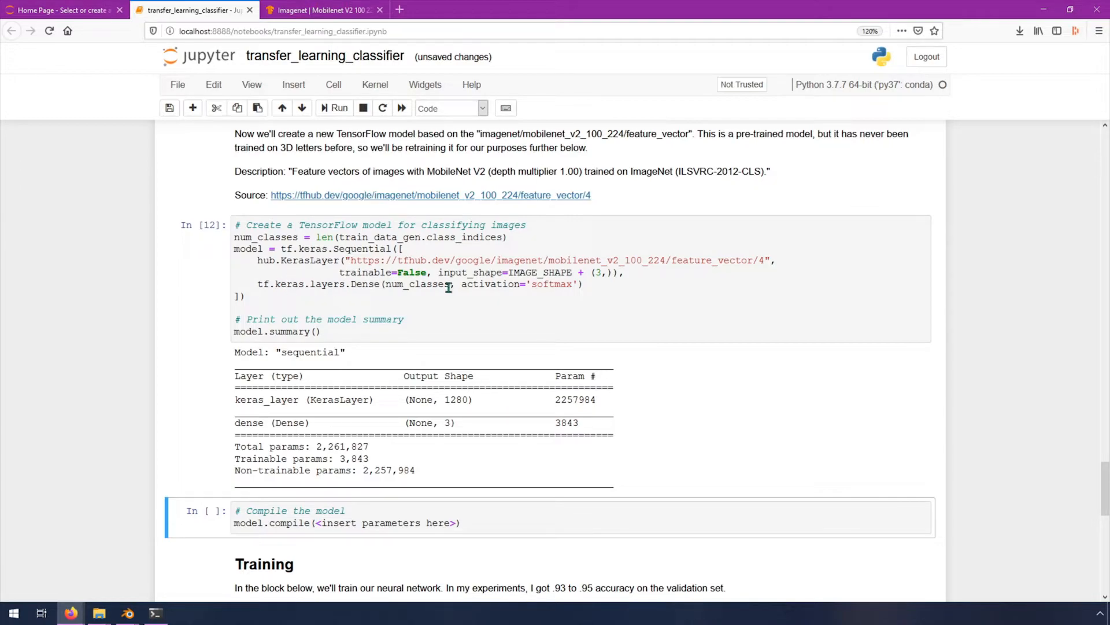
{"action": "mouse_move", "coordinate": [357, 260]}
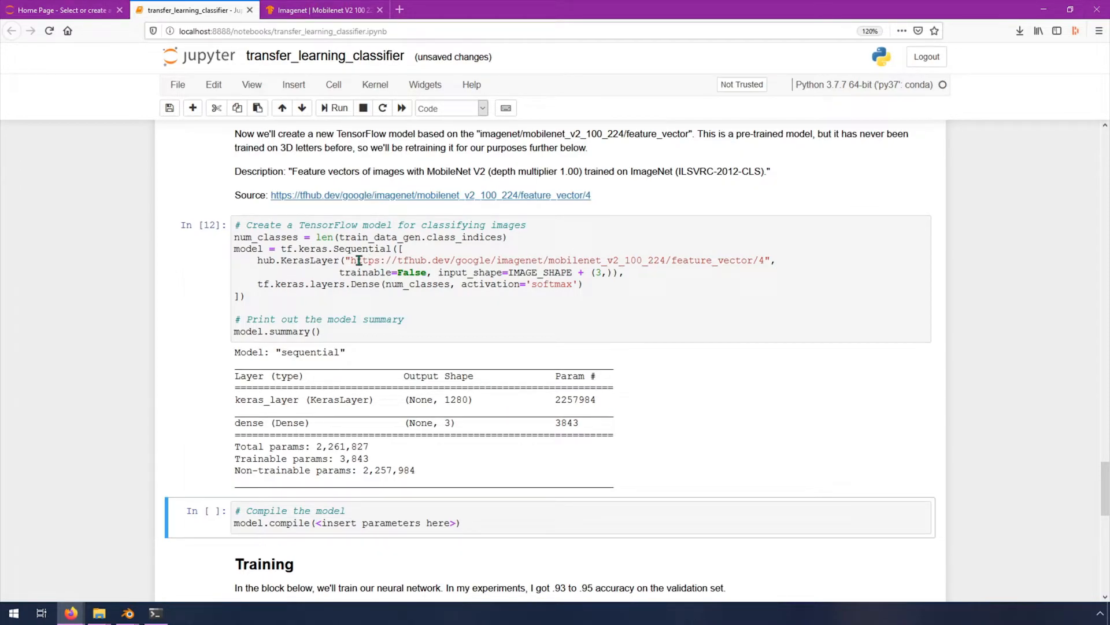
{"action": "mouse_move", "coordinate": [409, 216]}
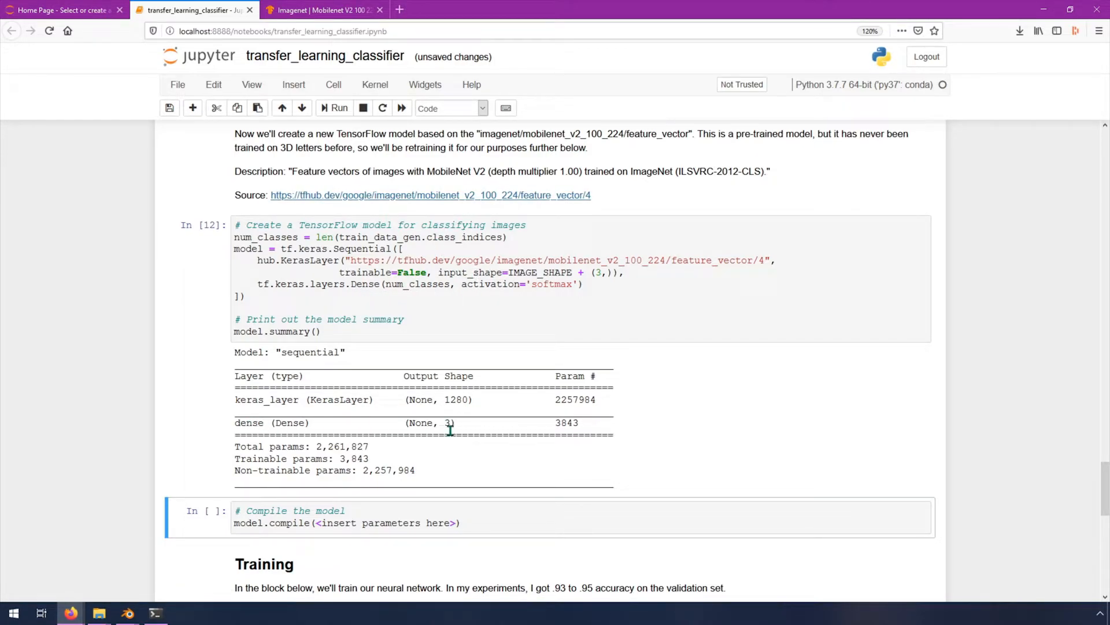
{"action": "mouse_move", "coordinate": [547, 436]}
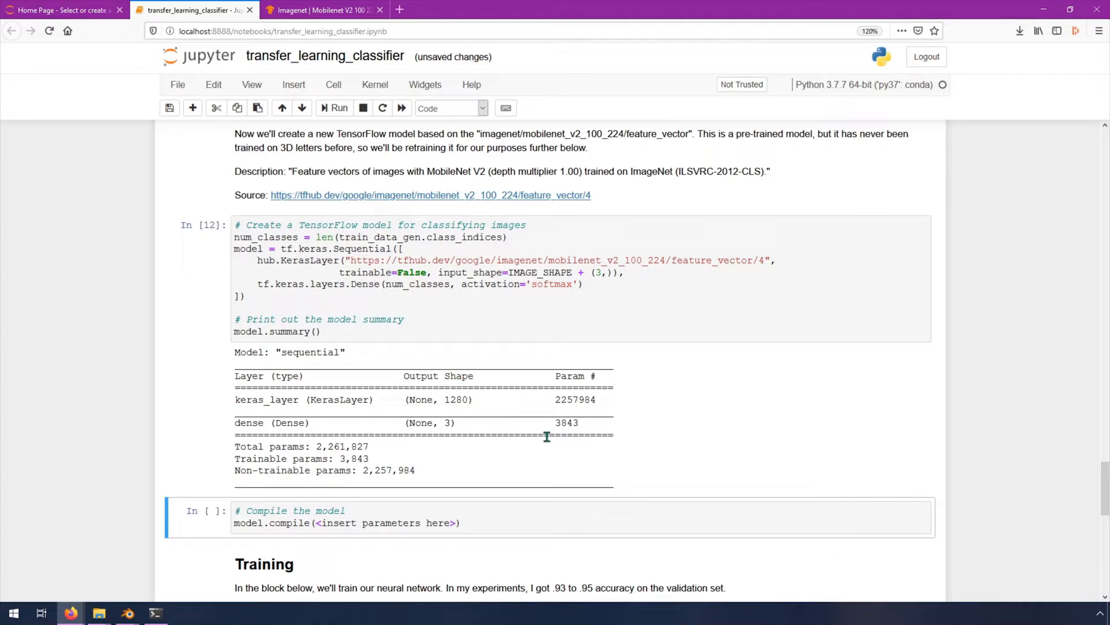
{"action": "scroll", "scroll_direction": "down", "scroll_amount": 3}
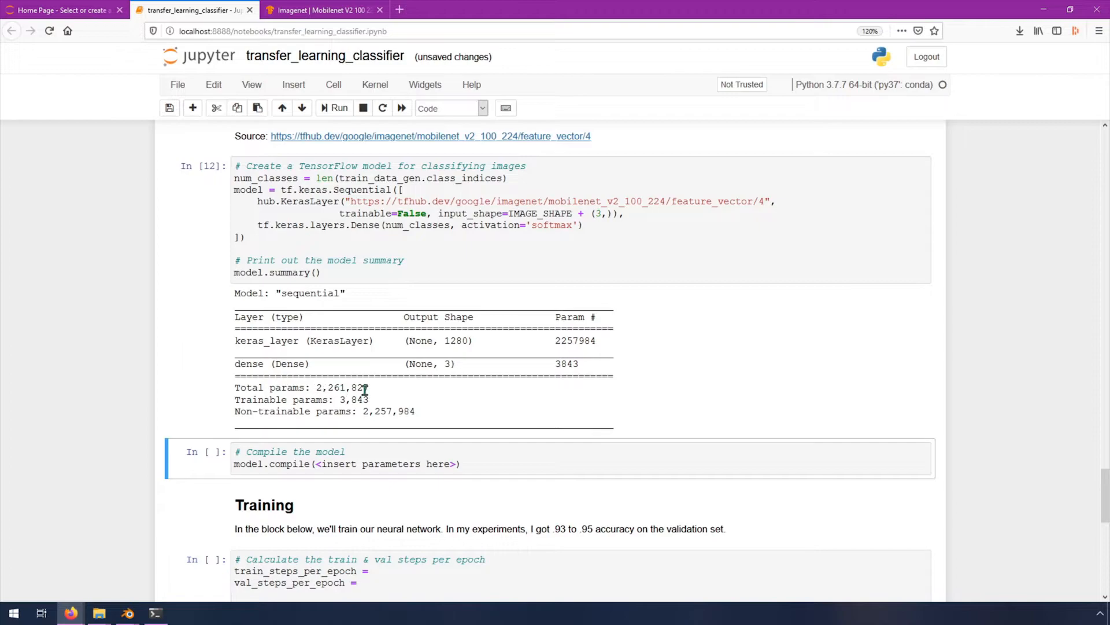
{"action": "double_click", "coordinate": [342, 387]}
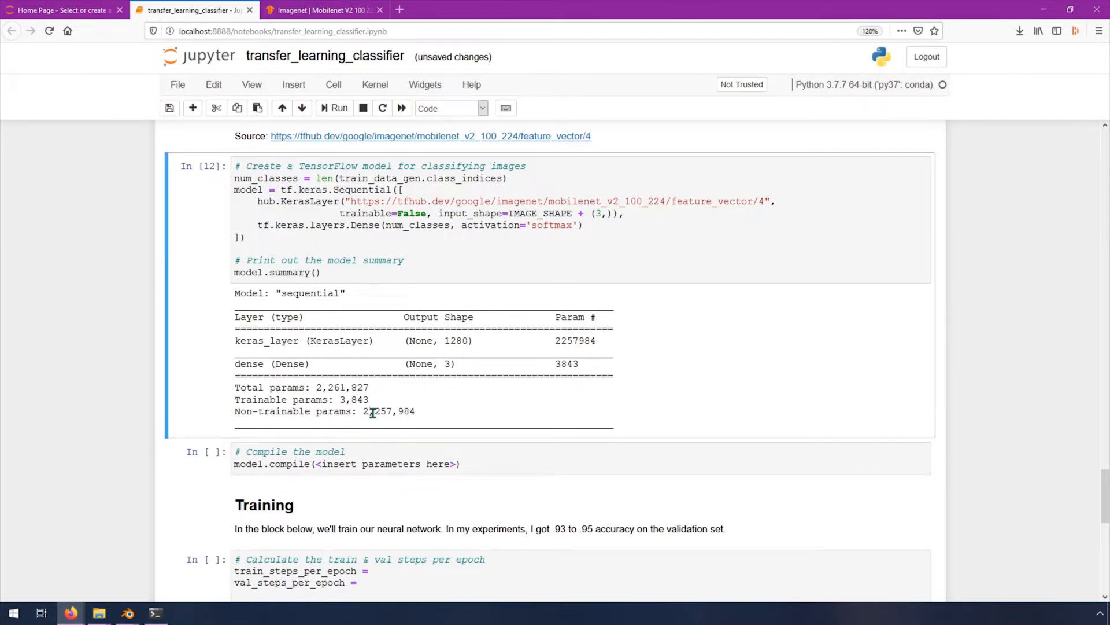
{"action": "mouse_move", "coordinate": [410, 412]}
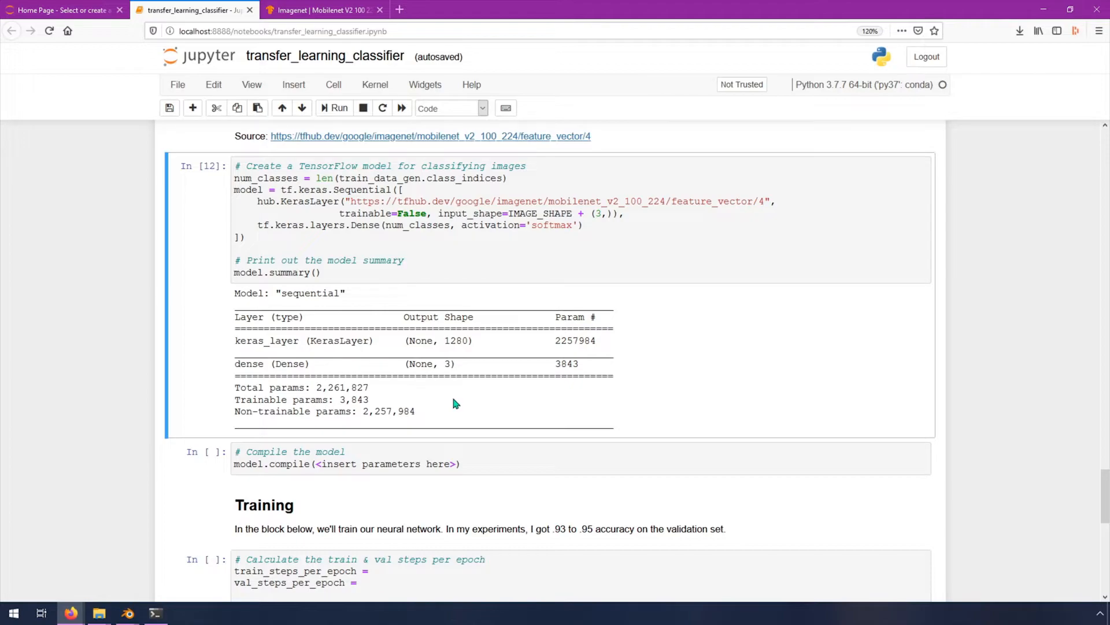
{"action": "mouse_move", "coordinate": [371, 399]}
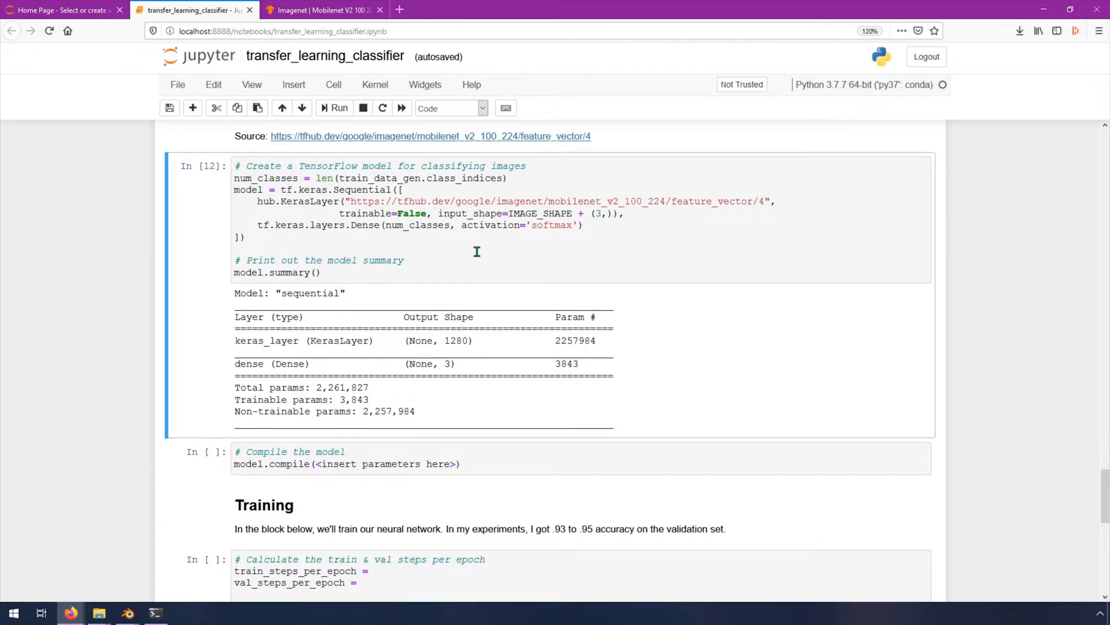
{"action": "mouse_move", "coordinate": [711, 238]}
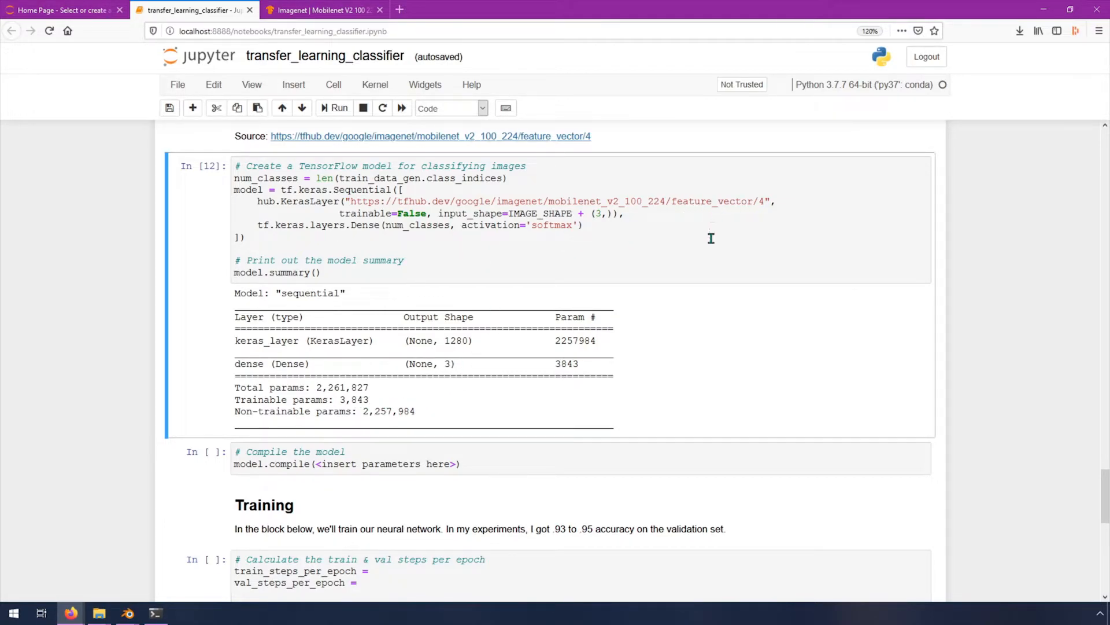
{"action": "mouse_move", "coordinate": [427, 423]}
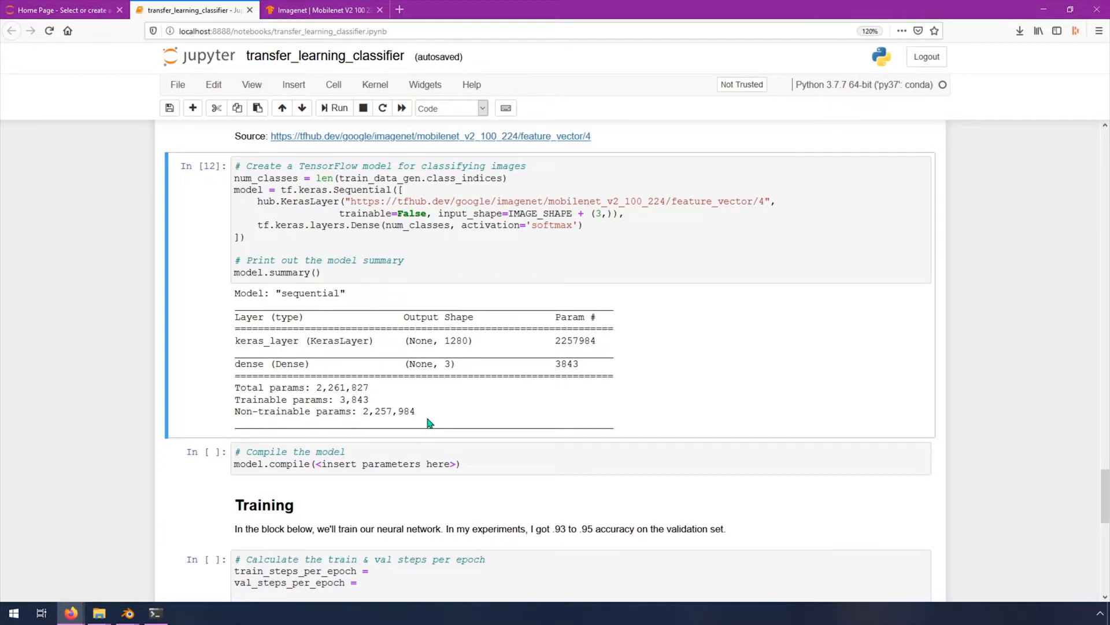
{"action": "scroll", "scroll_direction": "down", "scroll_amount": 3}
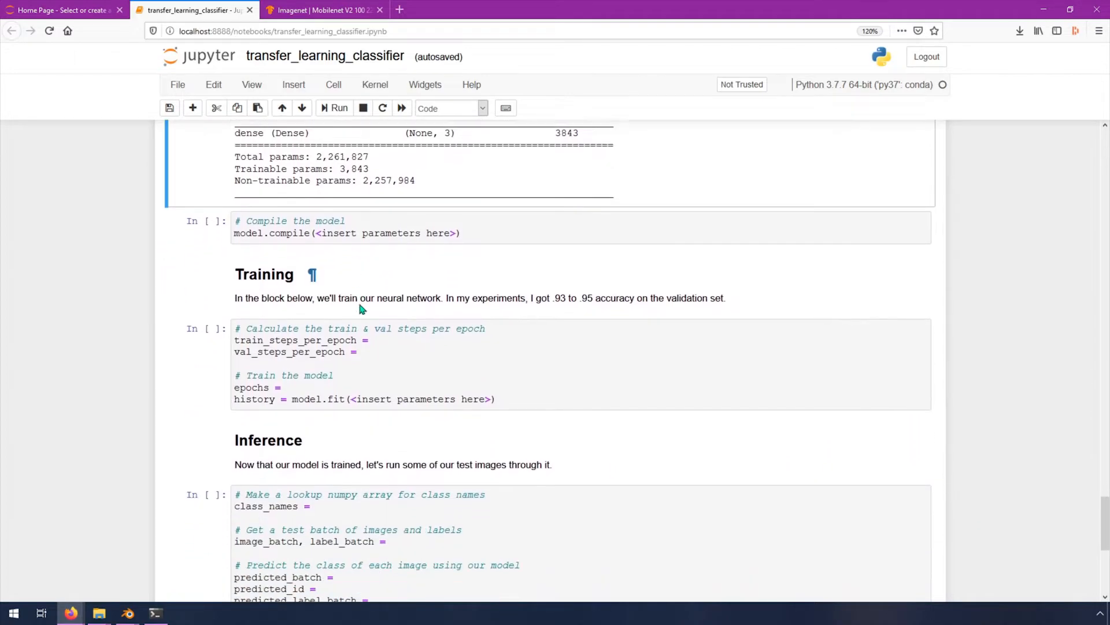
Step: Replace the compile placeholder with optimizer=tf.keras.optimizers.Adam()
{"action": "scroll", "scroll_direction": "down", "scroll_amount": 3}
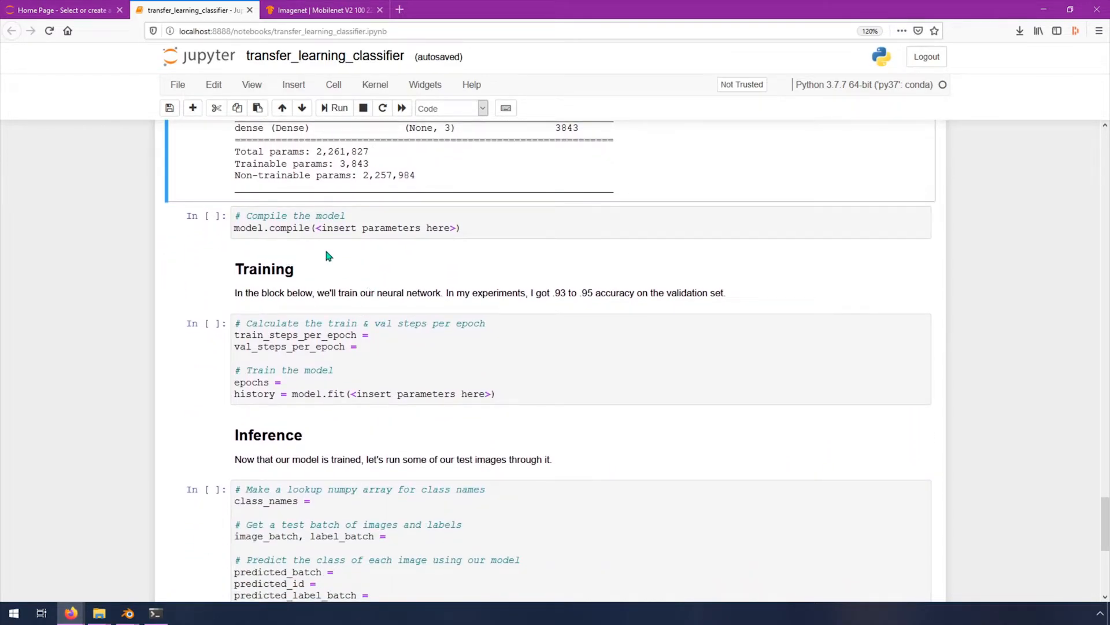
{"action": "mouse_move", "coordinate": [323, 254]}
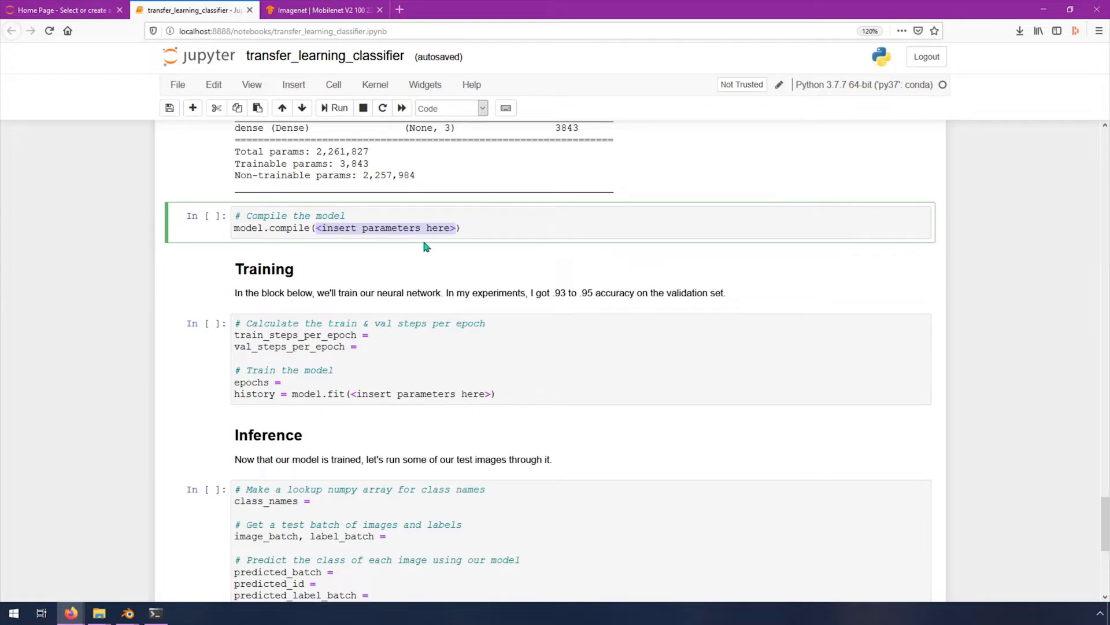
{"action": "key", "text": "Delete"}
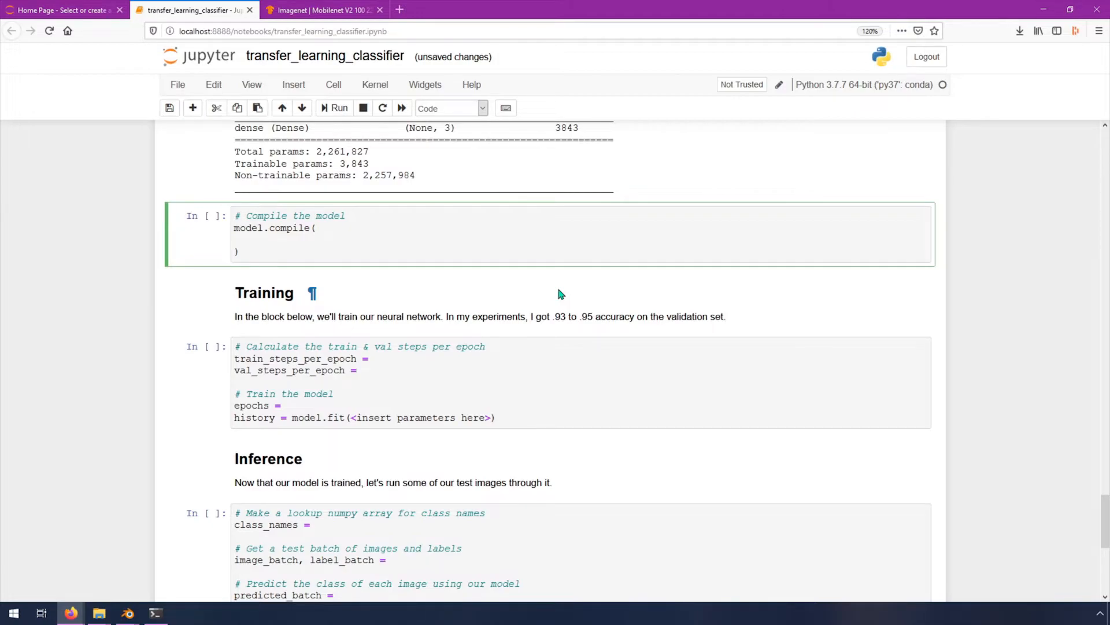
{"action": "type", "text": "optimizer"}
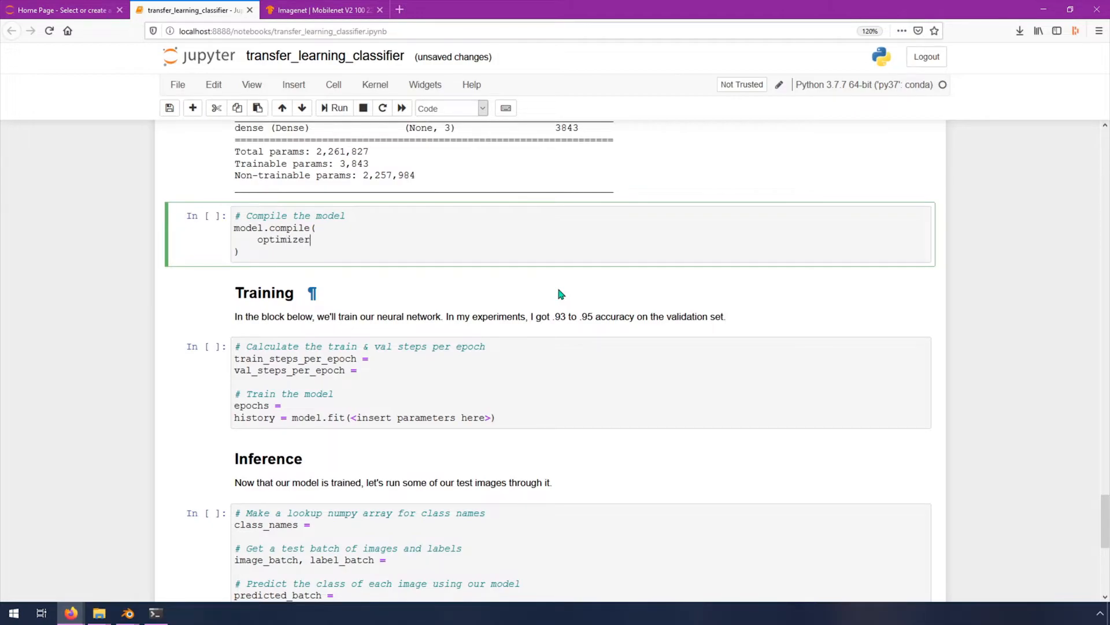
{"action": "type", "text": "=tf."}
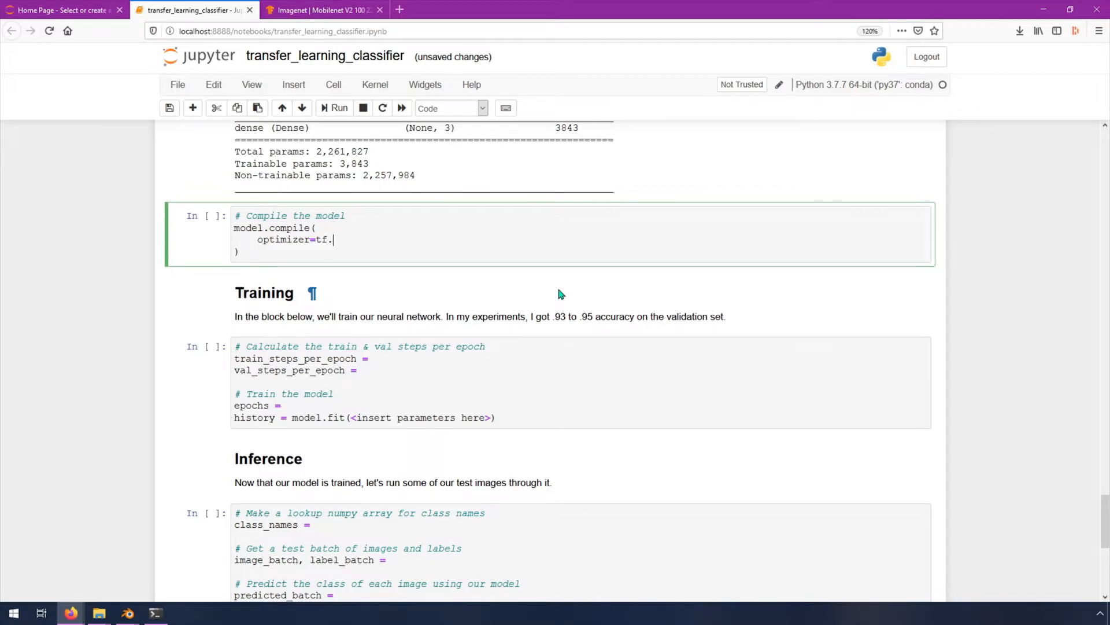
{"action": "type", "text": "keras.optimizers."}
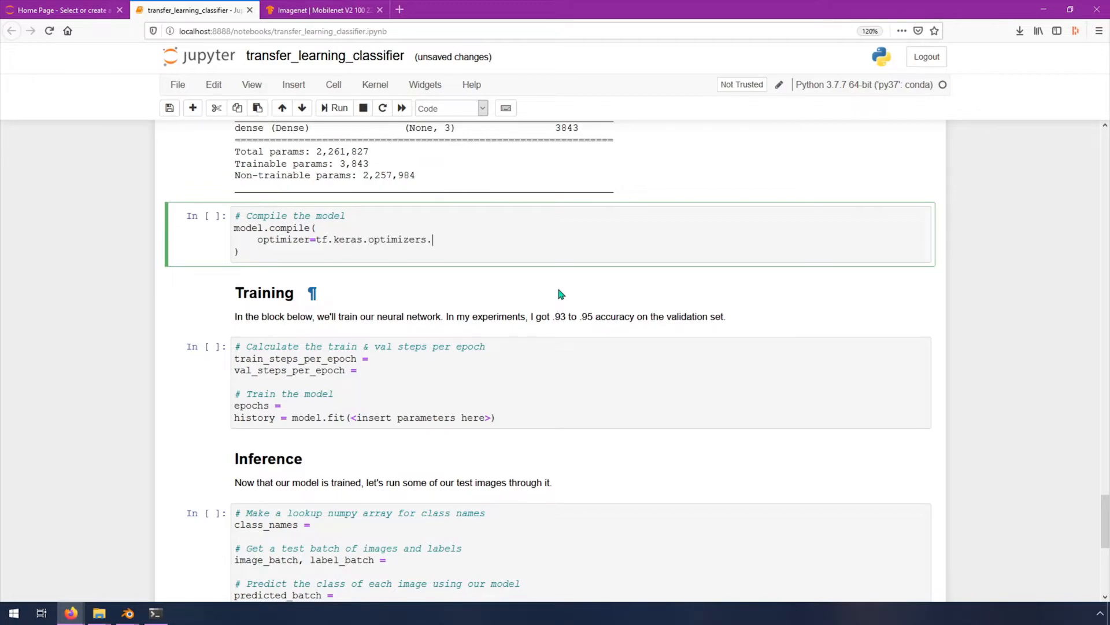
{"action": "type", "text": "Adam(),"}
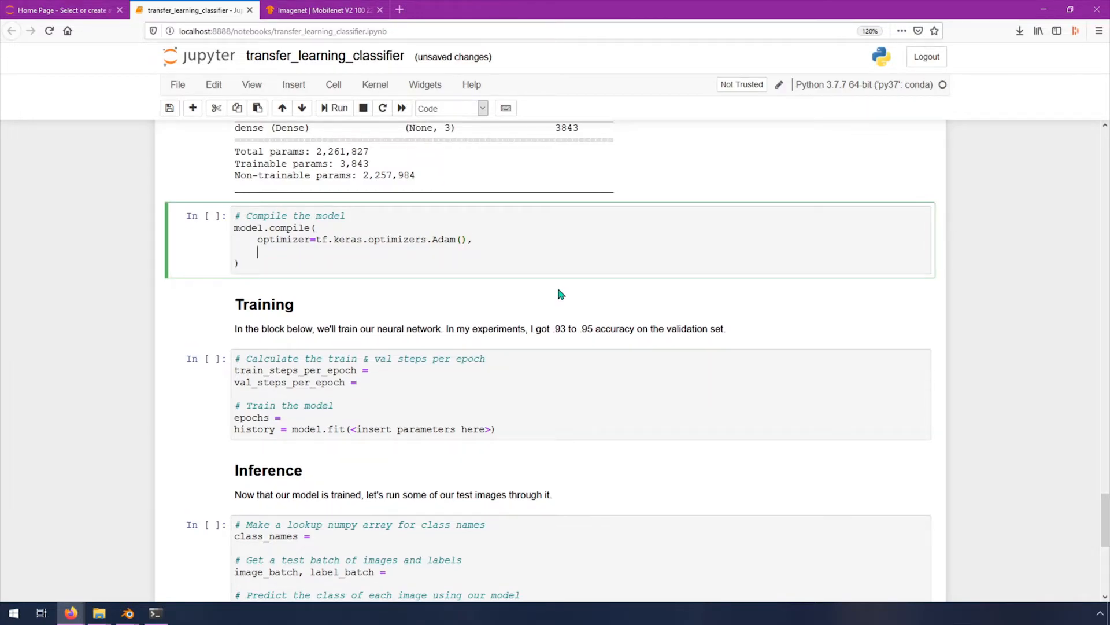
Step: Add loss=tf.keras.losses.CategoricalCrossentropy(from_logits=True), fixing the logits typo
{"action": "type", "text": "loss="}
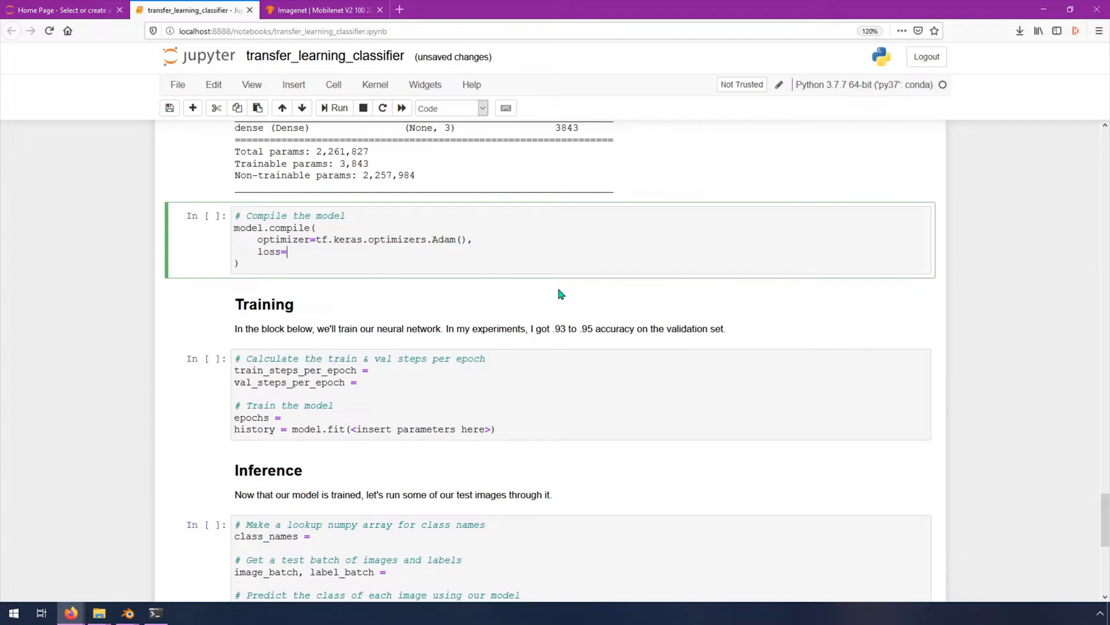
{"action": "type", "text": "tf.keras.lo"}
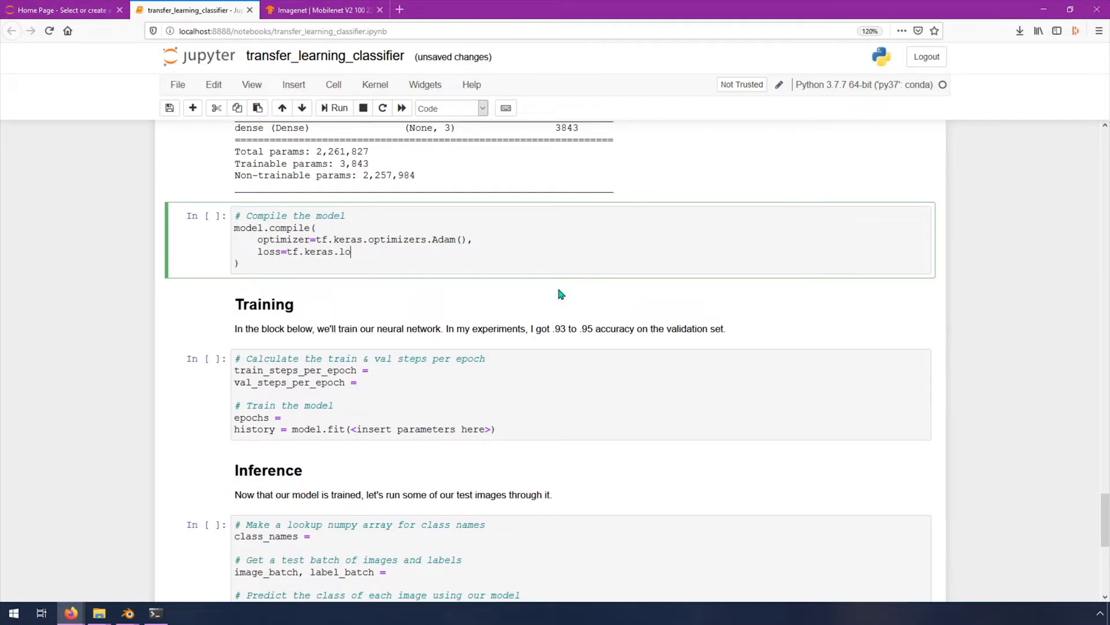
{"action": "type", "text": "sses.Categ"}
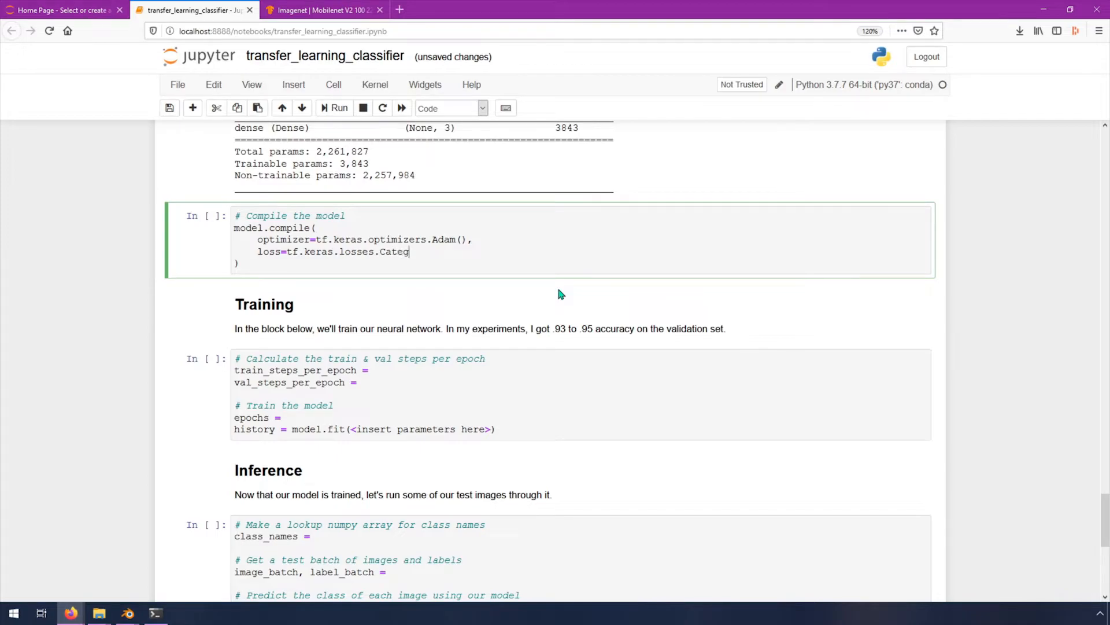
{"action": "type", "text": "oricalCross"}
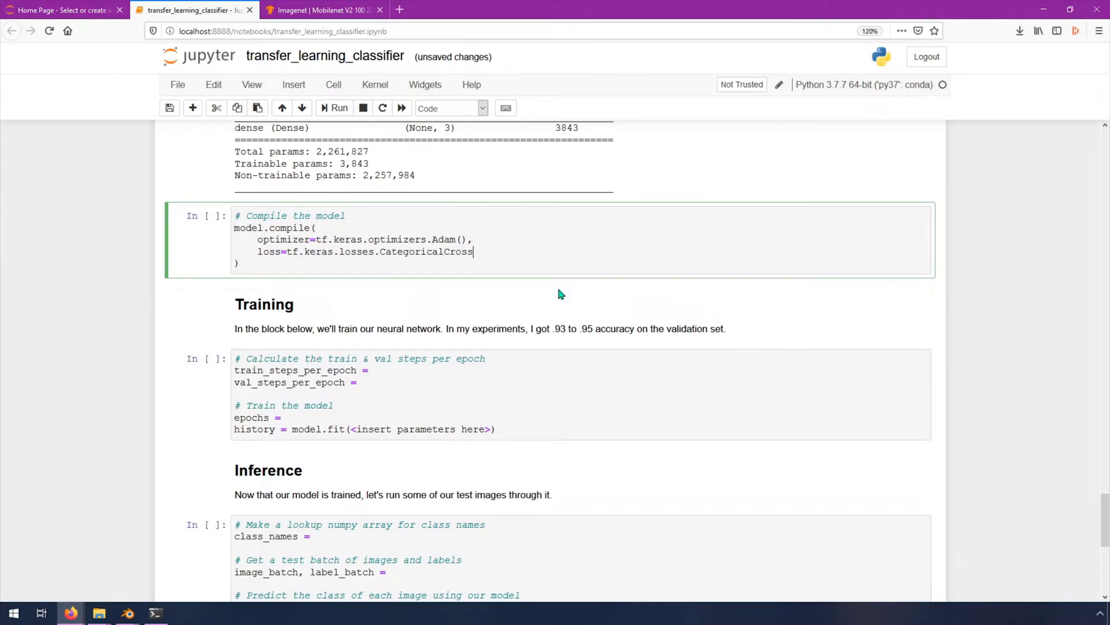
{"action": "type", "text": "entropy"}
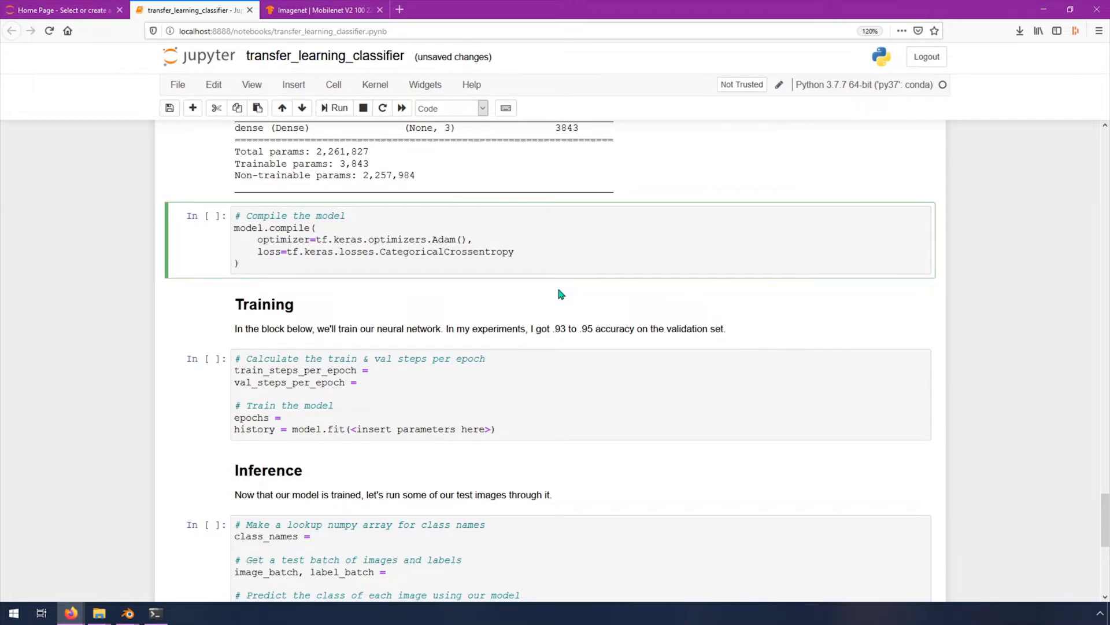
{"action": "type", "text": "(from_"}
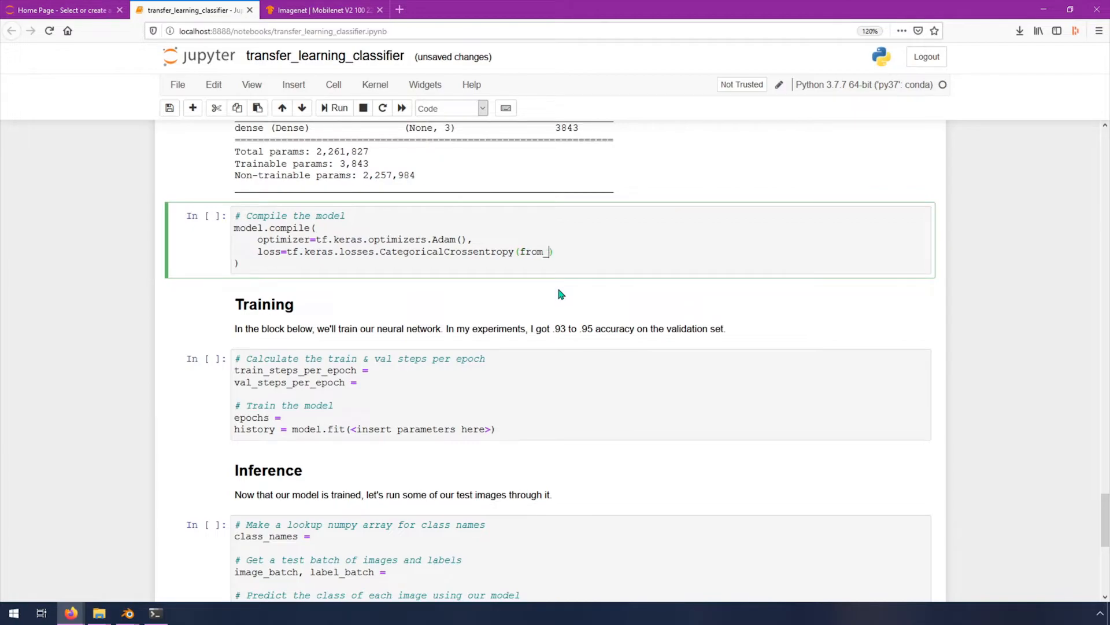
{"action": "type", "text": "logitcs"}
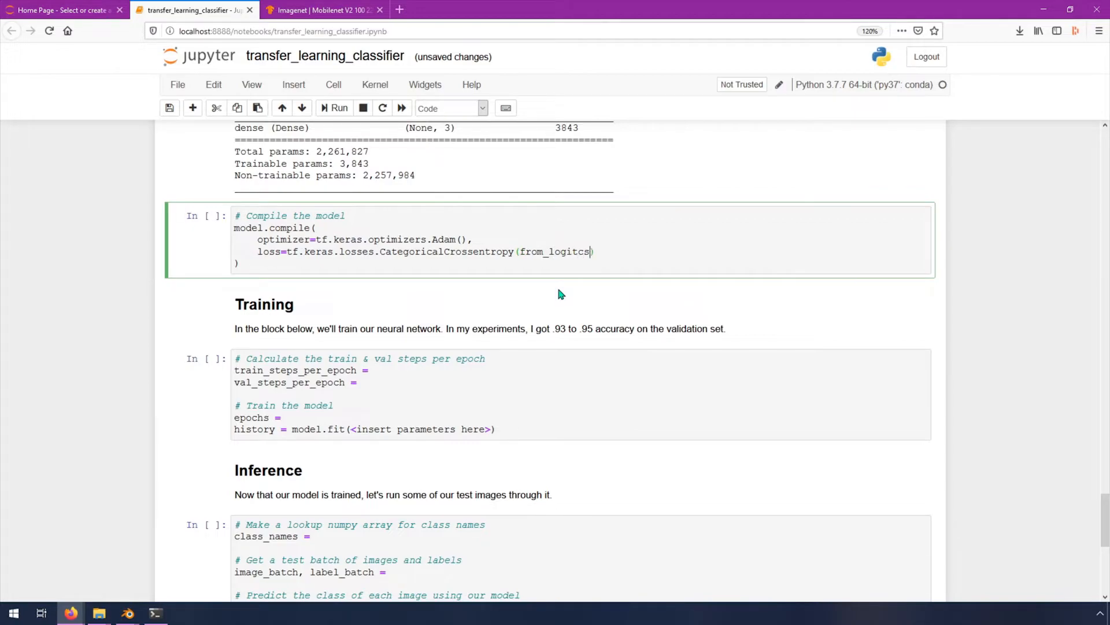
{"action": "key", "text": "Backspace"}
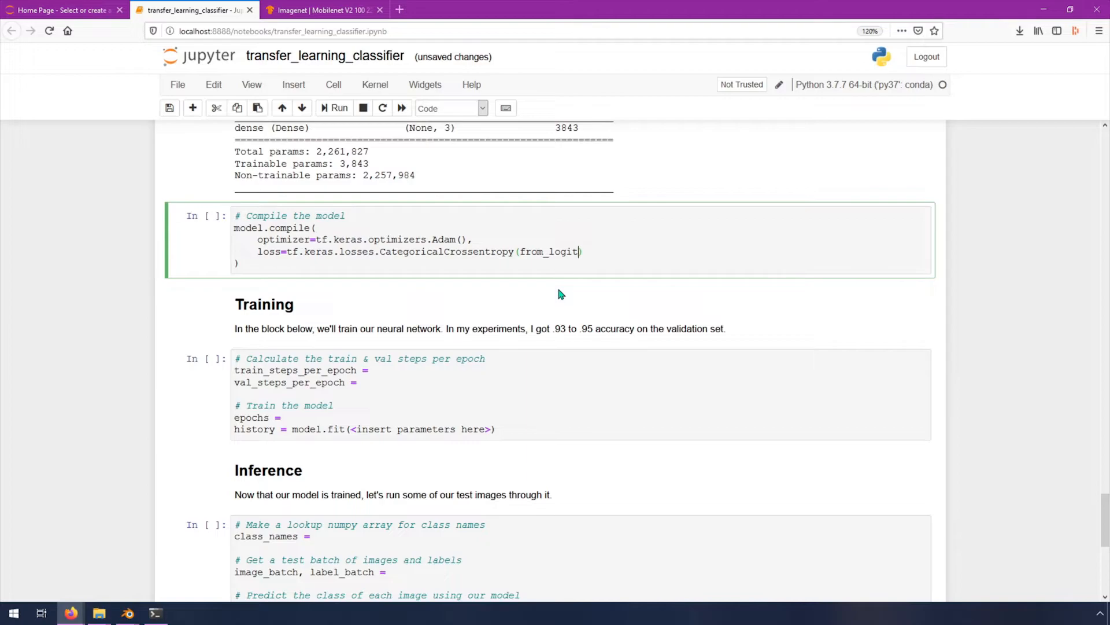
{"action": "type", "text": "=True"}
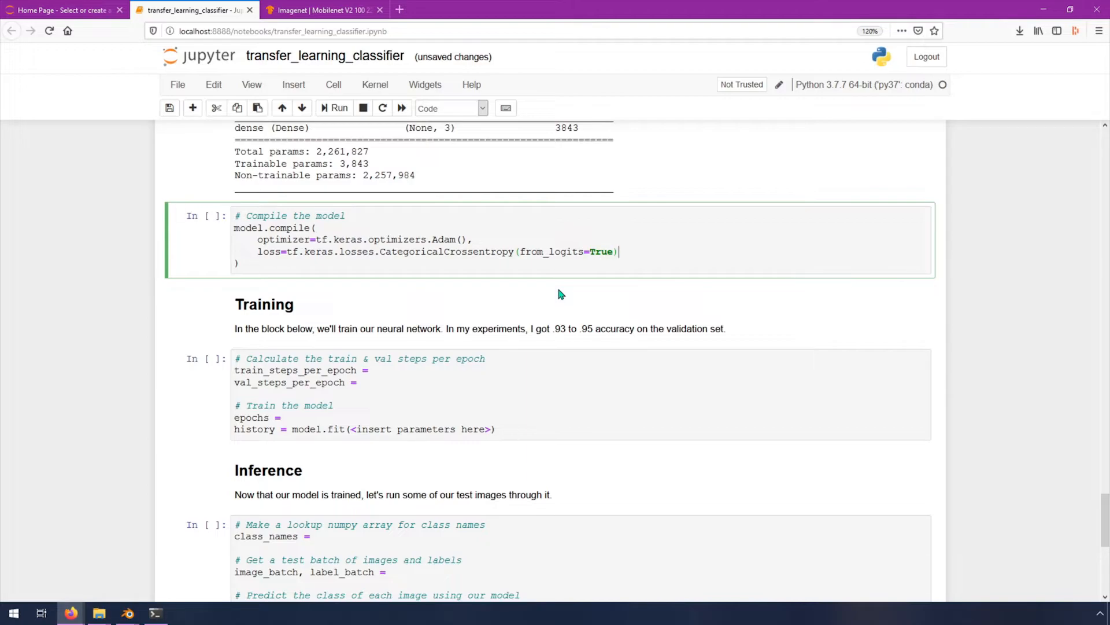
{"action": "mouse_move", "coordinate": [352, 252]}
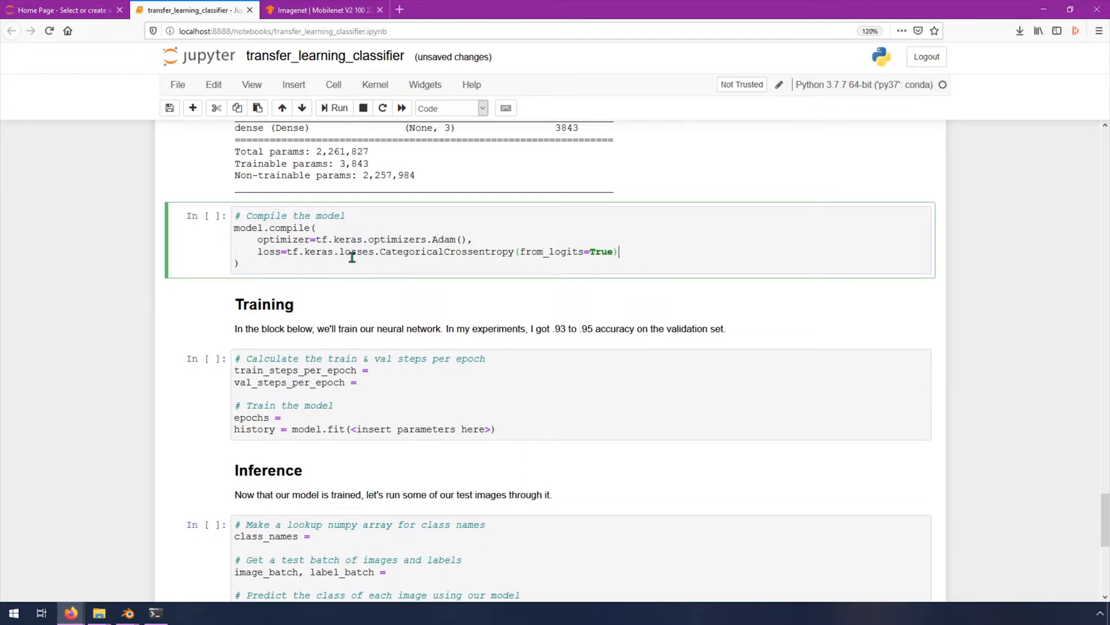
{"action": "mouse_move", "coordinate": [451, 266]}
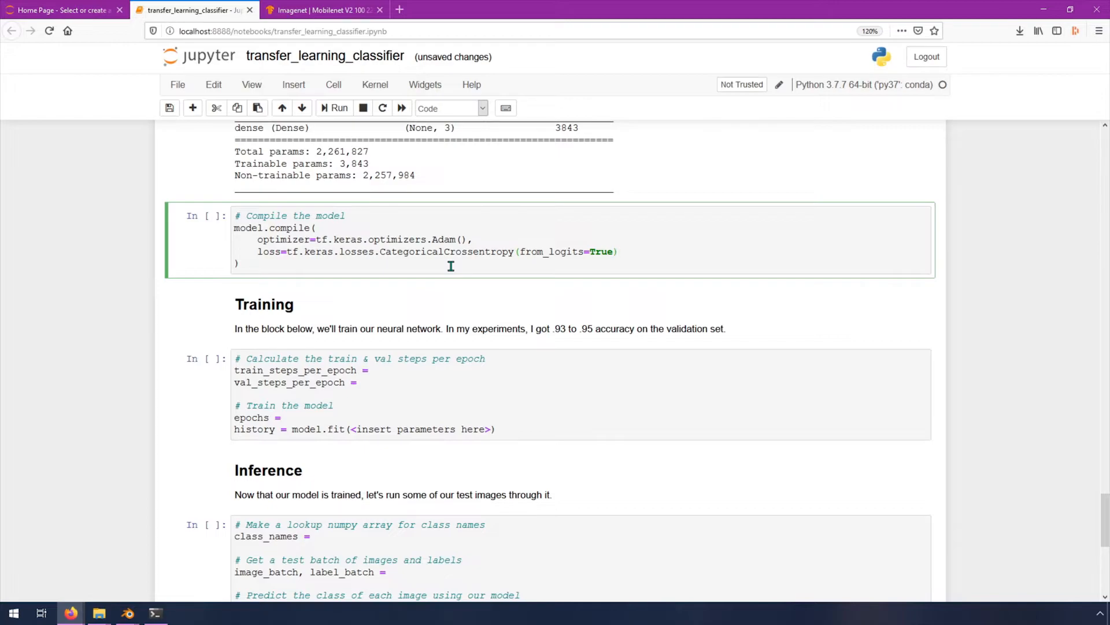
{"action": "mouse_move", "coordinate": [446, 264]}
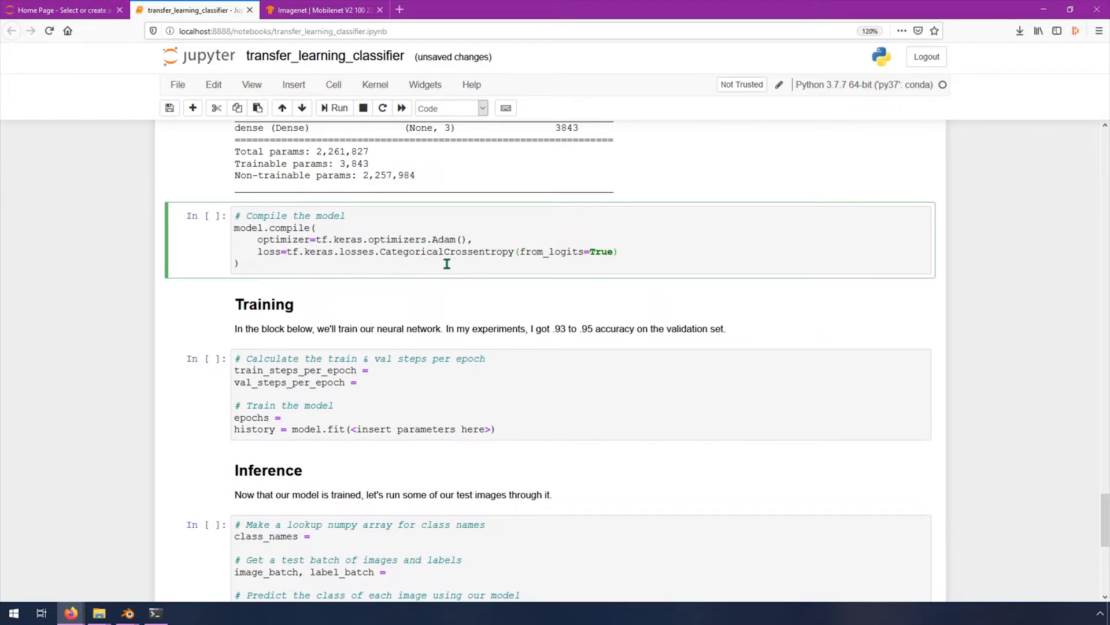
{"action": "mouse_move", "coordinate": [434, 306]}
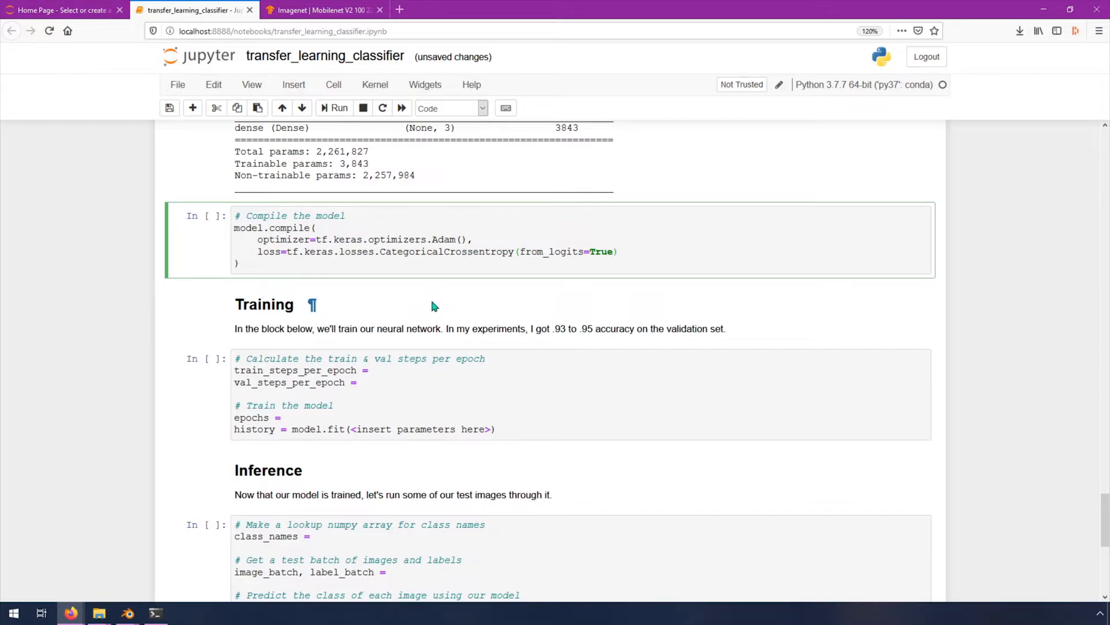
Step: Place the cursor after the loss argument ready for another compile argument
{"action": "left_click", "coordinate": [618, 252]}
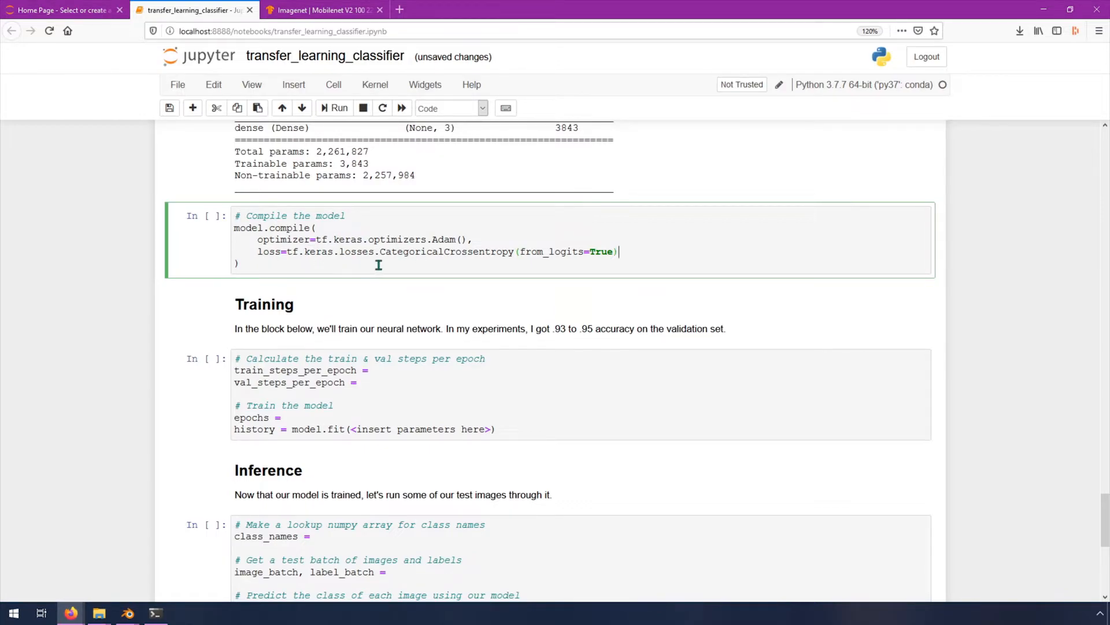
{"action": "double_click", "coordinate": [412, 252]}
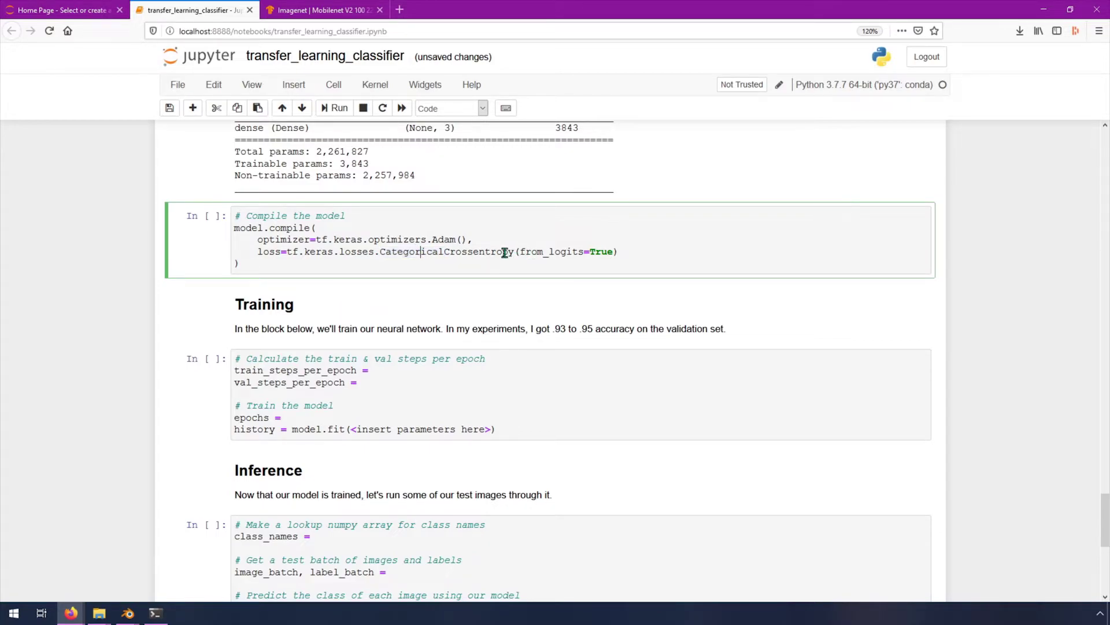
{"action": "mouse_move", "coordinate": [715, 318]}
{"action": "type", "text": ","}
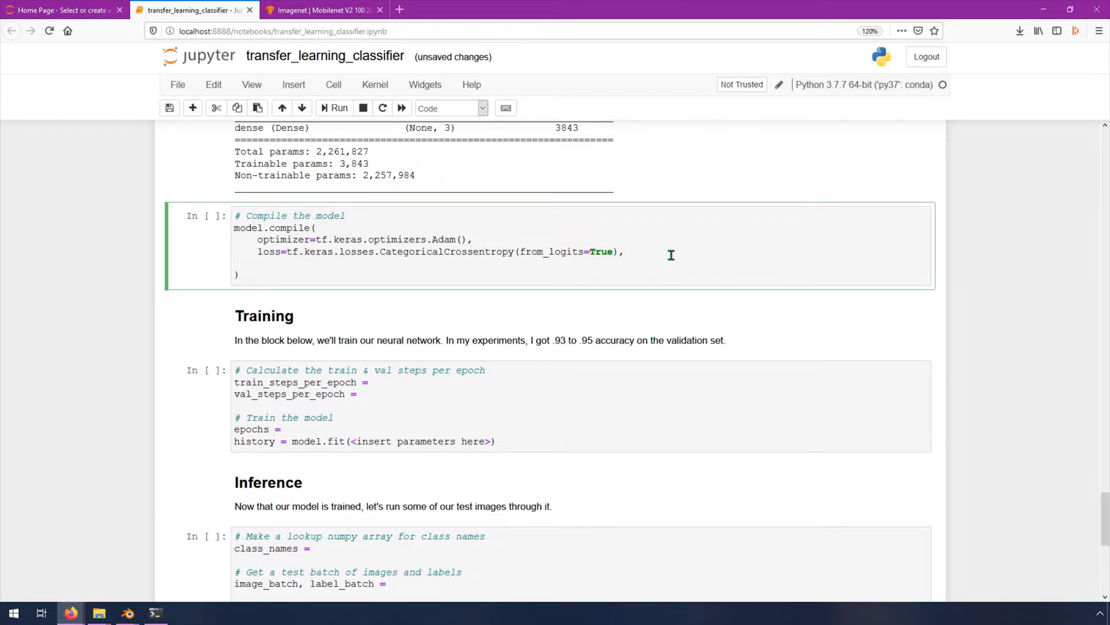
Step: Add metrics=['acc'] as the compile call's tracked metric
{"action": "type", "text": "metrics"}
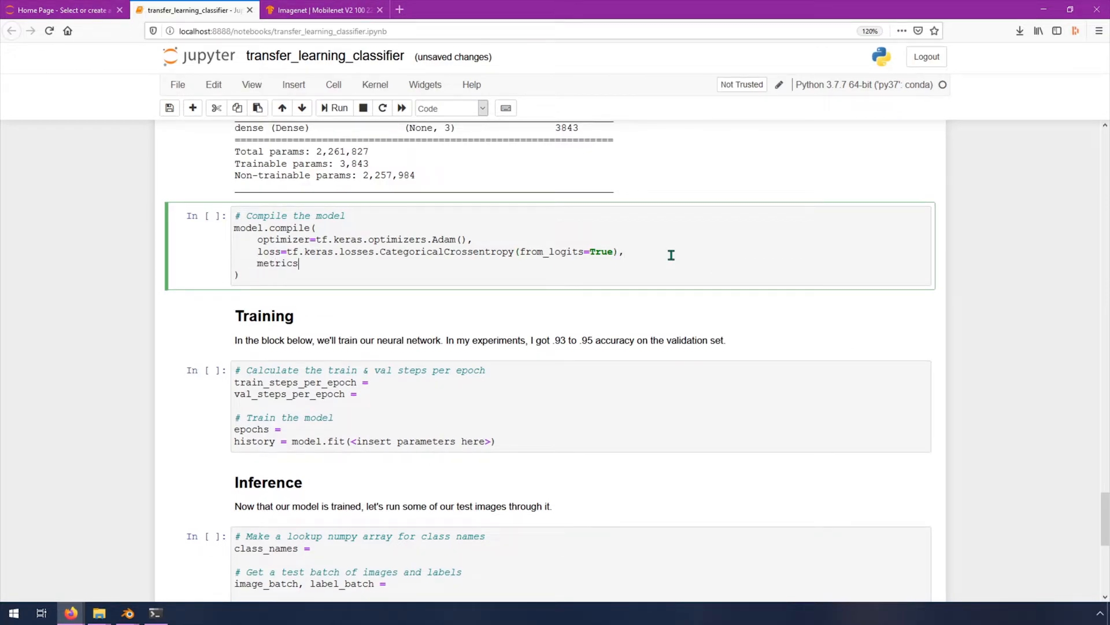
{"action": "type", "text": "=[]"}
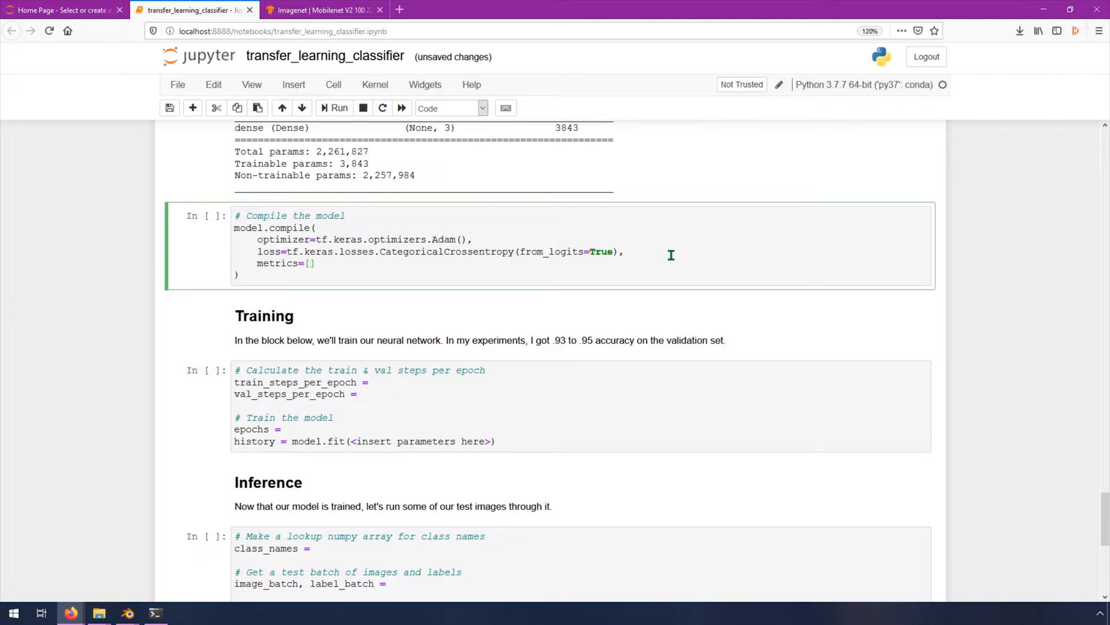
{"action": "type", "text": "''"}
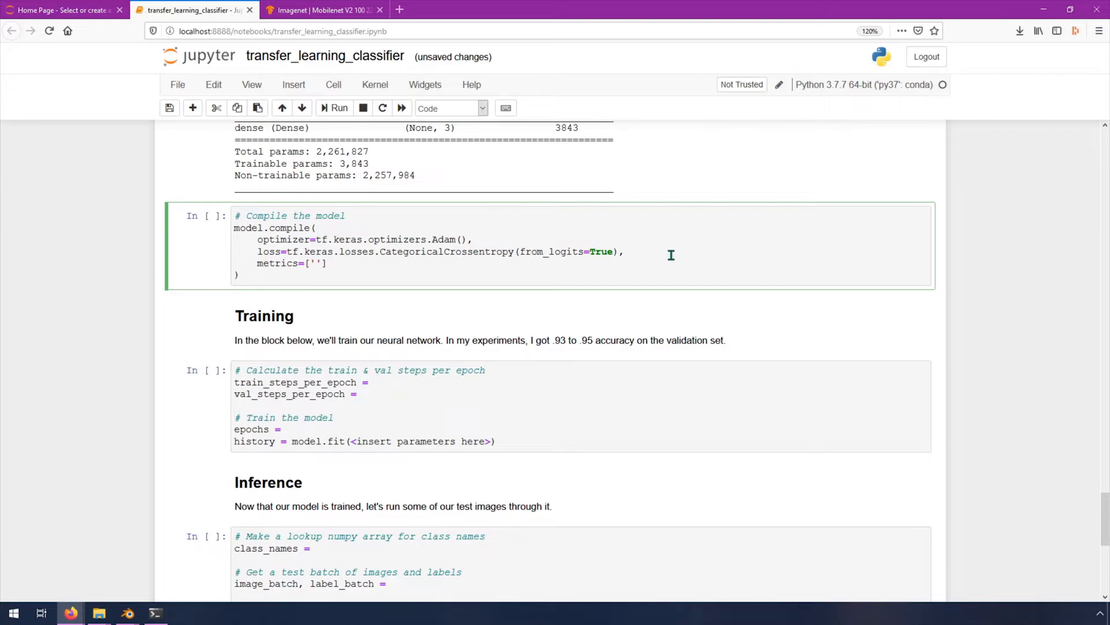
{"action": "type", "text": "acc"}
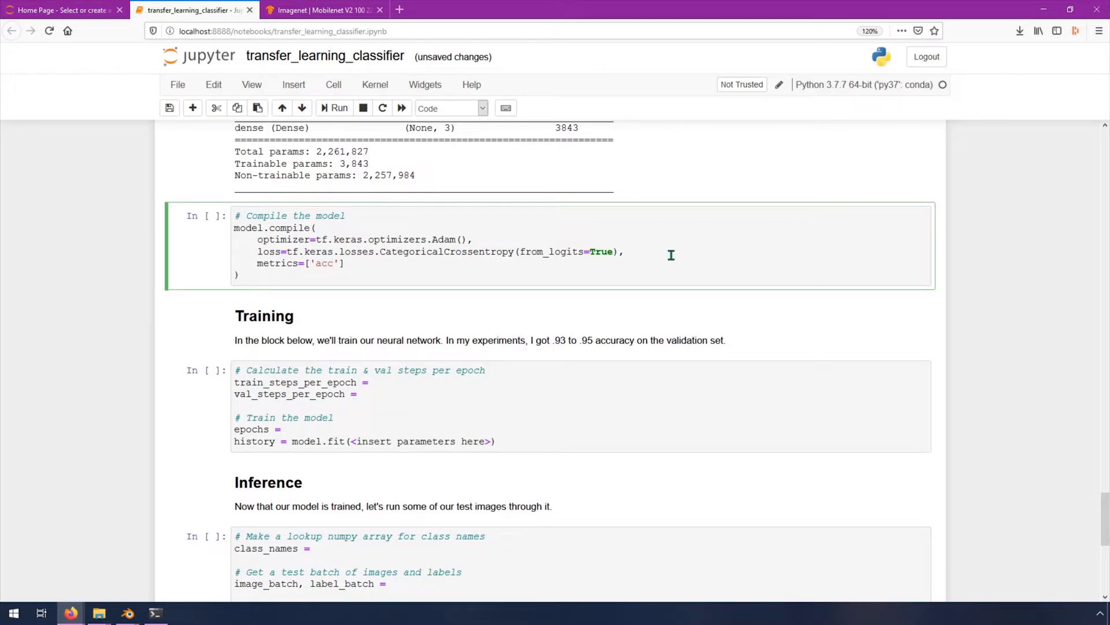
{"action": "mouse_move", "coordinate": [487, 271]}
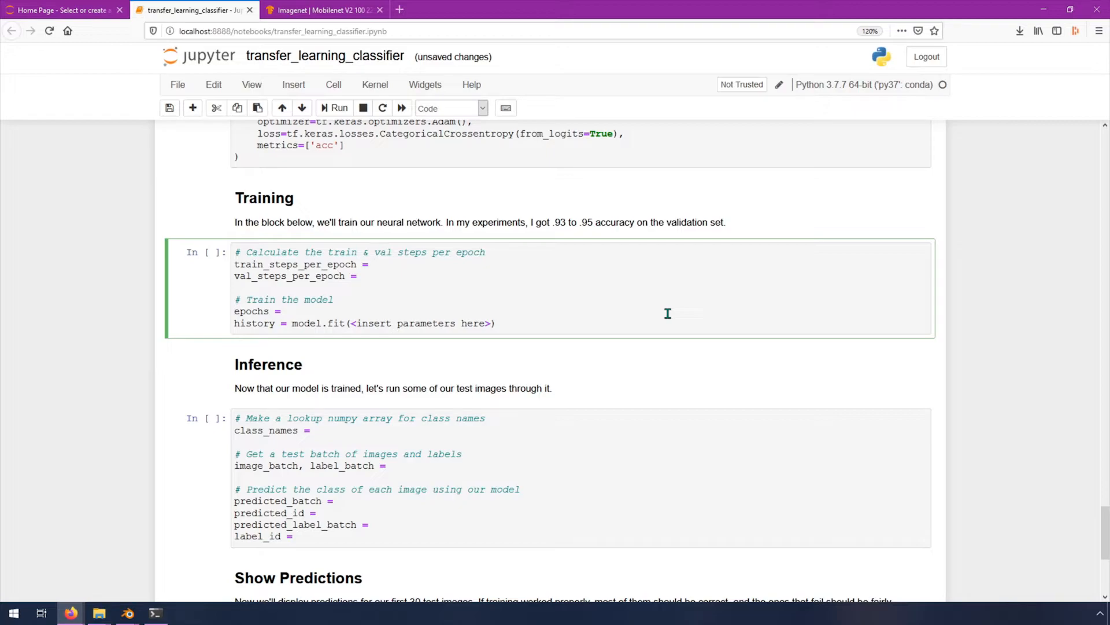
{"action": "left_click", "coordinate": [374, 264]}
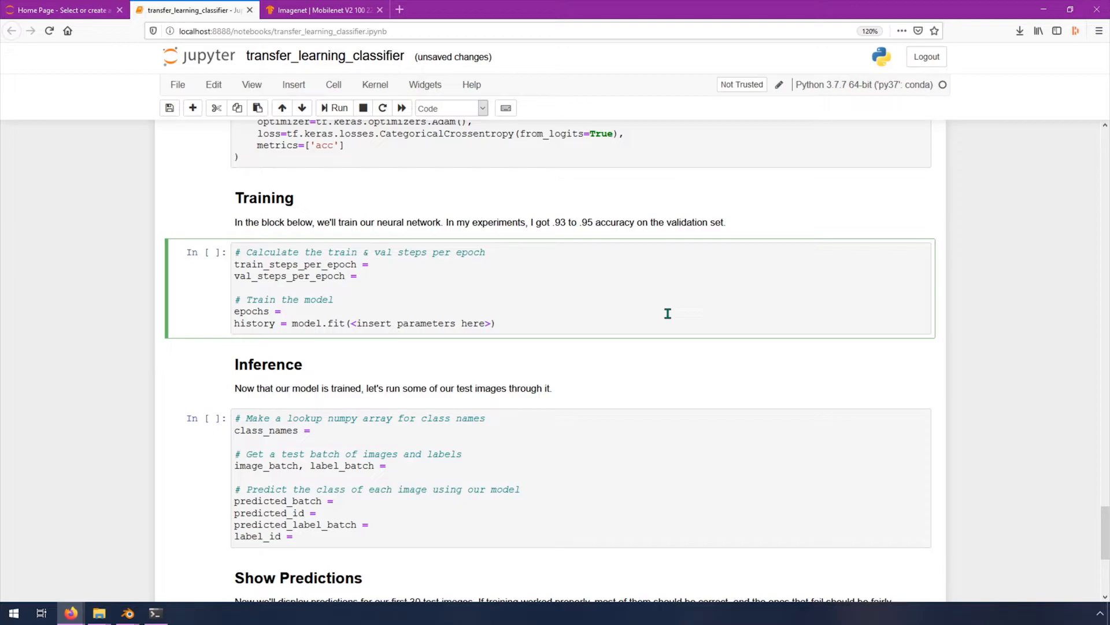
{"action": "left_click", "coordinate": [375, 263]}
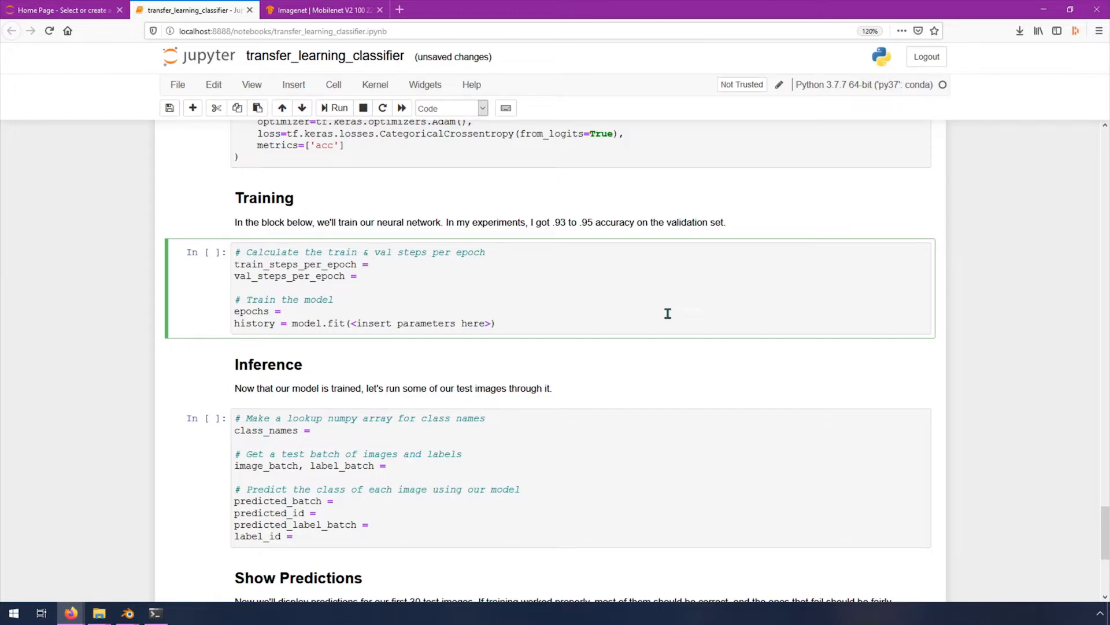
{"action": "left_click", "coordinate": [375, 264]}
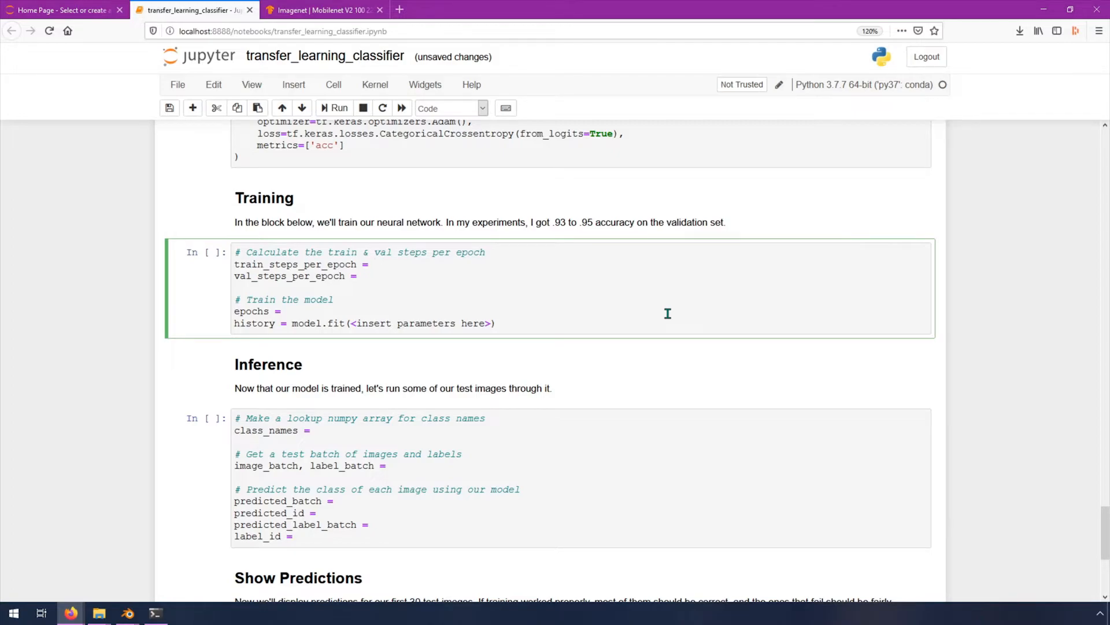
{"action": "type", "text": "np"}
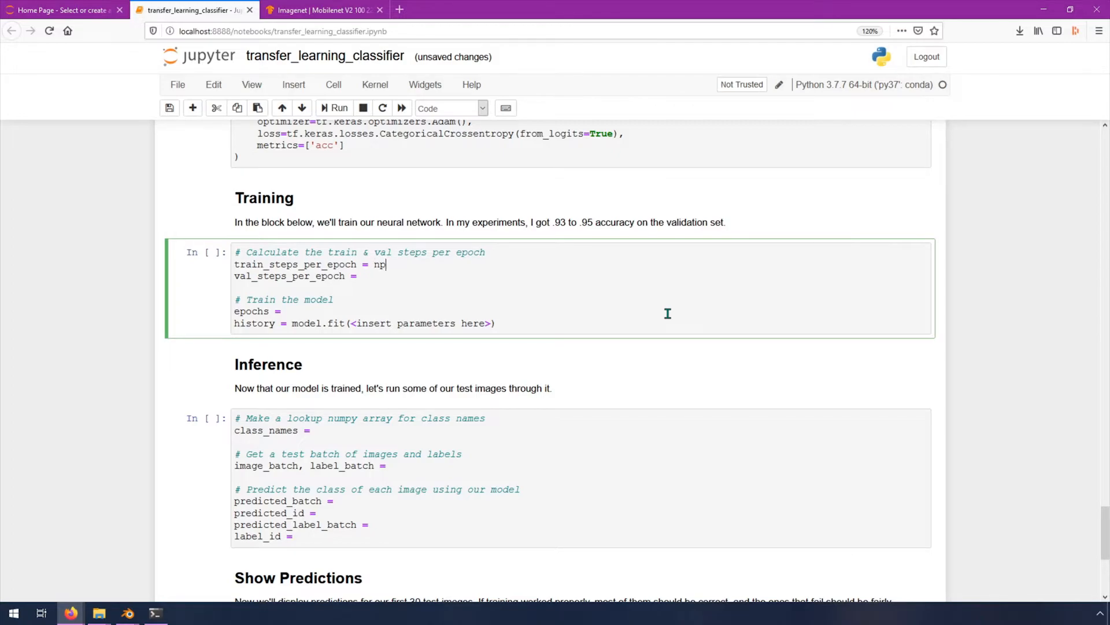
Step: Complete train_steps_per_epoch = np.ceil(train_data_gen.samples/train_data_gen.batch_size)
{"action": "type", "text": ".c"}
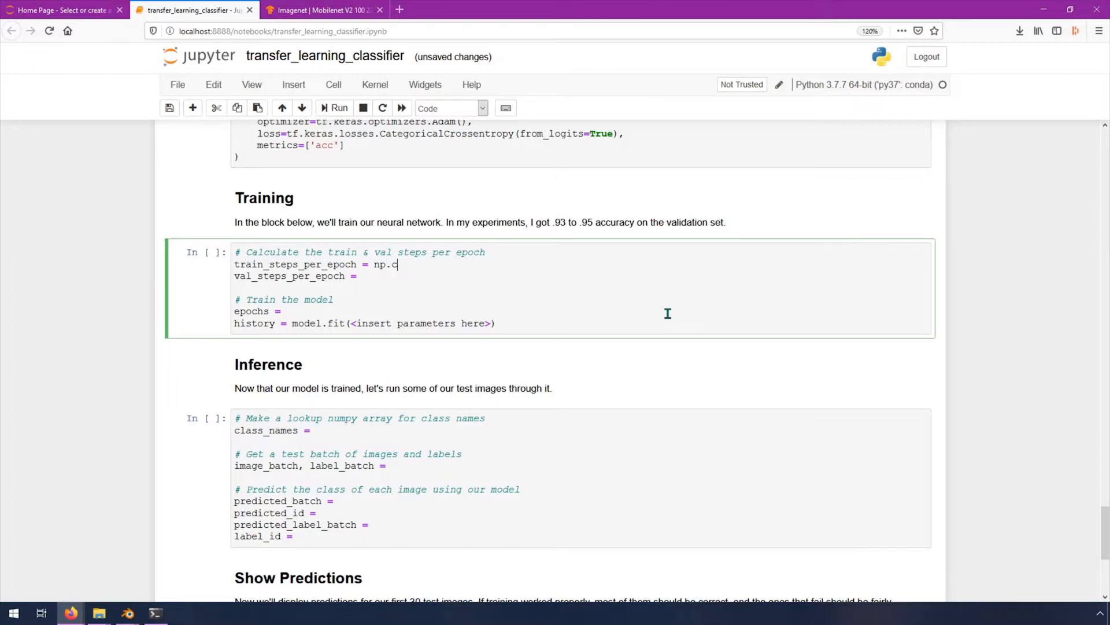
{"action": "type", "text": "eil()"}
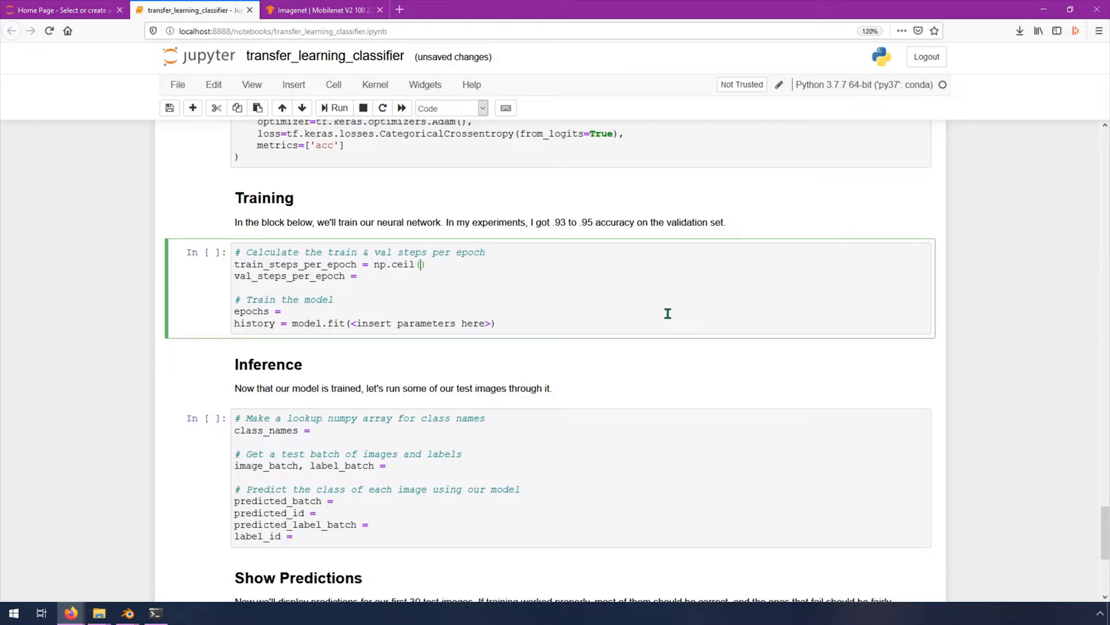
{"action": "type", "text": "train"}
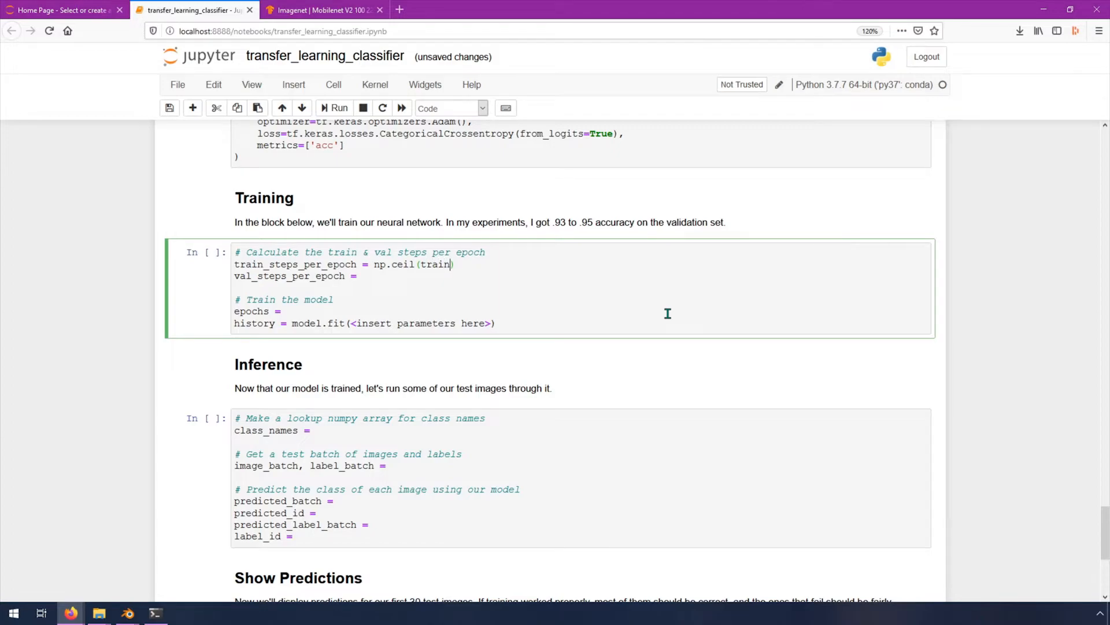
{"action": "type", "text": "_data_gen.sampl"}
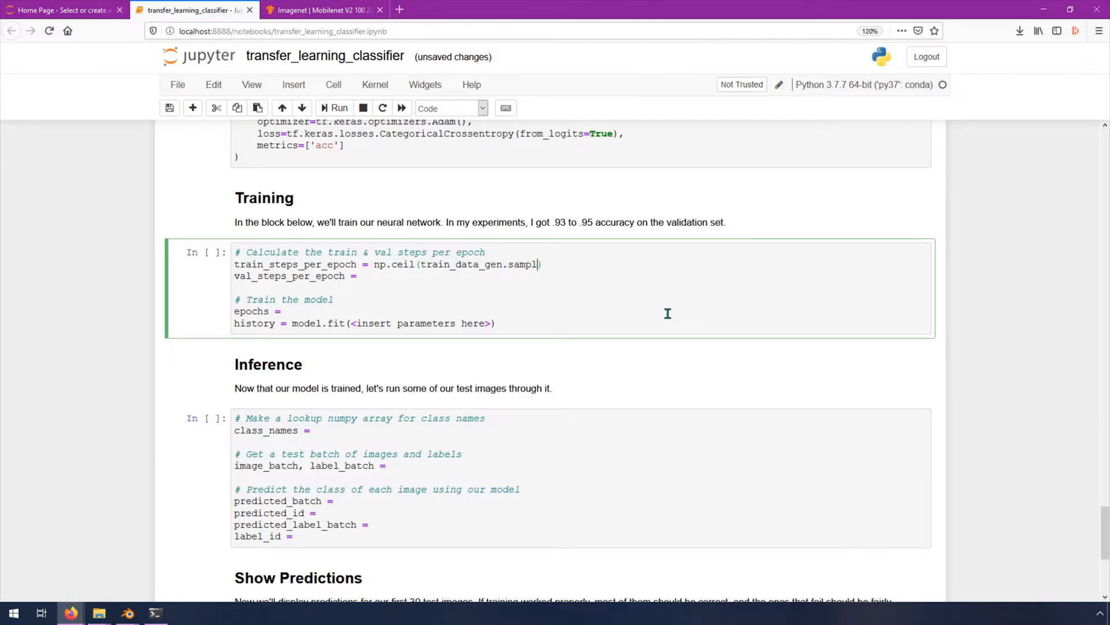
{"action": "type", "text": "es/train"}
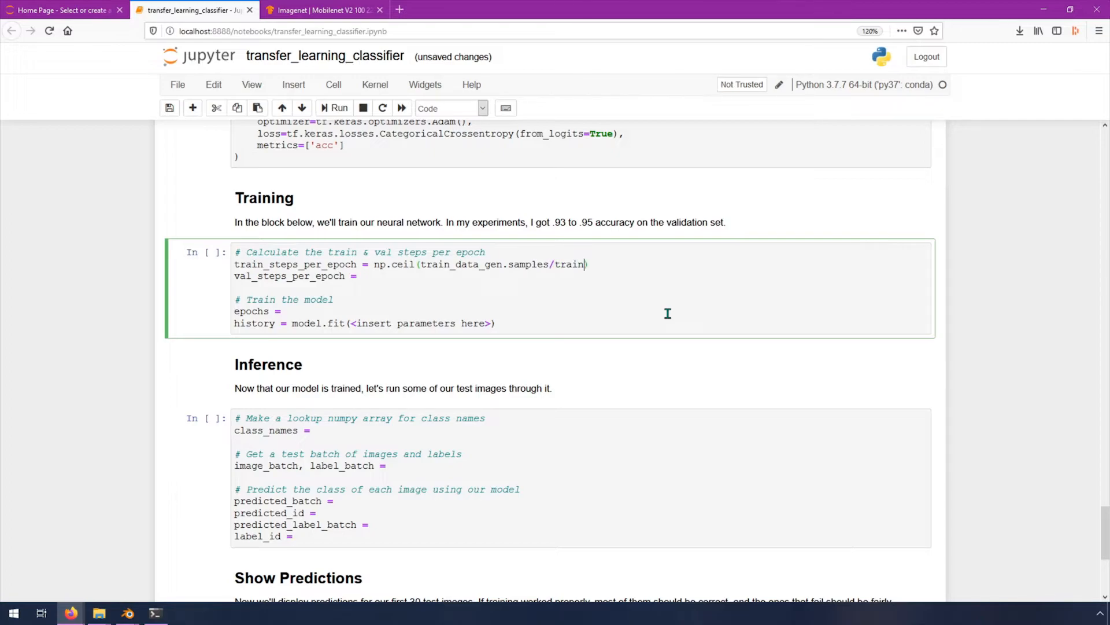
{"action": "type", "text": "_data_gen"}
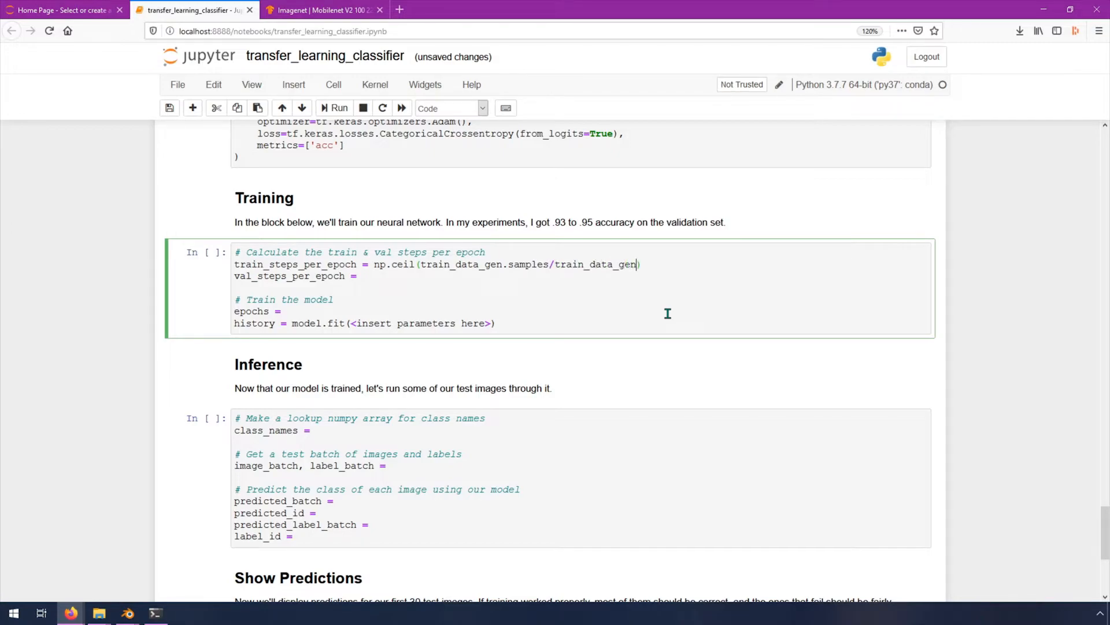
{"action": "type", "text": ".batch_size"}
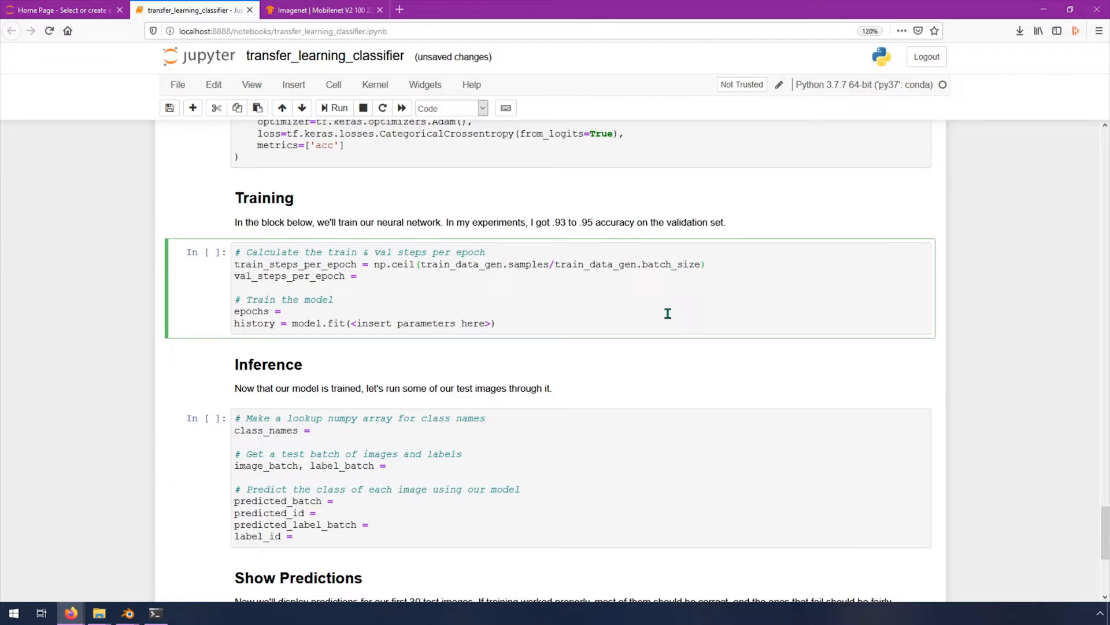
Step: Select the np.ceil expression to reuse it for the validation steps
{"action": "left_click", "coordinate": [546, 264]}
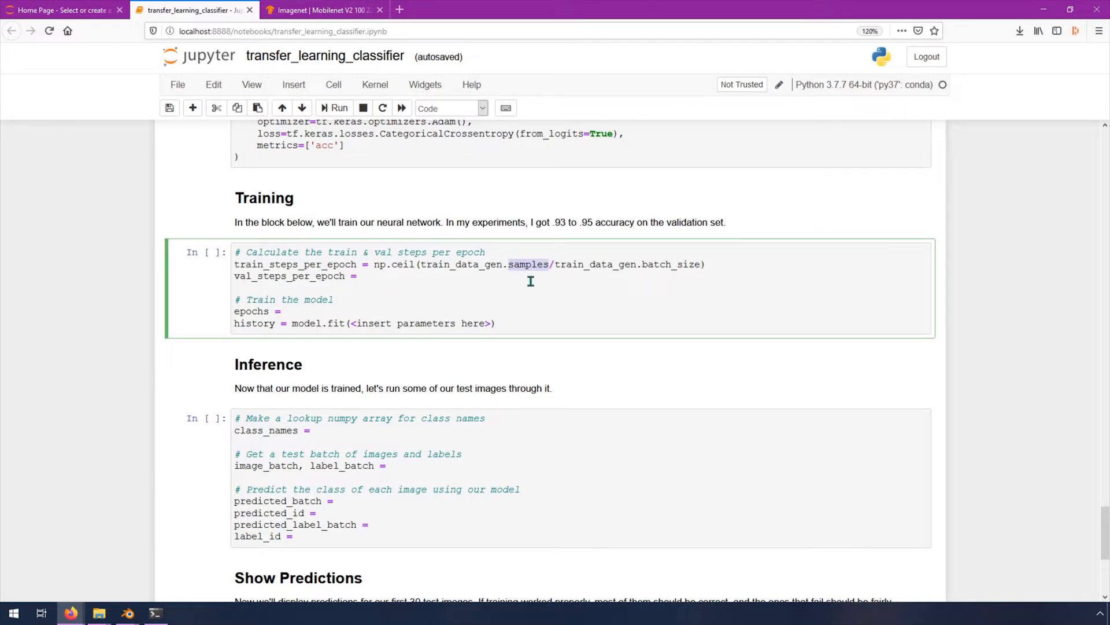
{"action": "left_click", "coordinate": [456, 264]}
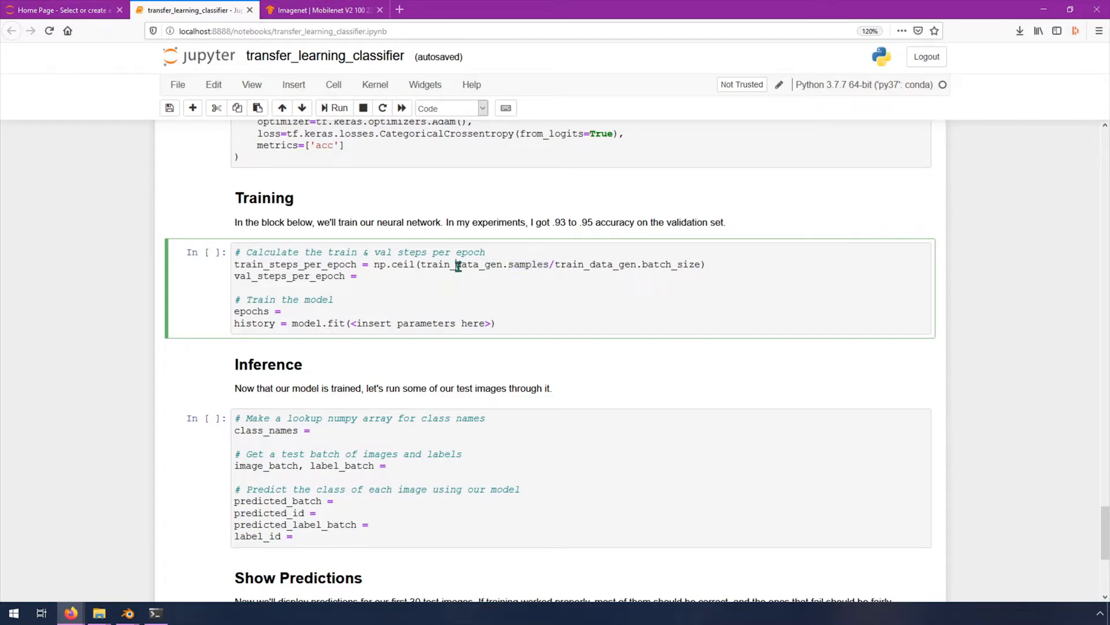
{"action": "mouse_move", "coordinate": [532, 258]}
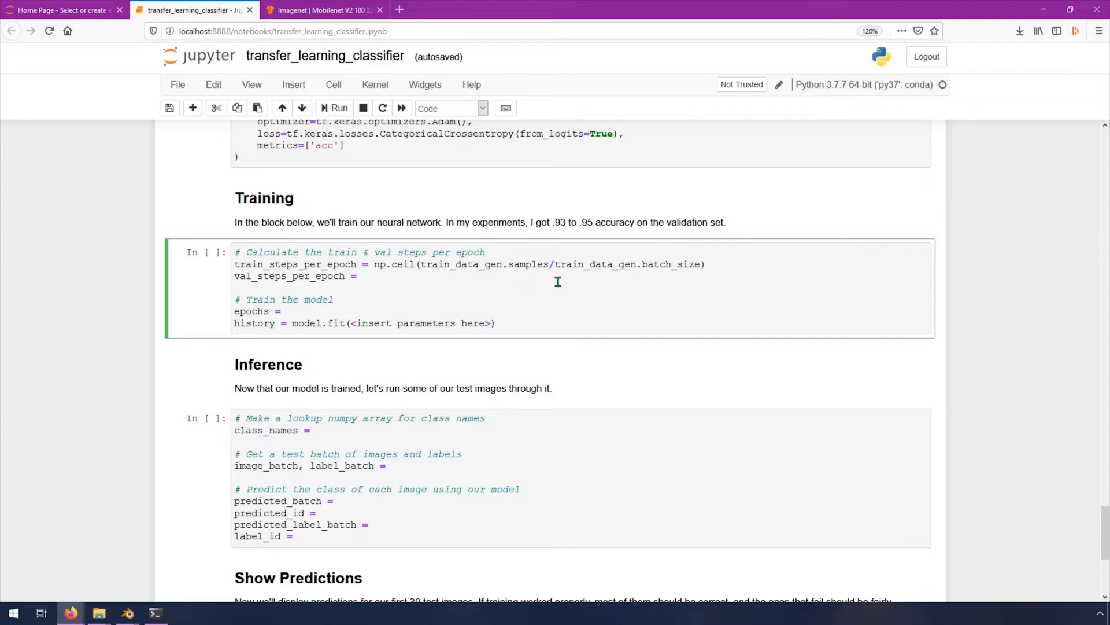
{"action": "mouse_move", "coordinate": [703, 279]}
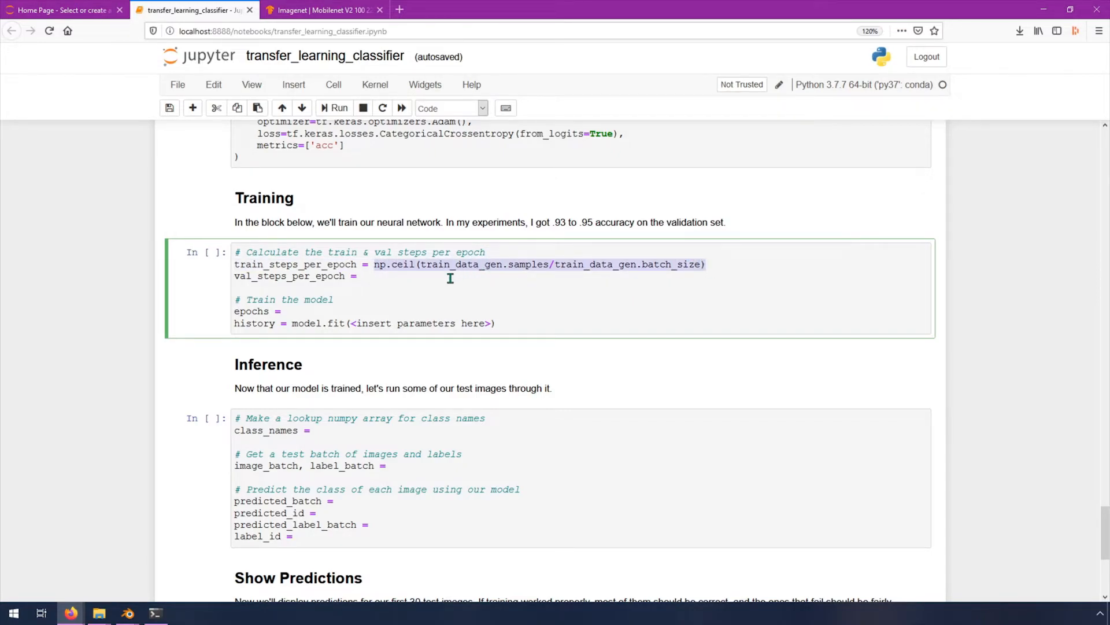
Step: Set val_steps_per_epoch to np.ceil over validation_data_gen samples and batch_size
{"action": "type", "text": "np.ceil(train_data_gen.samples/train_data_gen.batch_size)"}
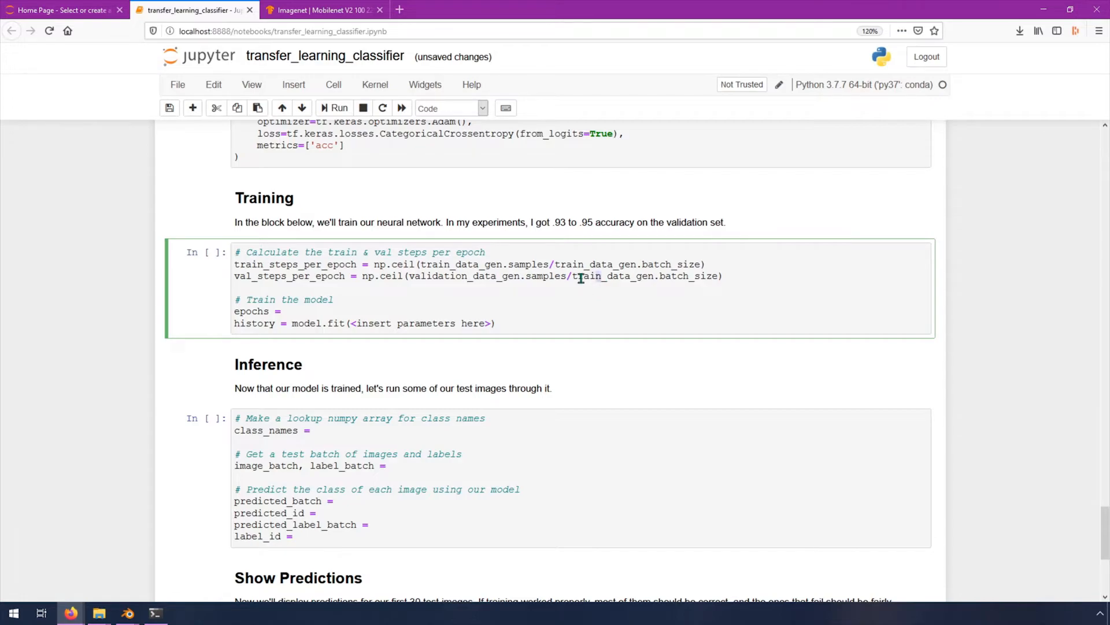
{"action": "type", "text": "validat"}
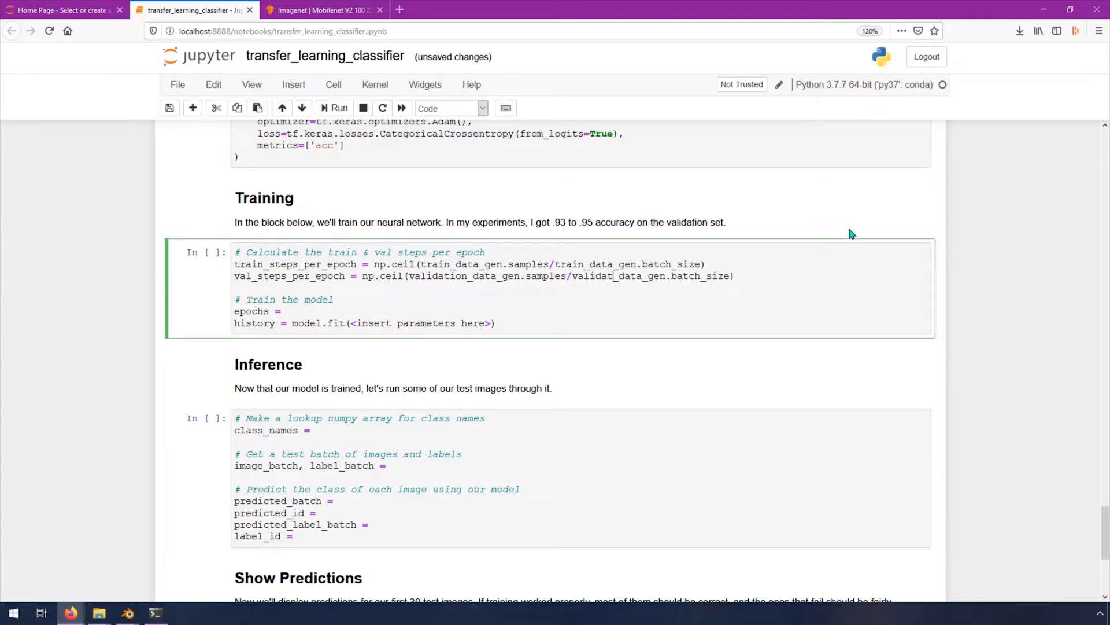
{"action": "type", "text": "ion"}
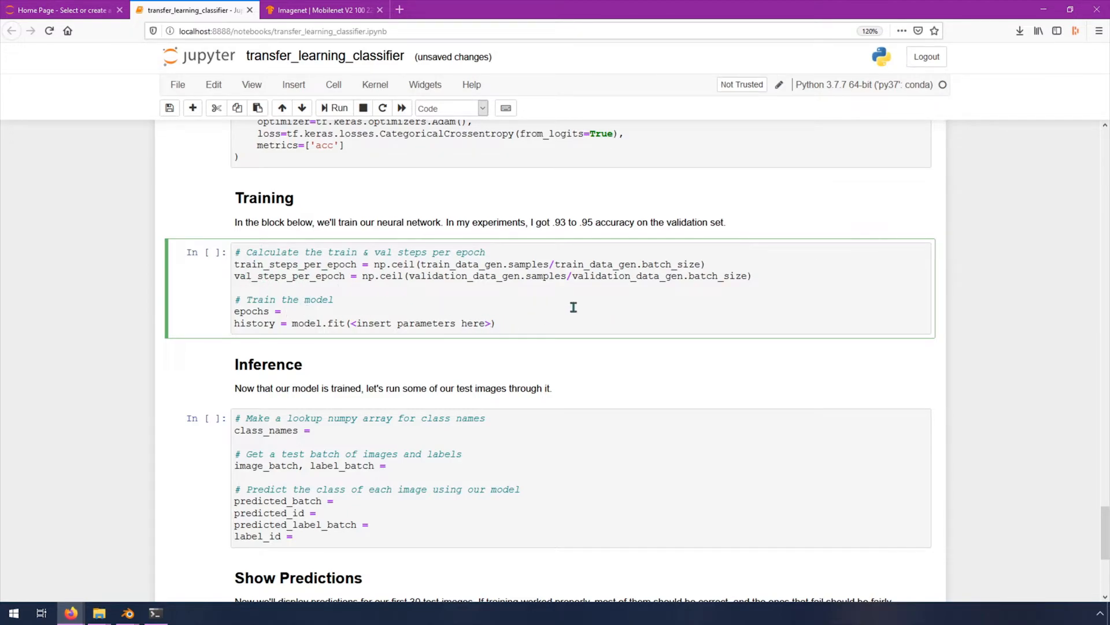
Step: Set epochs = 4 and pass train_data_gen, epochs and steps_per_epoch=train_steps_per_epoch to model.fit
{"action": "type", "text": "4"}
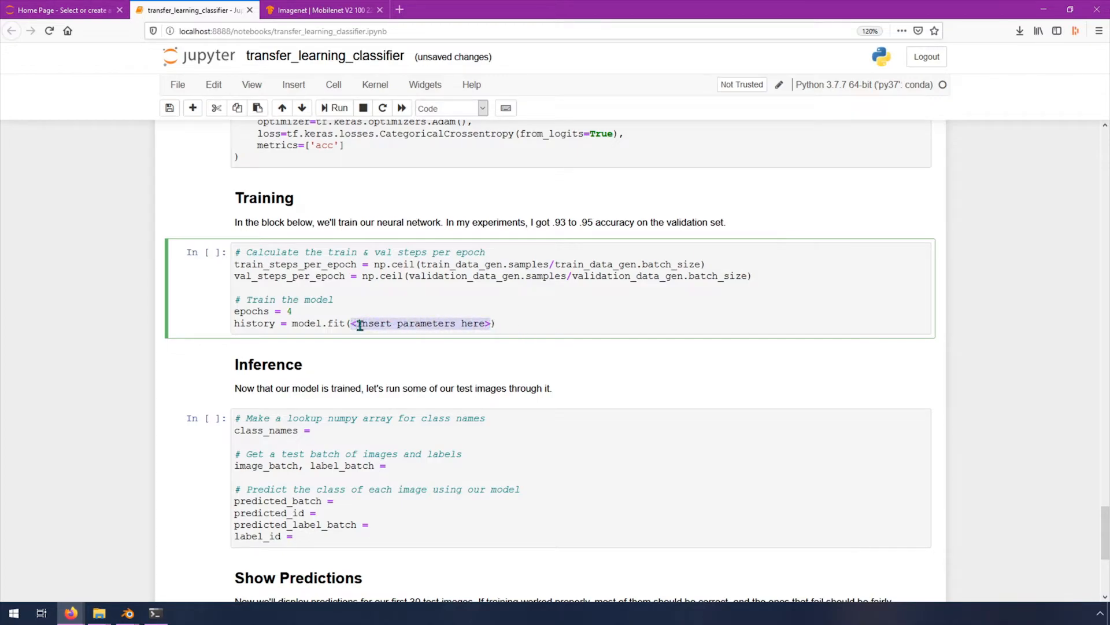
{"action": "mouse_move", "coordinate": [617, 365]}
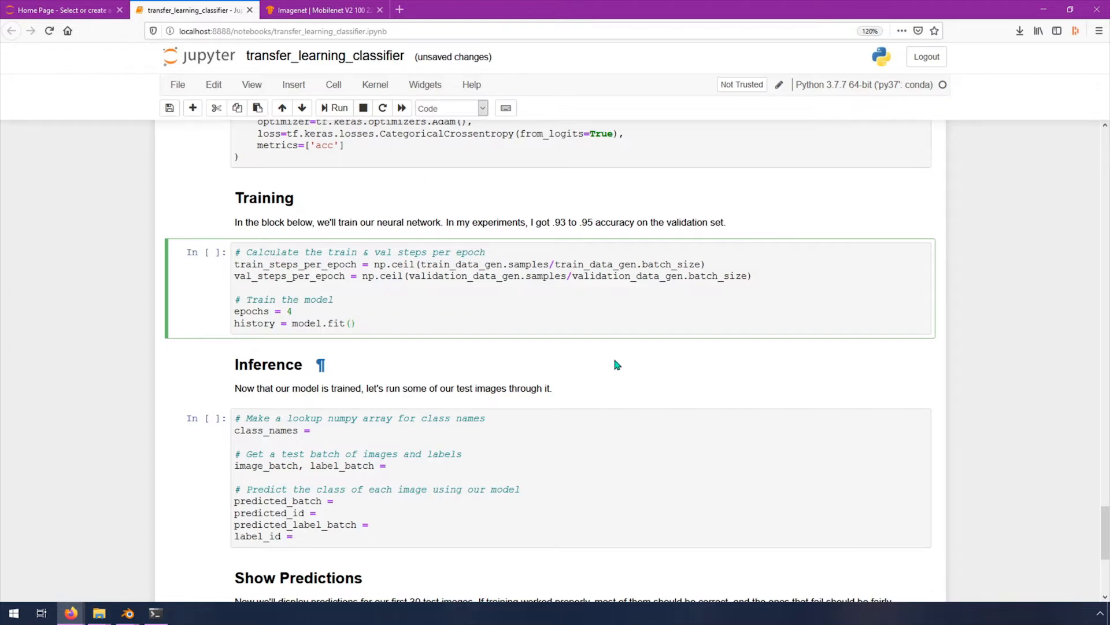
{"action": "left_click", "coordinate": [349, 324]}
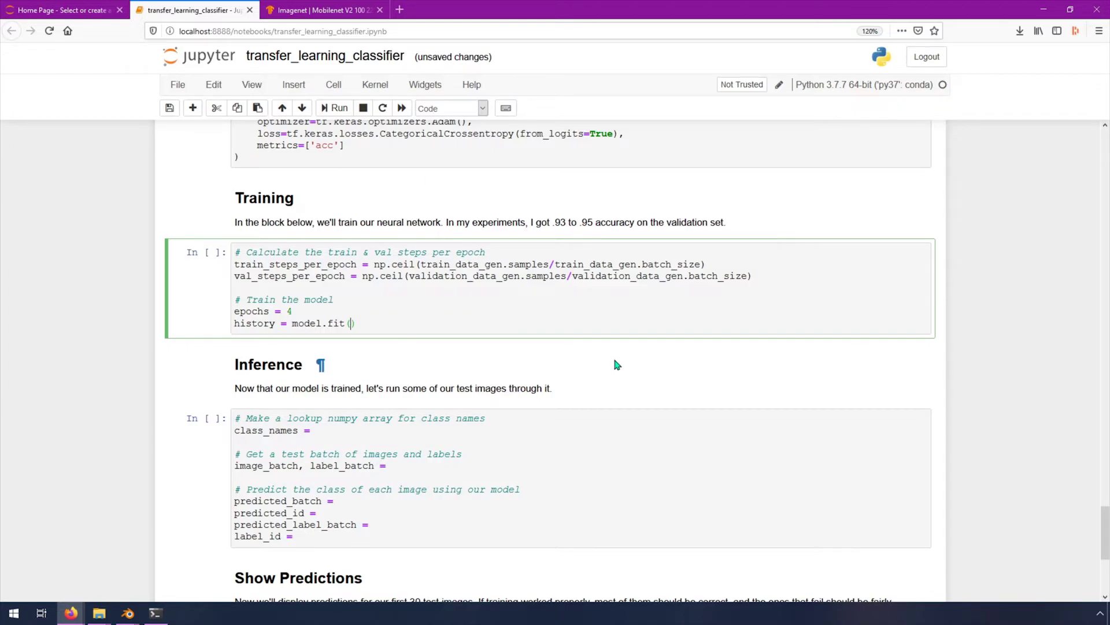
{"action": "type", "text": "train_data_gen,"}
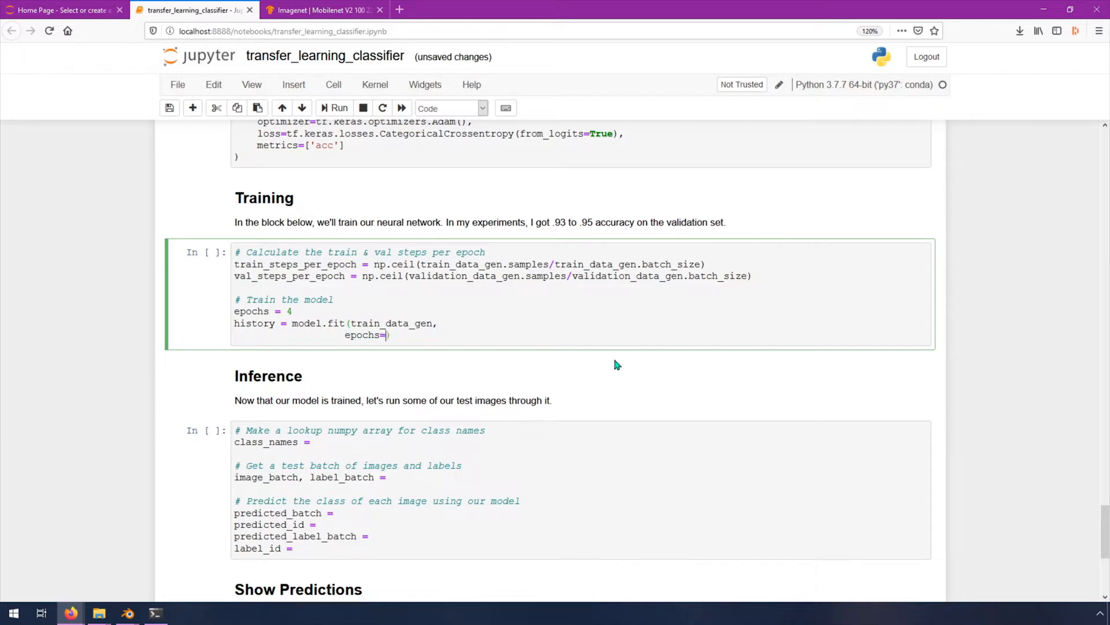
{"action": "type", "text": "epochs,"}
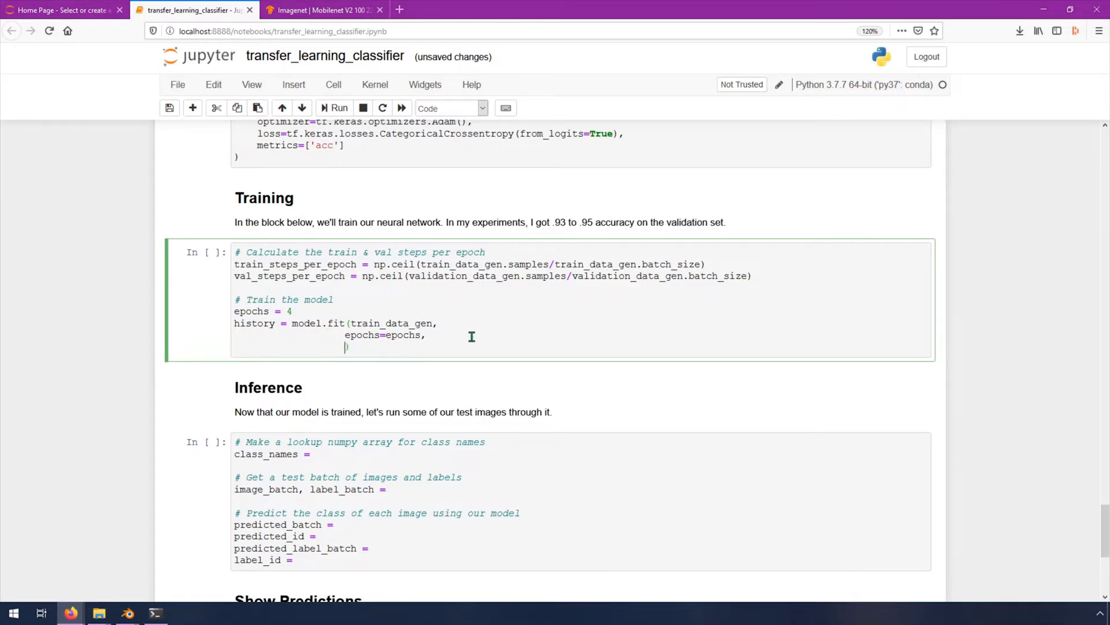
{"action": "type", "text": "steps"}
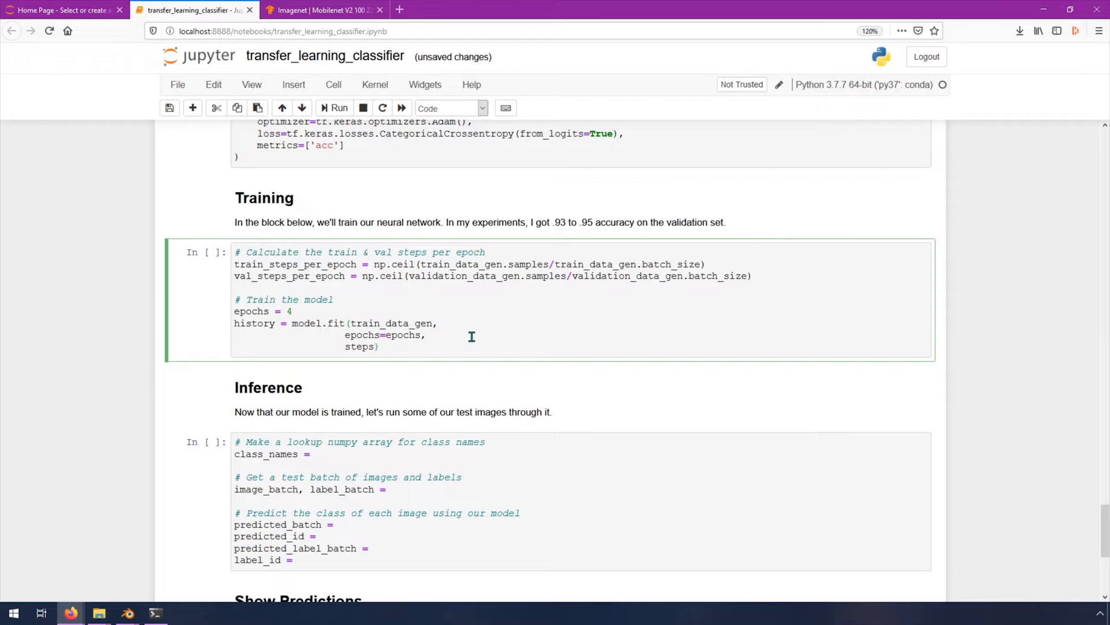
{"action": "type", "text": "_per_epoch="}
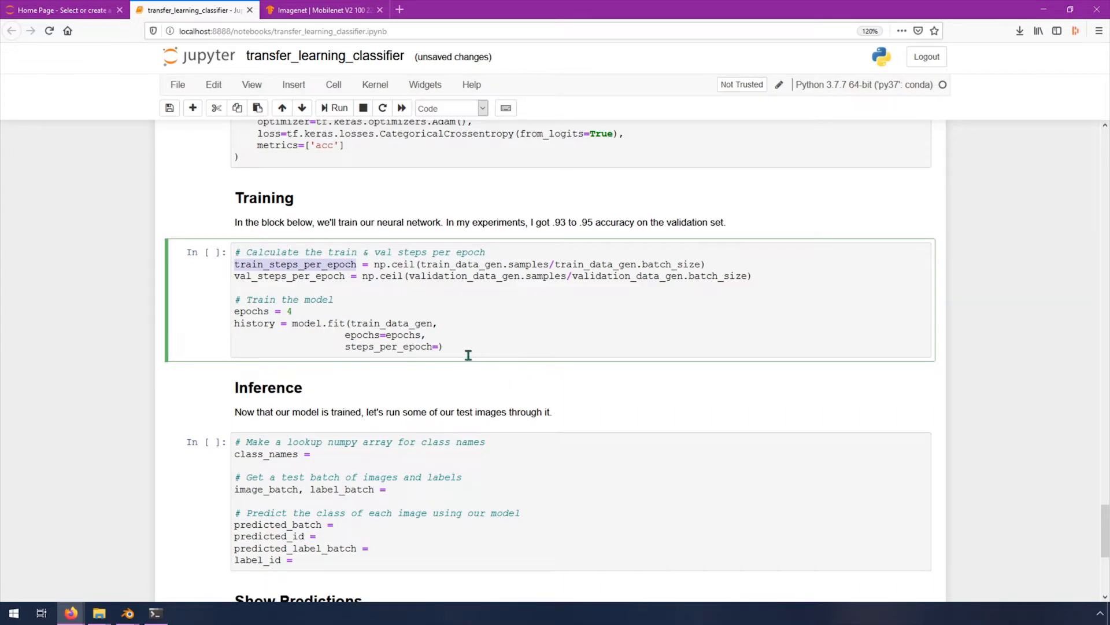
{"action": "type", "text": "train_steps_per_epoch,"}
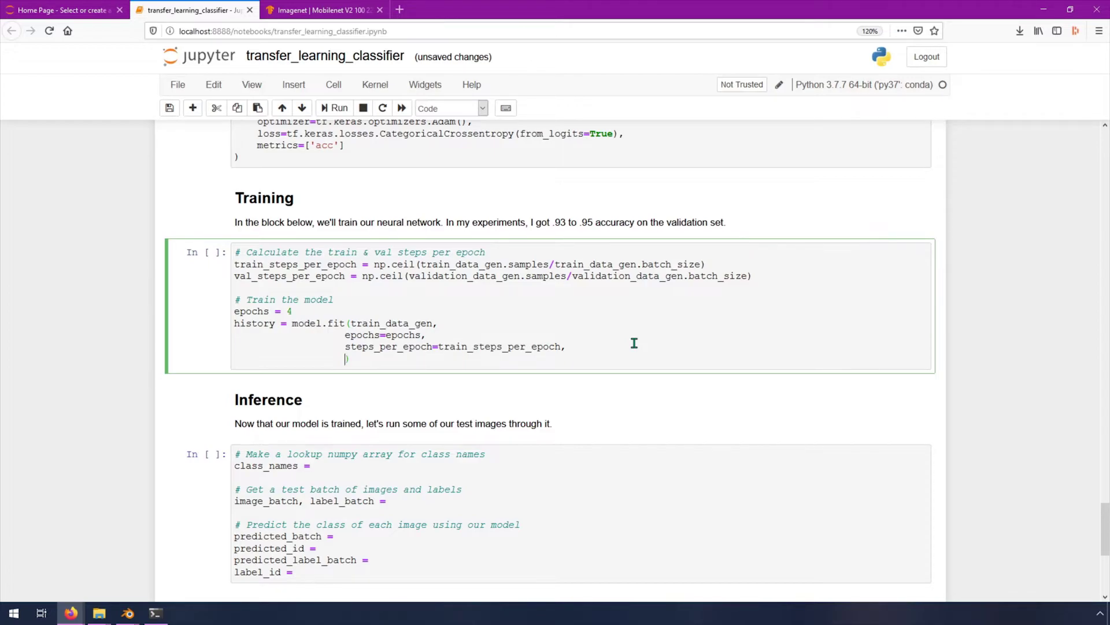
Step: Add validation_data and validation_steps=val_steps_per_epoch arguments to the model.fit call
{"action": "type", "text": "validation_data"}
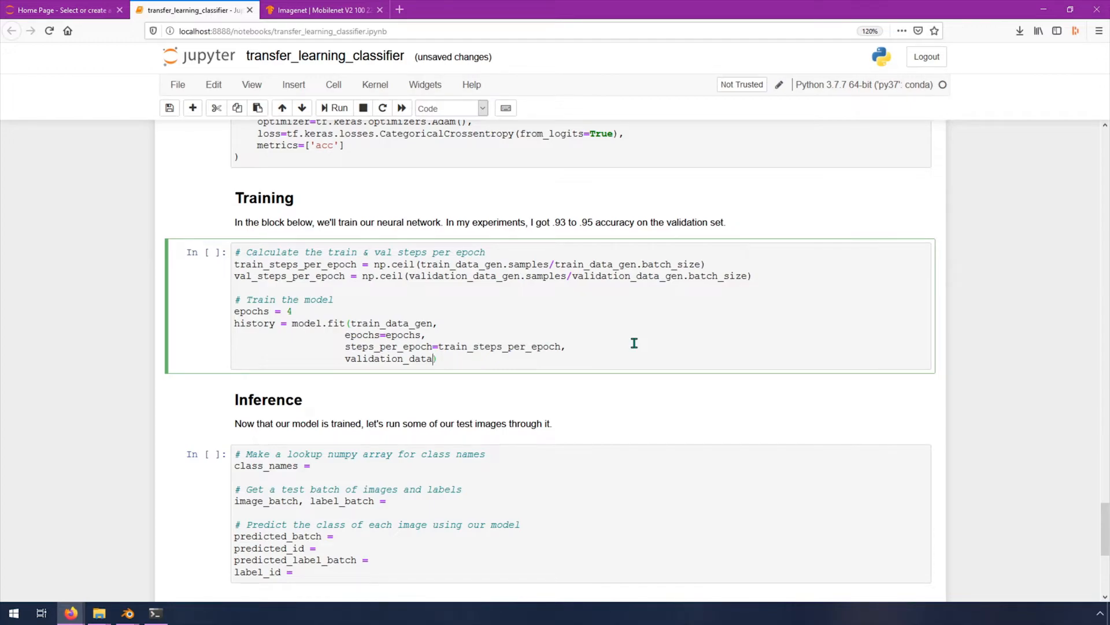
{"action": "mouse_move", "coordinate": [435, 347]}
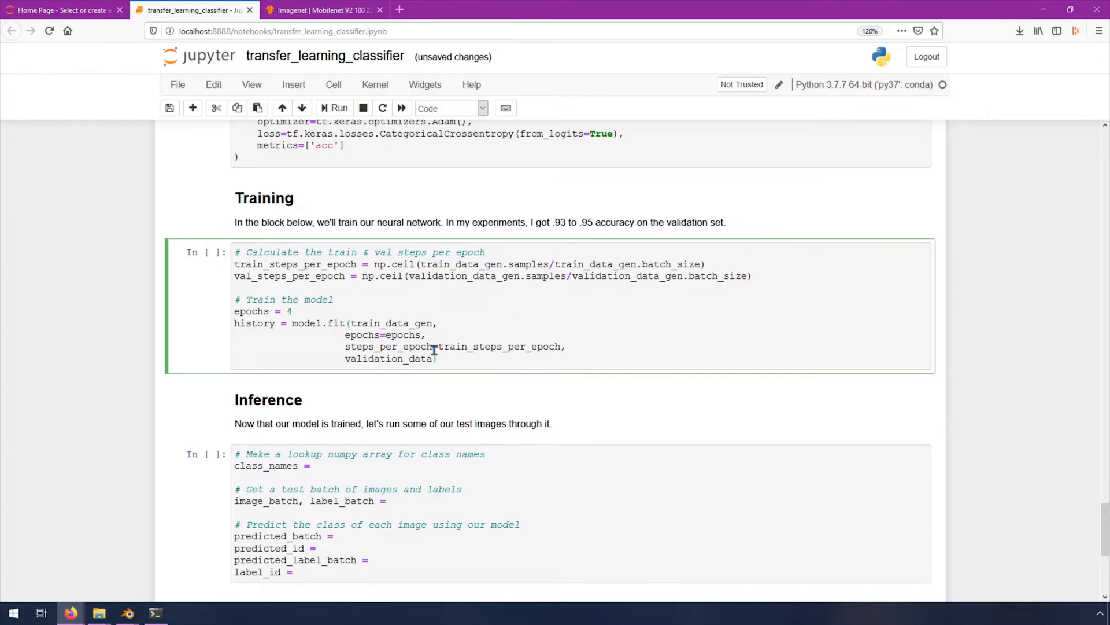
{"action": "mouse_move", "coordinate": [502, 359]}
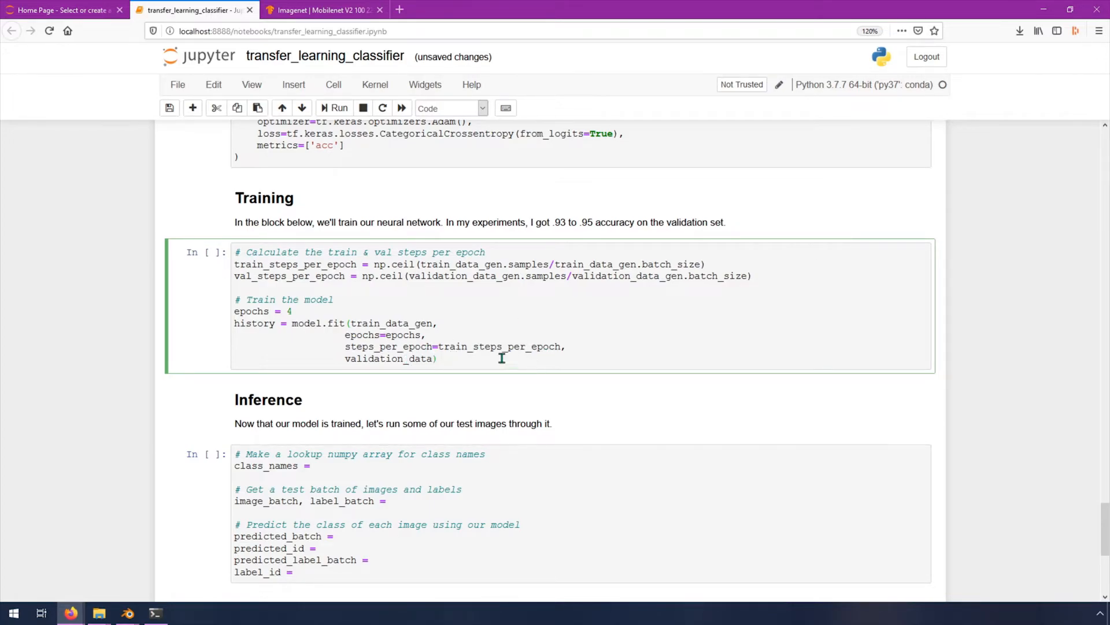
{"action": "mouse_move", "coordinate": [425, 354]}
{"action": "type", "text": "="}
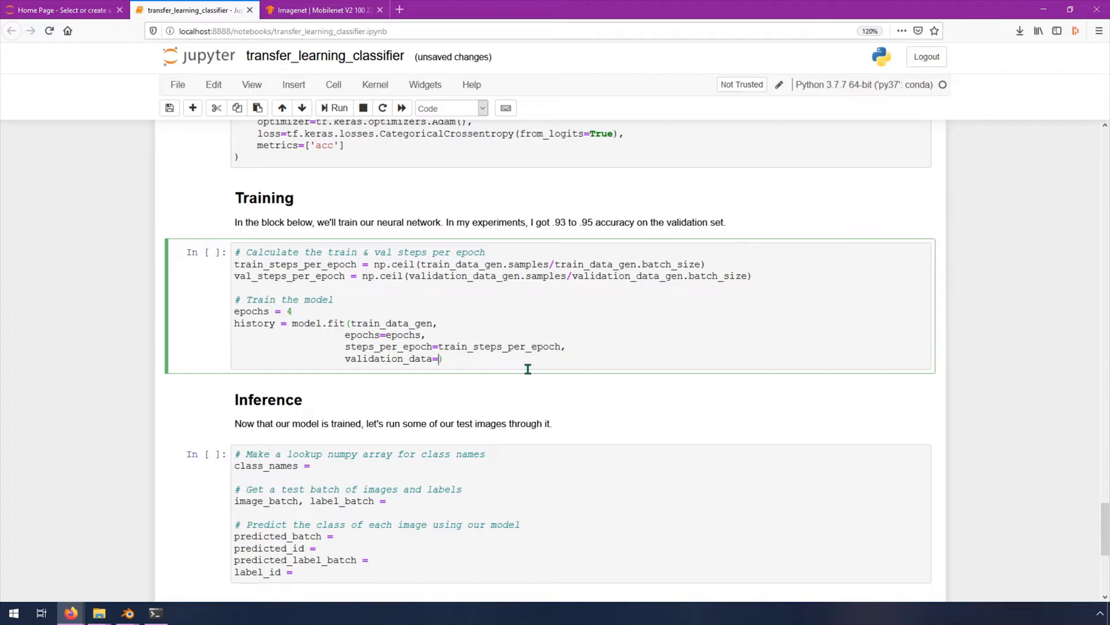
{"action": "type", "text": "validation_data_gen,"}
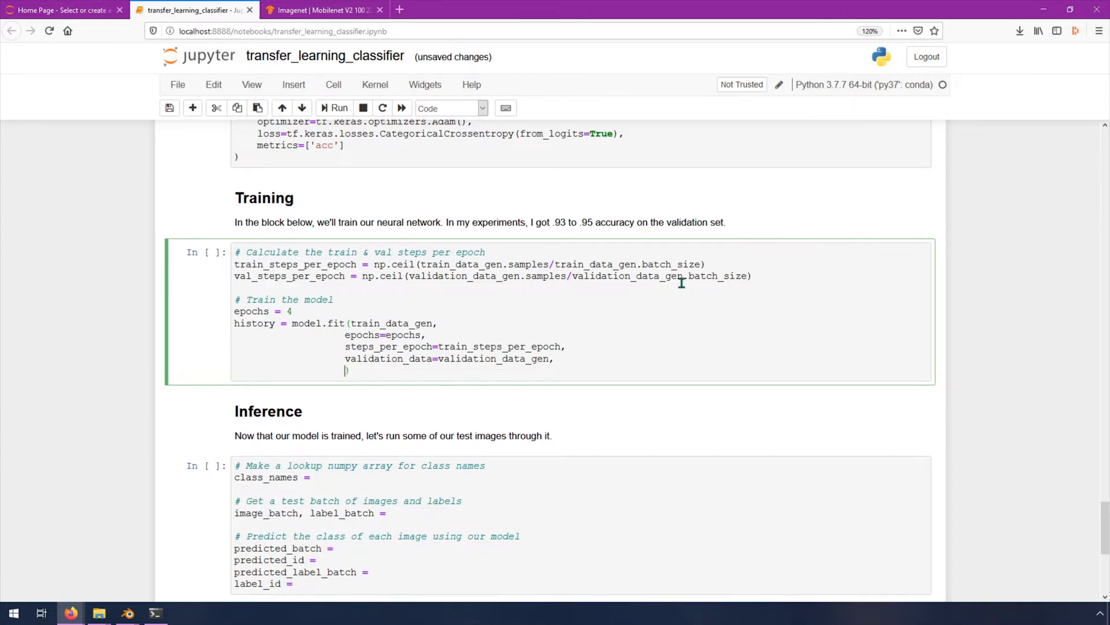
{"action": "type", "text": "valida"}
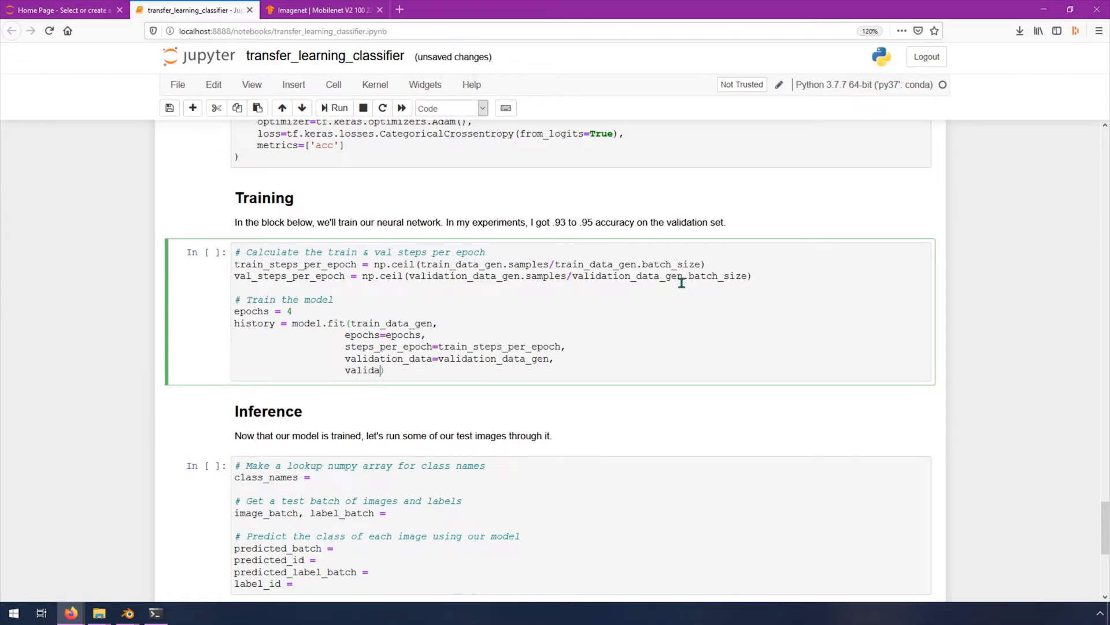
{"action": "type", "text": "tion_steps"}
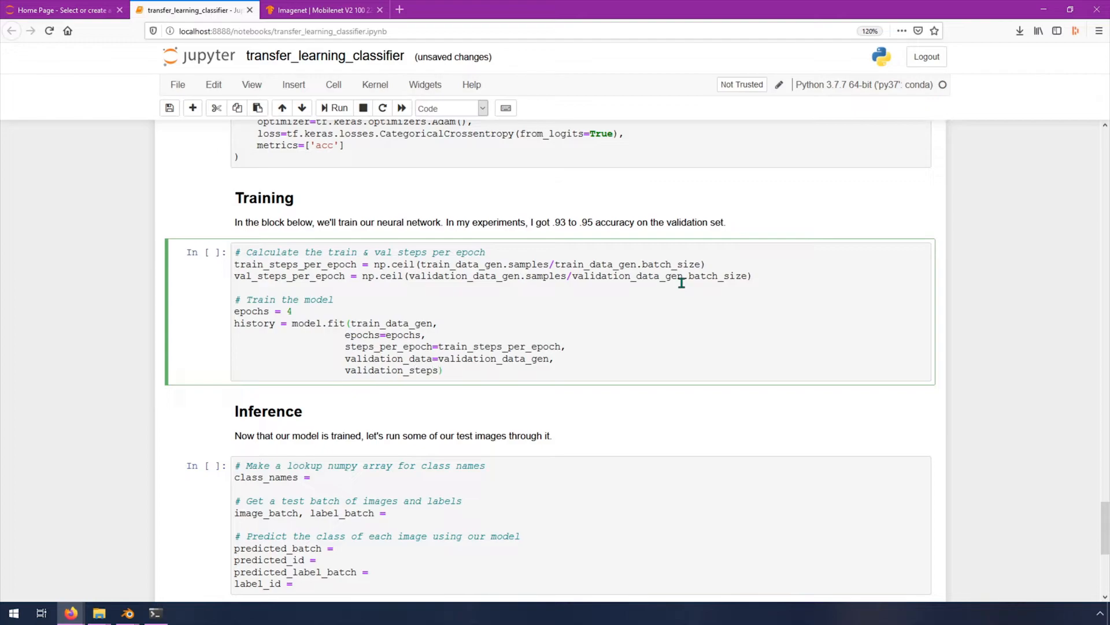
{"action": "left_click", "coordinate": [441, 371]}
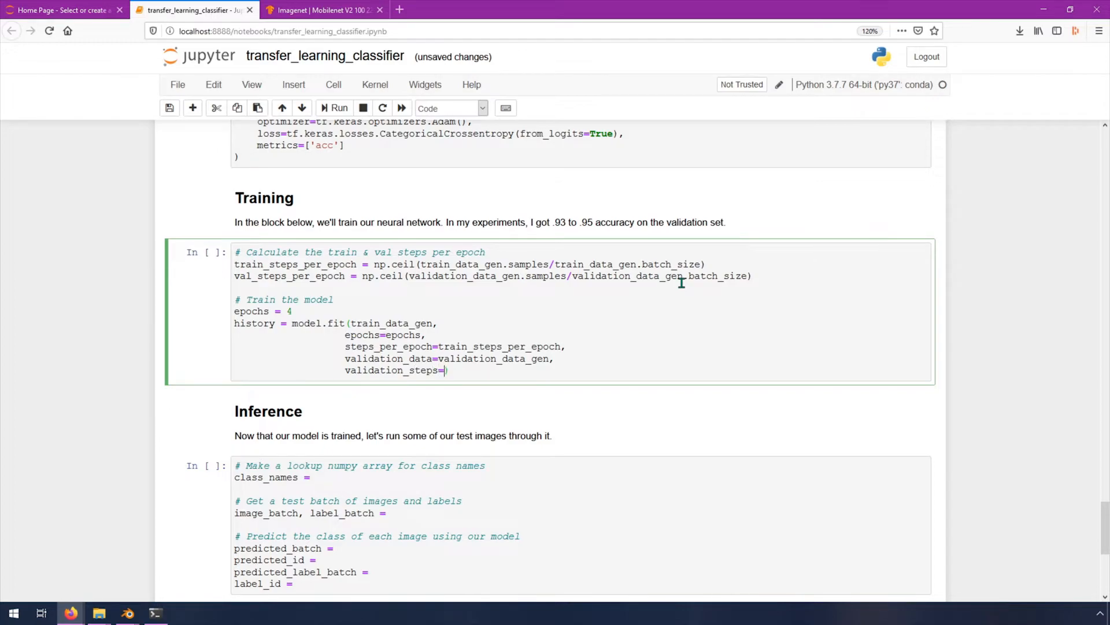
{"action": "mouse_move", "coordinate": [403, 350]}
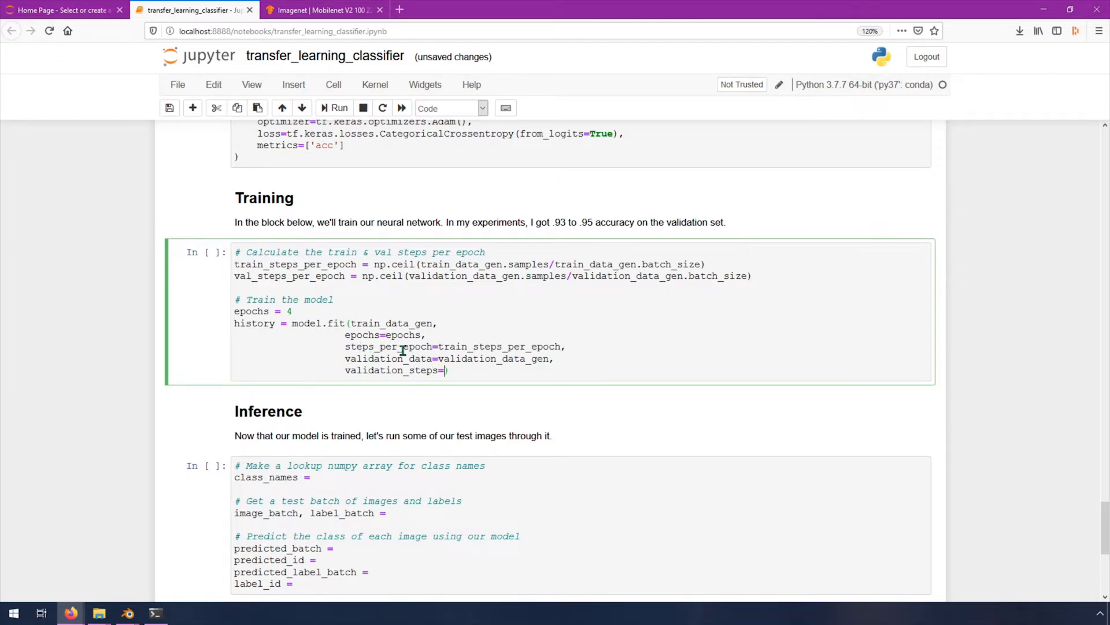
{"action": "mouse_move", "coordinate": [425, 374]}
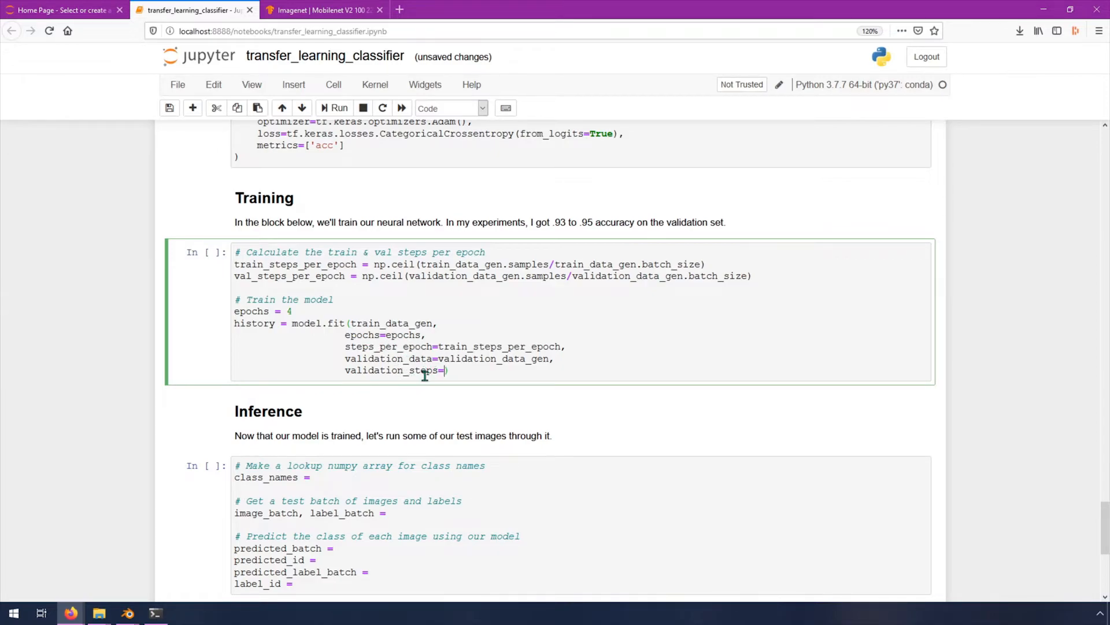
{"action": "mouse_move", "coordinate": [311, 286]}
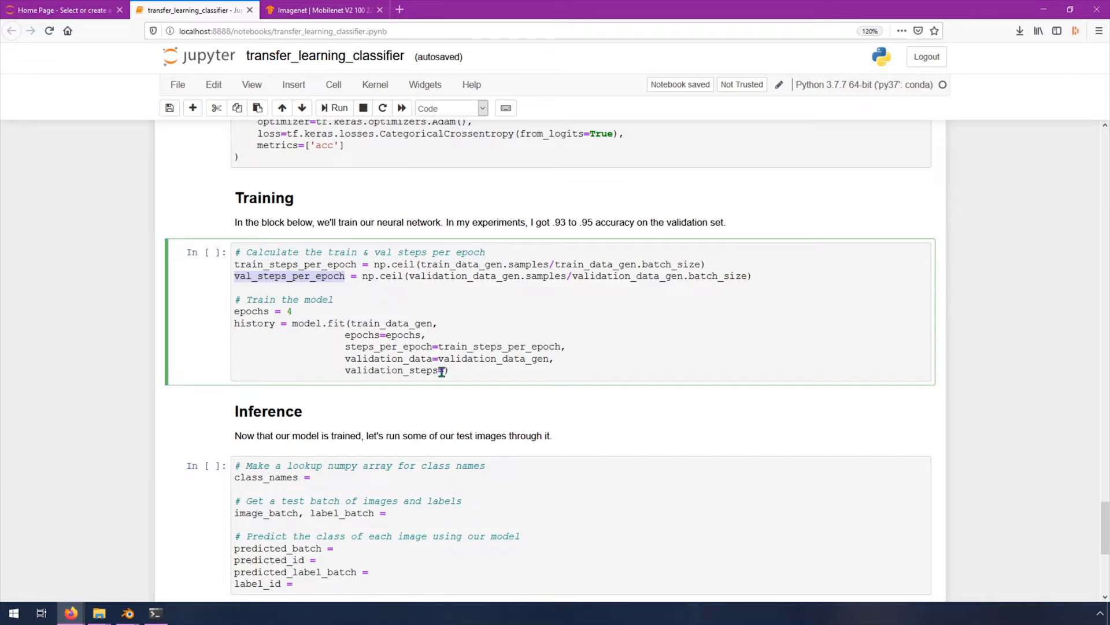
{"action": "type", "text": "val_steps_per_epoch"}
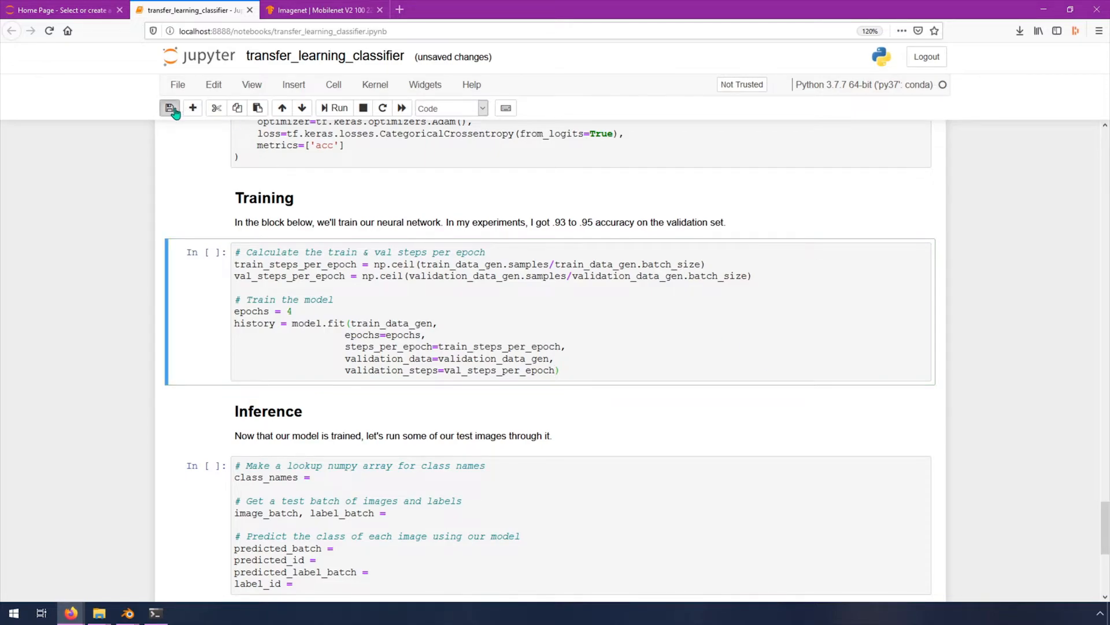
Step: Save the notebook before training the model
{"action": "left_click", "coordinate": [169, 107]}
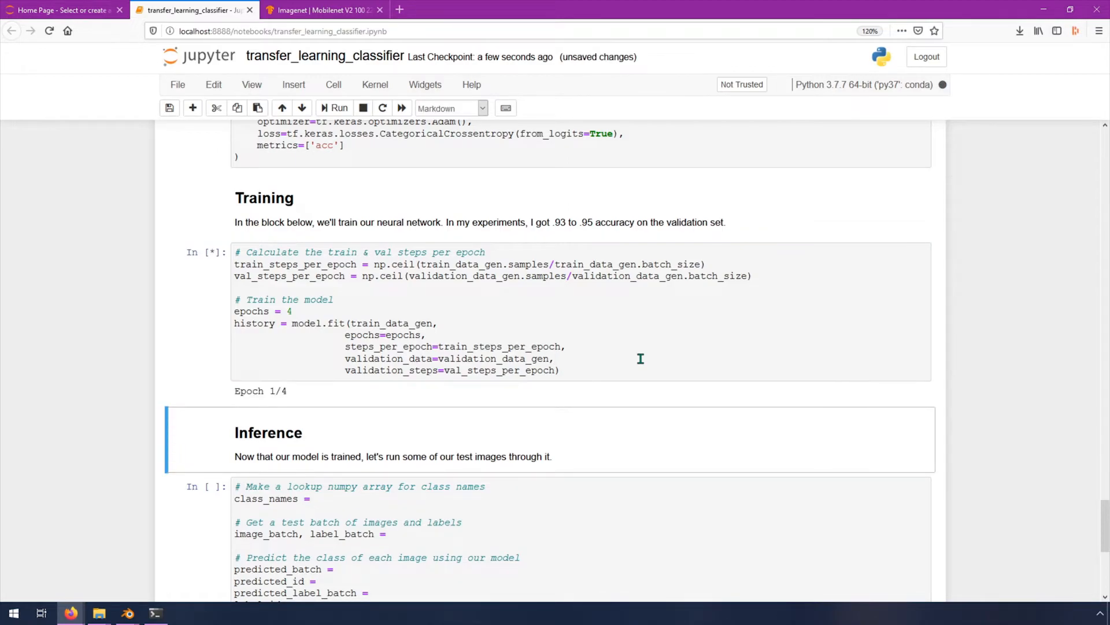
{"action": "mouse_move", "coordinate": [382, 403]}
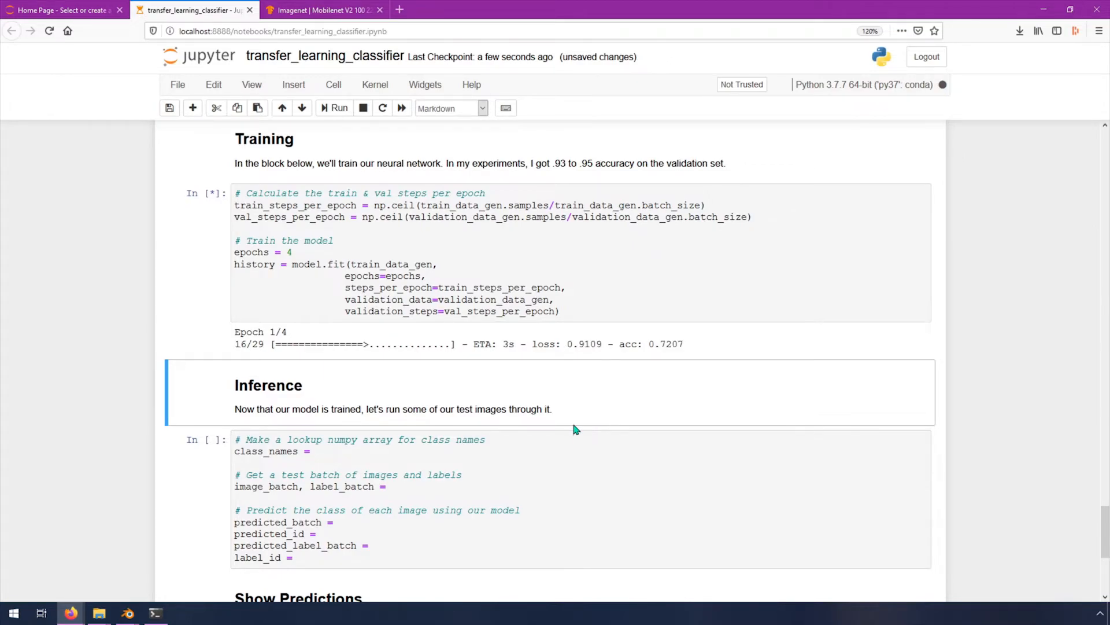
{"action": "mouse_move", "coordinate": [678, 359]}
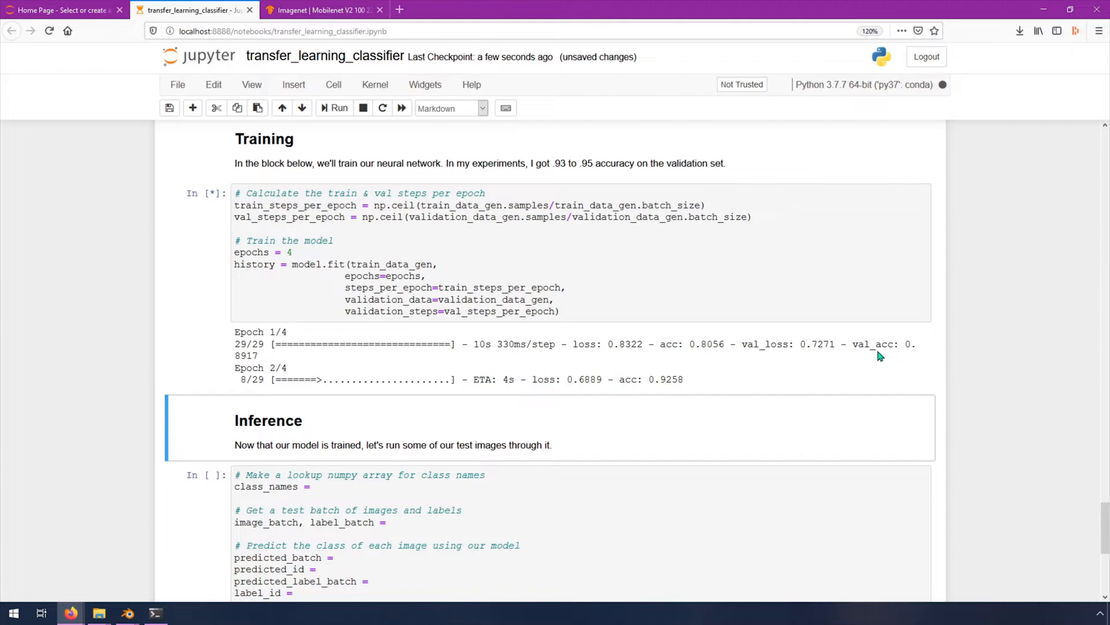
{"action": "mouse_move", "coordinate": [782, 406]}
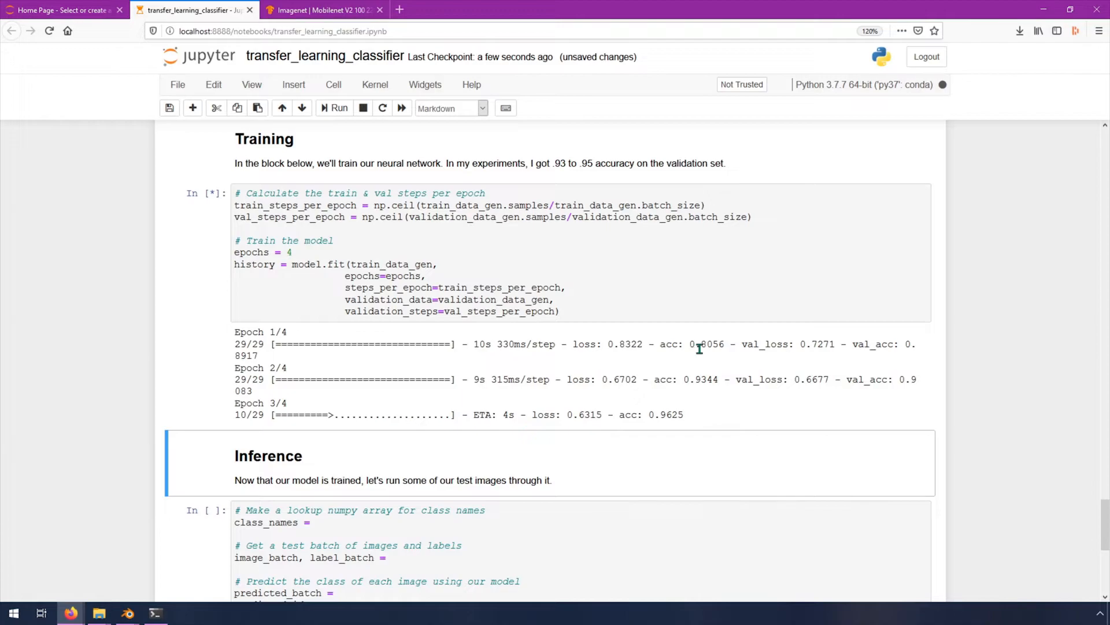
{"action": "mouse_move", "coordinate": [898, 347]}
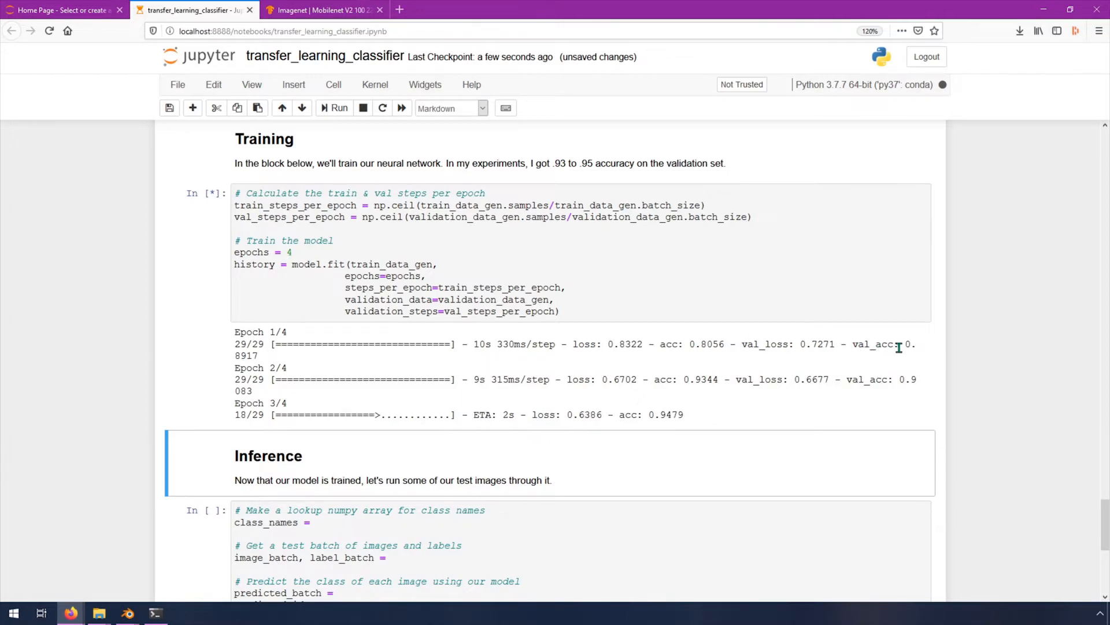
{"action": "mouse_move", "coordinate": [304, 363]}
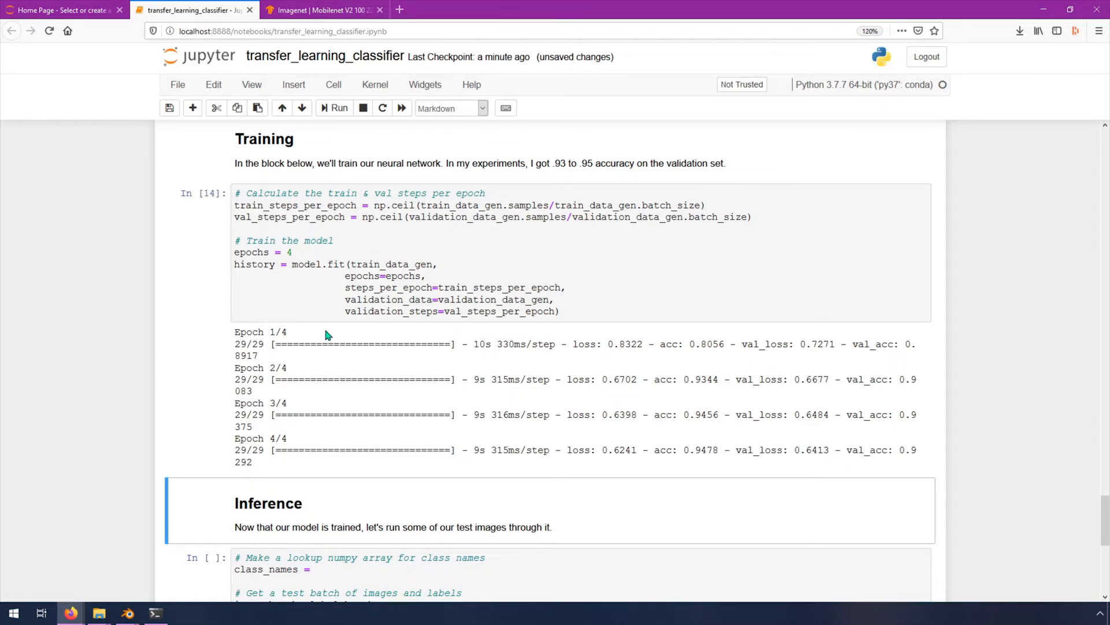
{"action": "mouse_move", "coordinate": [465, 435]}
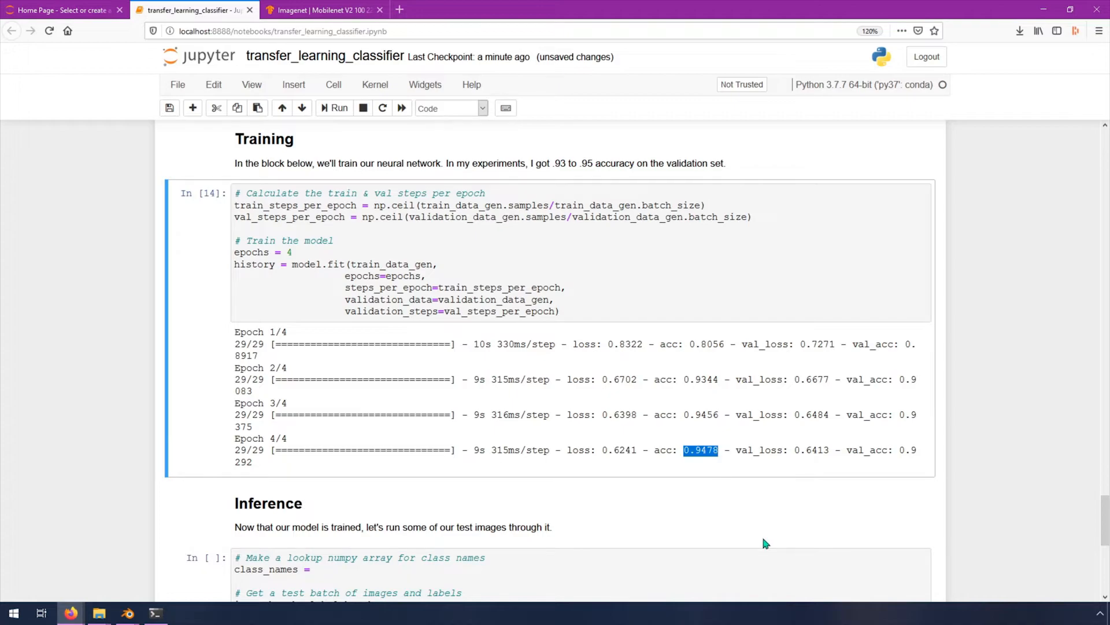
{"action": "mouse_move", "coordinate": [727, 496]}
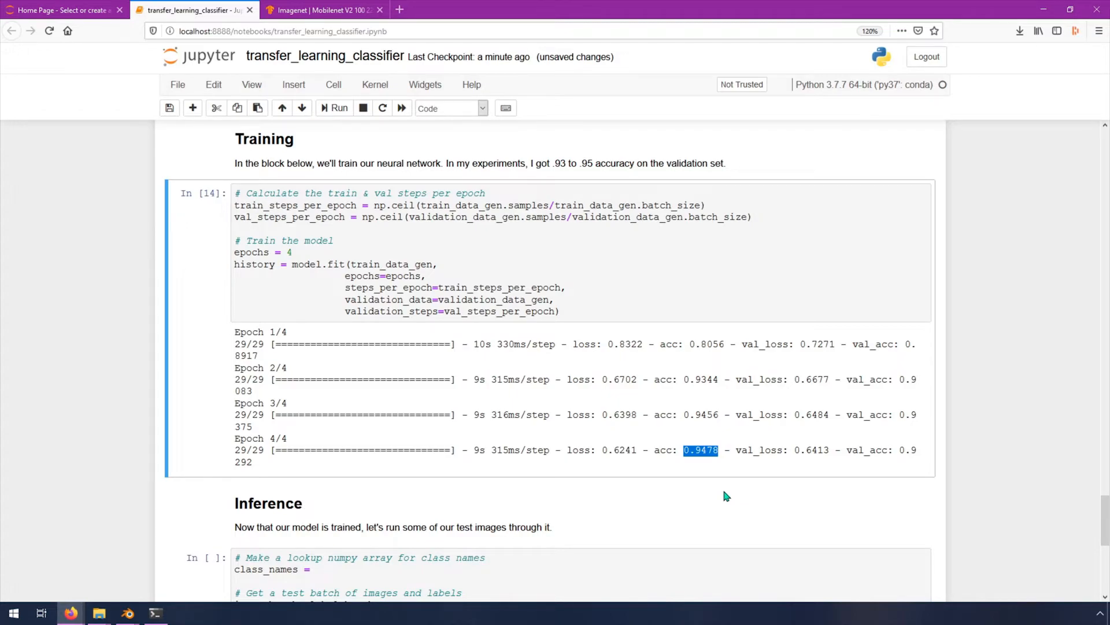
{"action": "mouse_move", "coordinate": [918, 452]}
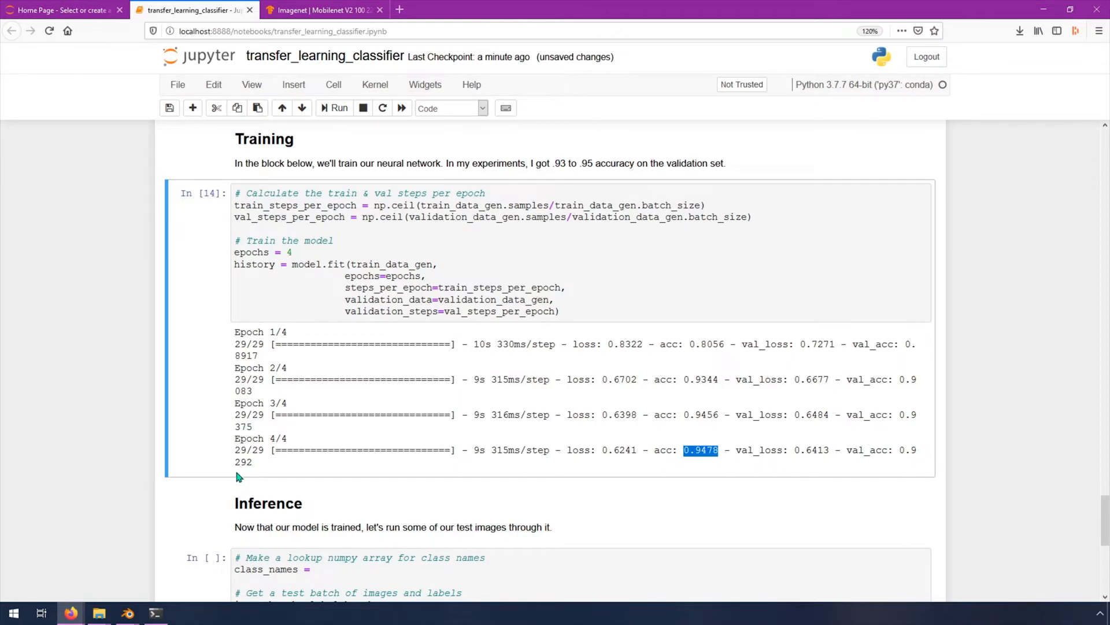
{"action": "mouse_move", "coordinate": [426, 492]}
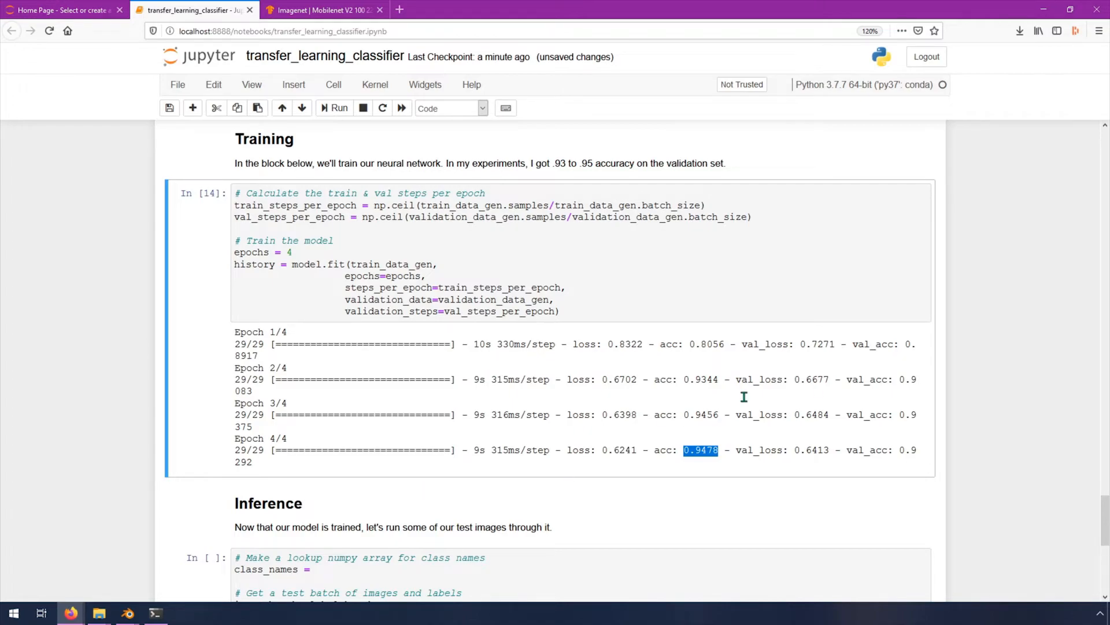
{"action": "mouse_move", "coordinate": [896, 464]}
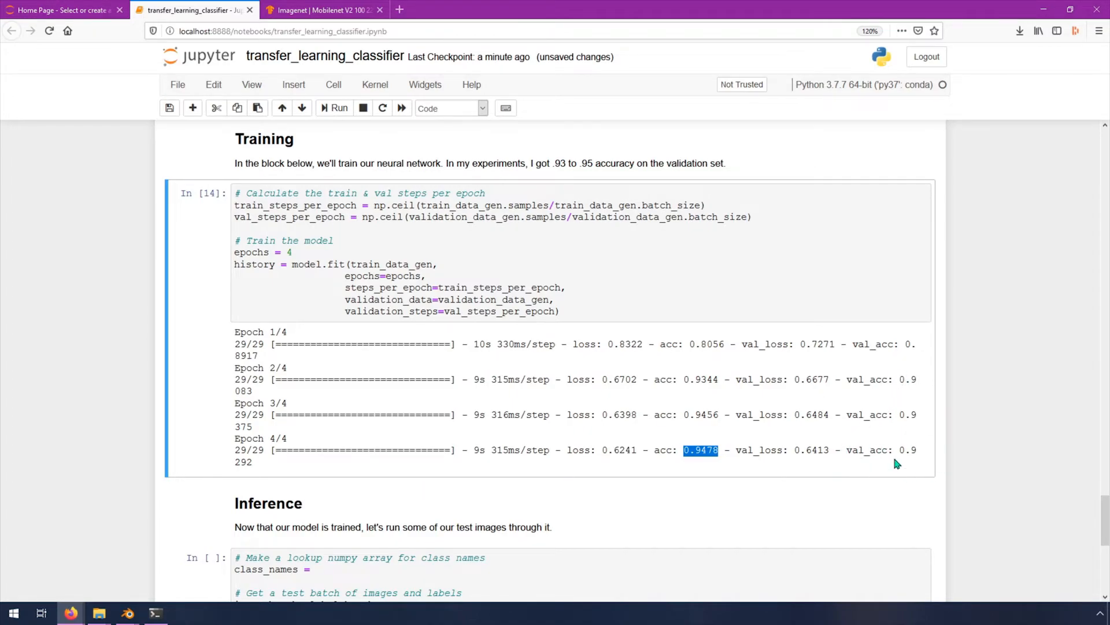
{"action": "mouse_move", "coordinate": [888, 475]}
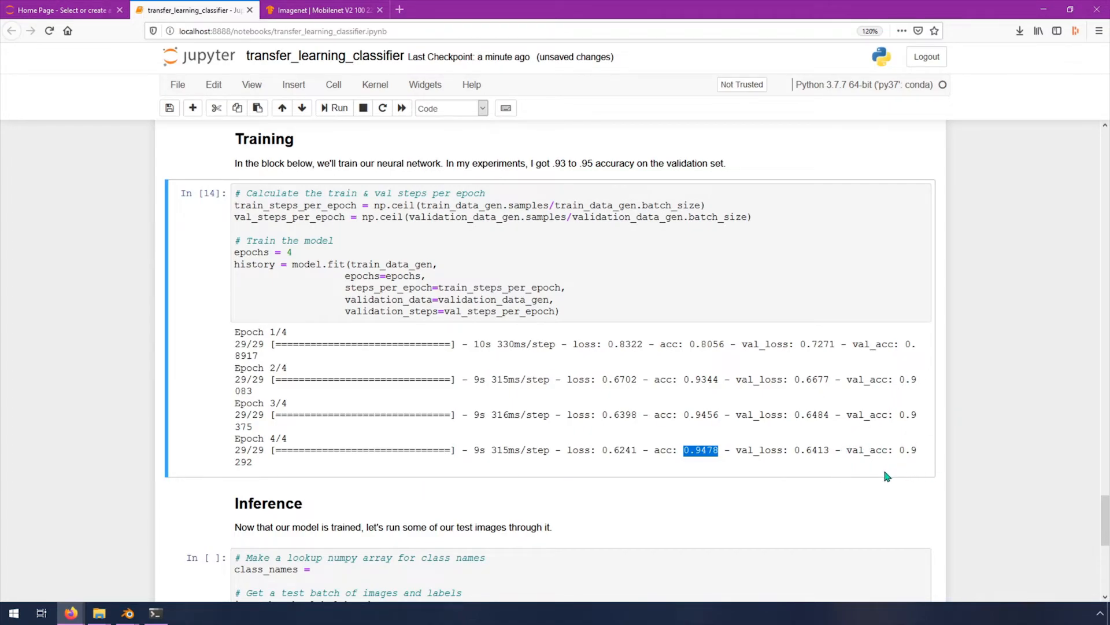
{"action": "mouse_move", "coordinate": [735, 481]}
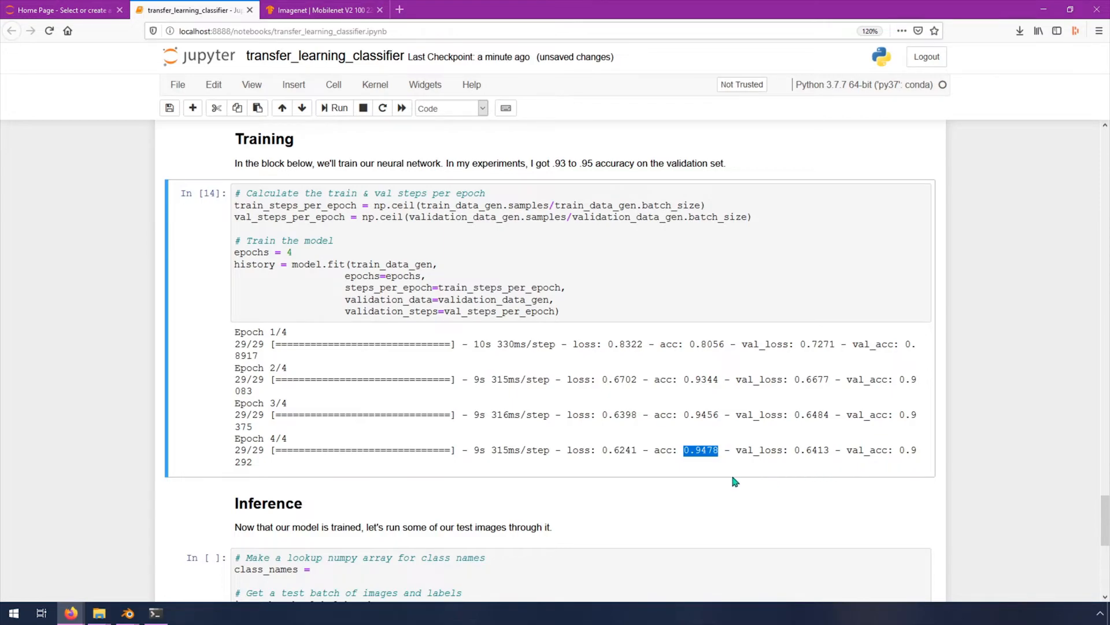
{"action": "mouse_move", "coordinate": [942, 493]}
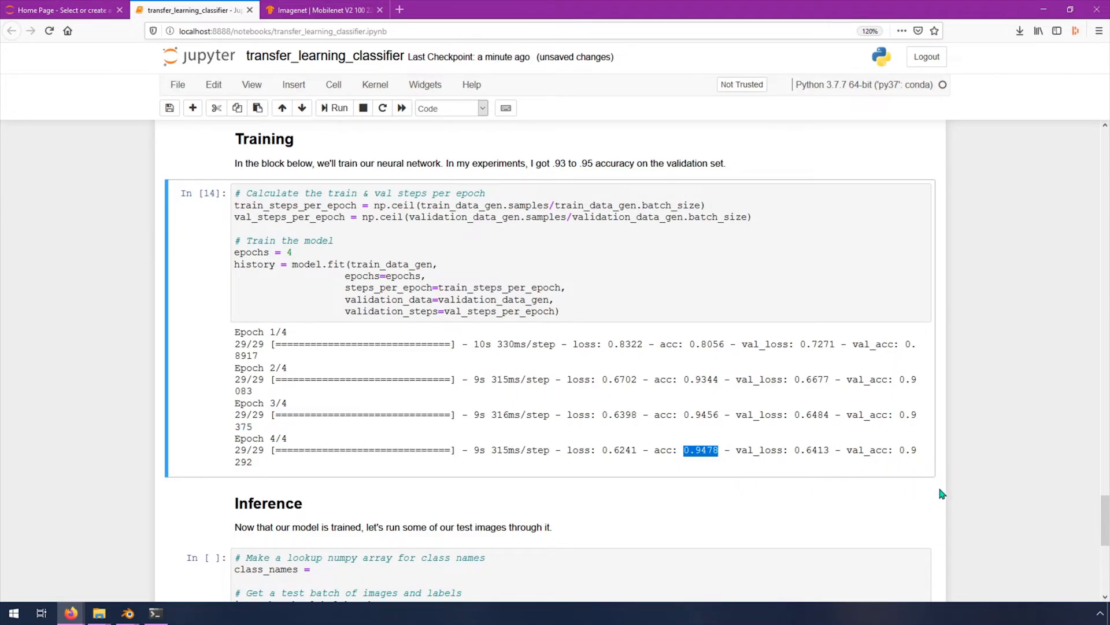
{"action": "mouse_move", "coordinate": [314, 356]}
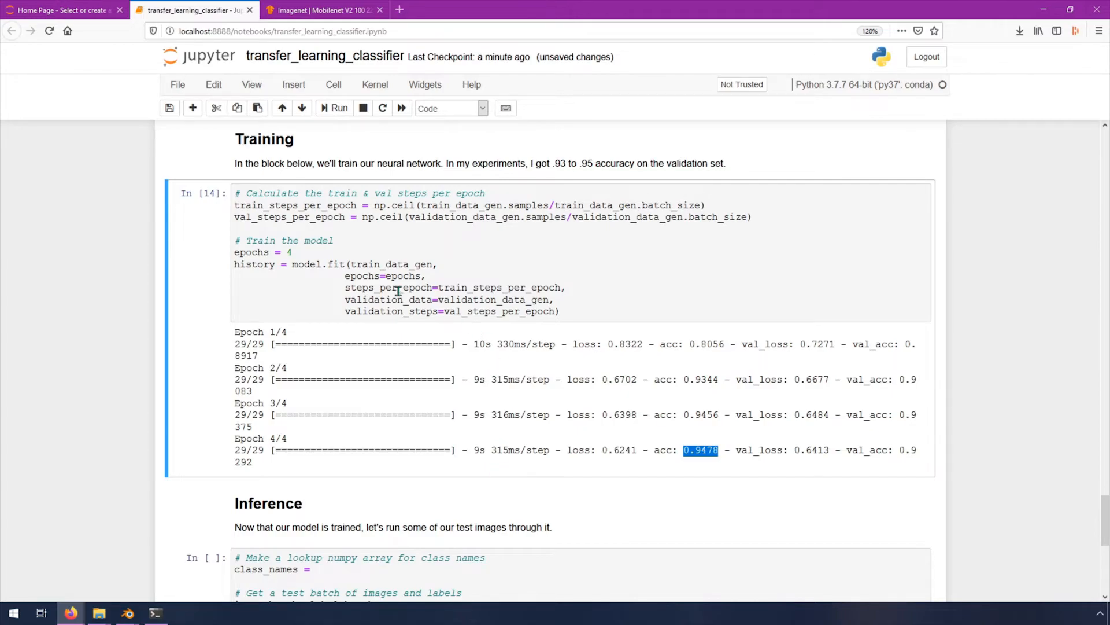
{"action": "mouse_move", "coordinate": [483, 360]}
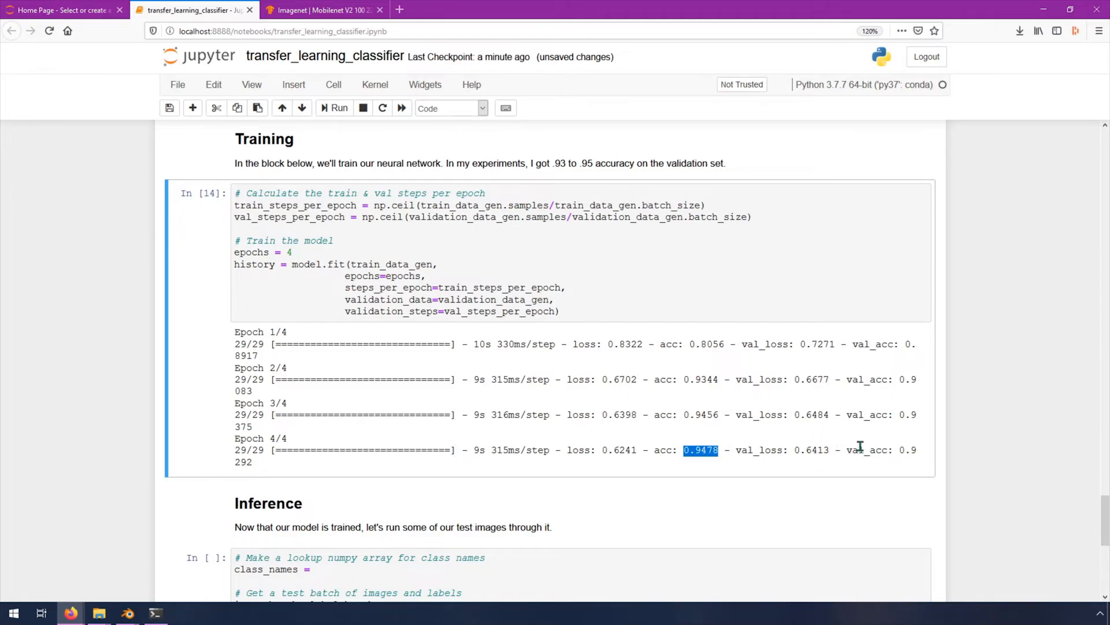
{"action": "mouse_move", "coordinate": [817, 448]}
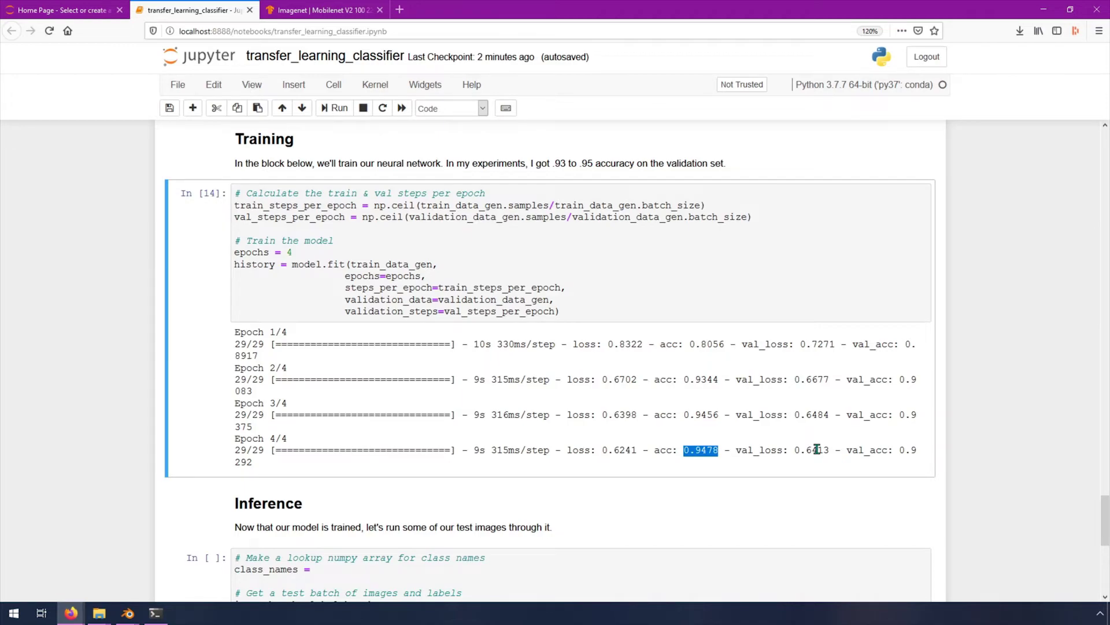
{"action": "mouse_move", "coordinate": [454, 292]}
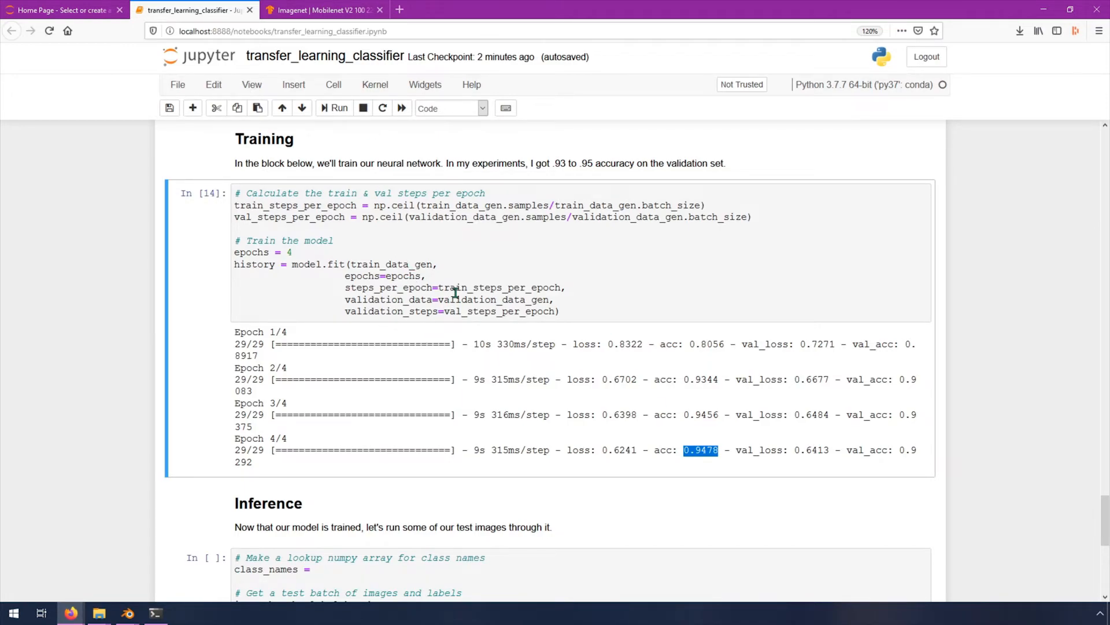
{"action": "mouse_move", "coordinate": [525, 287]}
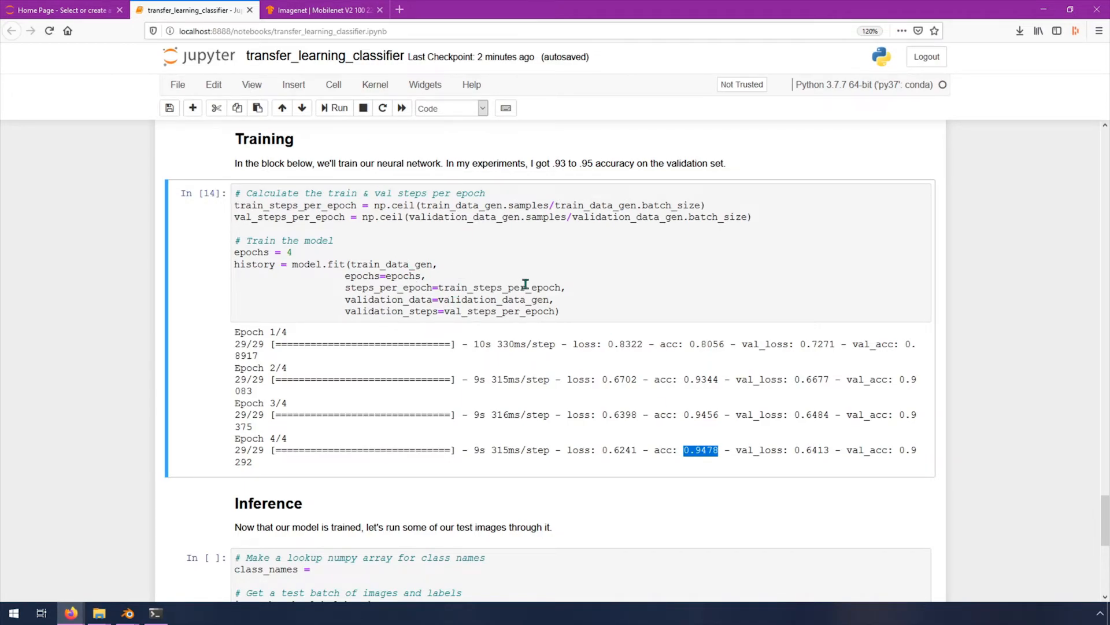
{"action": "mouse_move", "coordinate": [498, 420]}
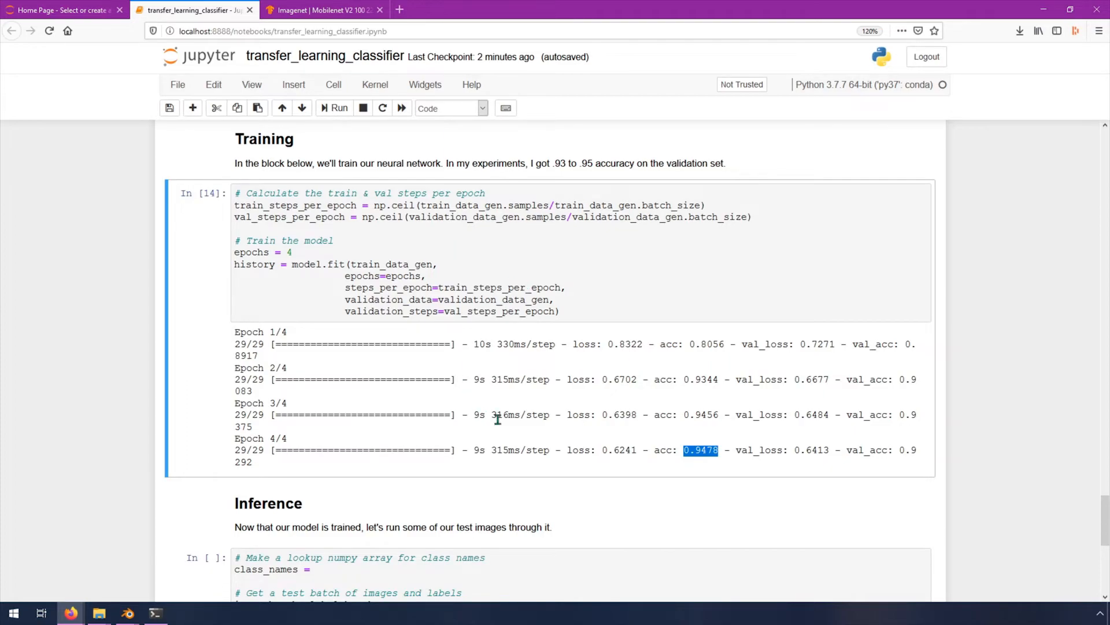
{"action": "mouse_move", "coordinate": [560, 466]}
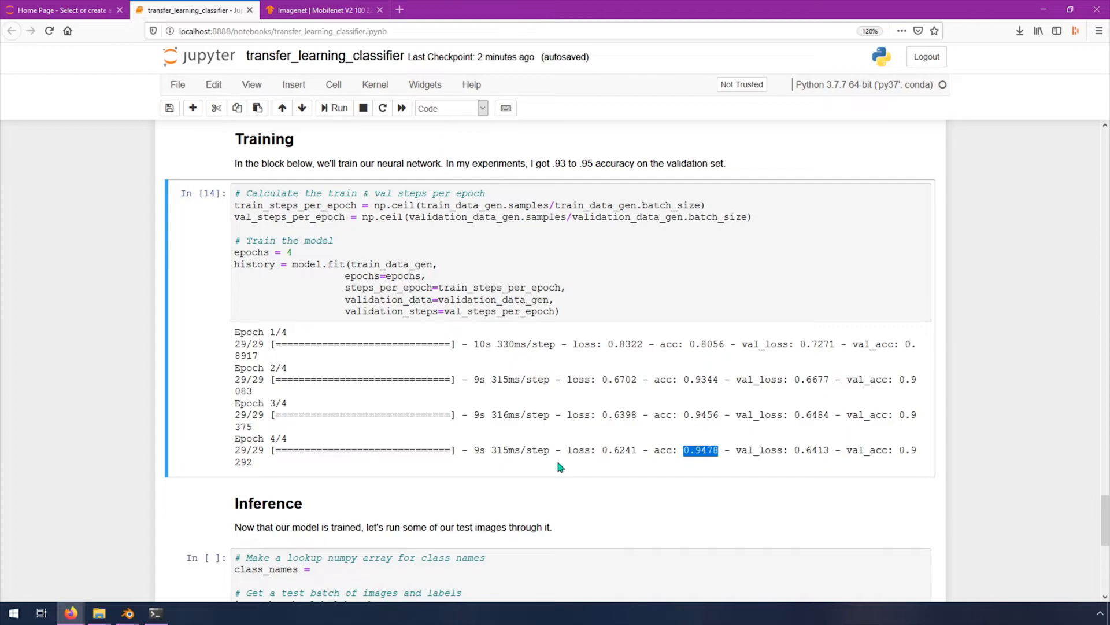
{"action": "mouse_move", "coordinate": [549, 484]}
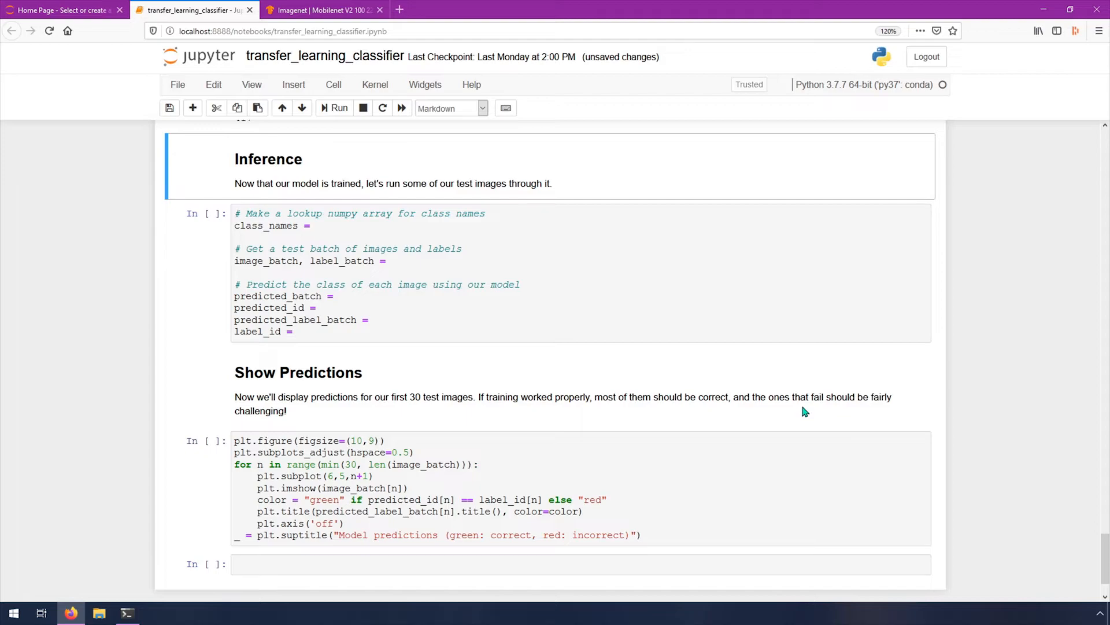
Step: Write class_names = np.empty([len(test_data_gen.class_indices)]) in the Inference cell
{"action": "left_click", "coordinate": [317, 225]}
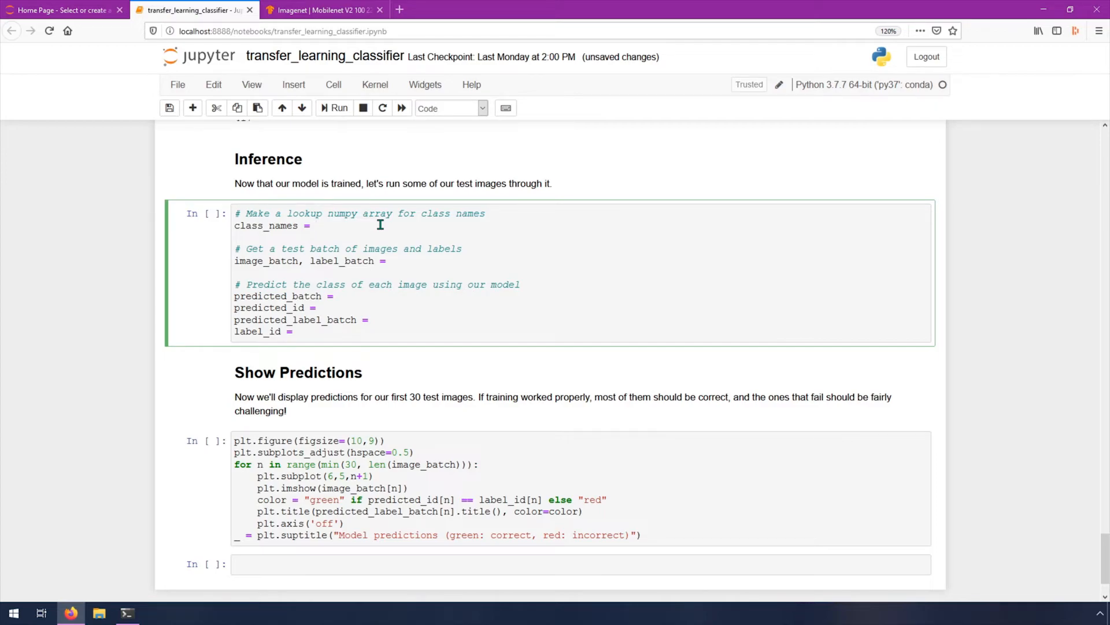
{"action": "left_click", "coordinate": [317, 226]}
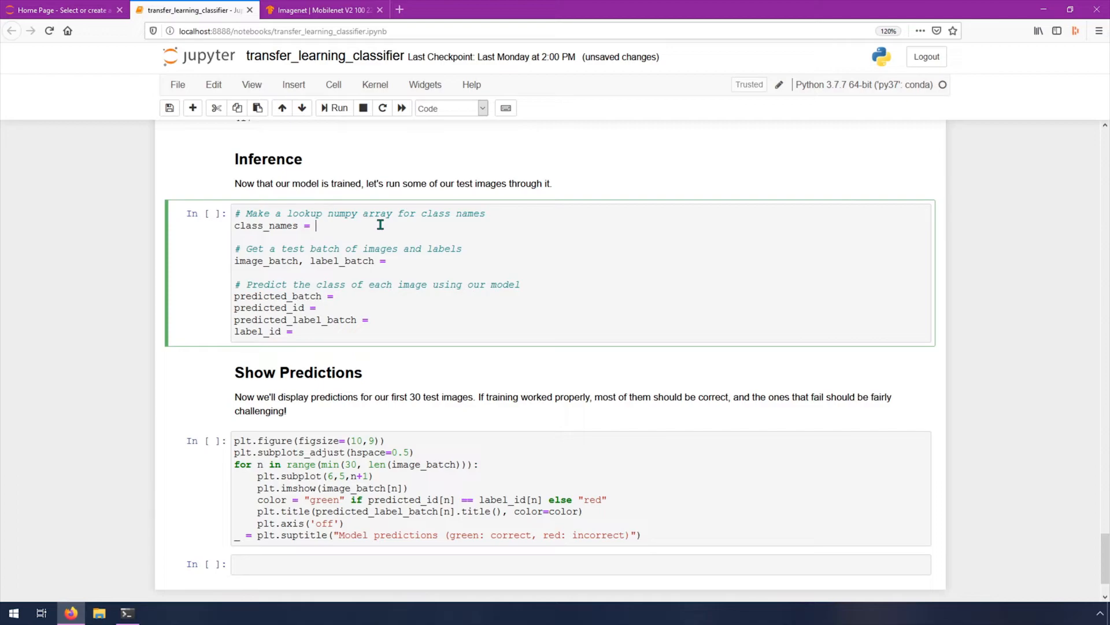
{"action": "mouse_move", "coordinate": [516, 263]}
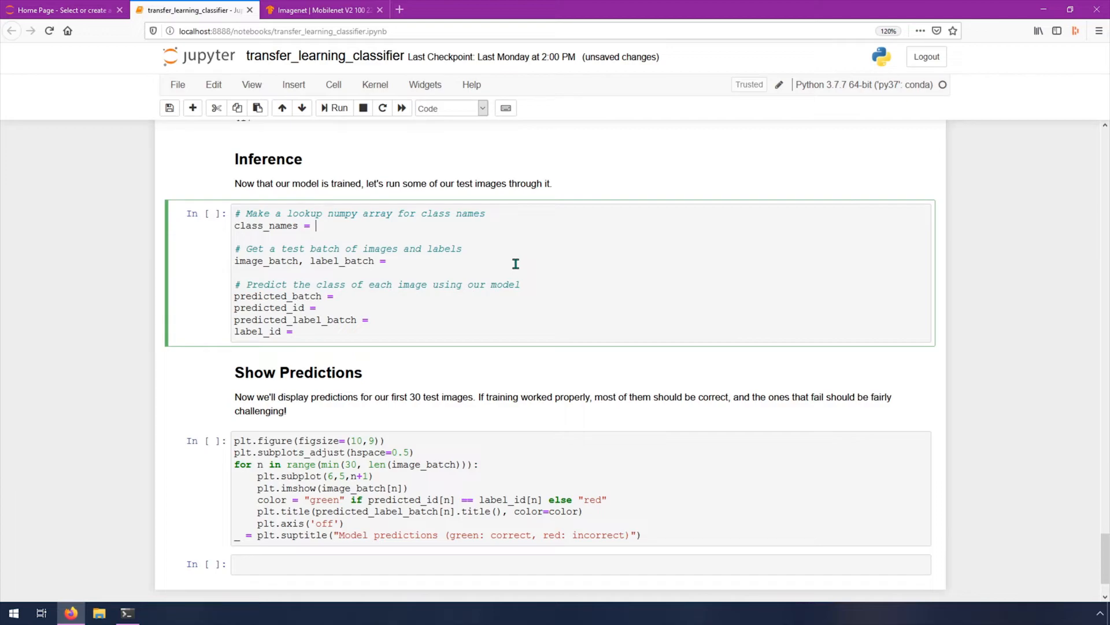
{"action": "type", "text": "np"}
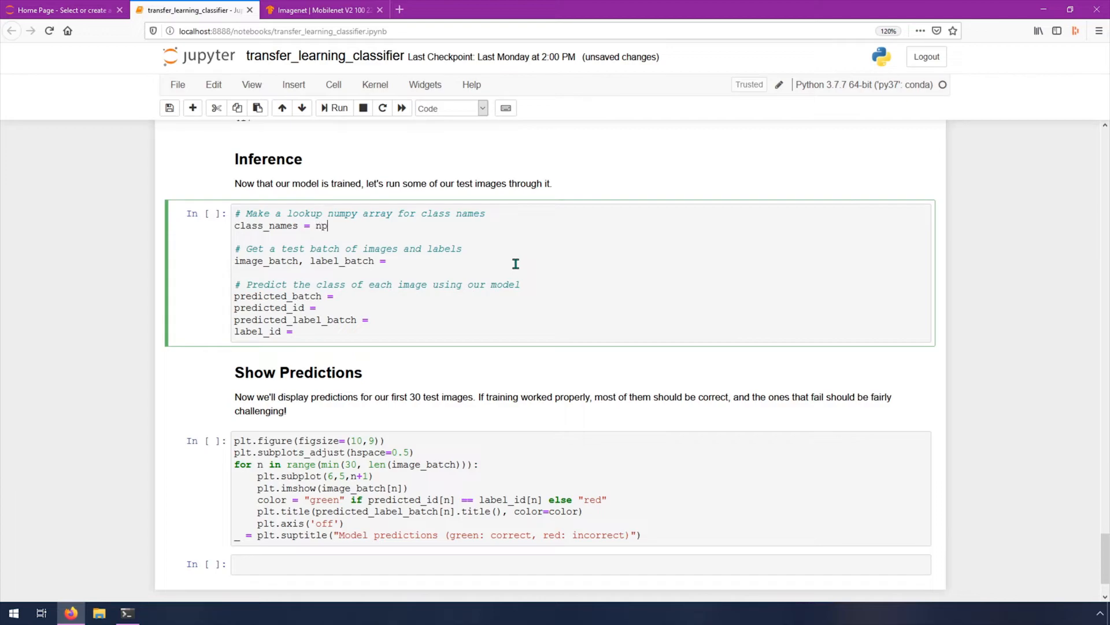
{"action": "type", "text": ".empty()"}
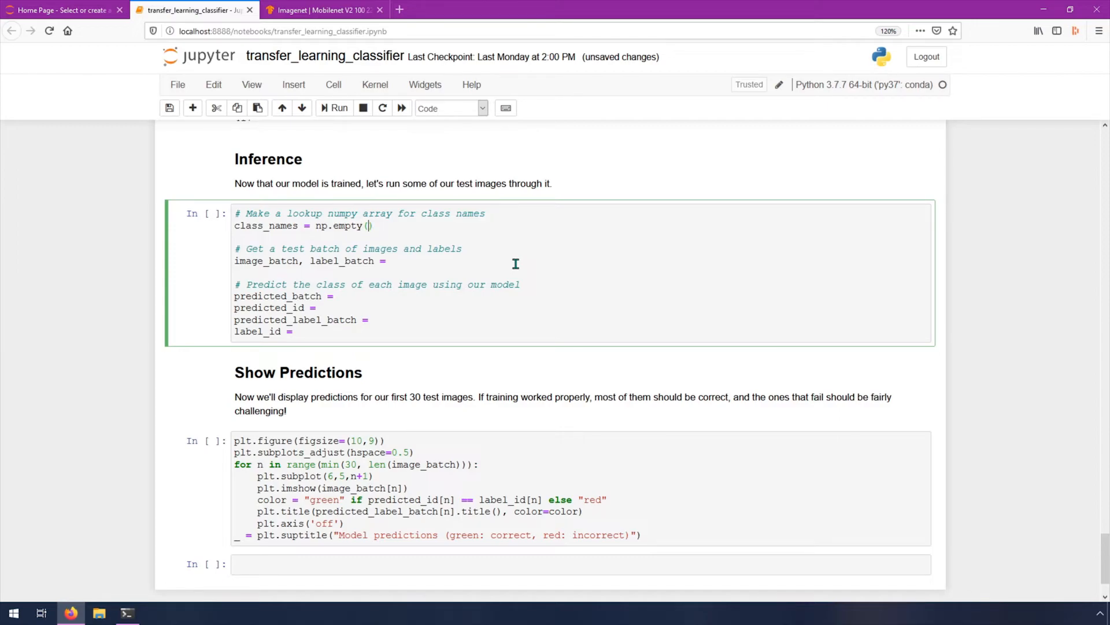
{"action": "type", "text": "["}
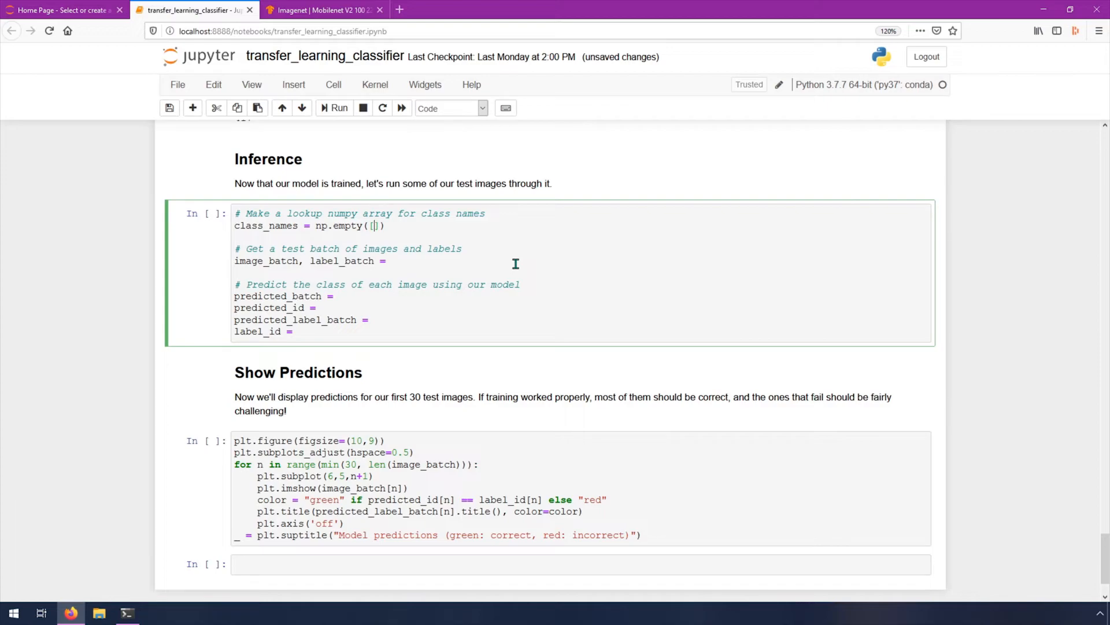
{"action": "type", "text": "len("}
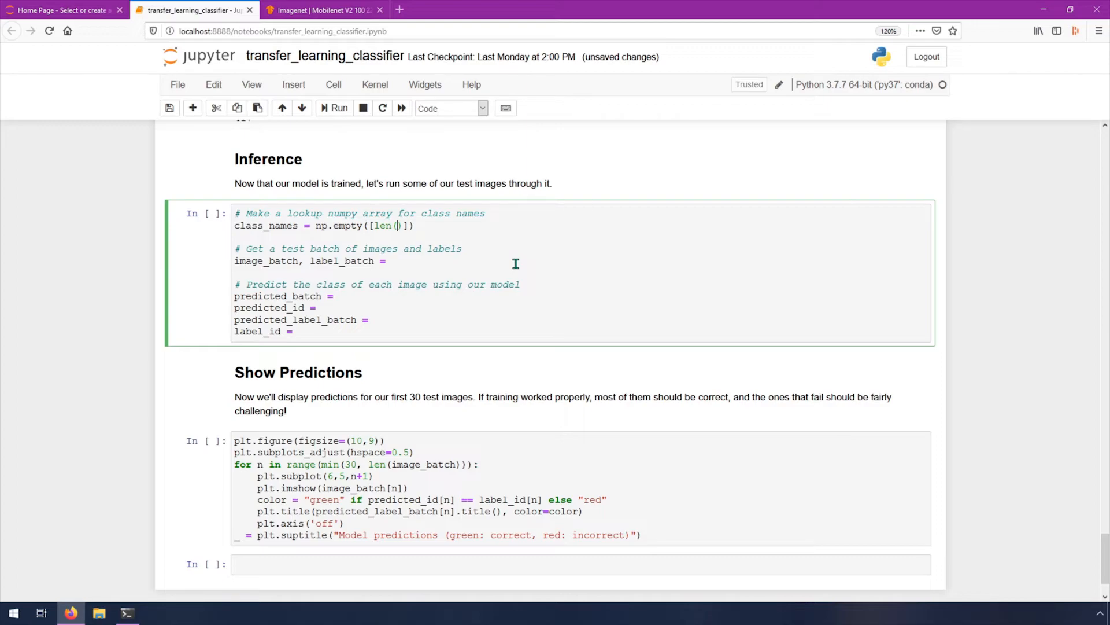
{"action": "type", "text": "test_data_"}
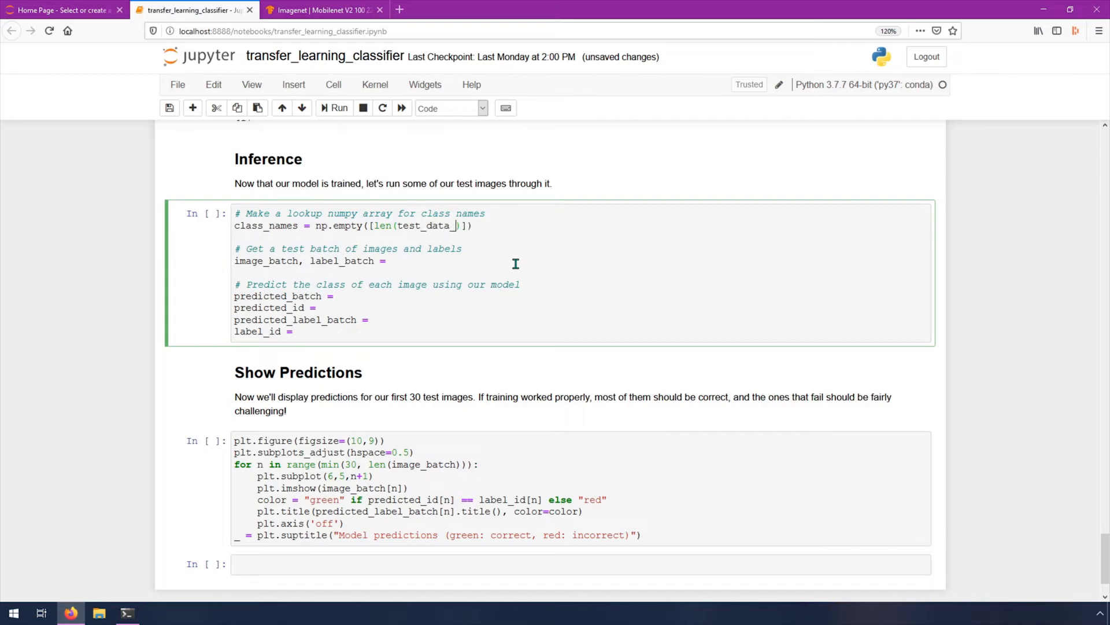
{"action": "type", "text": "gen."}
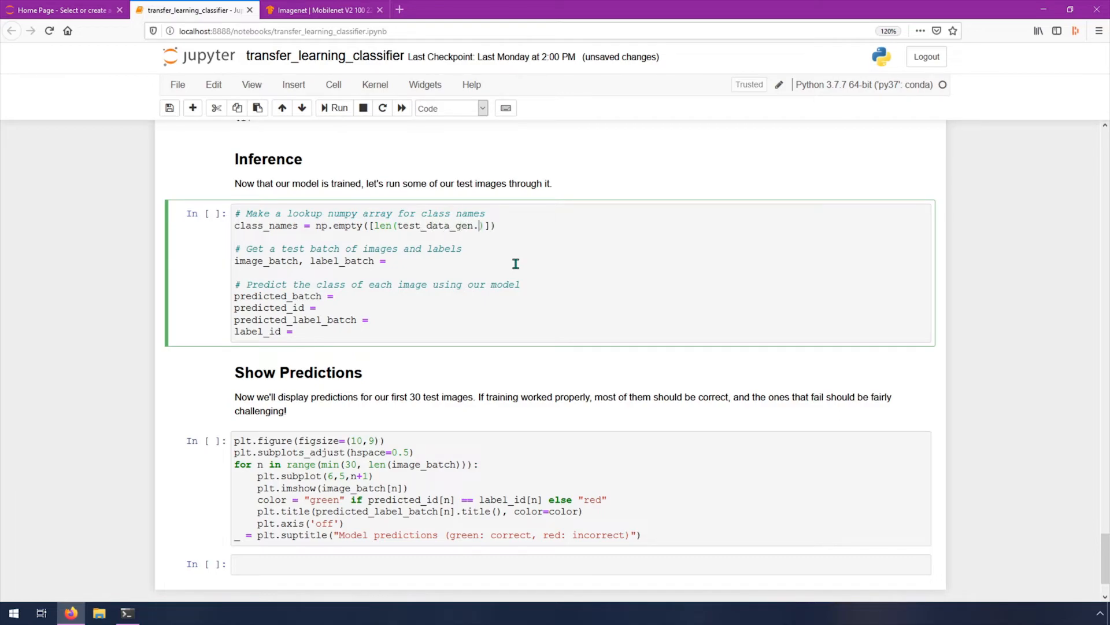
{"action": "type", "text": "class_indi"}
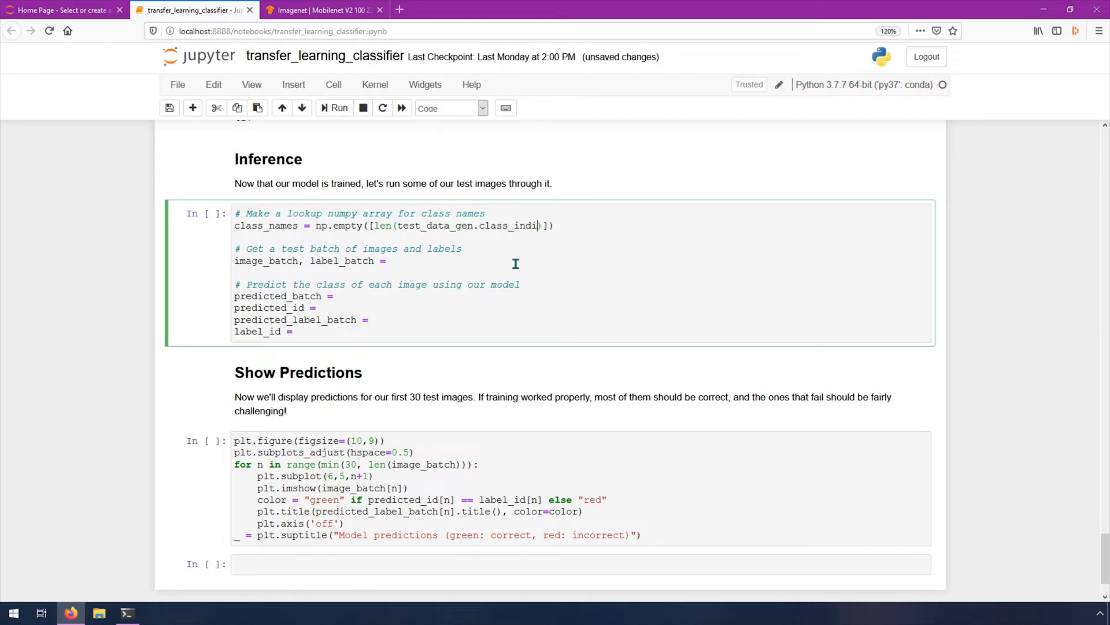
{"action": "type", "text": "ces)"}
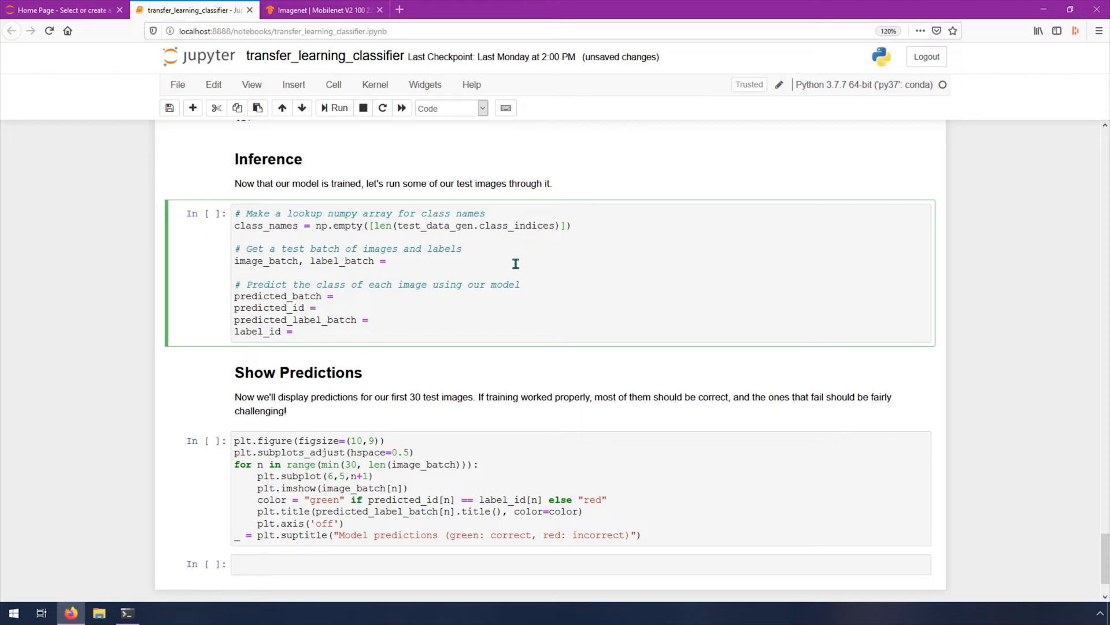
Step: Add dtype=object and order='C' arguments to the np.empty call
{"action": "type", "text": ","}
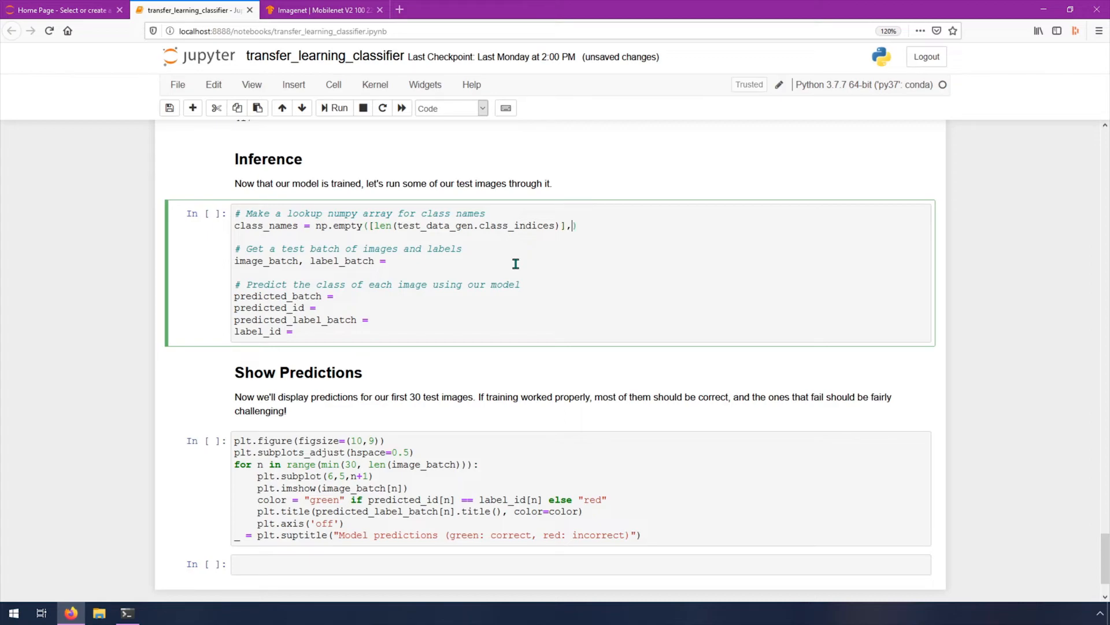
{"action": "type", "text": "d"}
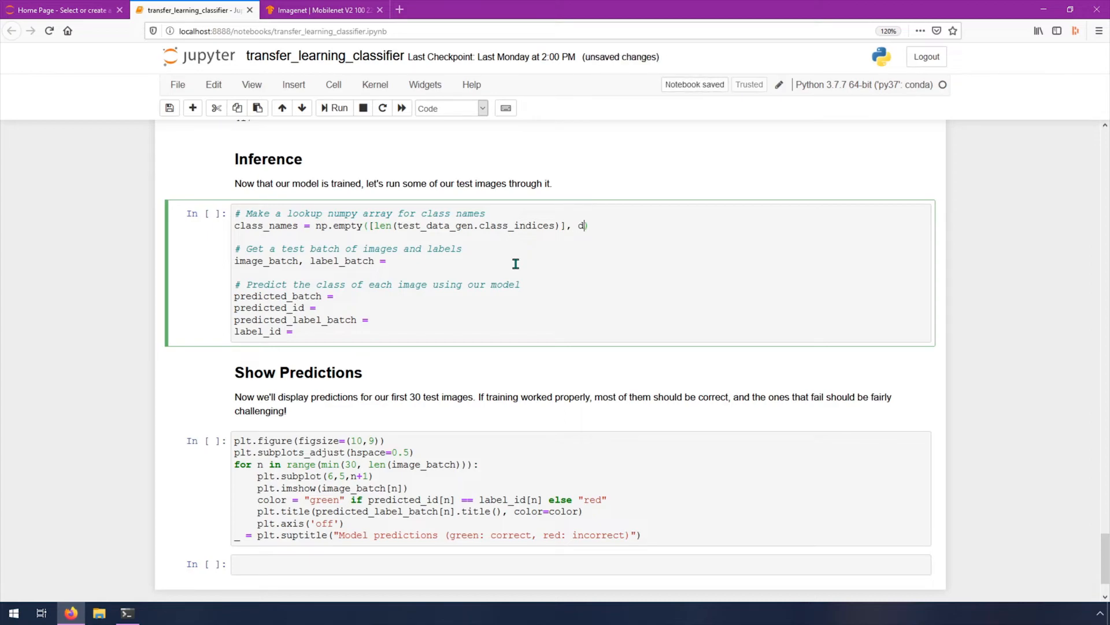
{"action": "type", "text": "type=obje"}
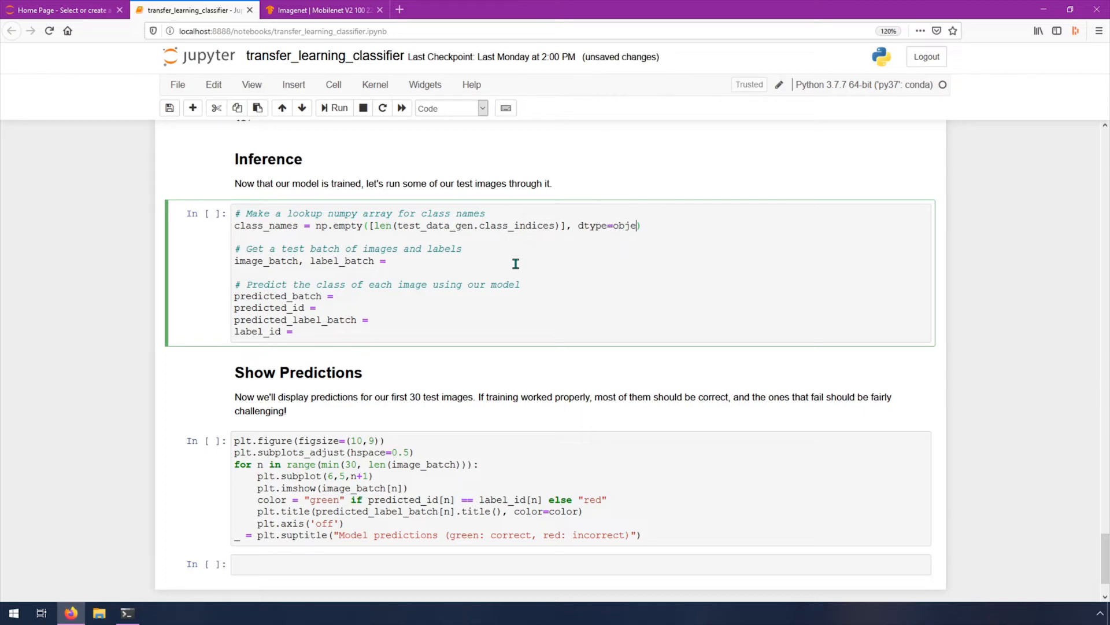
{"action": "type", "text": "ct,"}
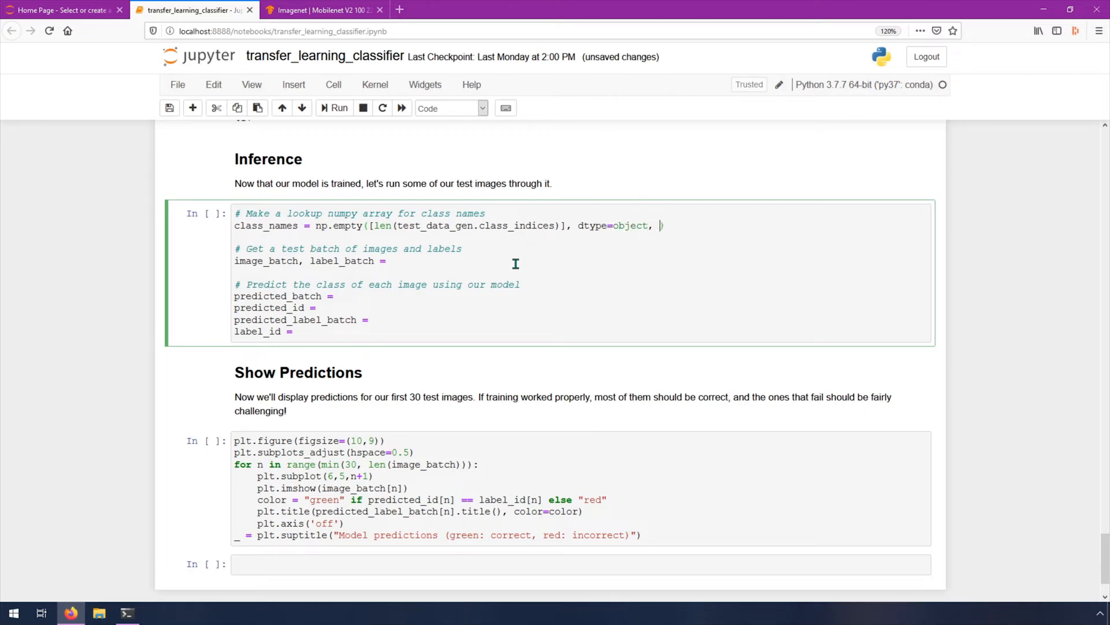
{"action": "type", "text": "order=''"}
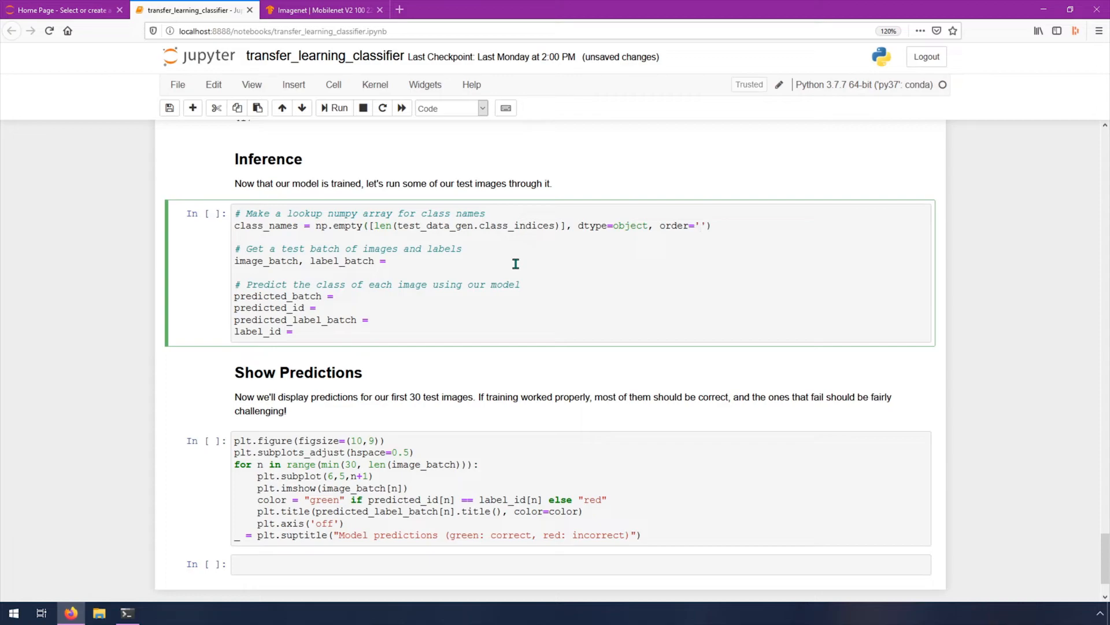
{"action": "type", "text": "C"}
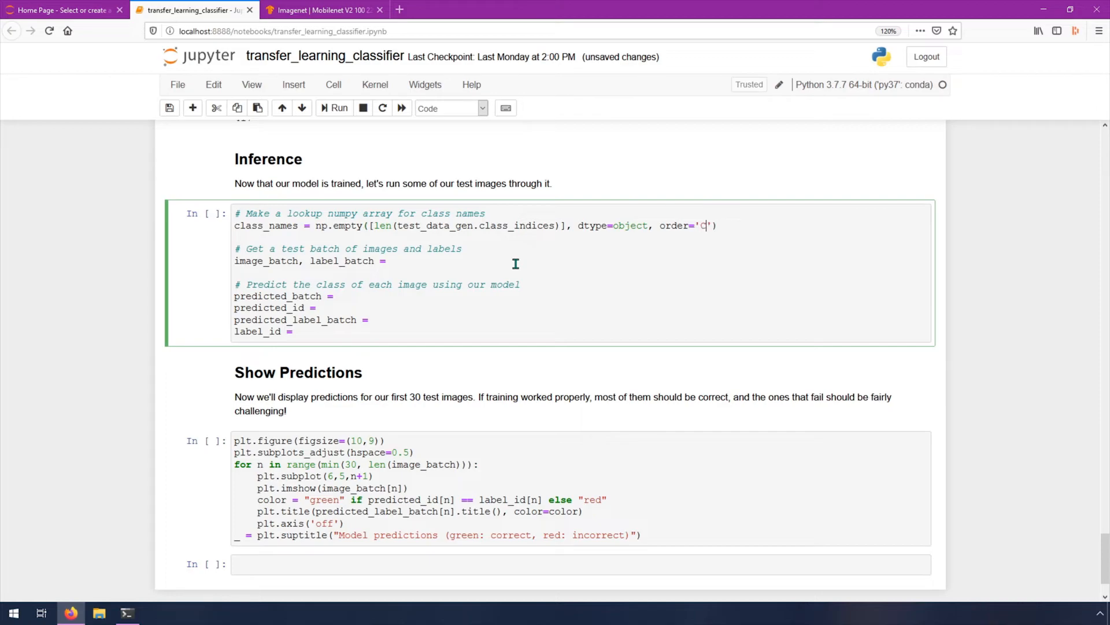
{"action": "mouse_move", "coordinate": [602, 231]}
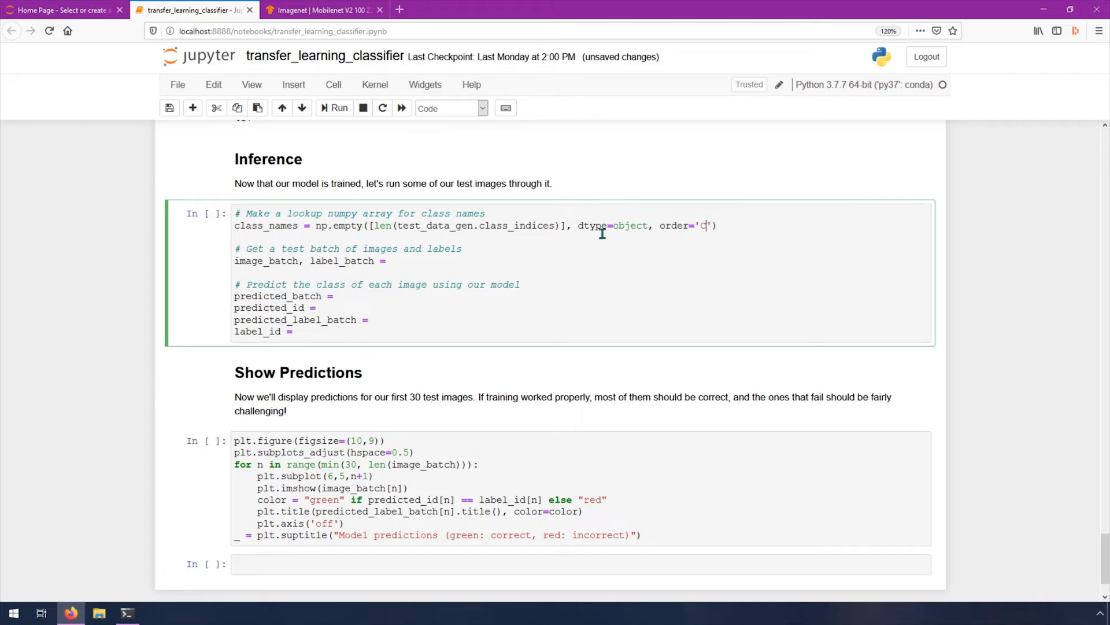
{"action": "mouse_move", "coordinate": [619, 226]}
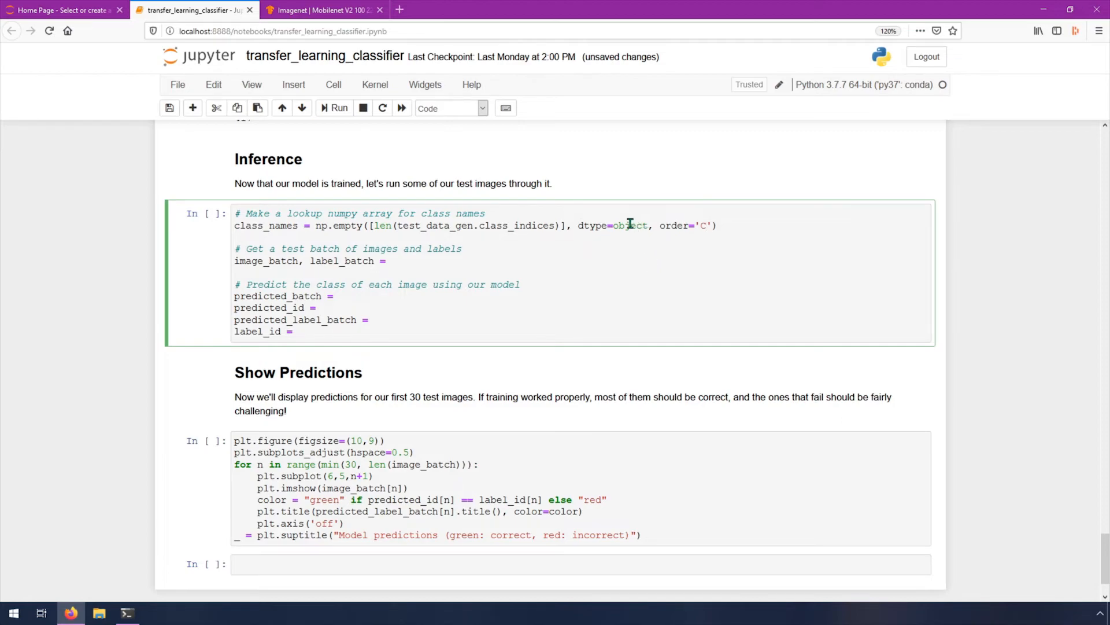
{"action": "mouse_move", "coordinate": [789, 229]}
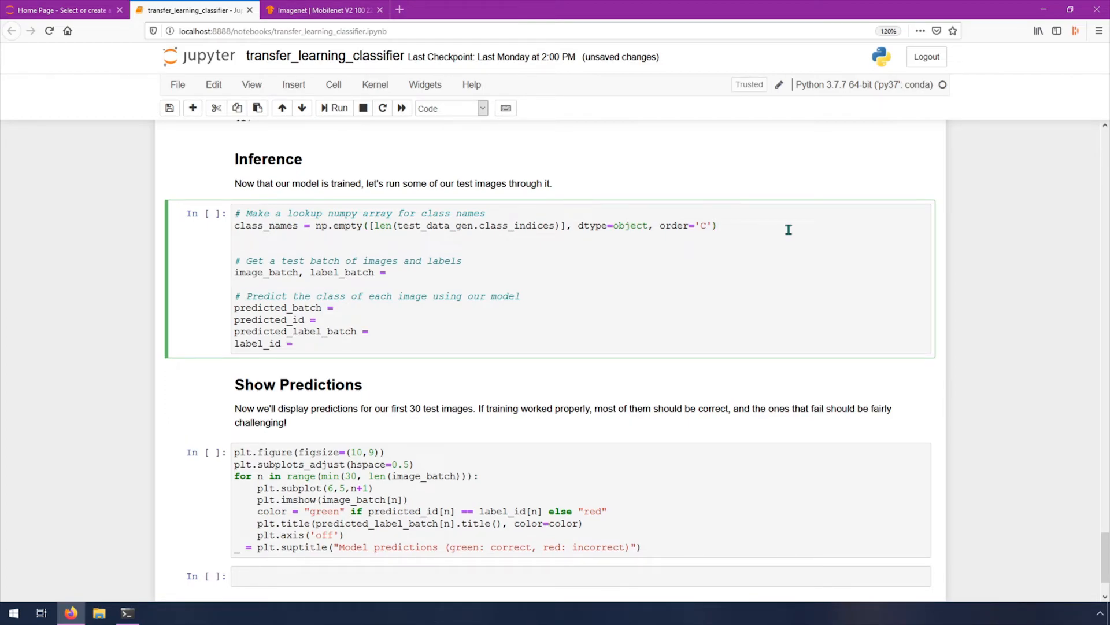
Step: Write the loop for key, val in test_data_gen.class_indices.items():
{"action": "type", "text": "for key"}
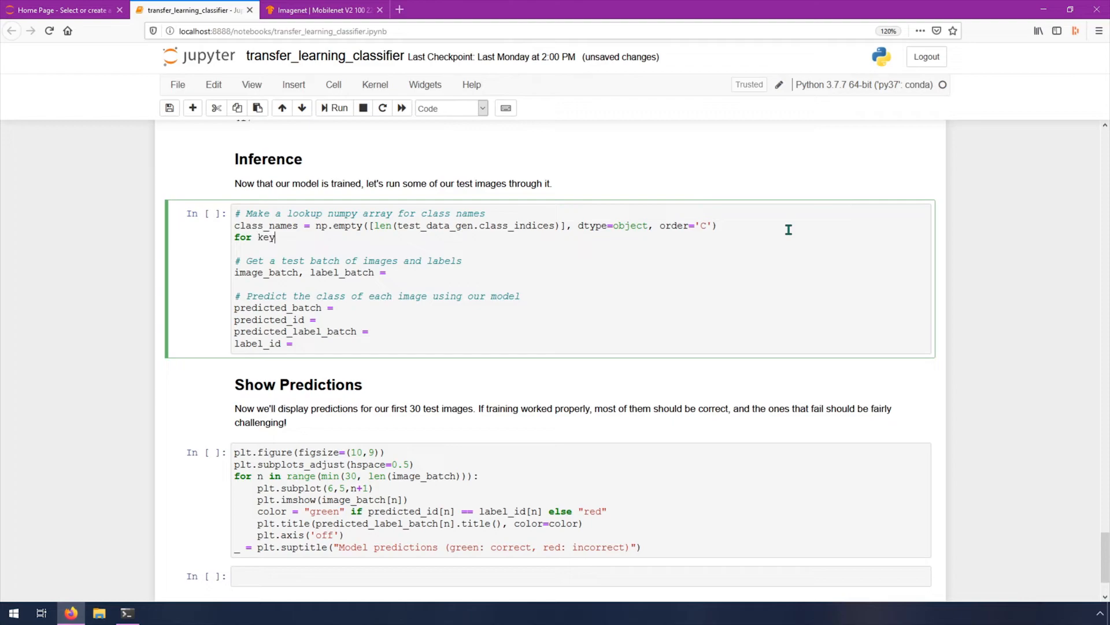
{"action": "type", "text": ", val in"}
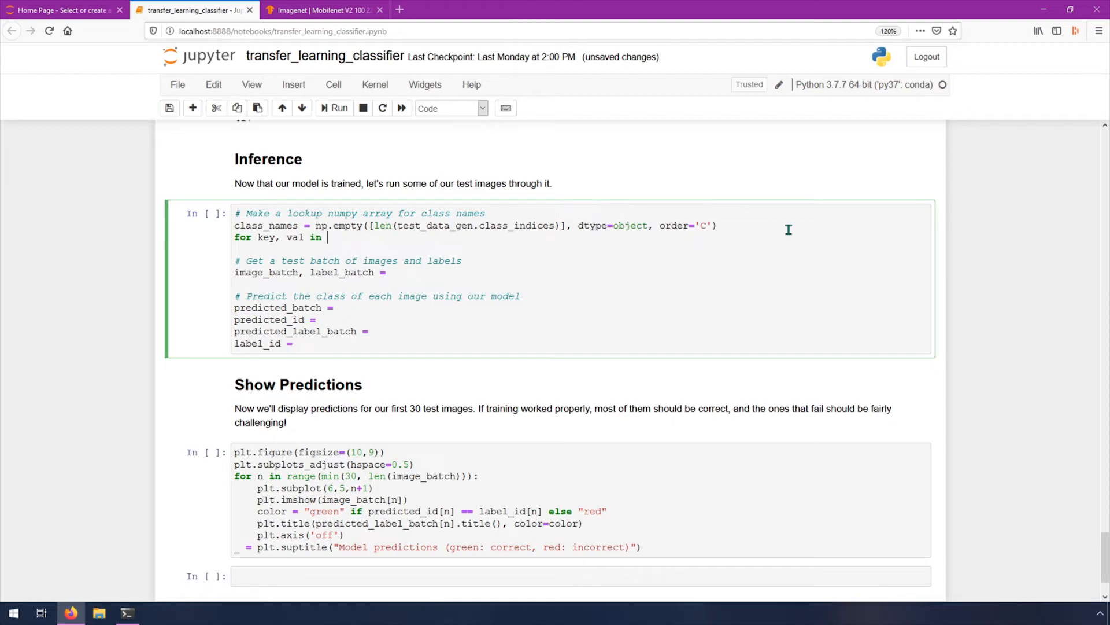
{"action": "type", "text": "test_dat"}
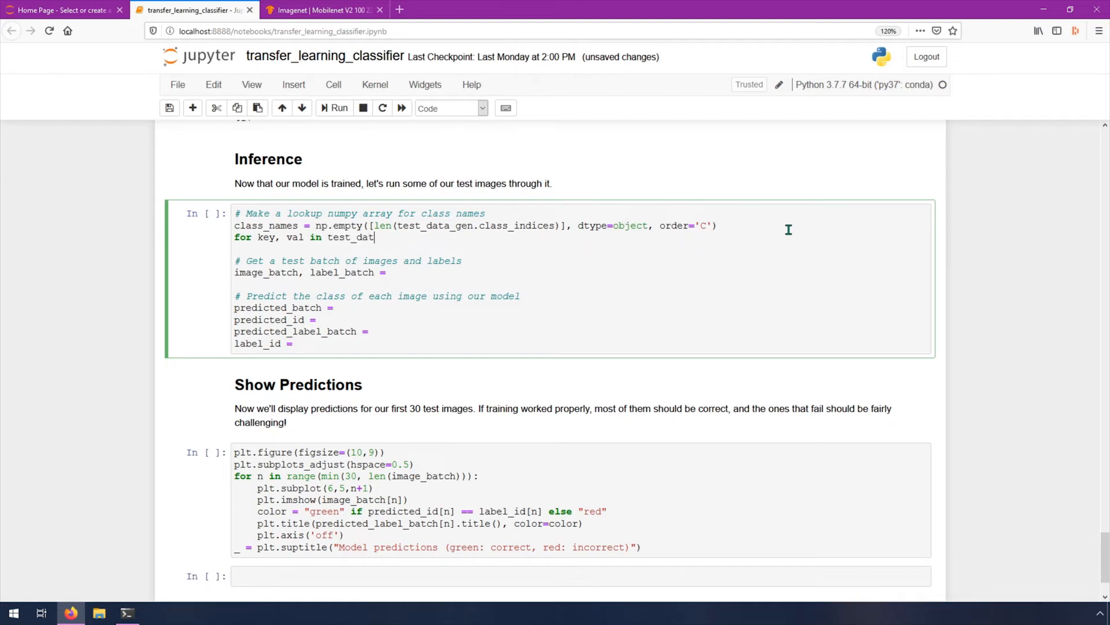
{"action": "type", "text": "a_gen.c"}
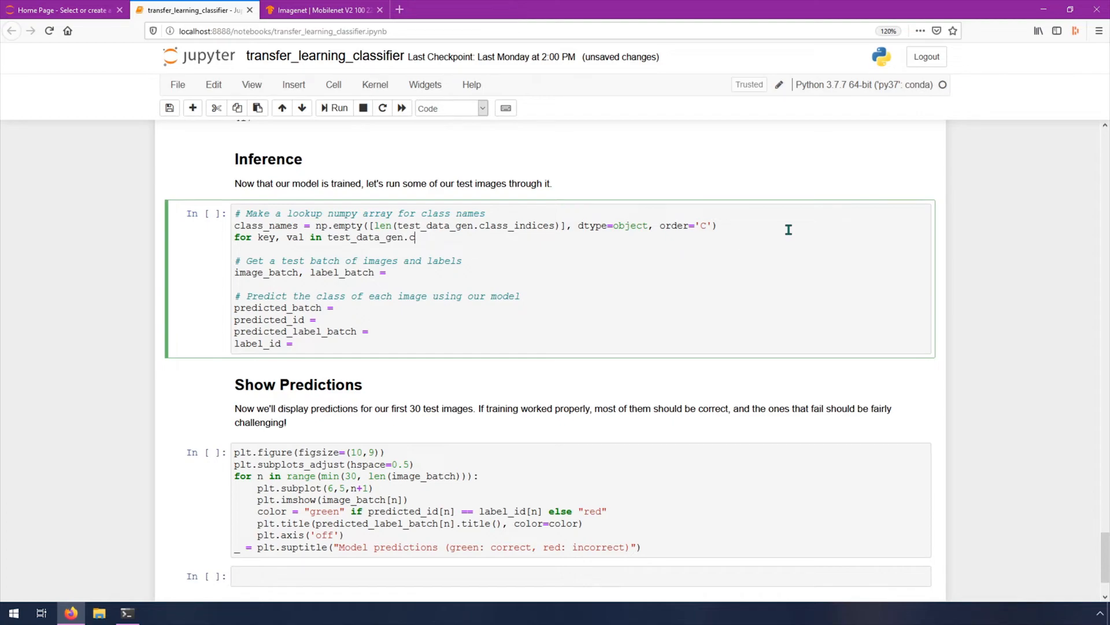
{"action": "type", "text": "lass_indices"}
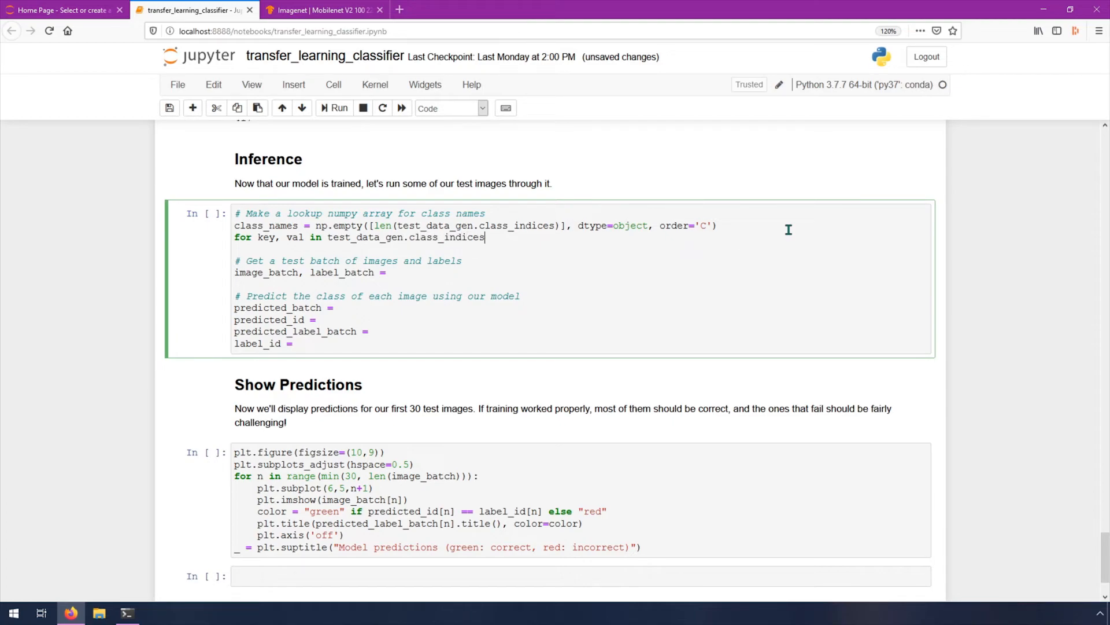
{"action": "type", "text": ".items():"}
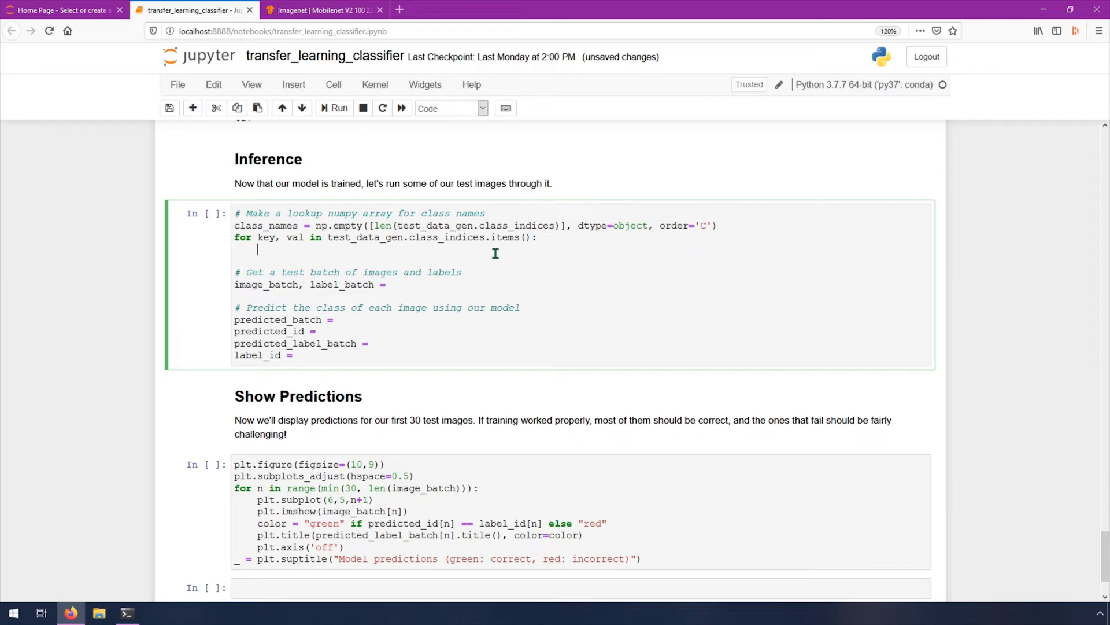
{"action": "mouse_move", "coordinate": [482, 236]}
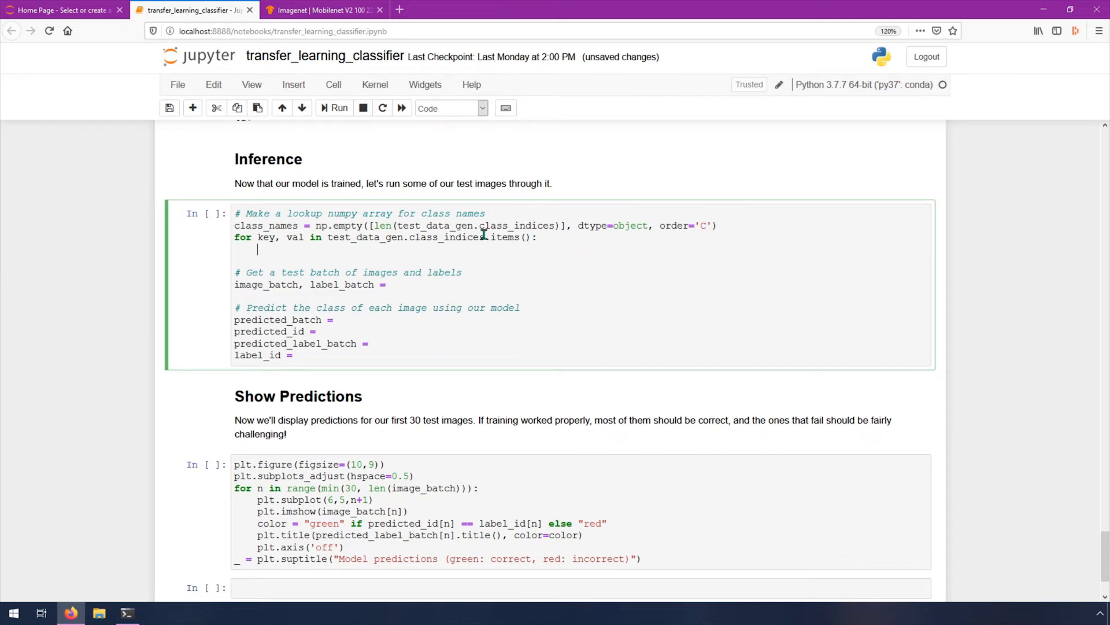
Step: Add an 'A': 0, 'B': 1 example mapping to the class names comment, then remove it
{"action": "left_click", "coordinate": [493, 213]}
{"action": "type", "text": " ("}
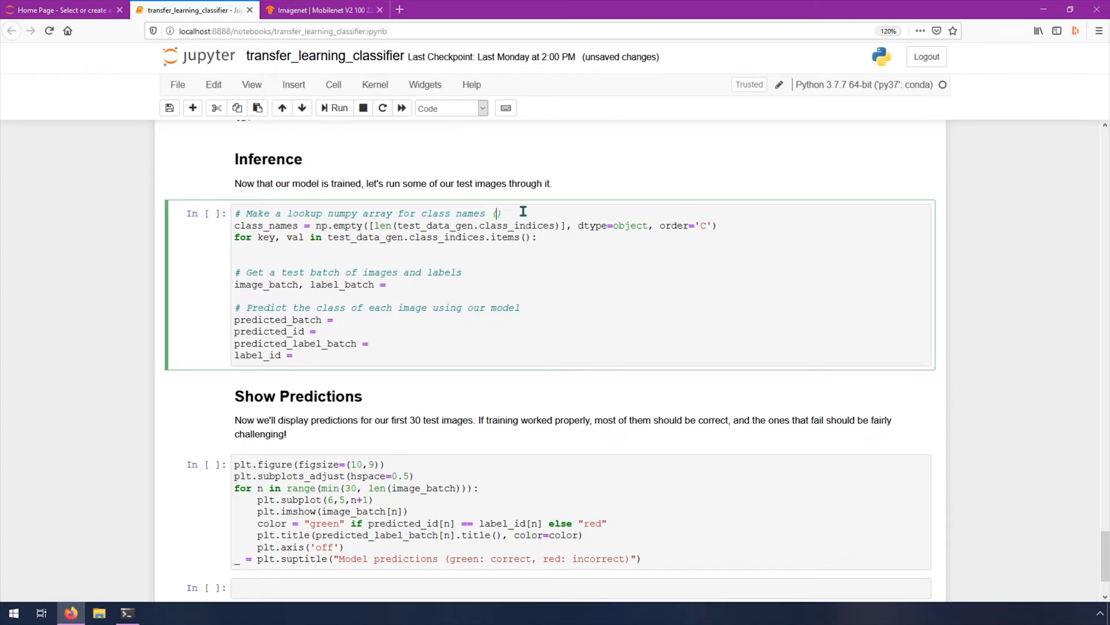
{"action": "type", "text": "'A'"}
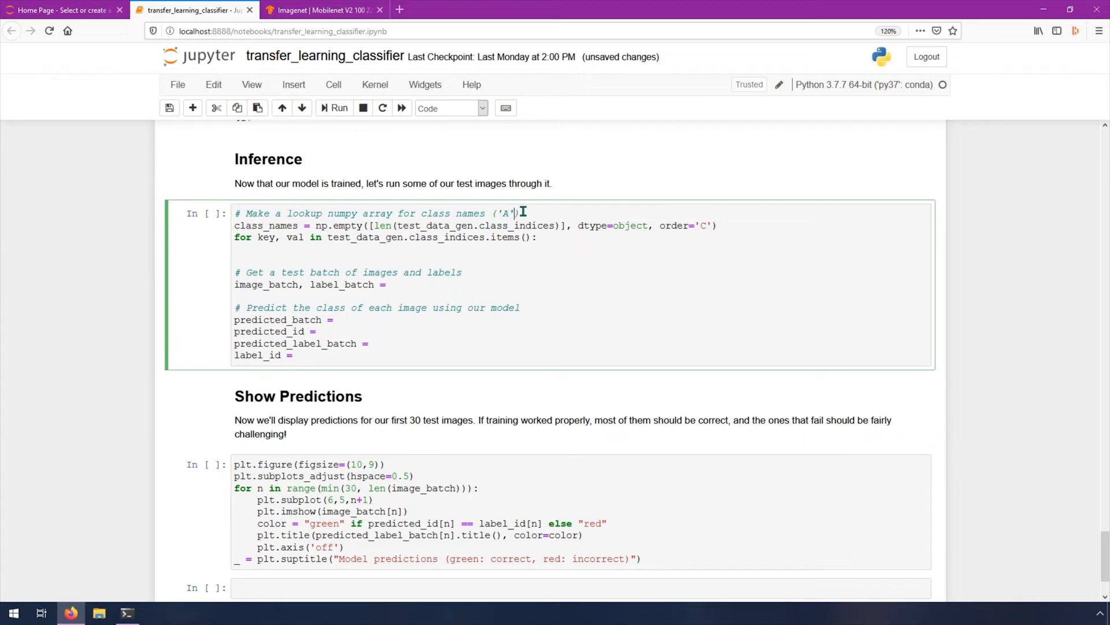
{"action": "type", "text": ": 0"}
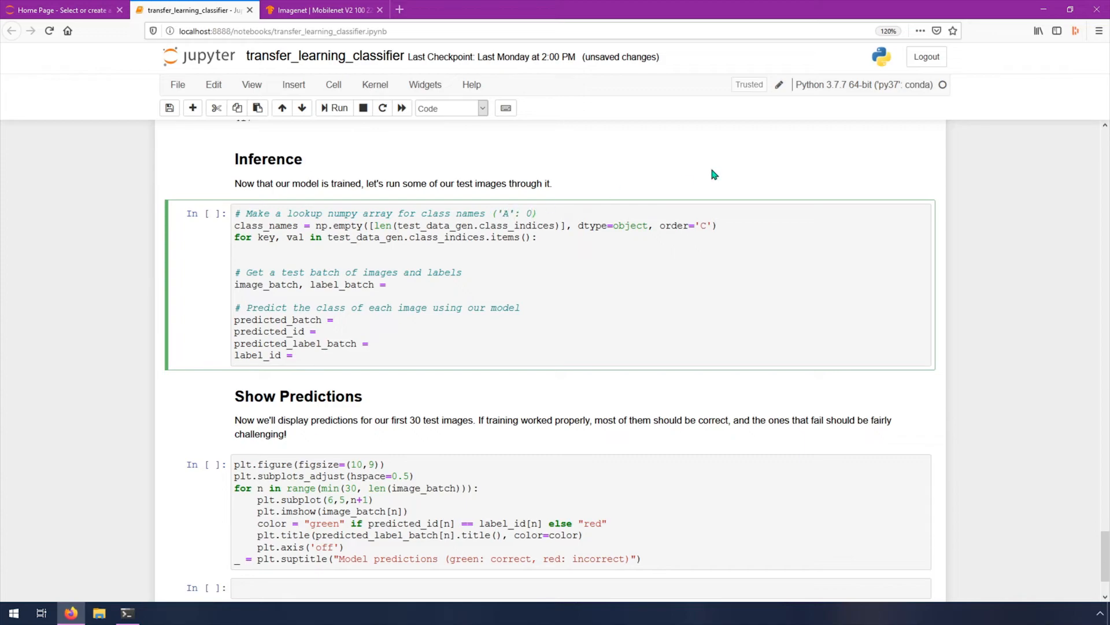
{"action": "type", "text": ", 'B'"}
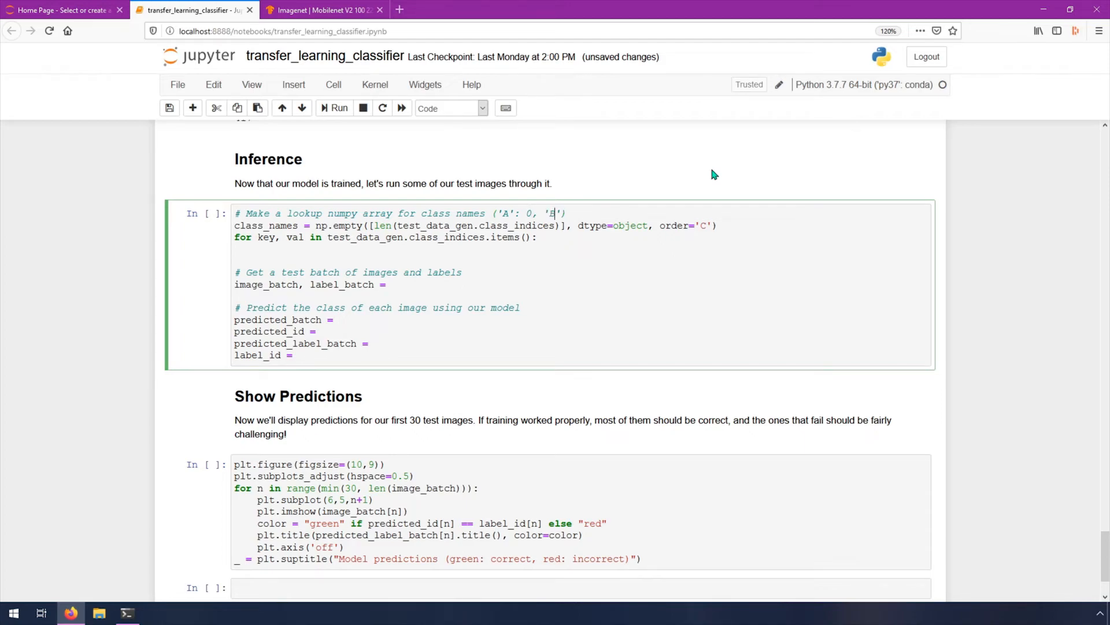
{"action": "type", "text": ": 1"}
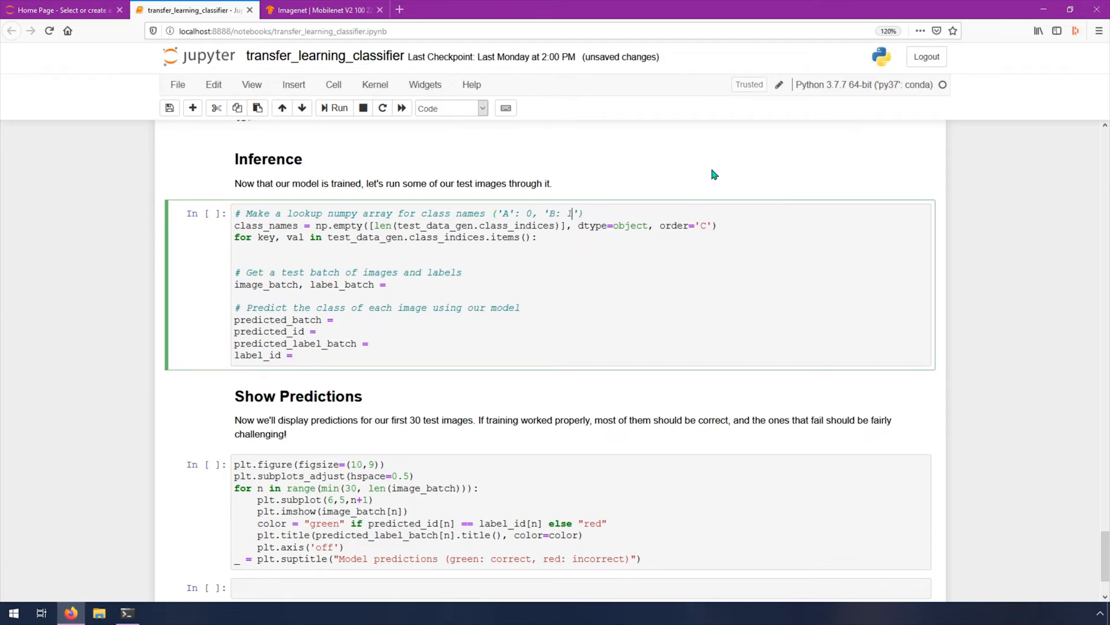
{"action": "key", "text": "Backspace"}
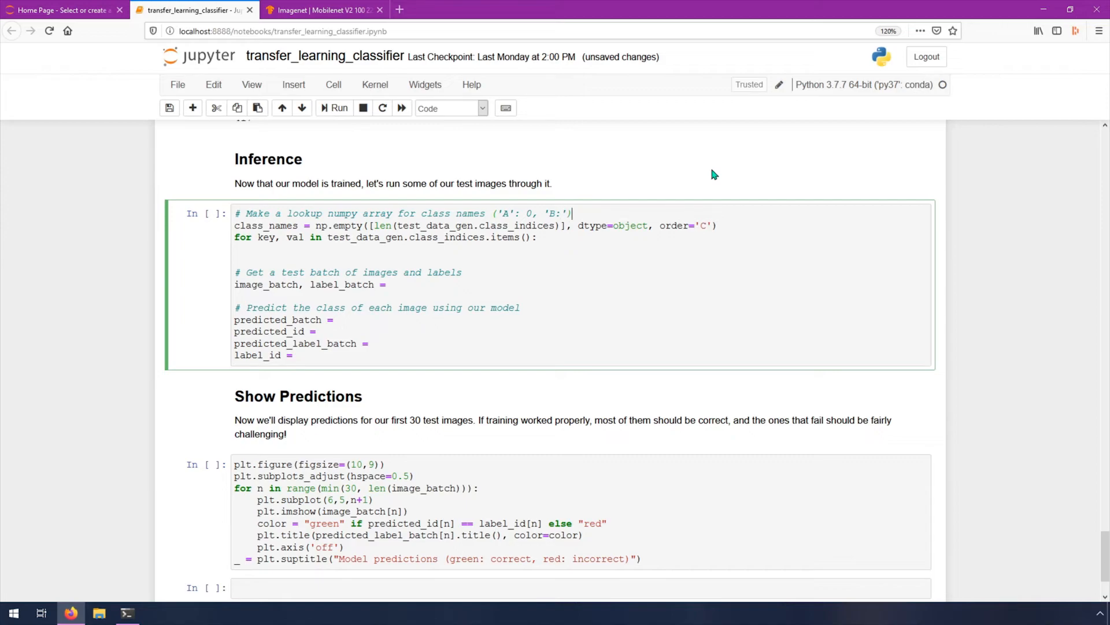
{"action": "key", "text": "BackSpace"}
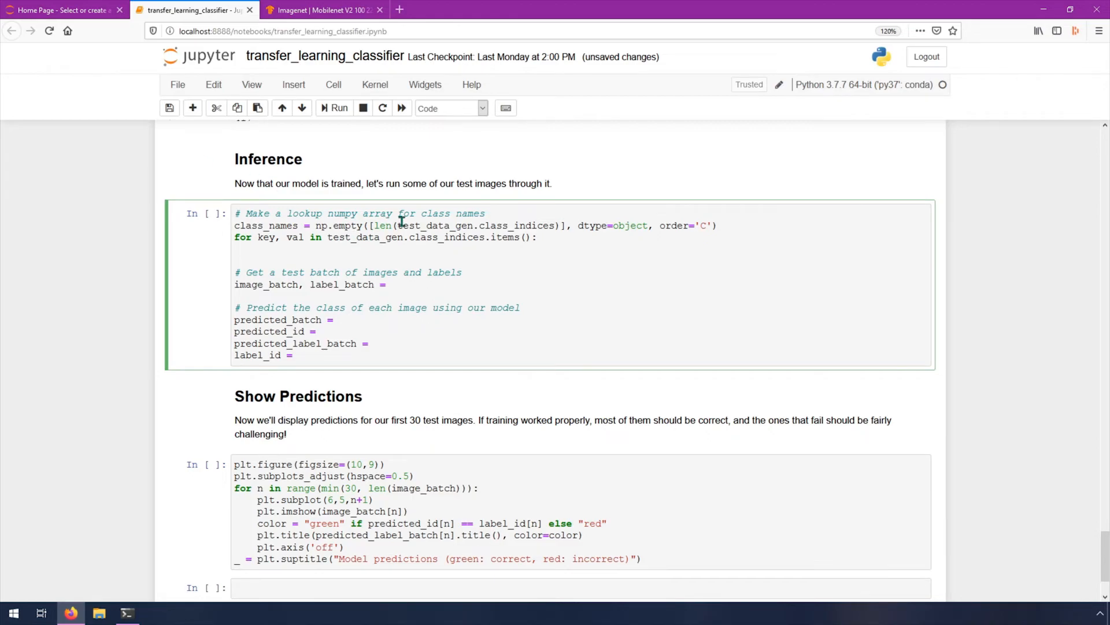
{"action": "mouse_move", "coordinate": [668, 245]}
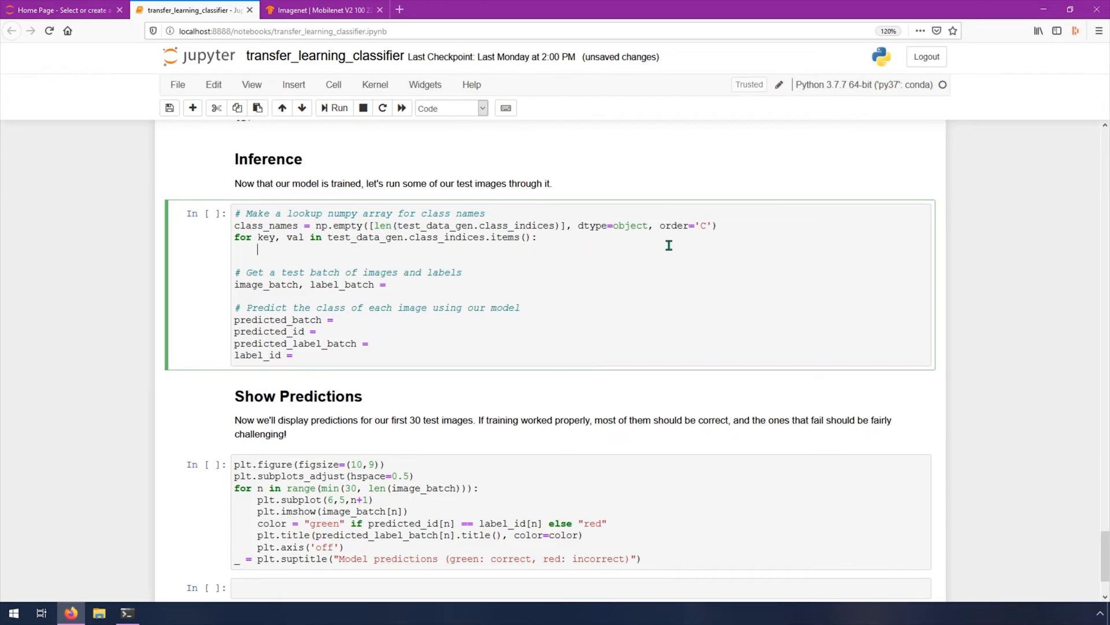
Step: Assign class_names[val] = key inside the loop body
{"action": "type", "text": "class_names"}
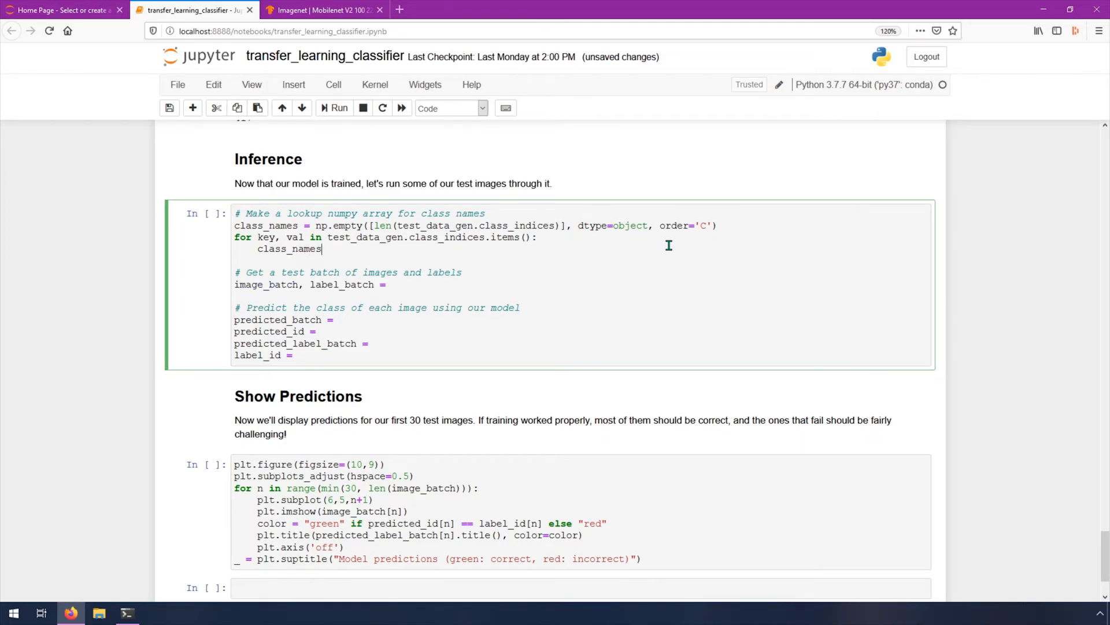
{"action": "type", "text": "[val]"}
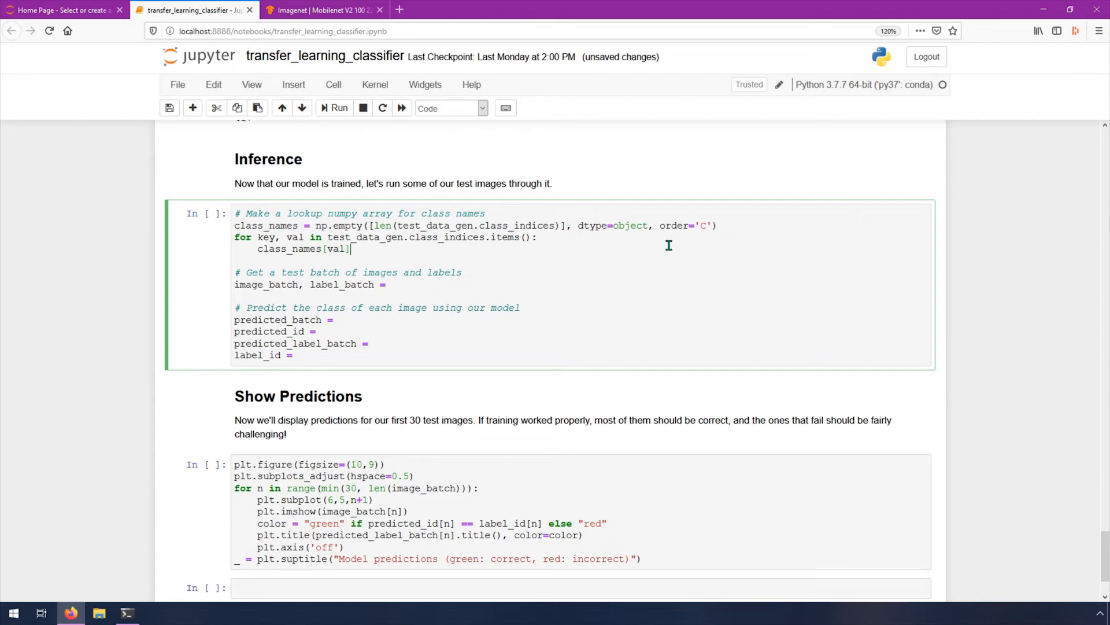
{"action": "type", "text": "= key"}
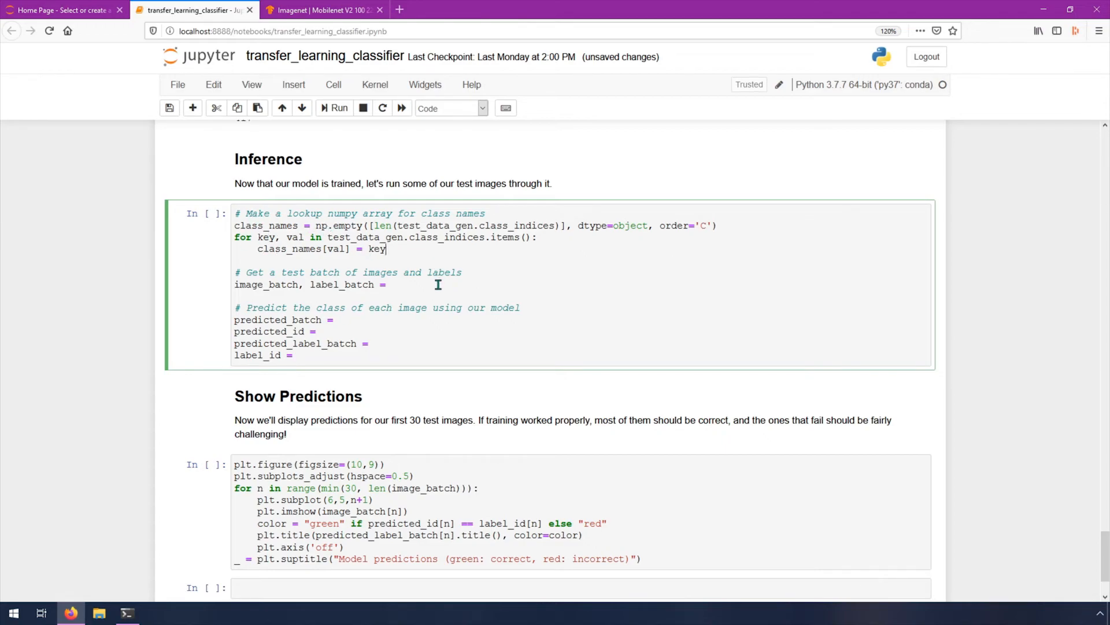
{"action": "mouse_move", "coordinate": [484, 301]}
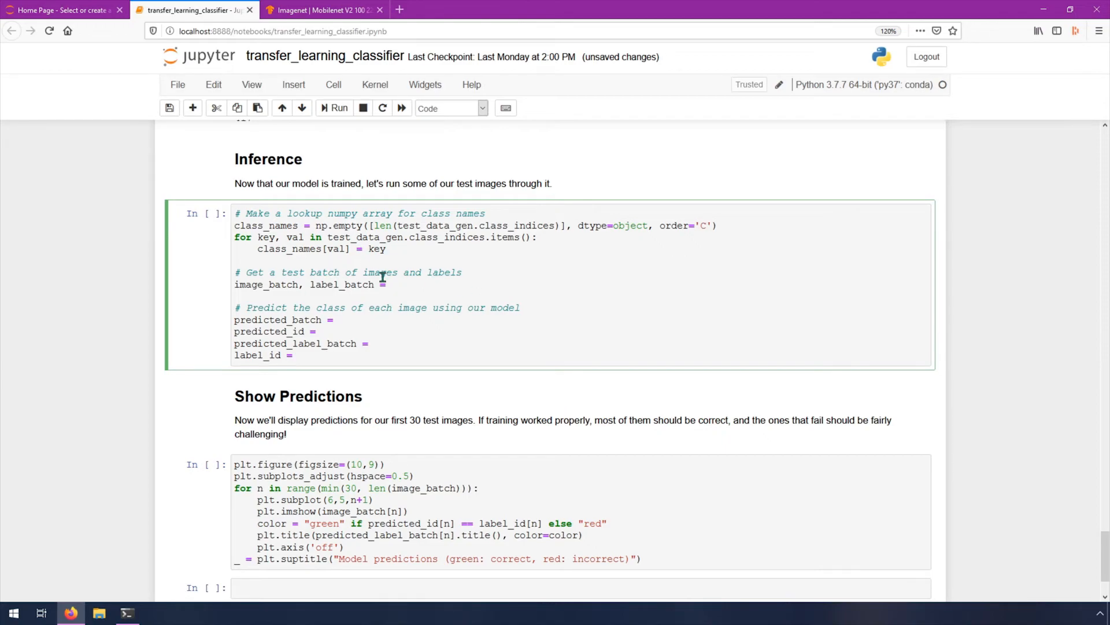
{"action": "mouse_move", "coordinate": [507, 295]}
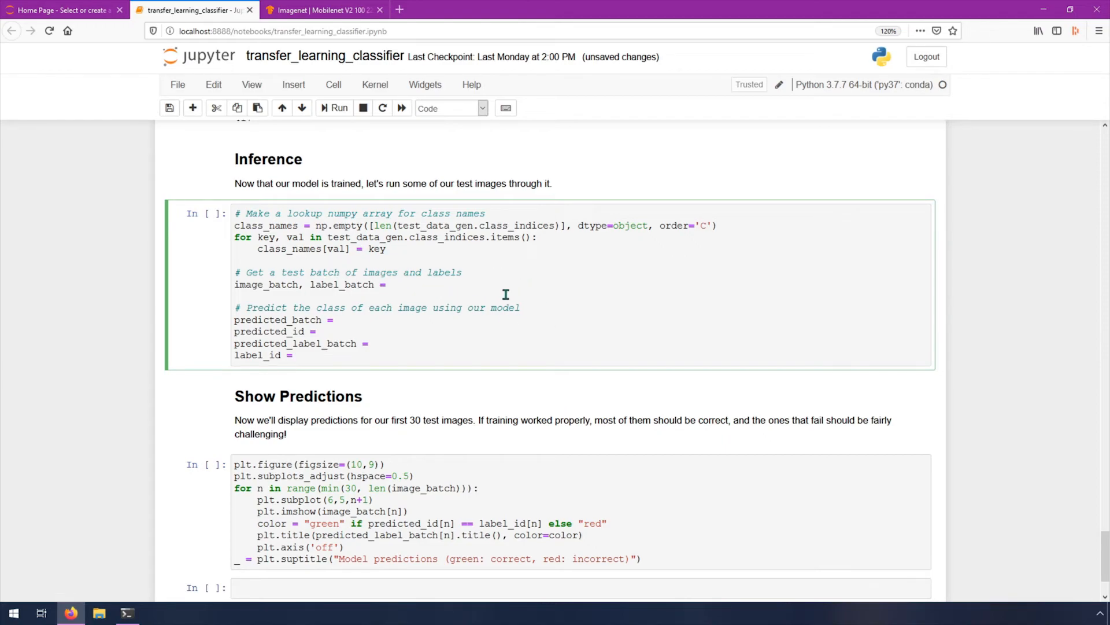
Step: Take image_batch, label_batch from next(test_data_gen) and add test_data_gen.reset() above it
{"action": "type", "text": "ne"}
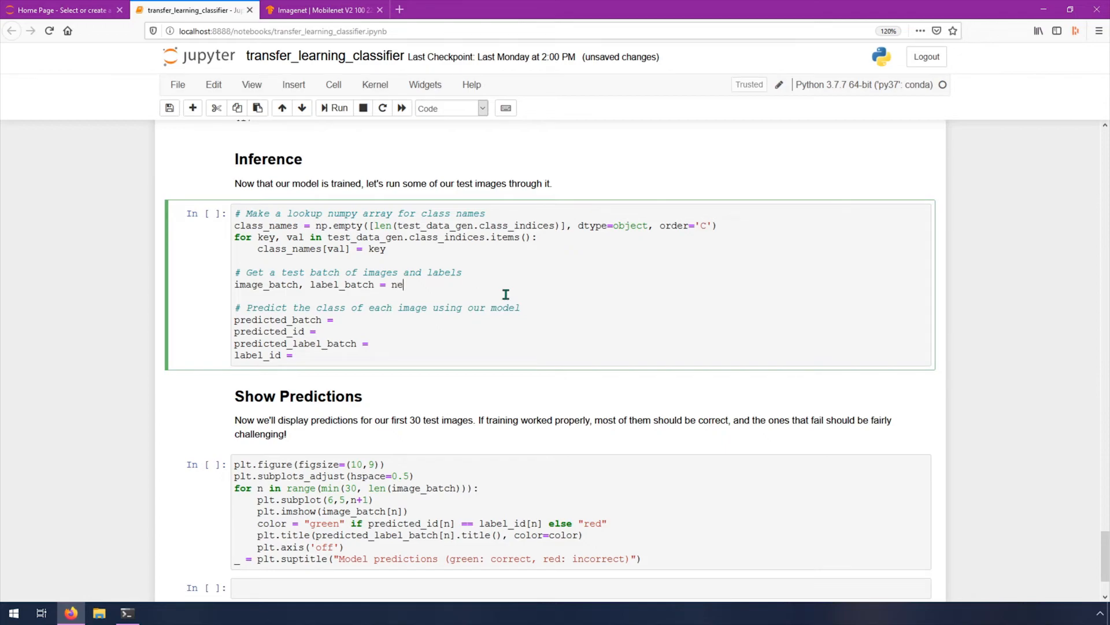
{"action": "type", "text": "xt ()"}
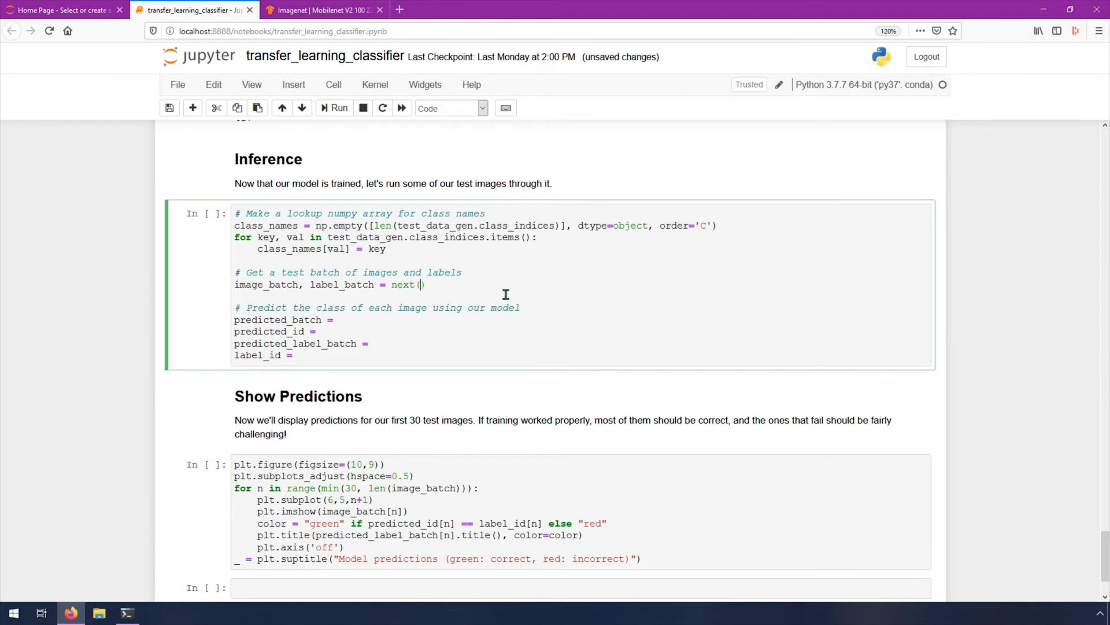
{"action": "type", "text": "test_data_gen"}
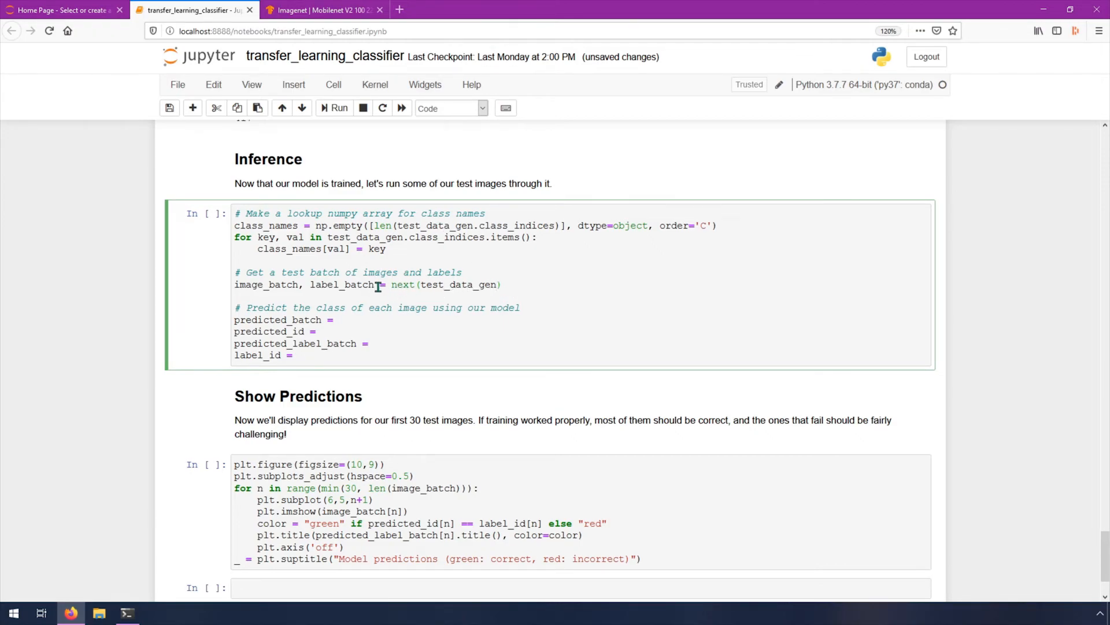
{"action": "mouse_move", "coordinate": [388, 285]}
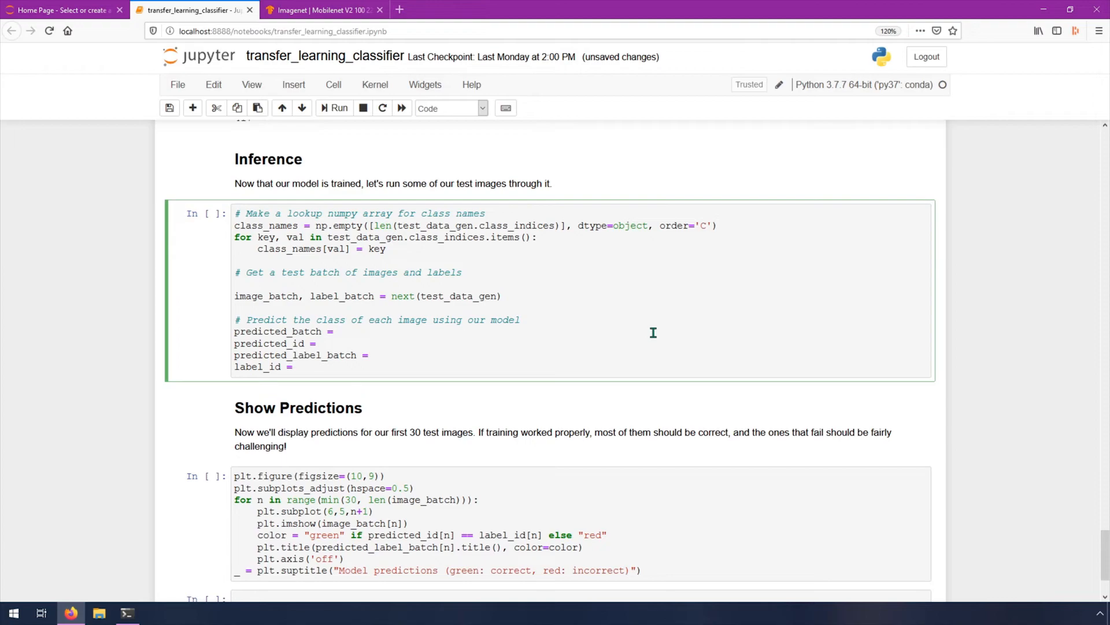
{"action": "type", "text": "test_data_gen.reset"}
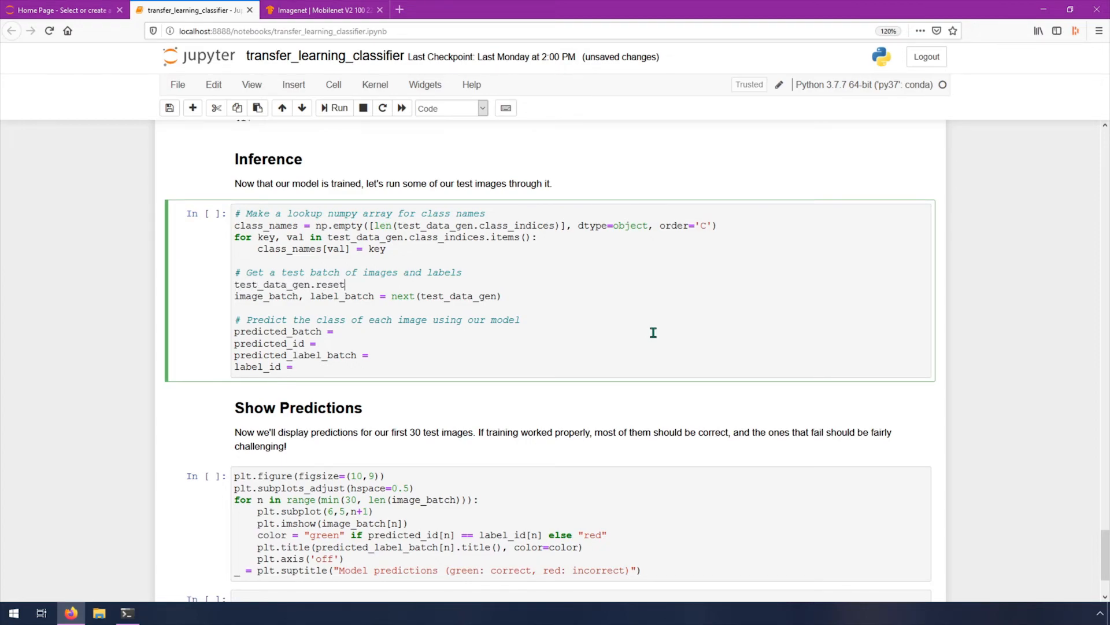
{"action": "type", "text": "()"}
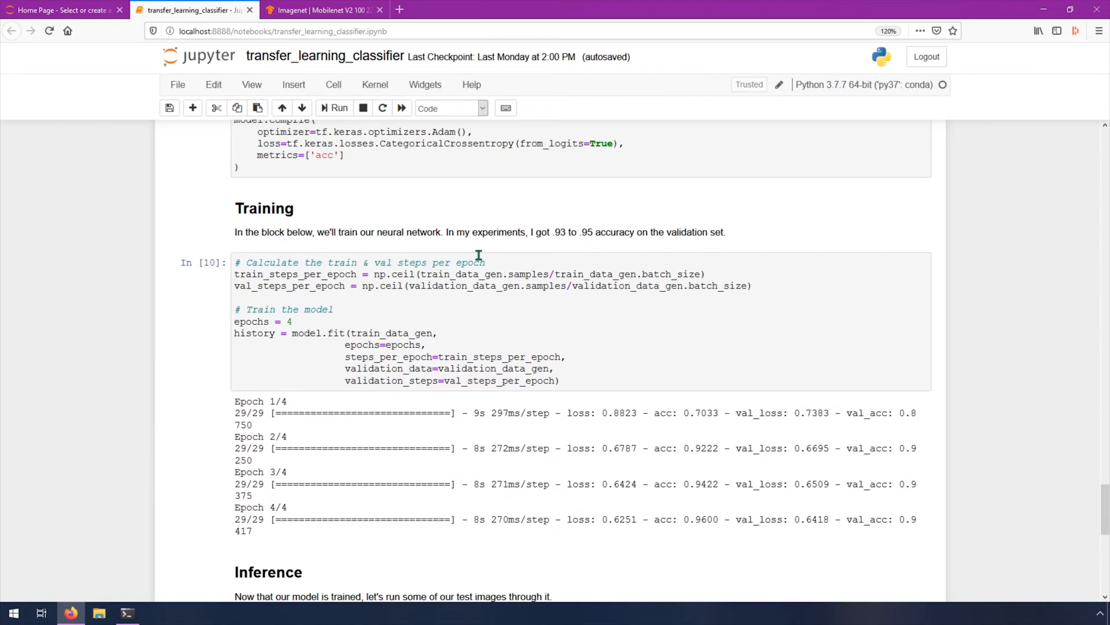
{"action": "mouse_move", "coordinate": [541, 261]}
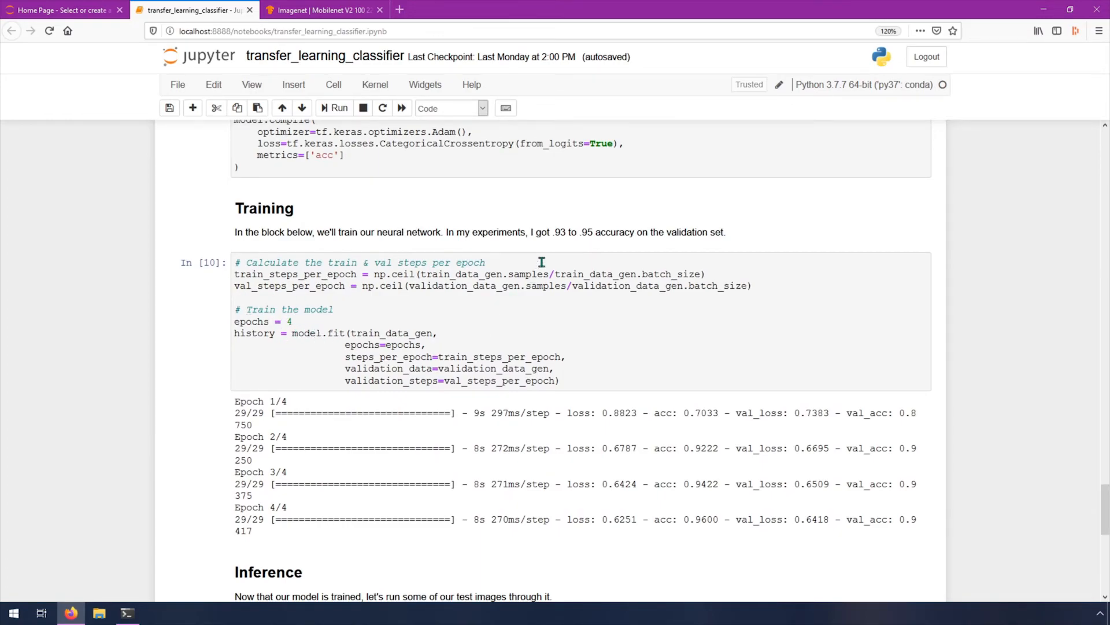
{"action": "mouse_move", "coordinate": [440, 231]}
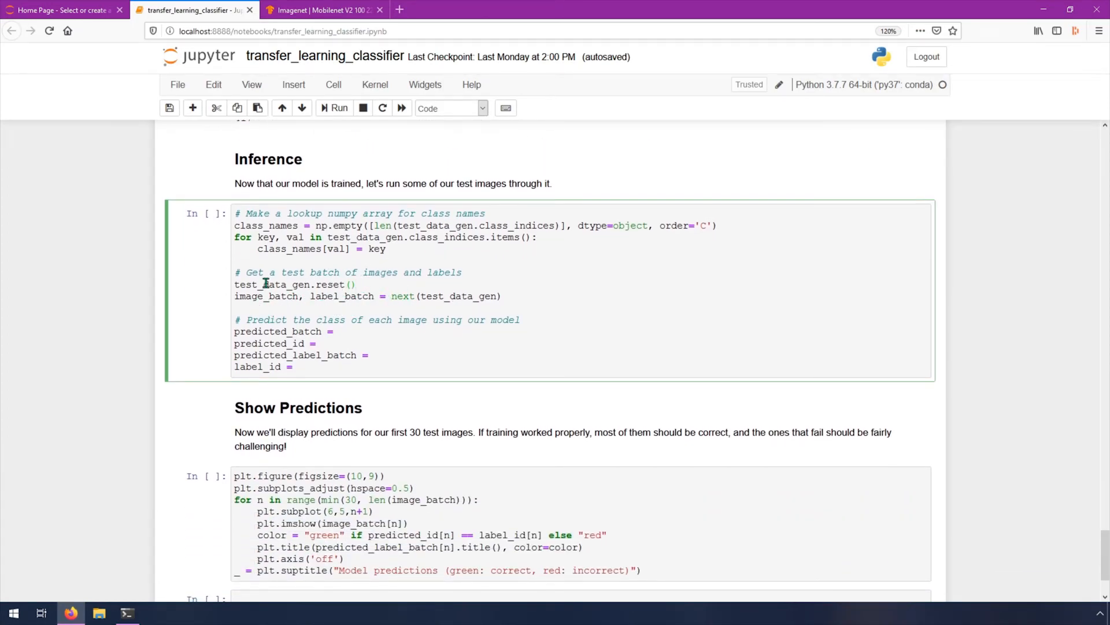
{"action": "mouse_move", "coordinate": [361, 296]}
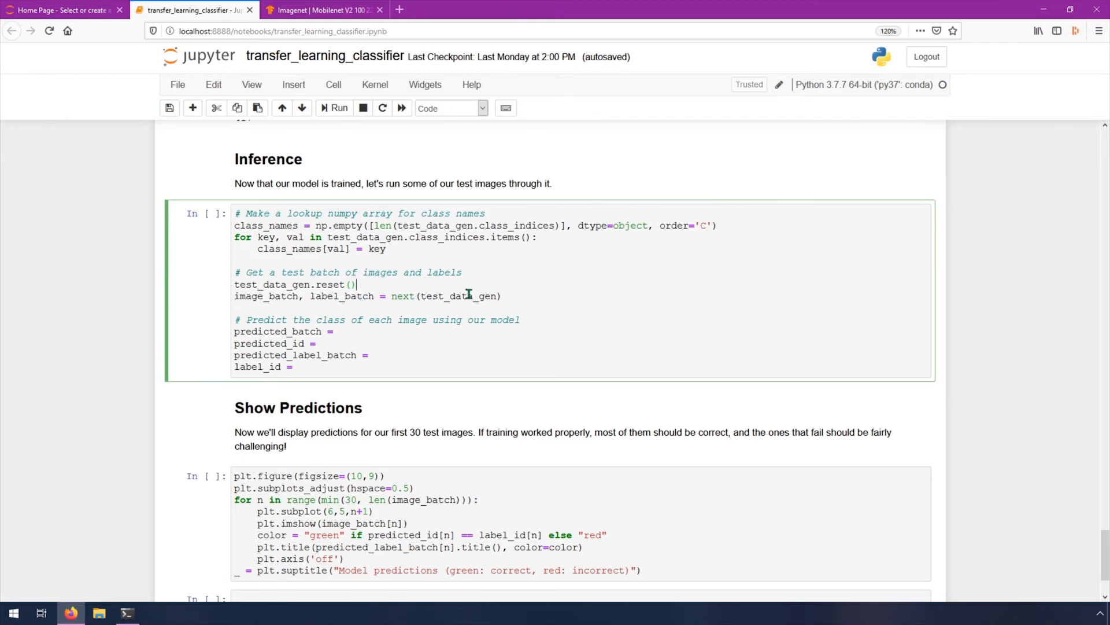
{"action": "mouse_move", "coordinate": [487, 319]}
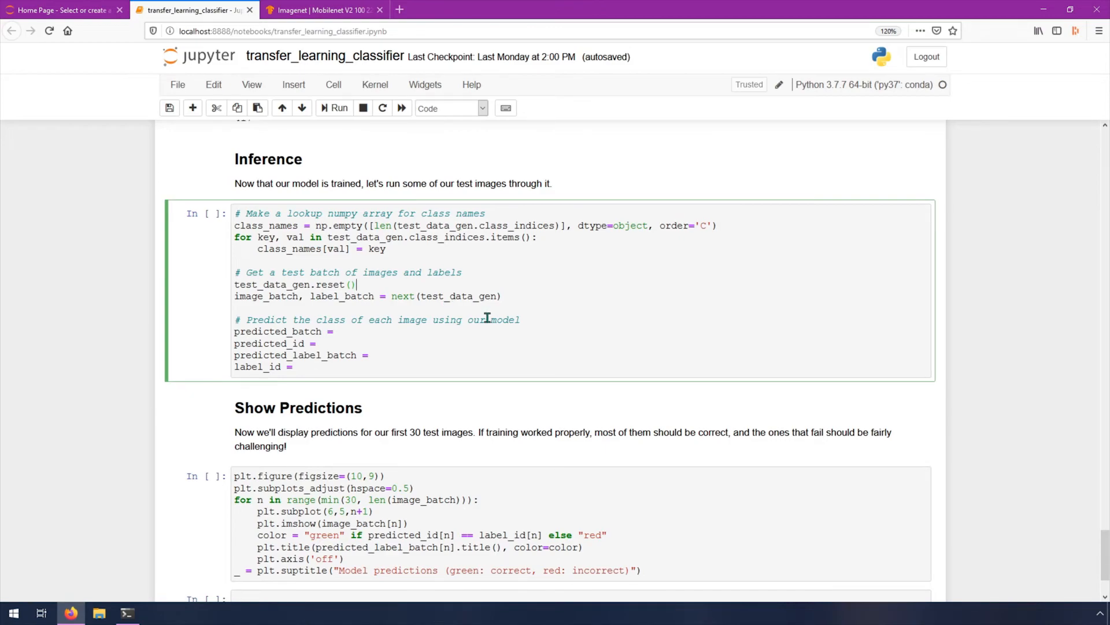
{"action": "mouse_move", "coordinate": [363, 303]}
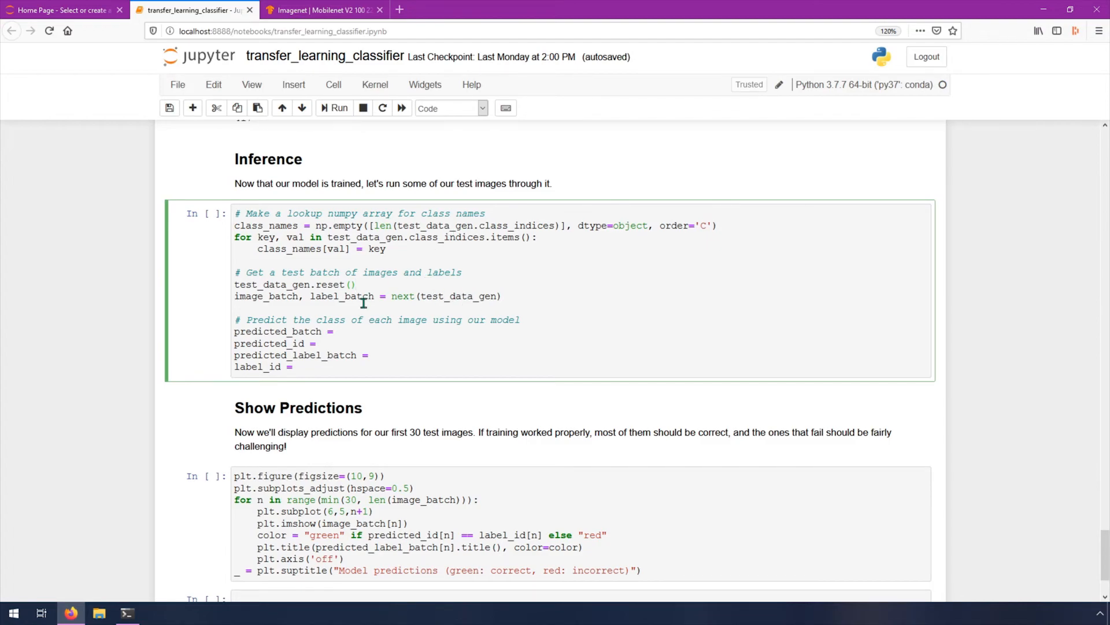
{"action": "mouse_move", "coordinate": [411, 306]}
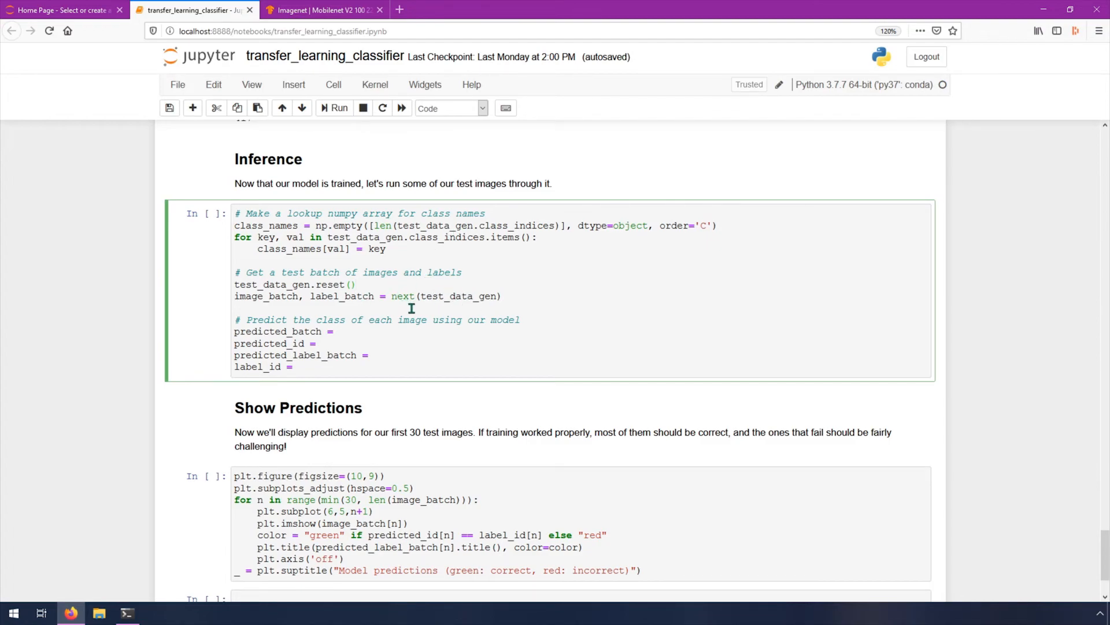
{"action": "mouse_move", "coordinate": [481, 307]}
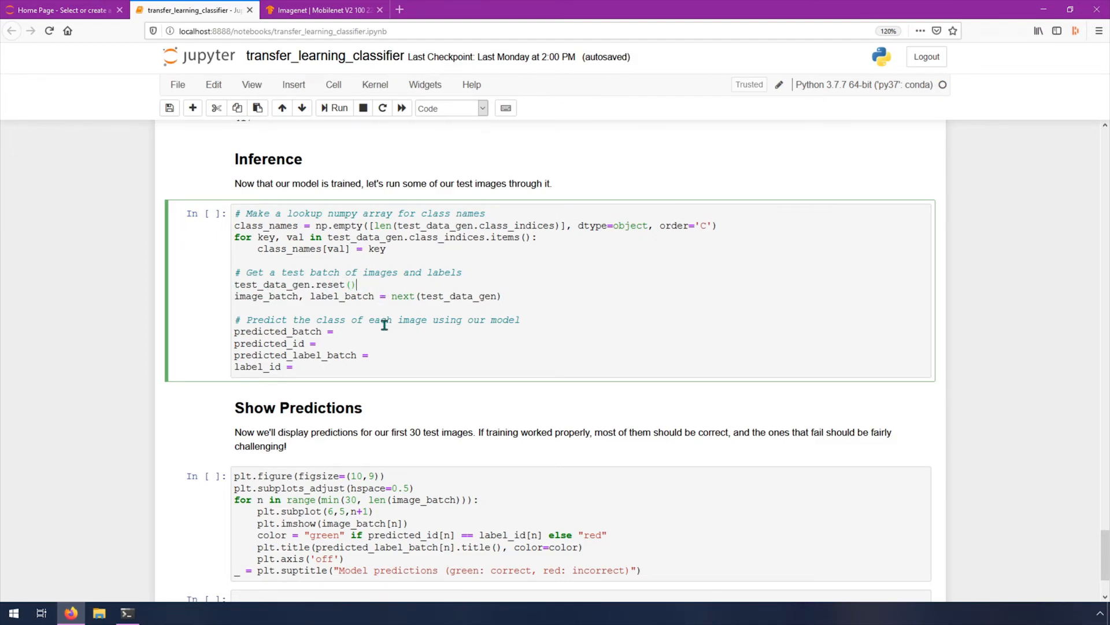
{"action": "mouse_move", "coordinate": [480, 319]}
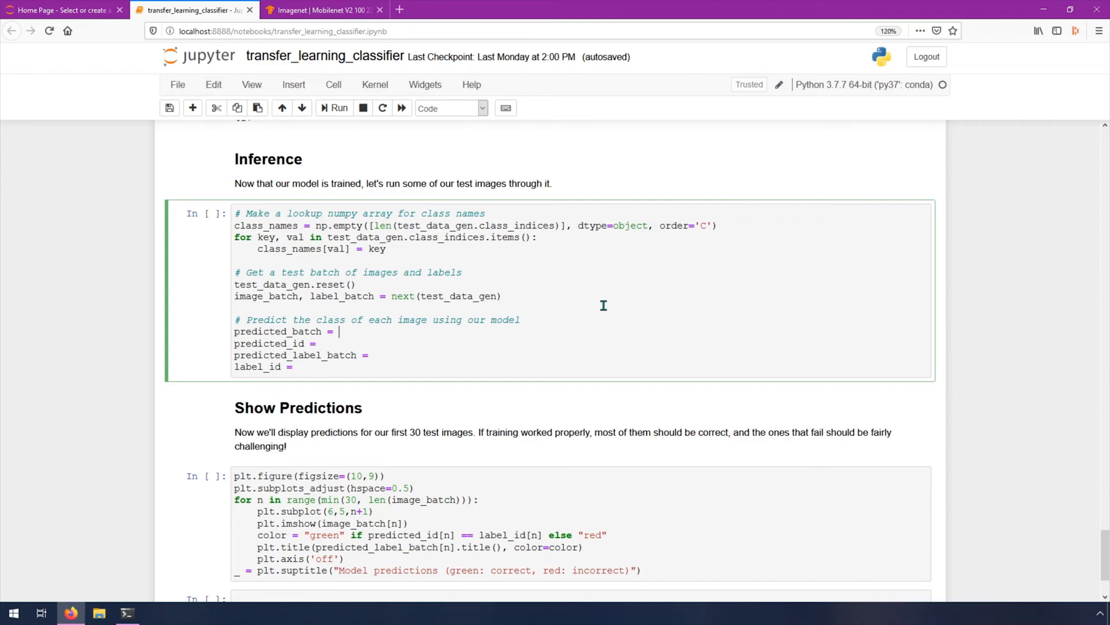
{"action": "scroll", "scroll_direction": "down", "scroll_amount": 3}
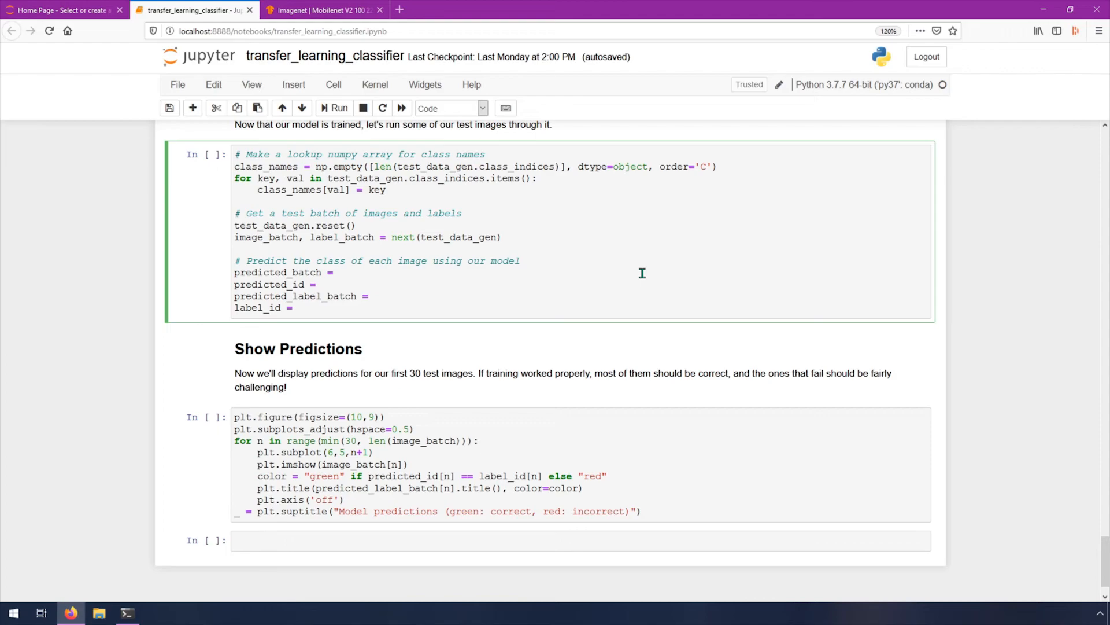
Step: Set predicted_batch = model.predict(image_batch)
{"action": "type", "text": "model."}
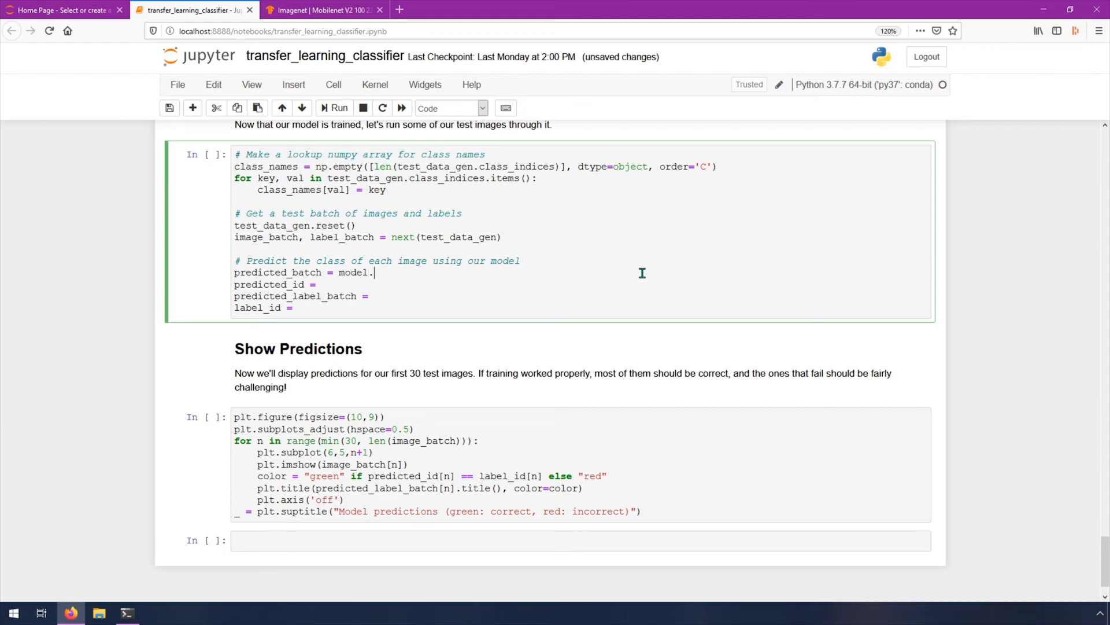
{"action": "type", "text": "predict()"}
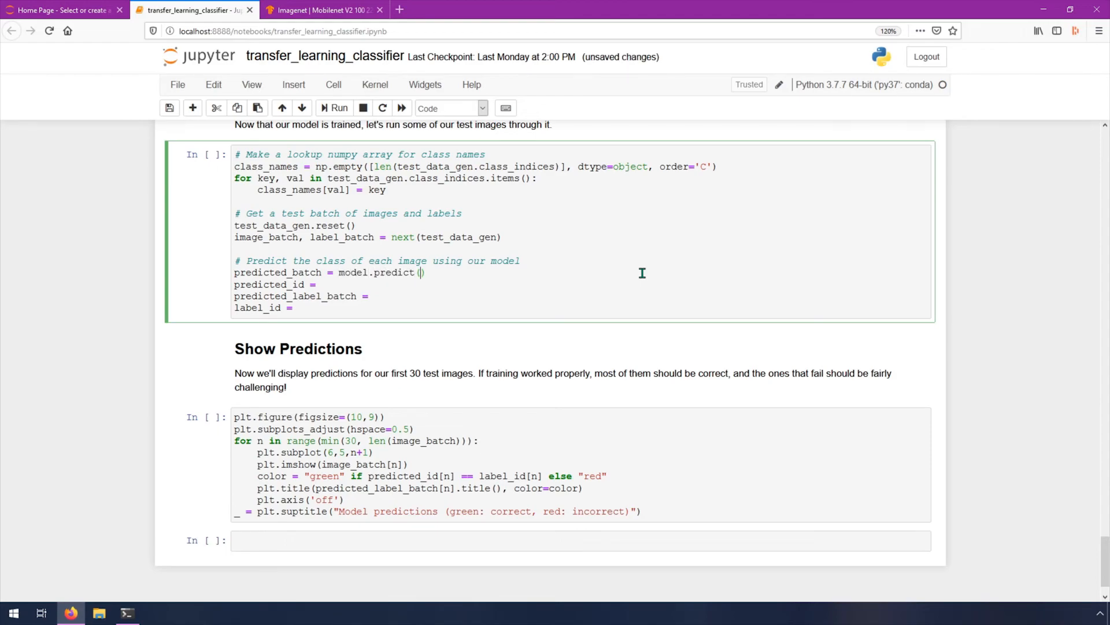
{"action": "type", "text": "im"}
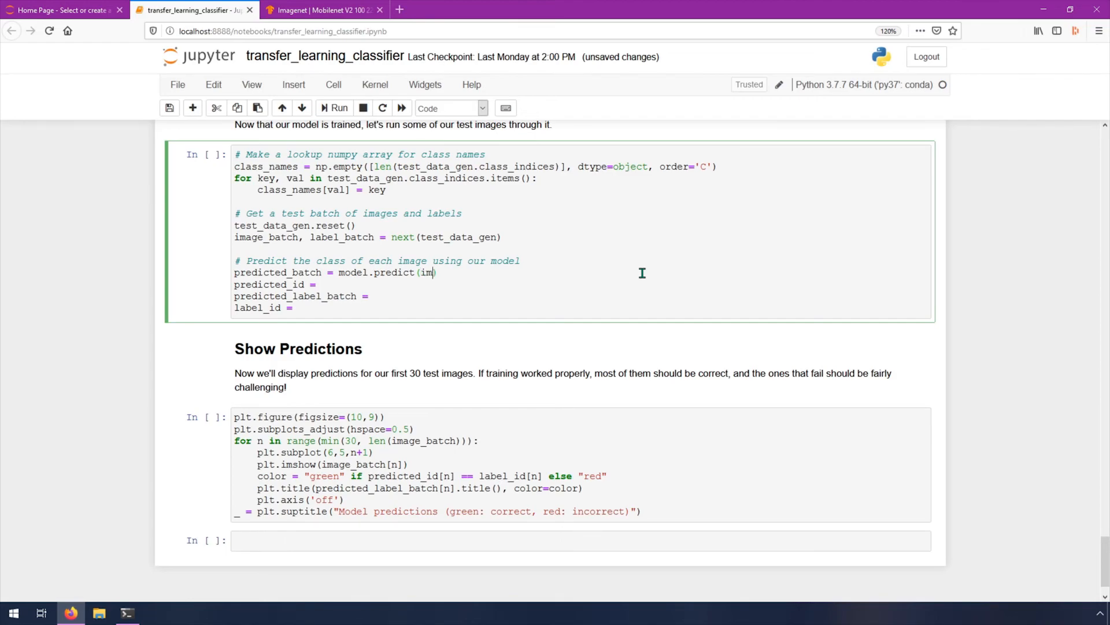
{"action": "type", "text": "age_batch"}
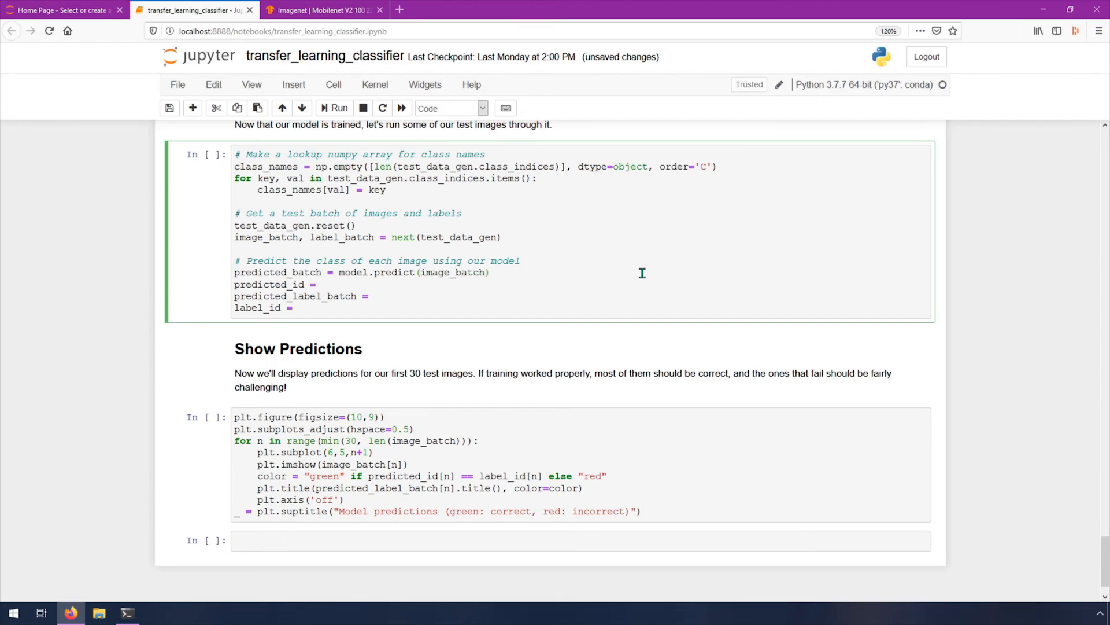
Step: Set predicted_id = np.argmax(predicted_batch, axis=-1)
{"action": "left_click", "coordinate": [319, 284]}
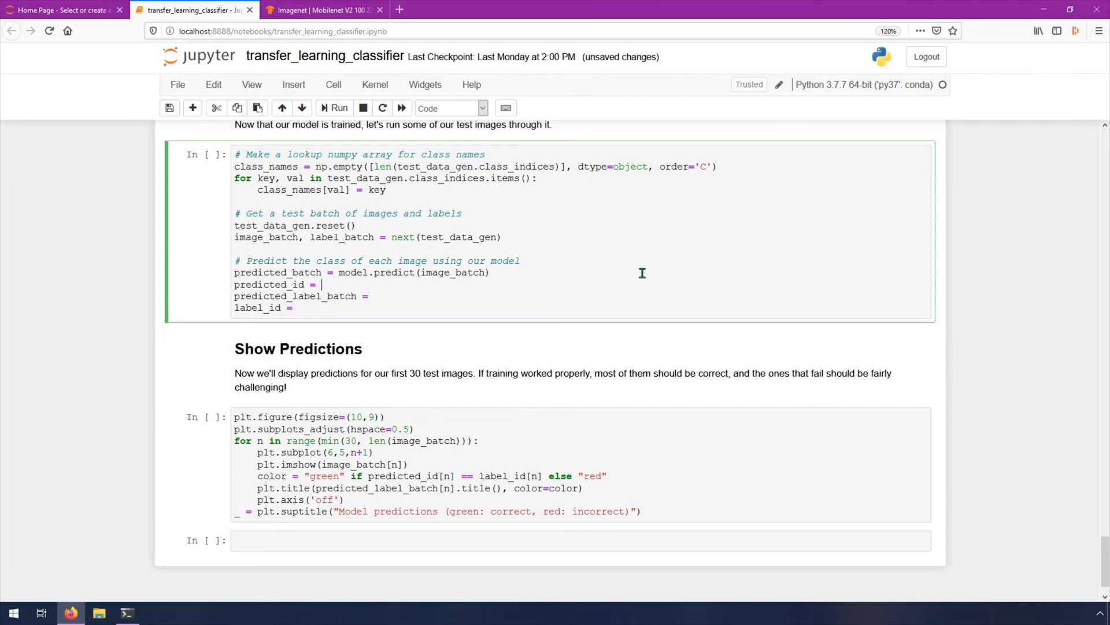
{"action": "mouse_move", "coordinate": [449, 273]}
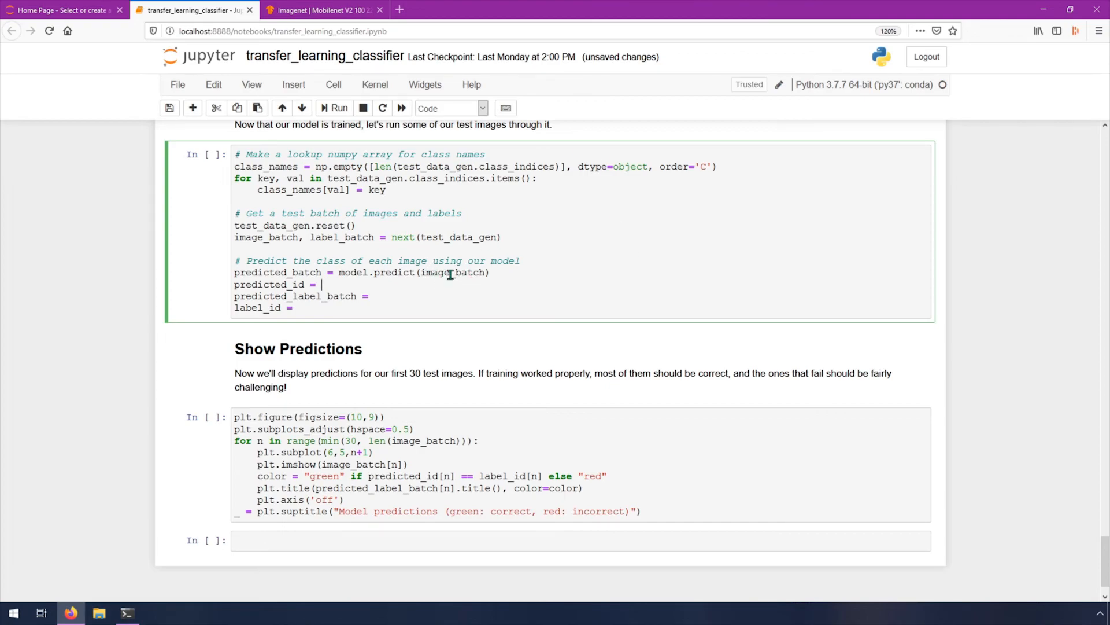
{"action": "mouse_move", "coordinate": [359, 286]}
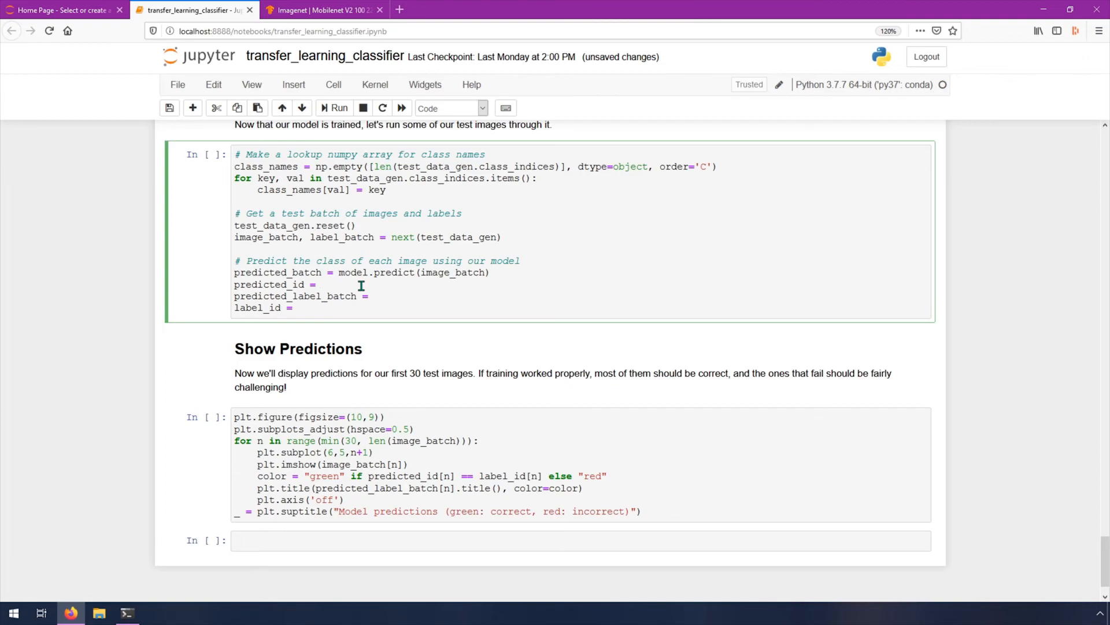
{"action": "type", "text": "np.argmax("}
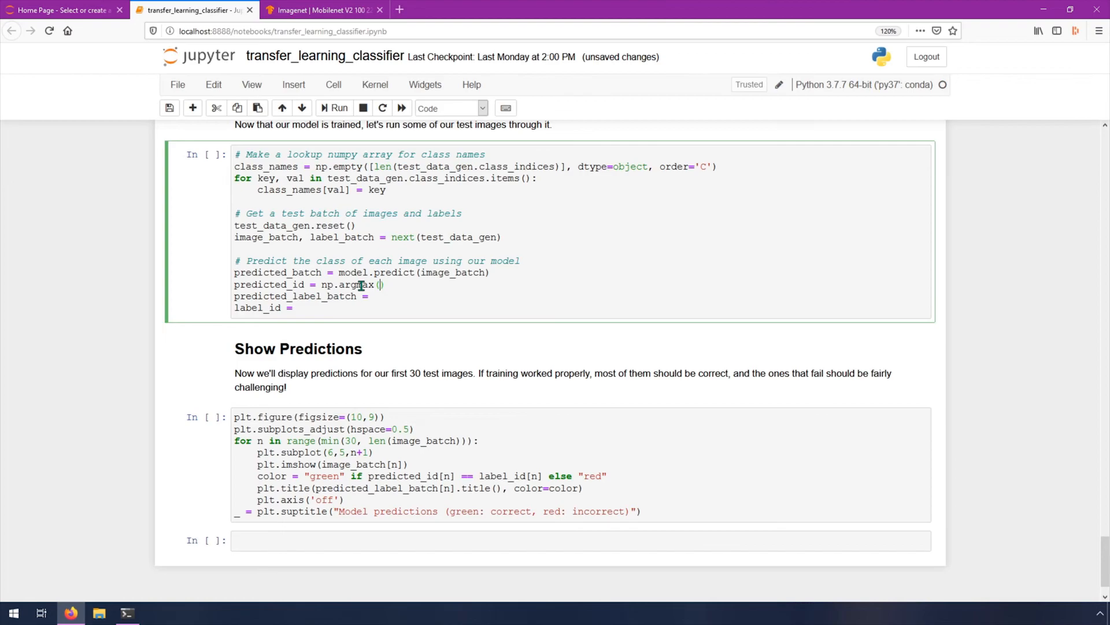
{"action": "type", "text": "predicted"}
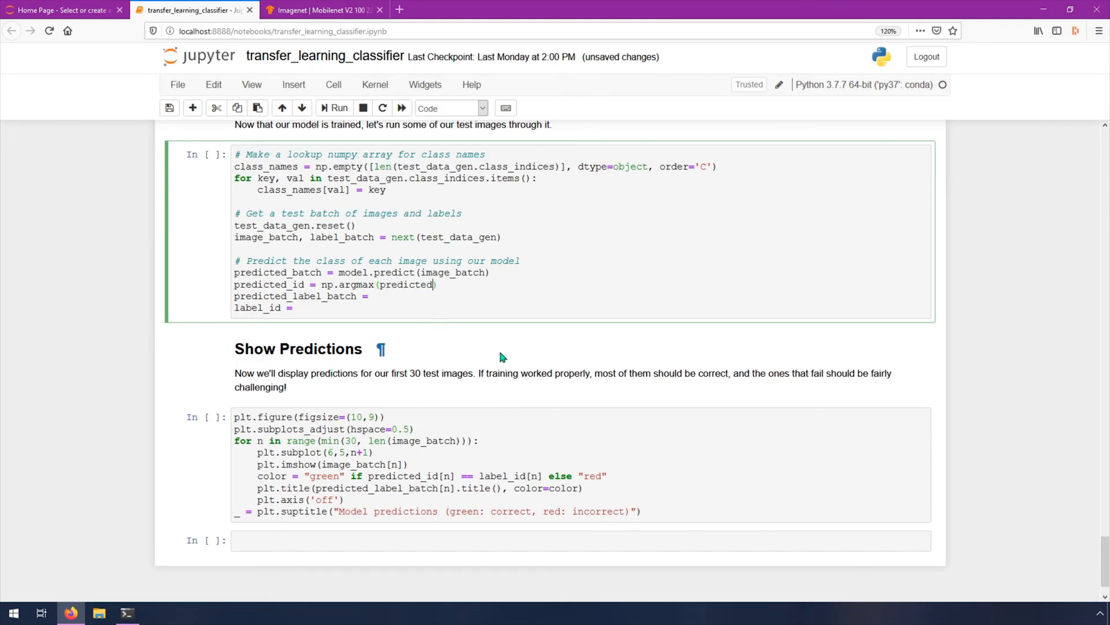
{"action": "type", "text": "_batch,"}
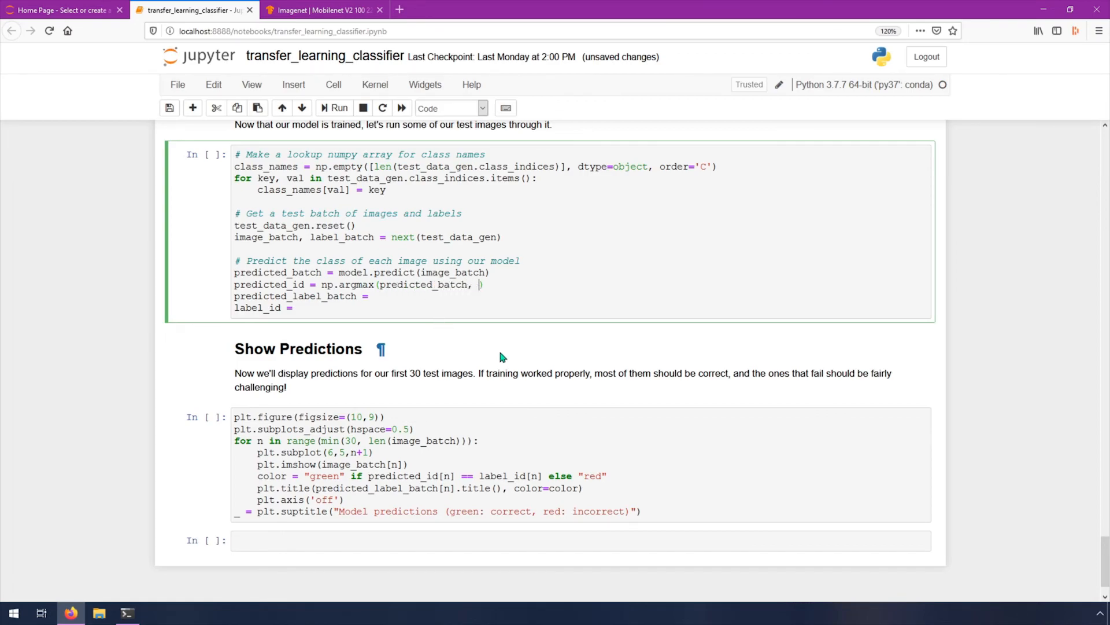
{"action": "type", "text": "axis=-"}
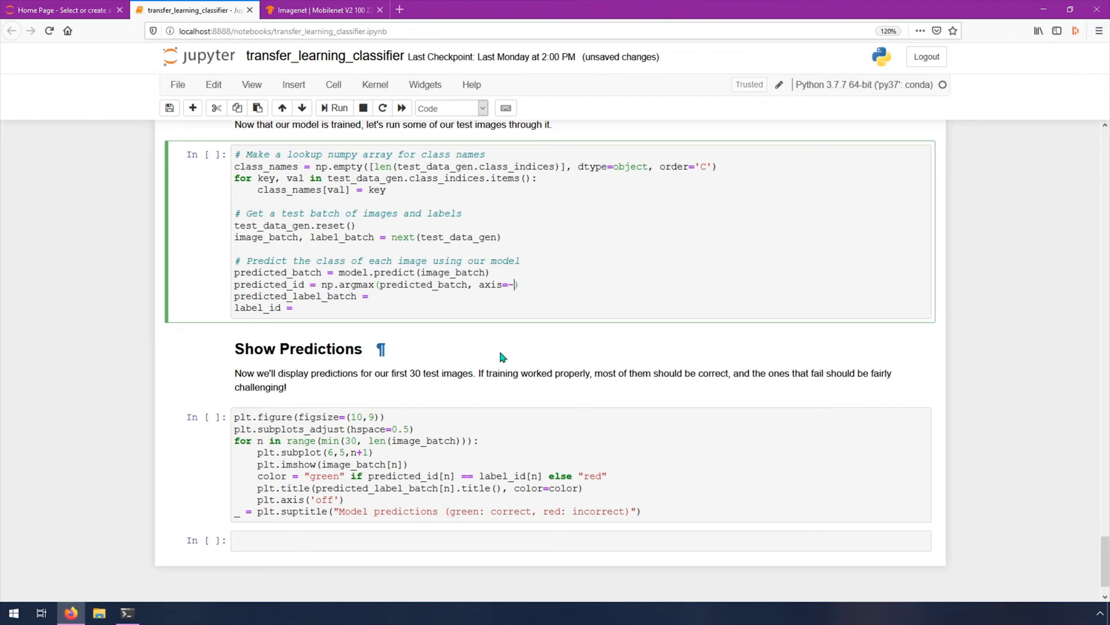
{"action": "type", "text": "1"}
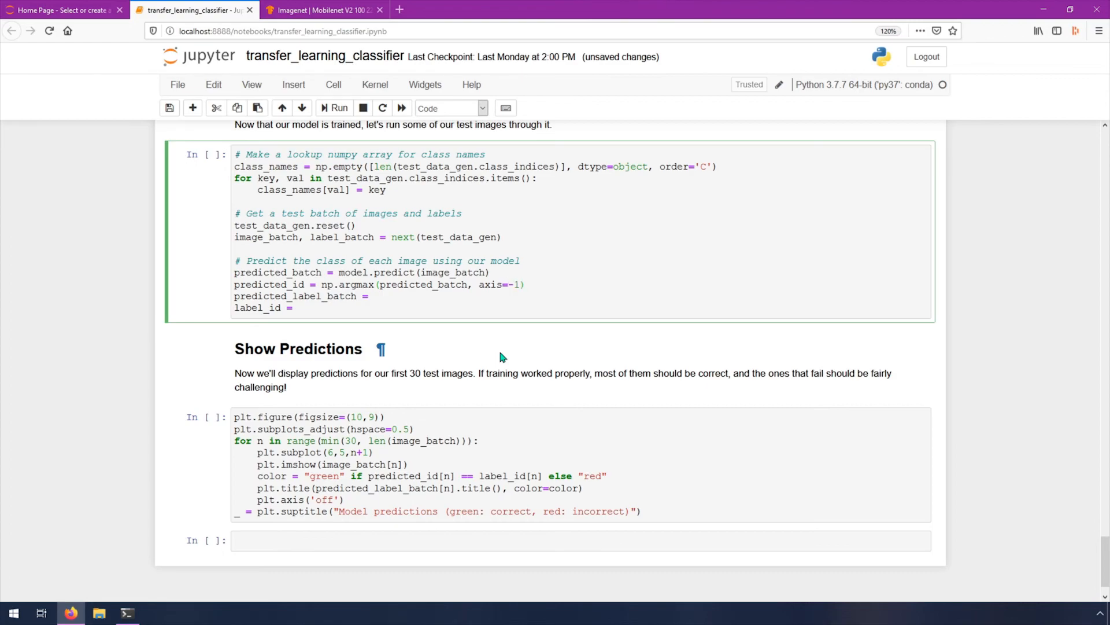
{"action": "mouse_move", "coordinate": [371, 284]}
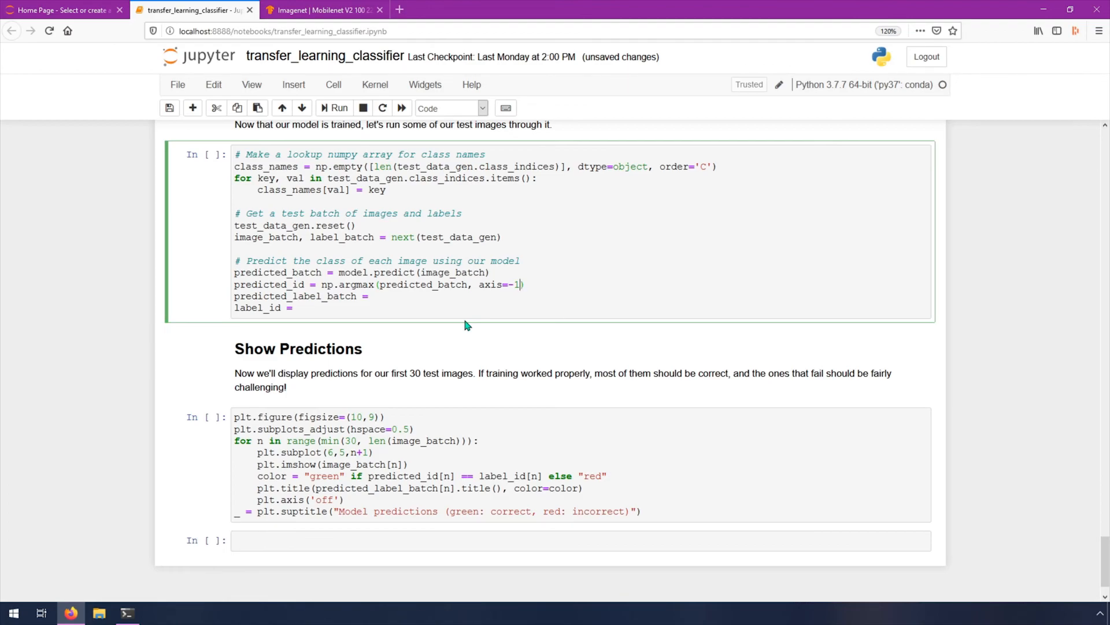
{"action": "mouse_move", "coordinate": [361, 285]}
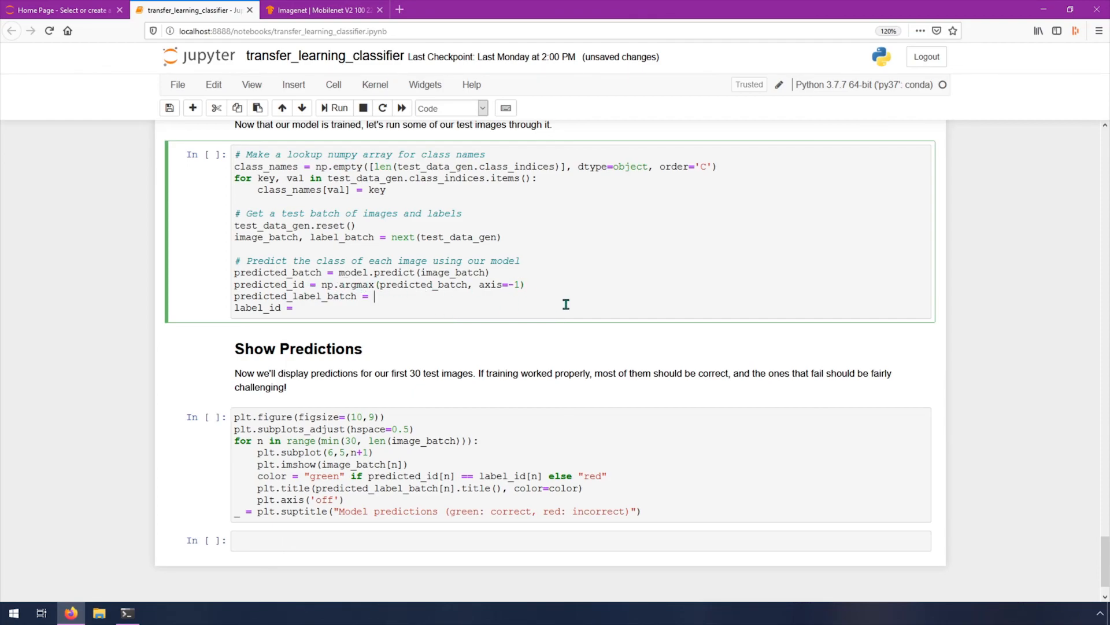
Step: Set predicted_label_batch = class_names[predicted_id]
{"action": "type", "text": "c"}
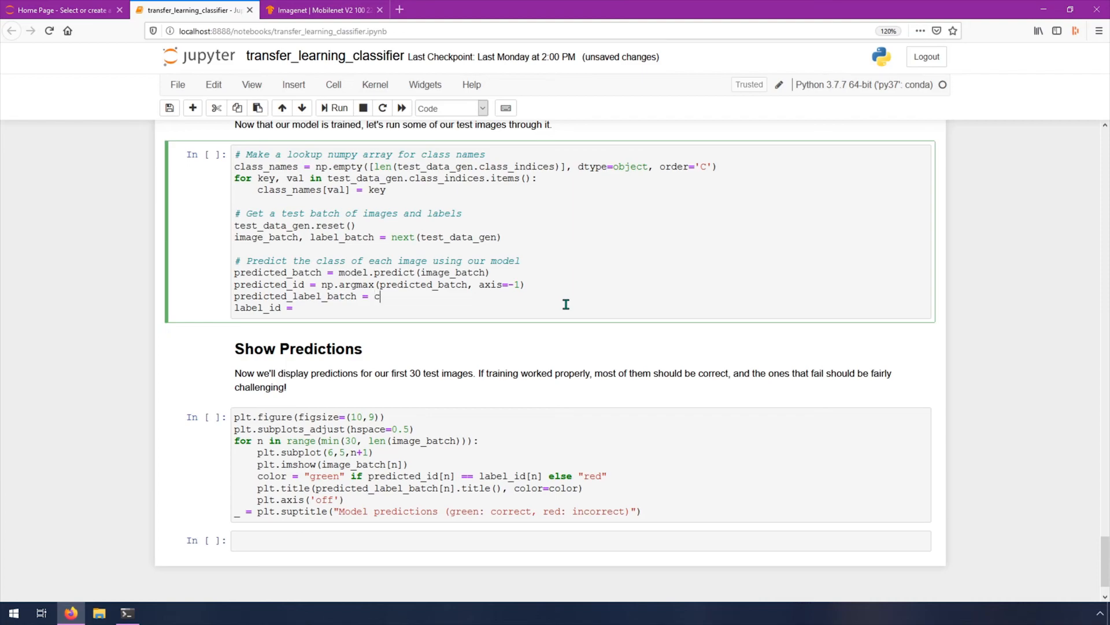
{"action": "type", "text": "lass_names"}
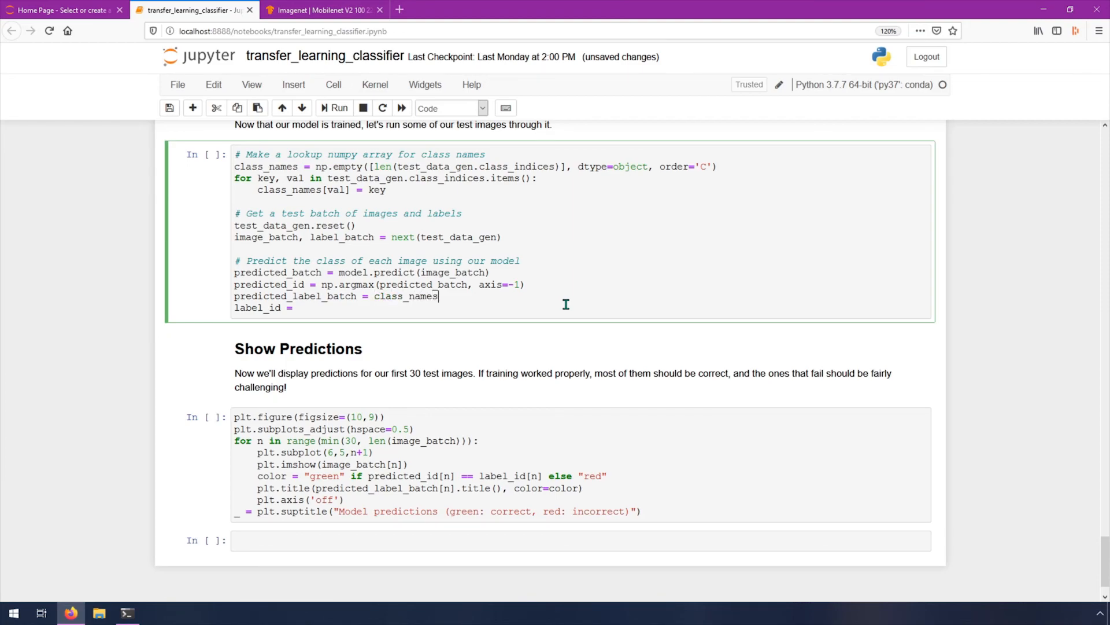
{"action": "type", "text": "[predicted]"}
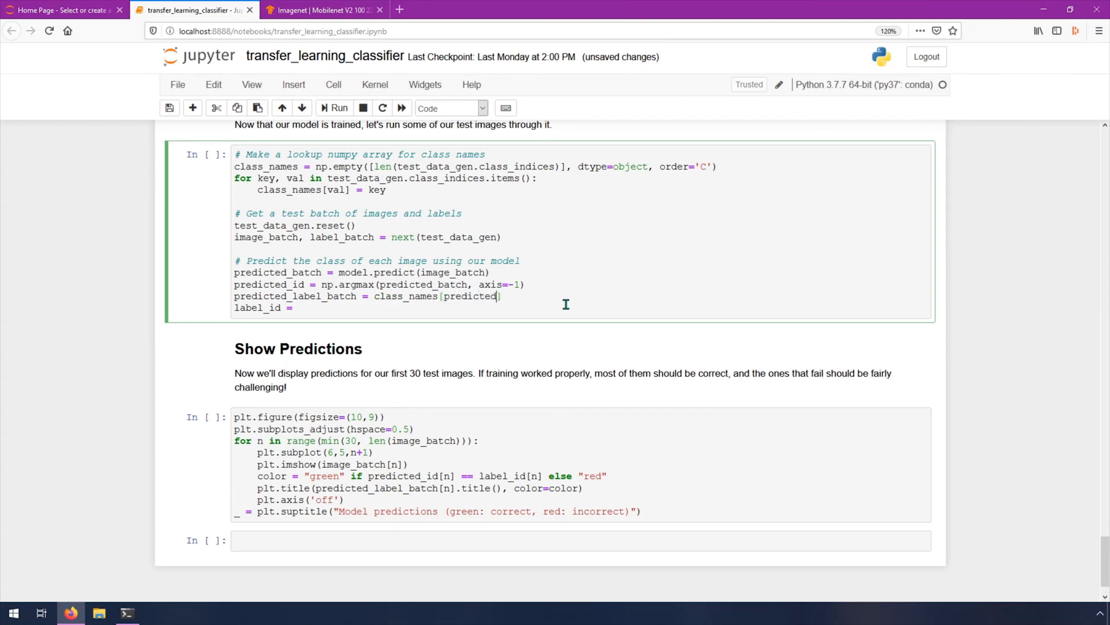
{"action": "type", "text": "_id"}
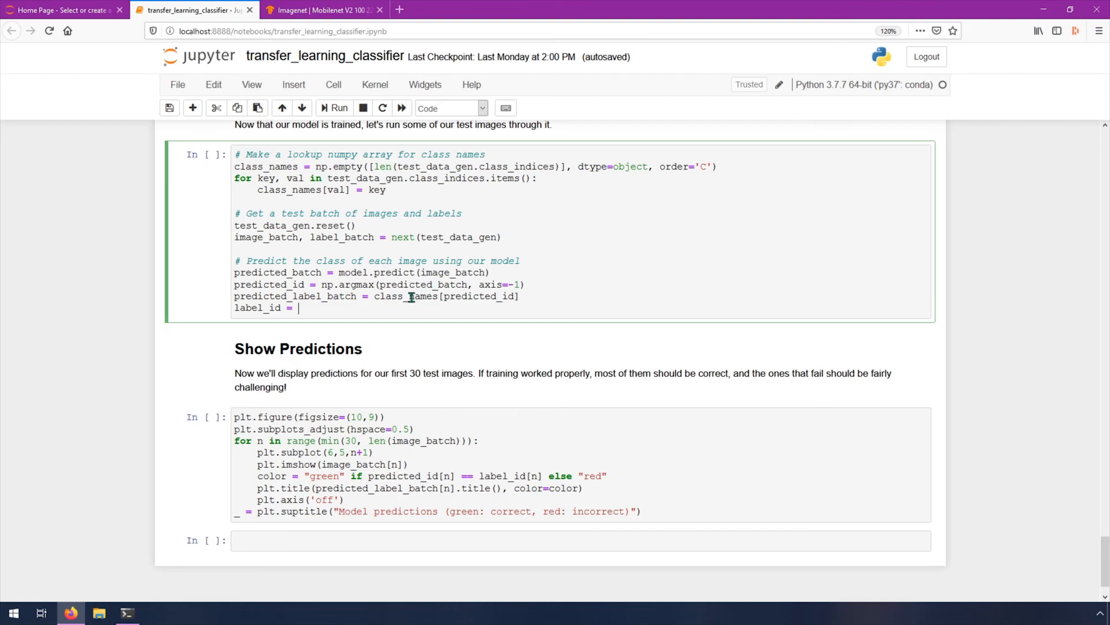
{"action": "mouse_move", "coordinate": [442, 296]}
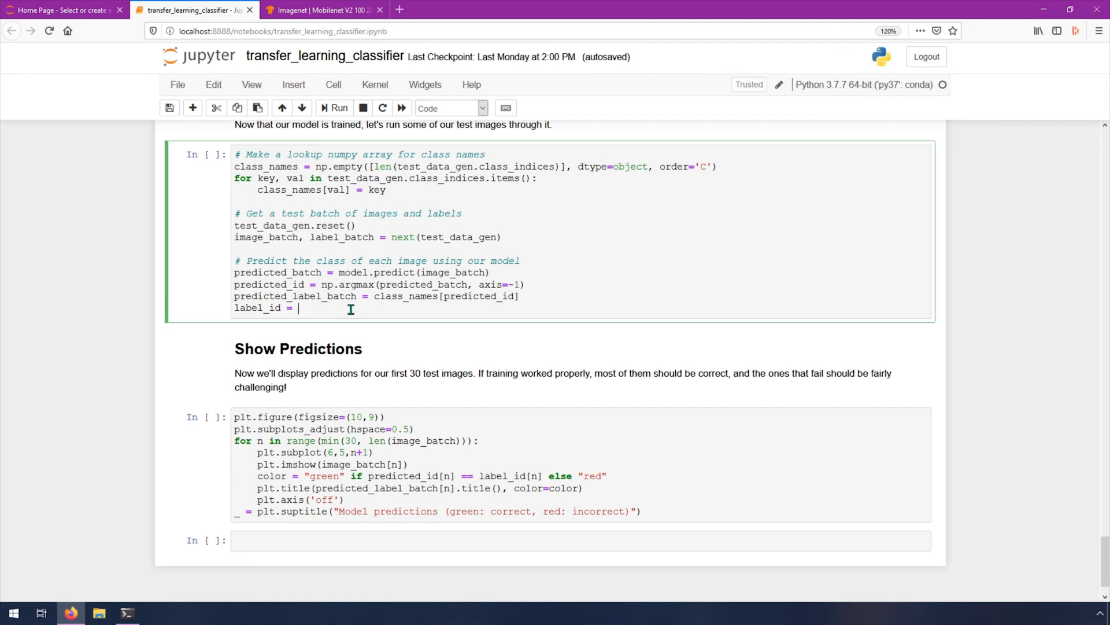
Step: Set label_id = np.argmax(label_batch, axis=-1)
{"action": "type", "text": "np"}
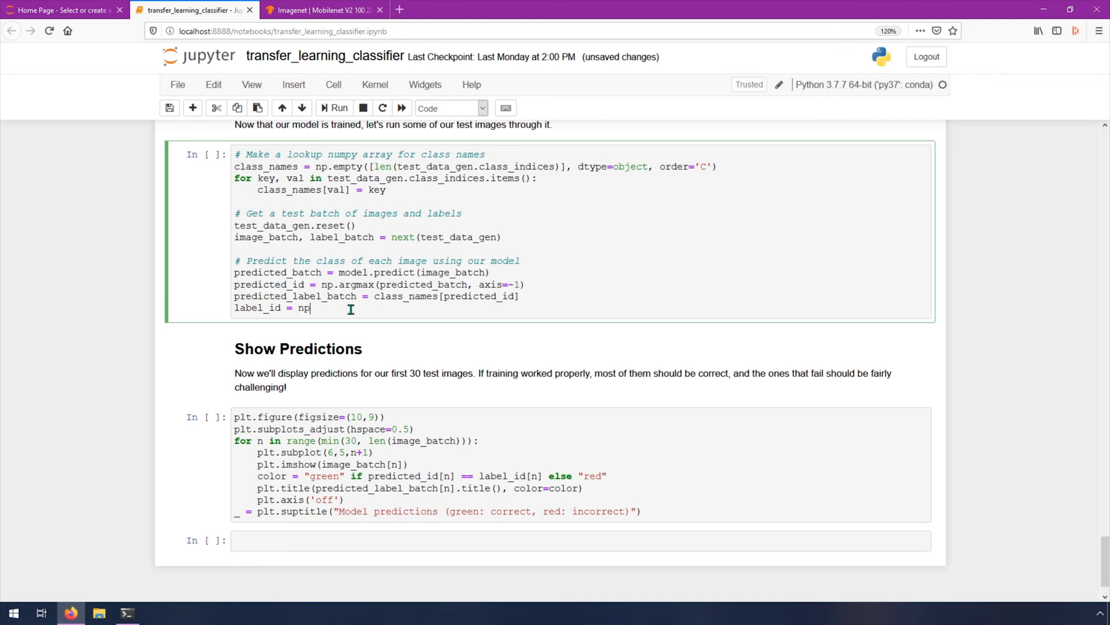
{"action": "type", "text": ".argmax(label_batch, axi"}
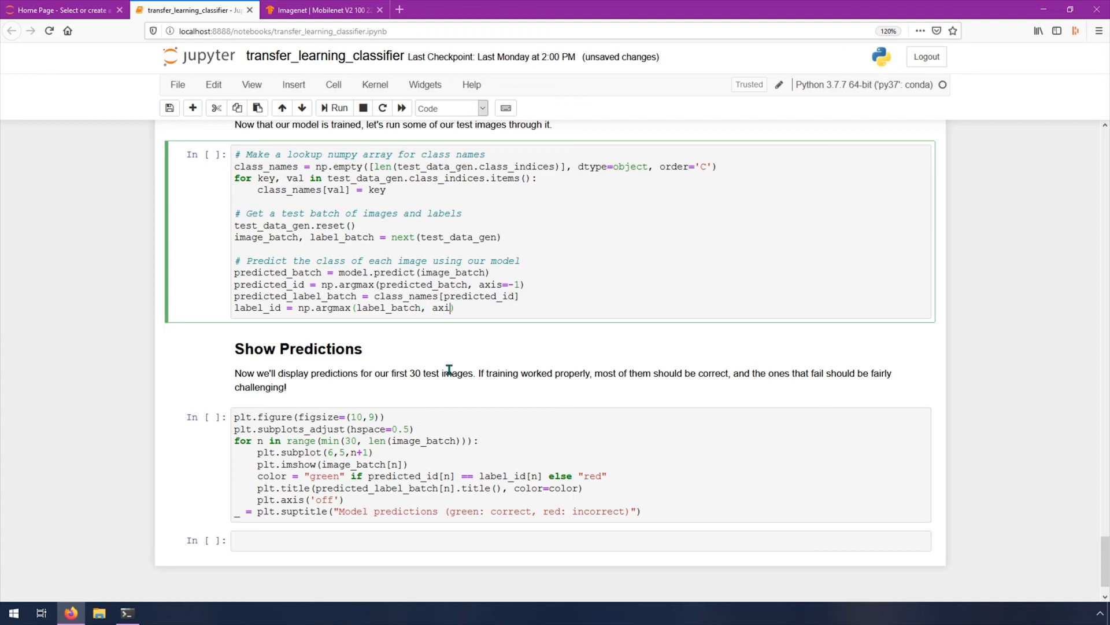
{"action": "type", "text": "s=-1)"}
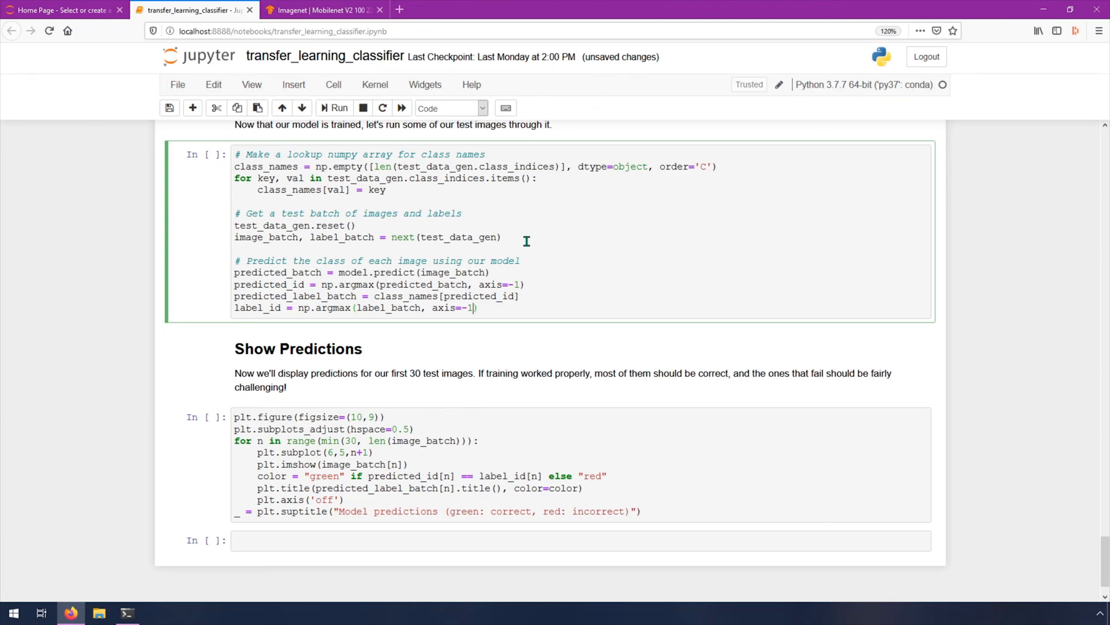
{"action": "mouse_move", "coordinate": [376, 328]}
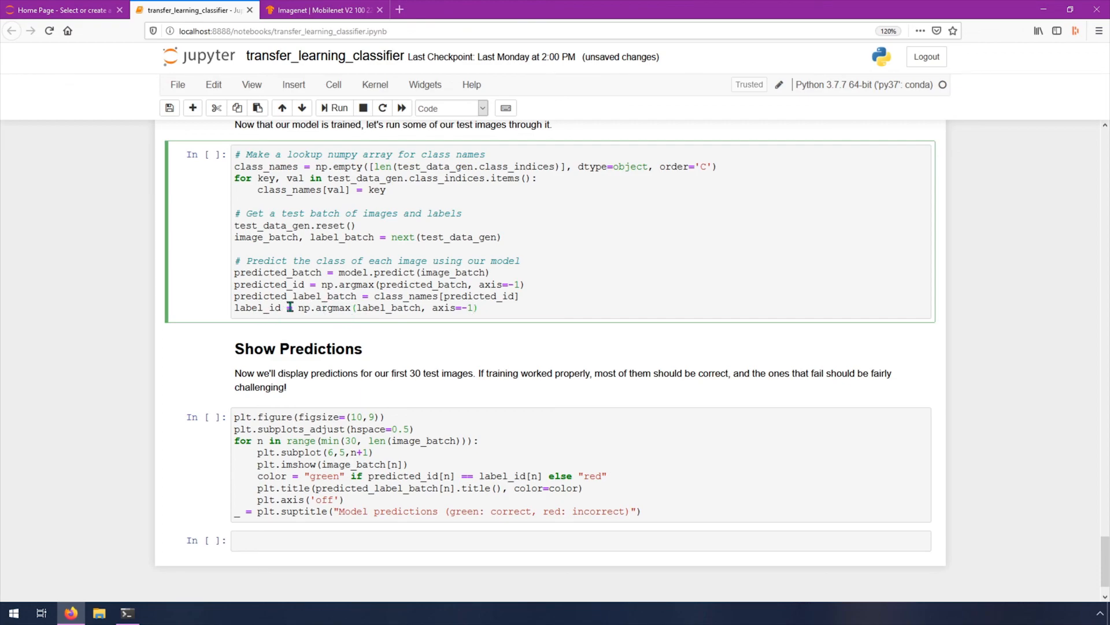
{"action": "mouse_move", "coordinate": [407, 307]}
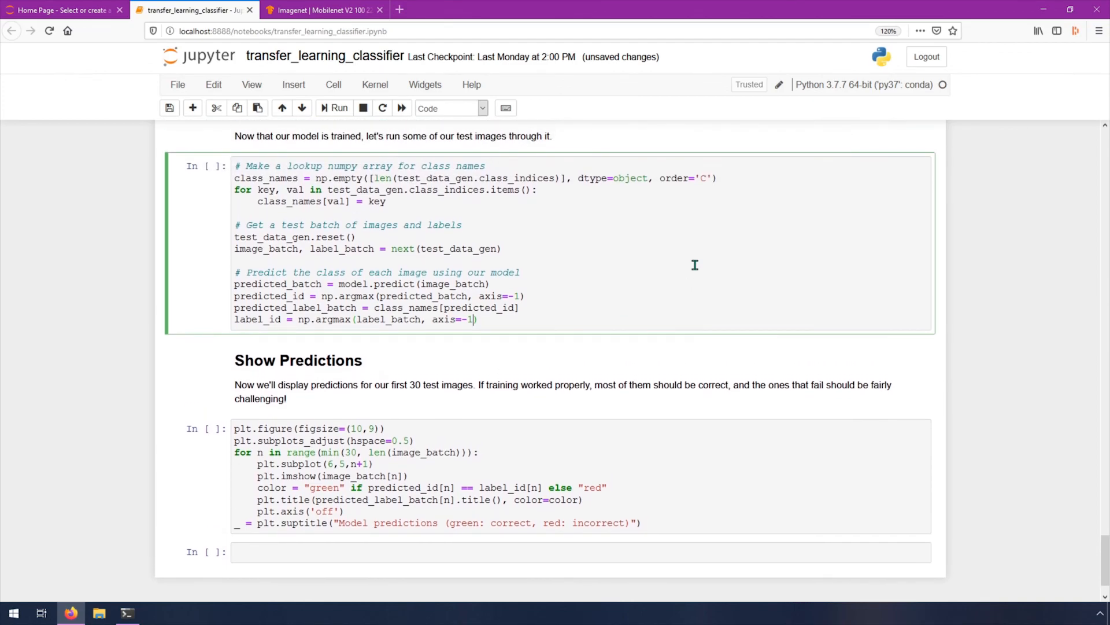
Step: Run the completed Inference cell and scroll to the Show Predictions grid
{"action": "left_click", "coordinate": [335, 109]}
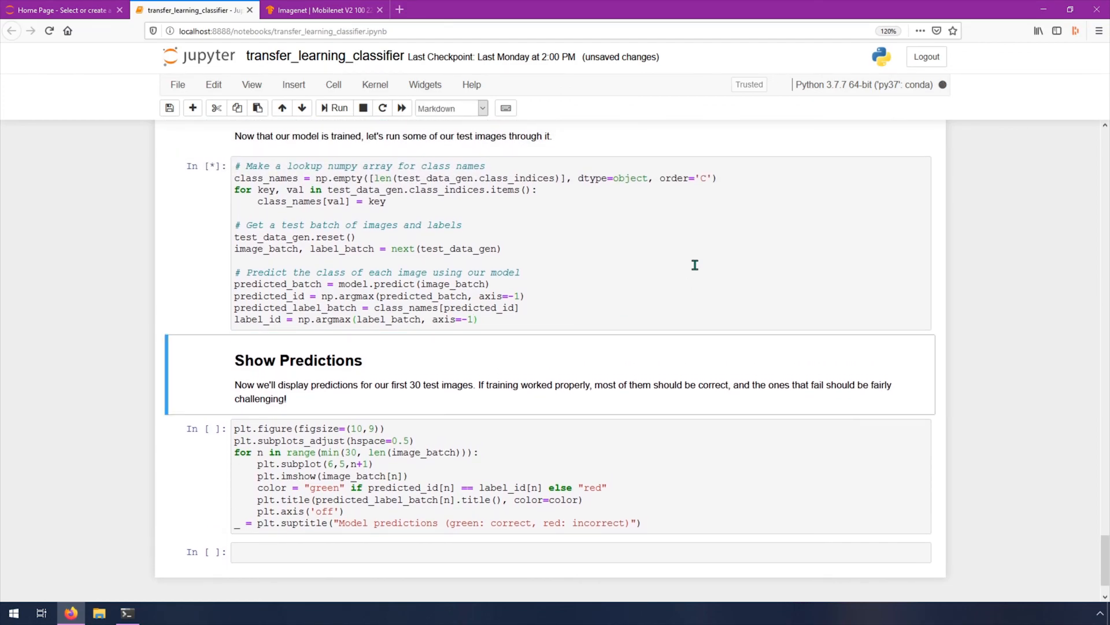
{"action": "scroll", "scroll_direction": "down", "scroll_amount": 3}
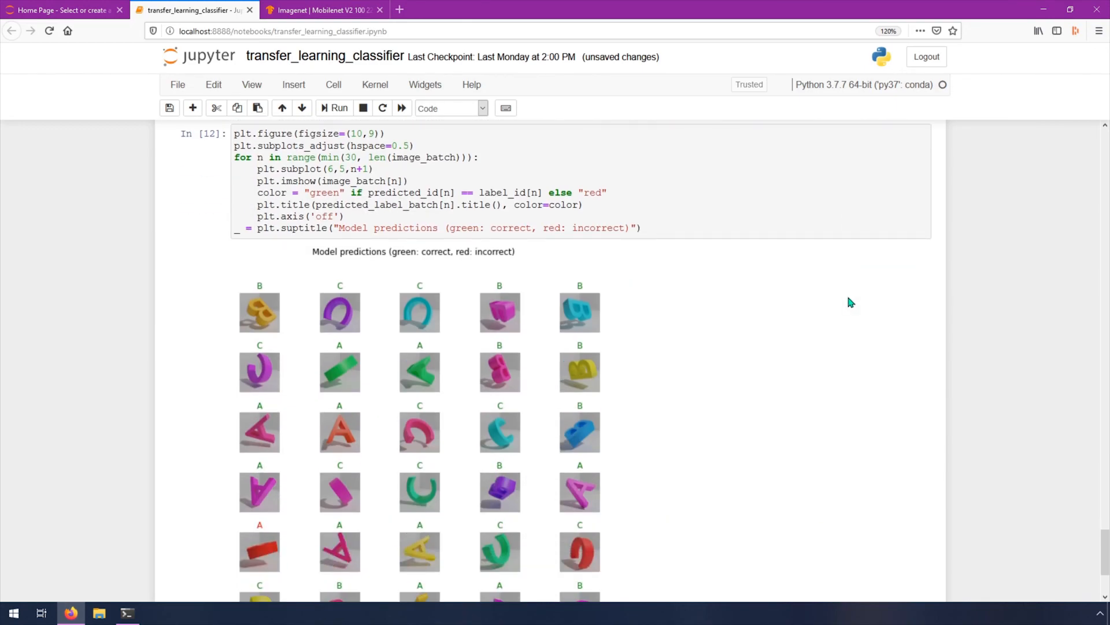
{"action": "scroll", "scroll_direction": "down", "scroll_amount": 3}
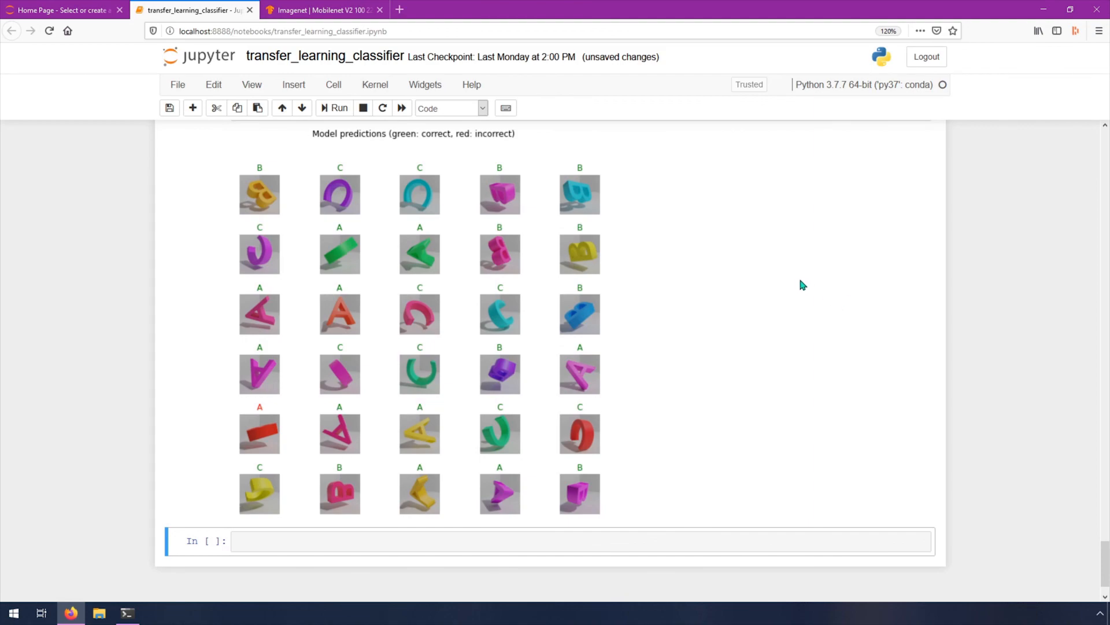
{"action": "mouse_move", "coordinate": [631, 217]}
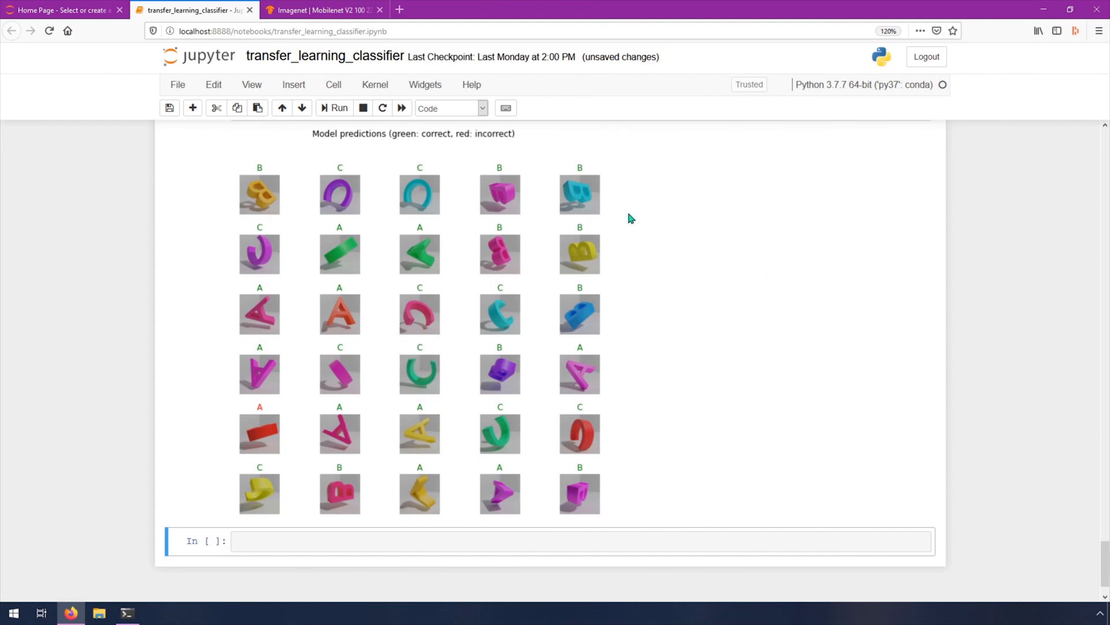
{"action": "mouse_move", "coordinate": [277, 432]}
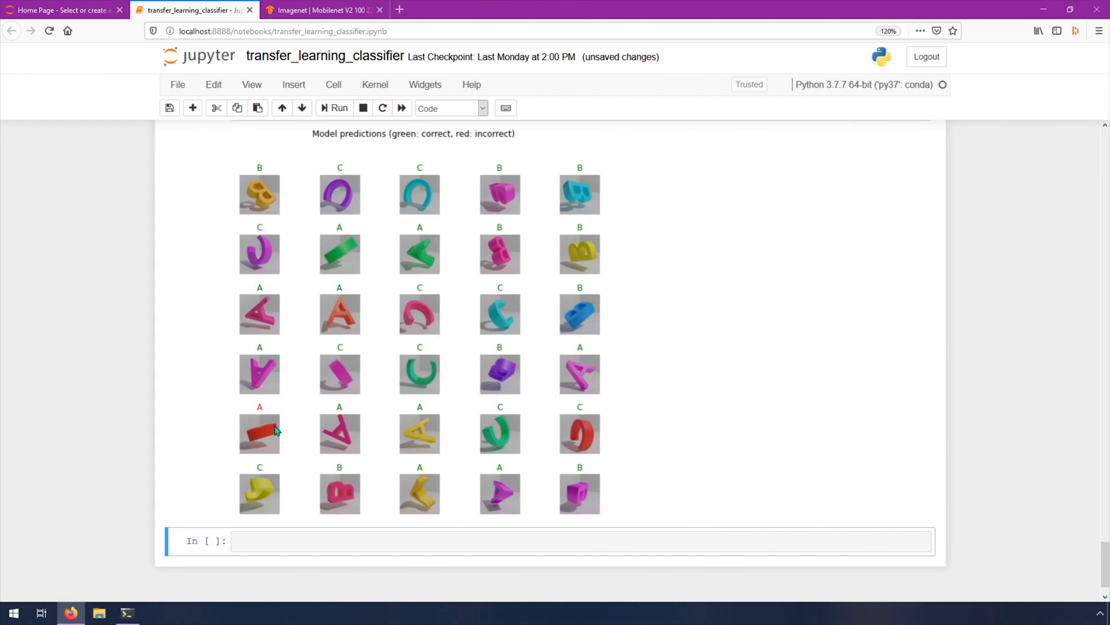
{"action": "mouse_move", "coordinate": [260, 450]}
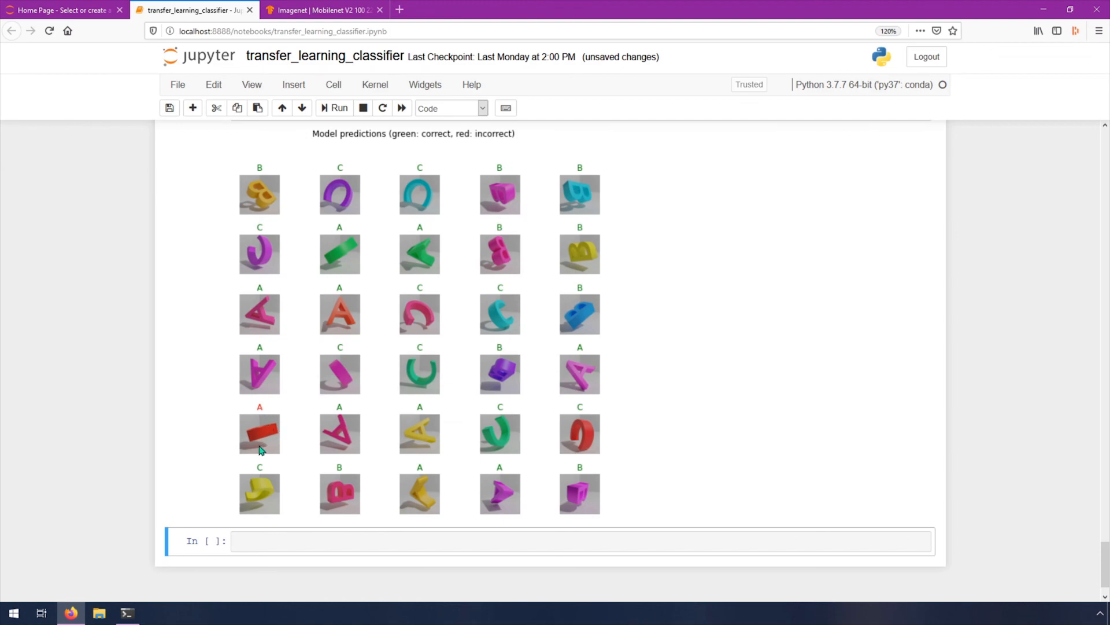
{"action": "mouse_move", "coordinate": [262, 446]}
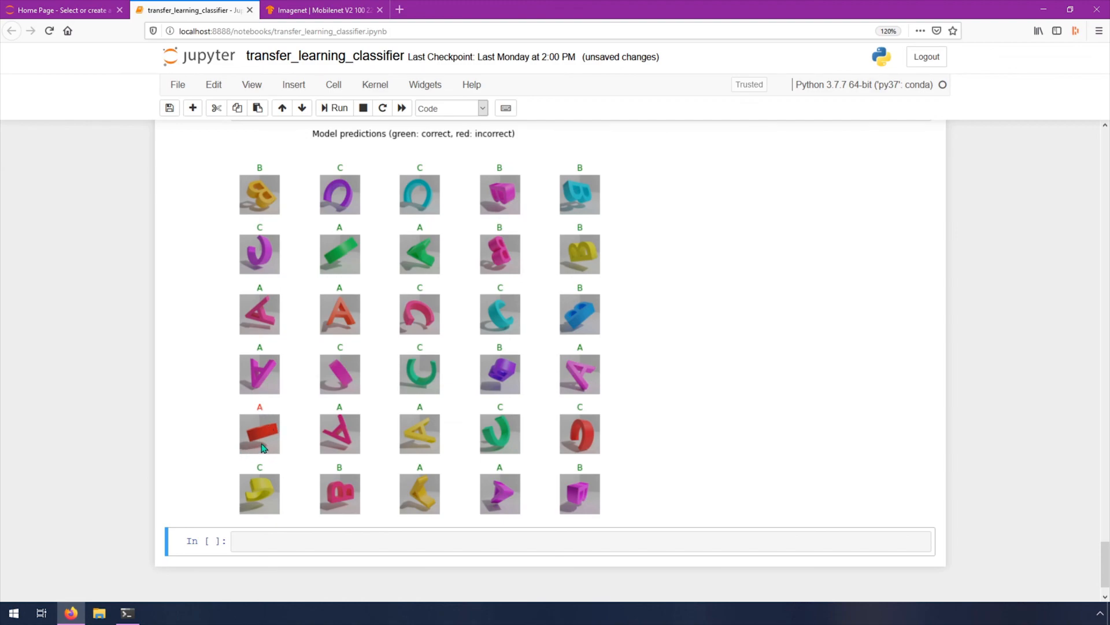
{"action": "mouse_move", "coordinate": [295, 441]}
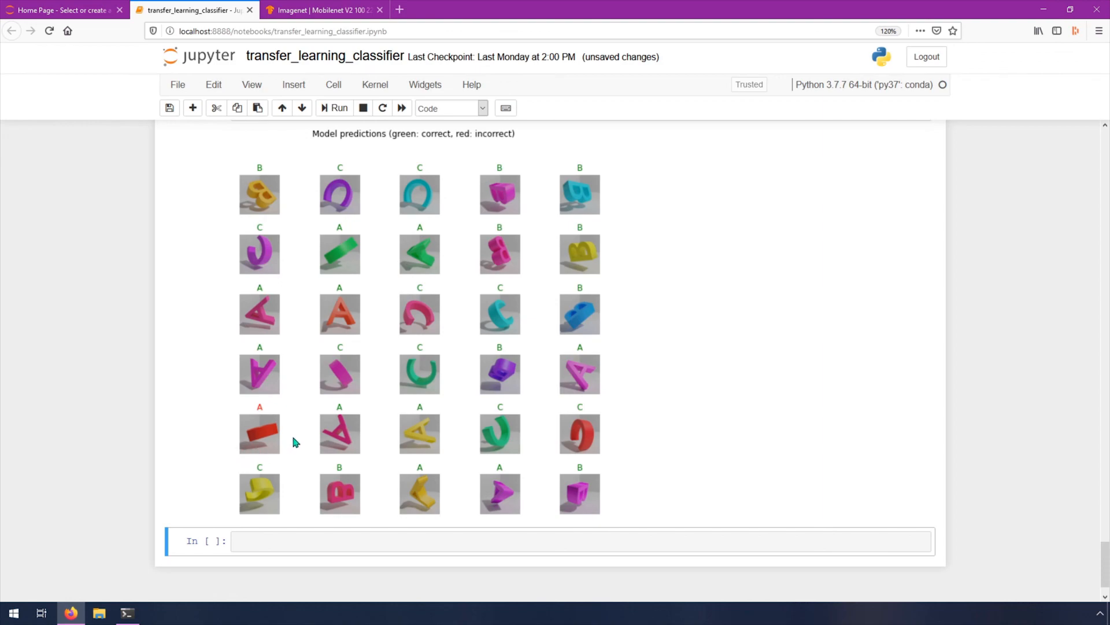
{"action": "mouse_move", "coordinate": [327, 455]}
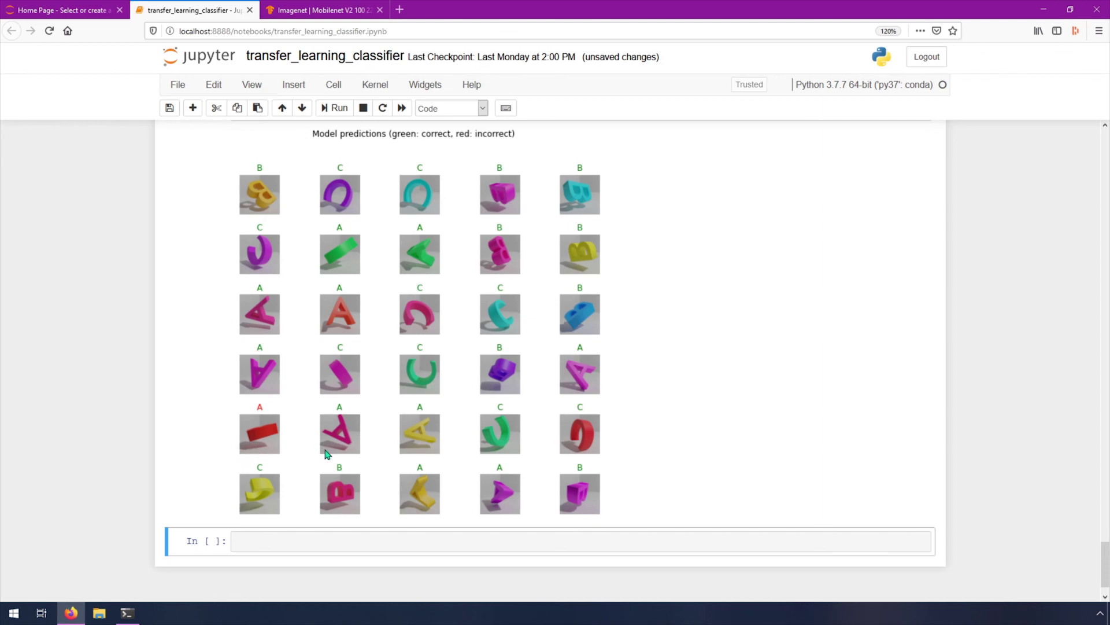
{"action": "mouse_move", "coordinate": [514, 301]}
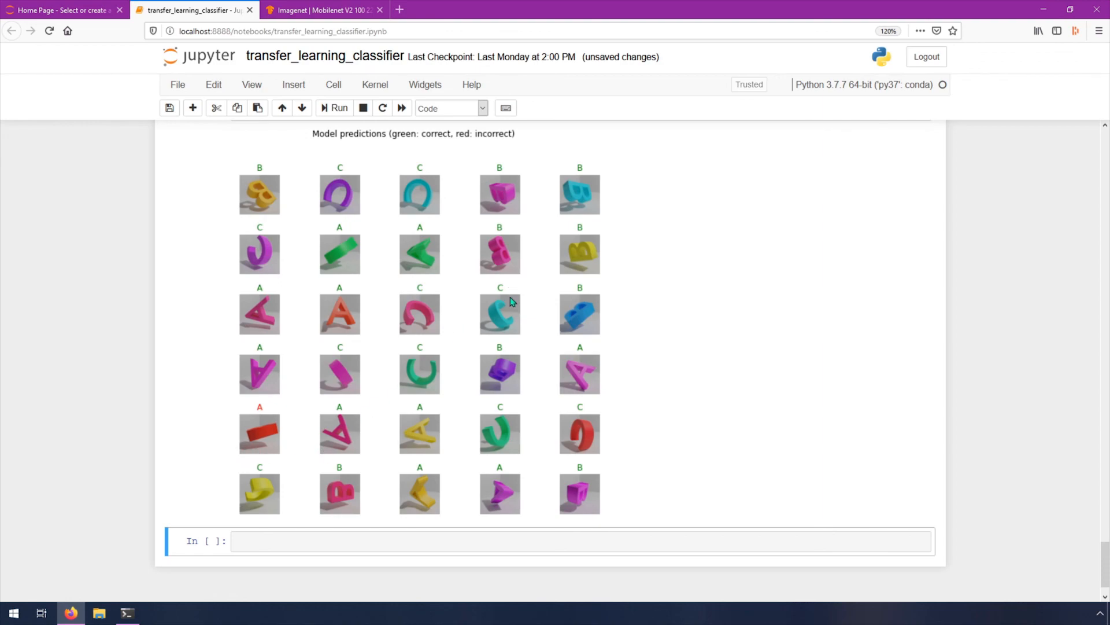
{"action": "mouse_move", "coordinate": [571, 231]}
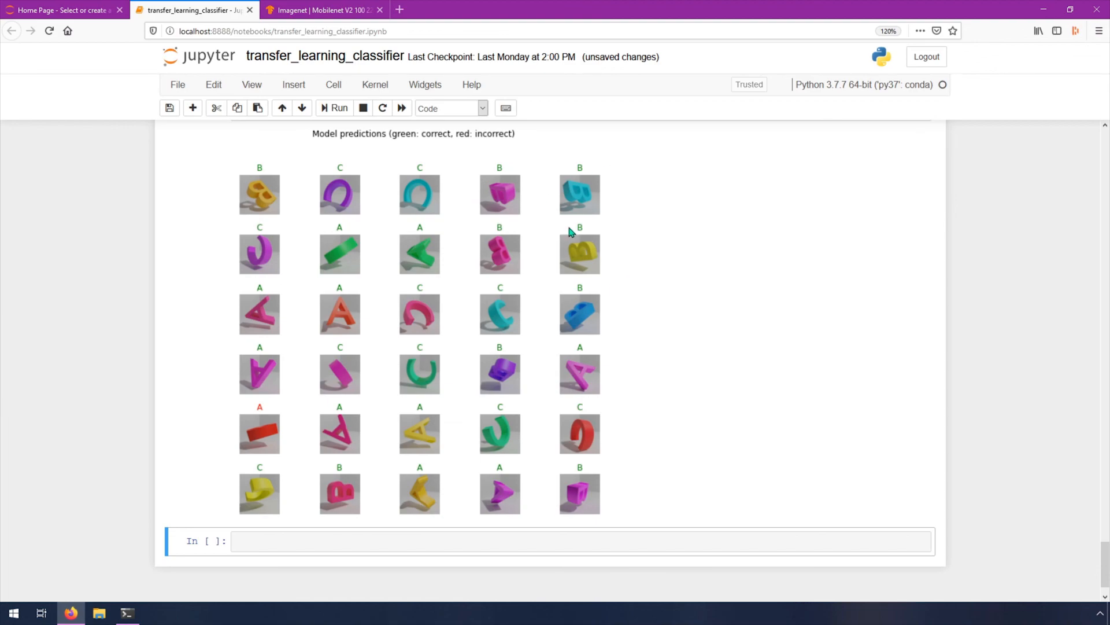
{"action": "mouse_move", "coordinate": [616, 377]}
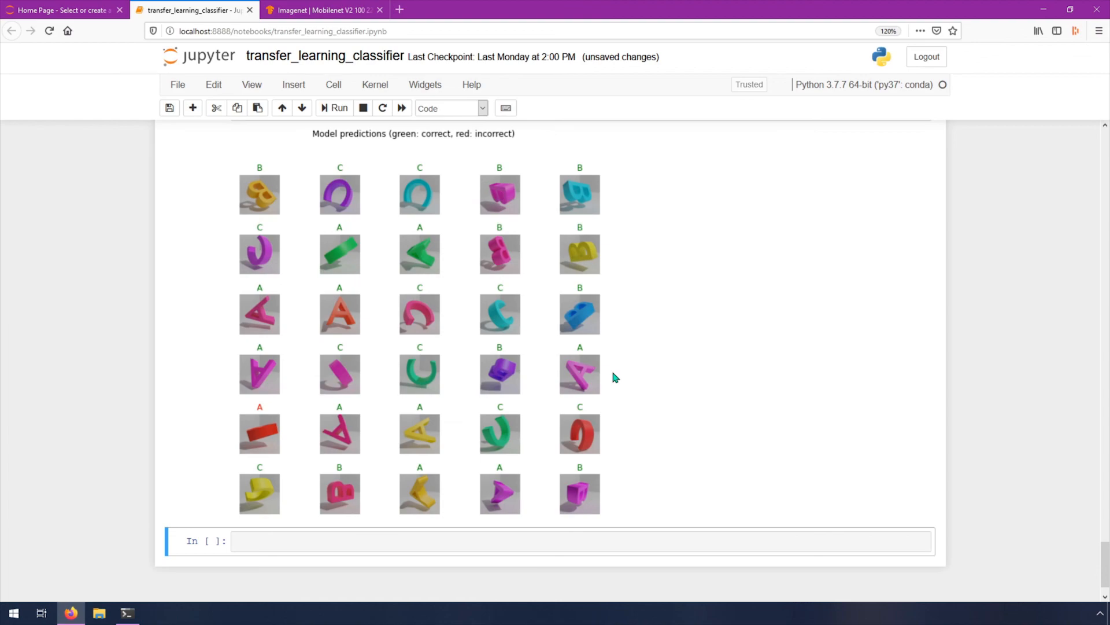
{"action": "mouse_move", "coordinate": [693, 347]}
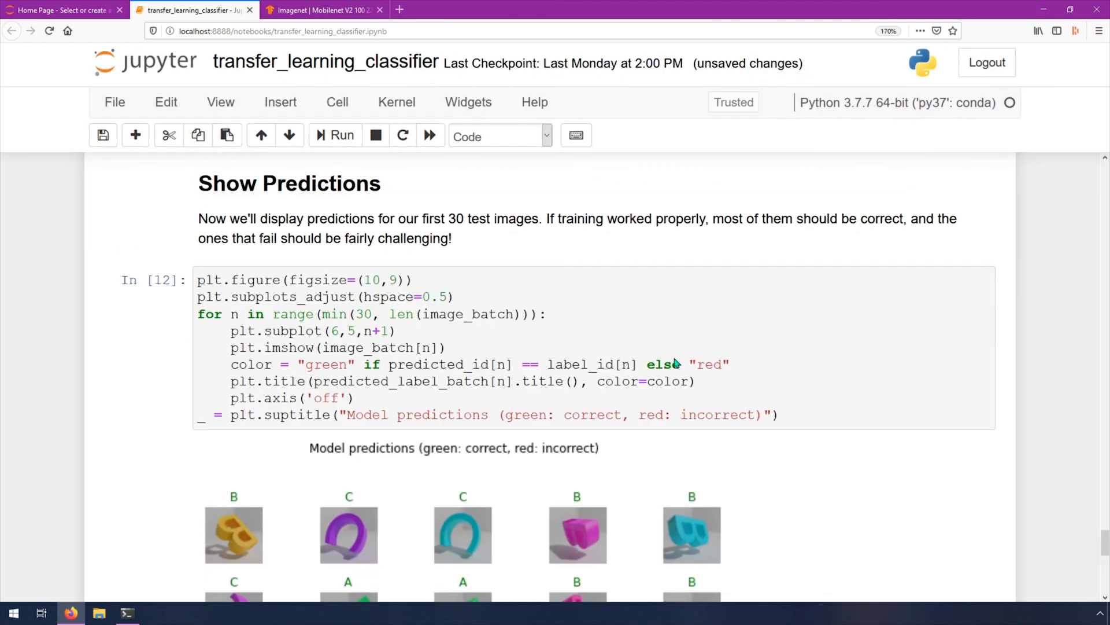
{"action": "scroll", "scroll_direction": "down", "scroll_amount": 3}
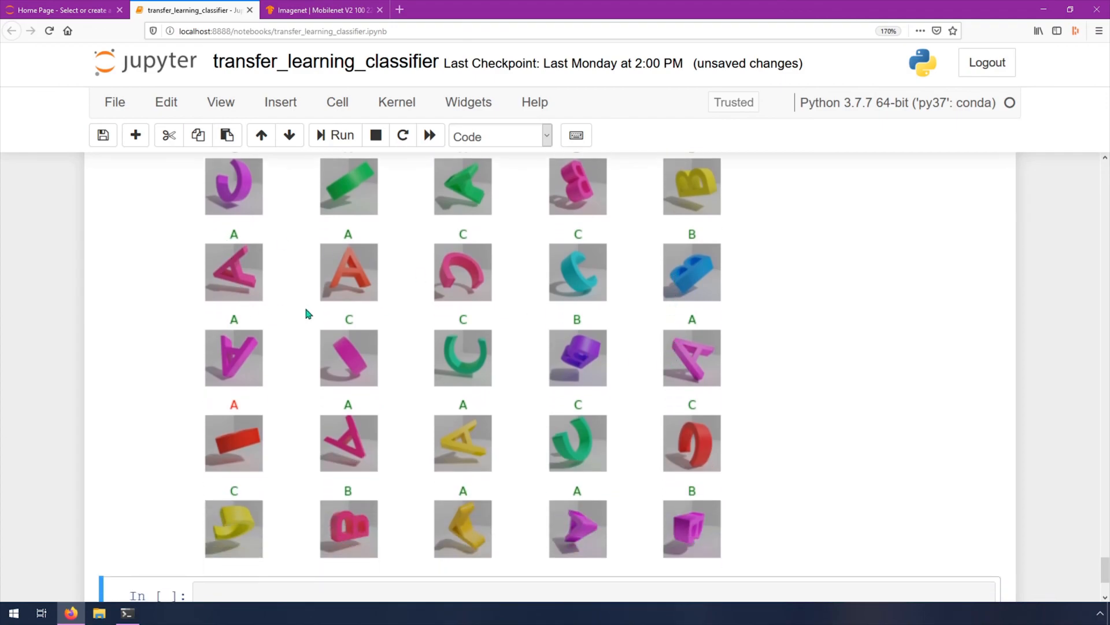
{"action": "mouse_move", "coordinate": [803, 378]}
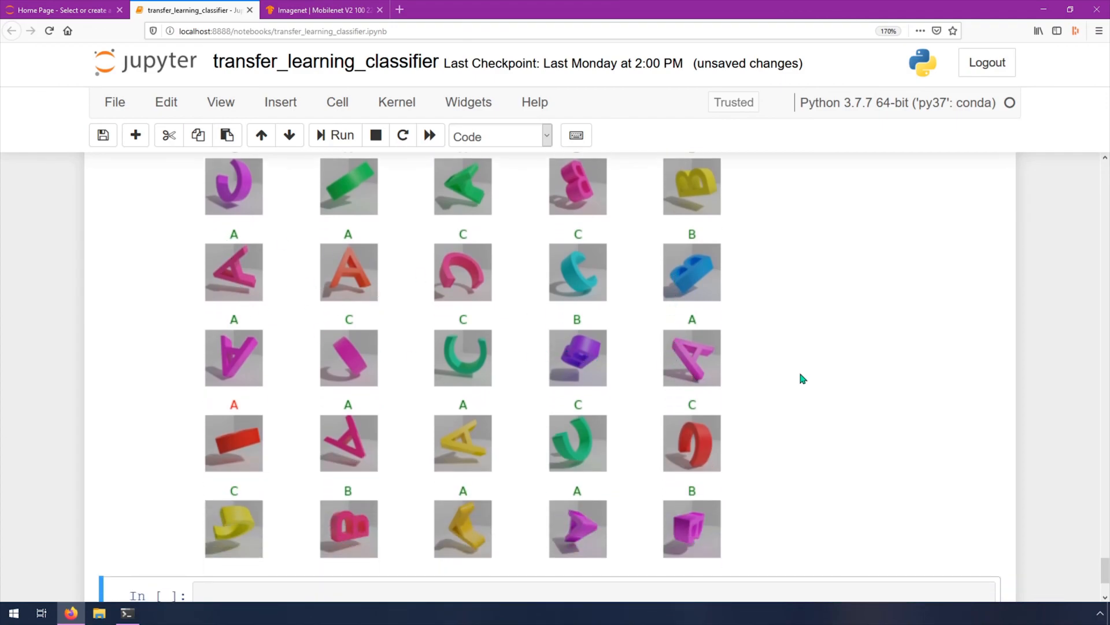